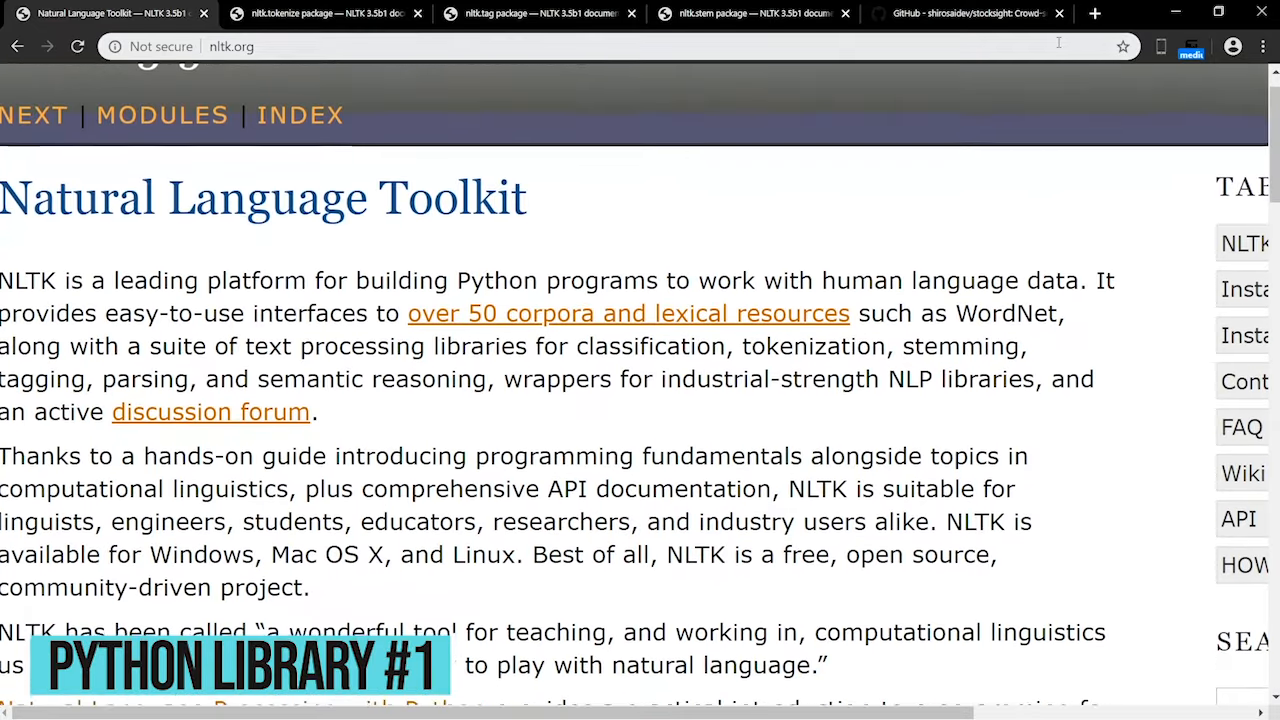
Step: Highlight the word_tokenize output list, then the tagged 'John', 'NNP' pair on the nltk.tag page
scroll("down", 3)
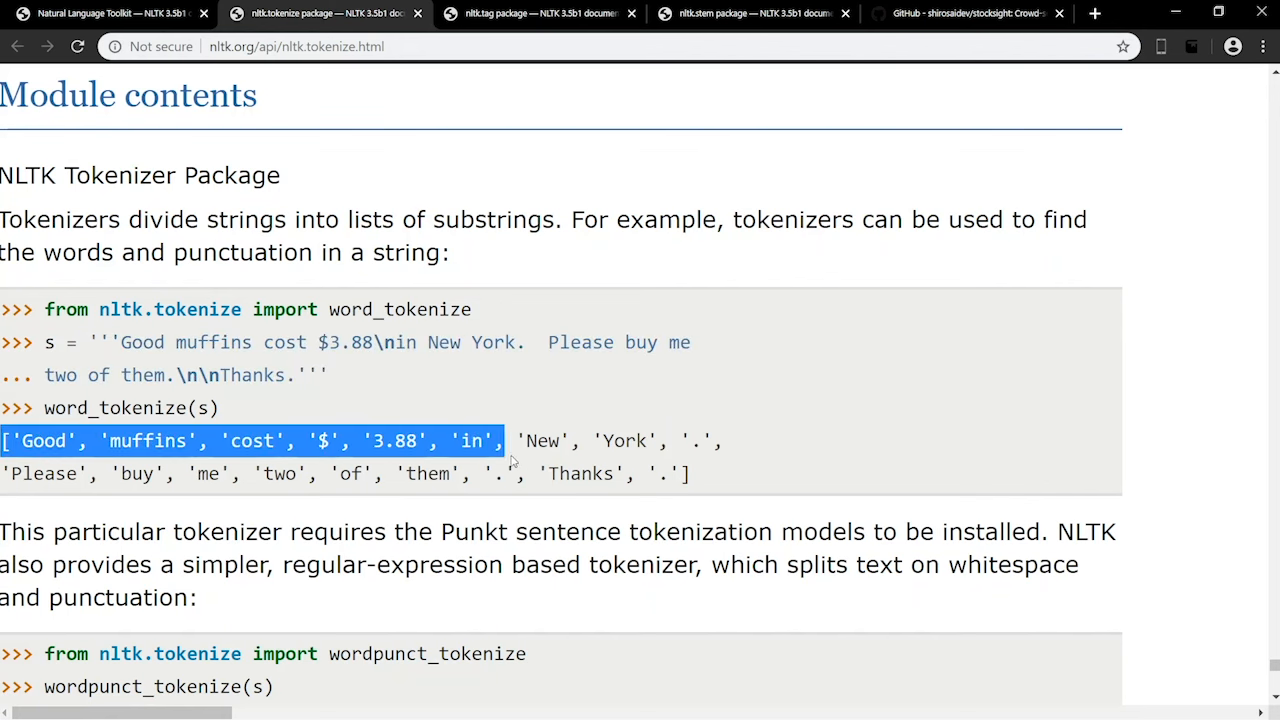
left_click_drag(505, 441, 695, 474)
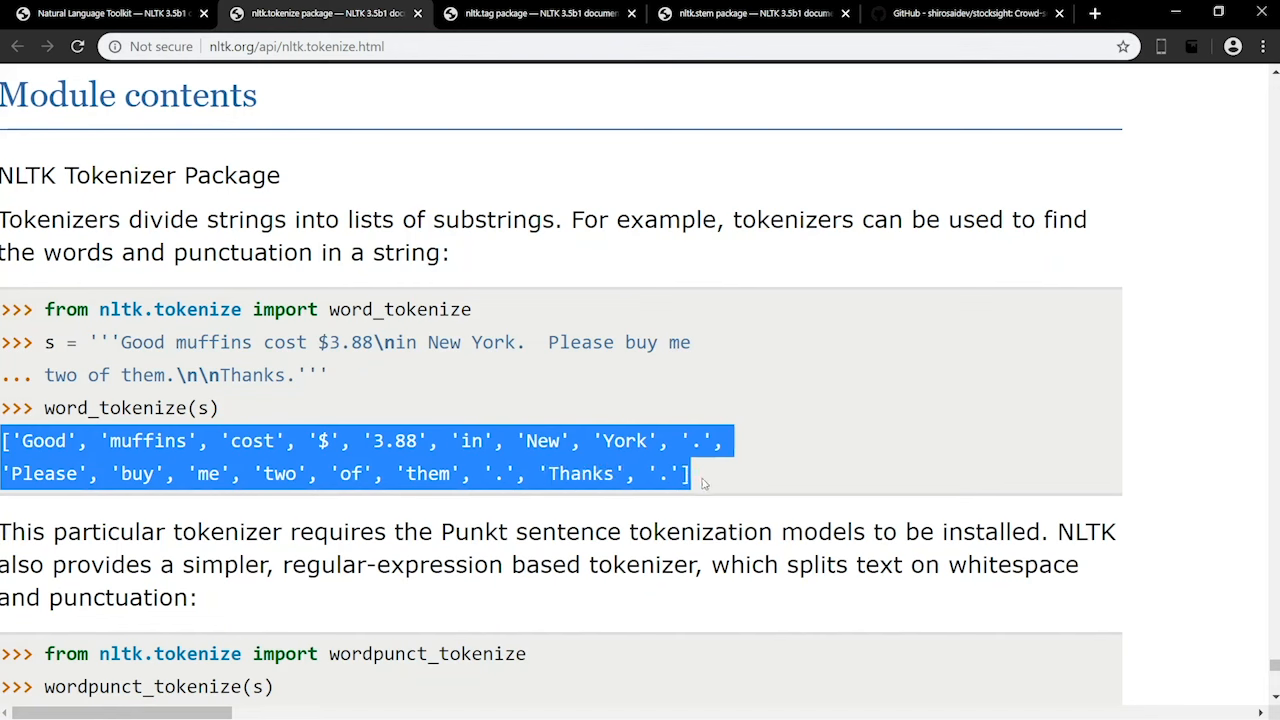
mouse_move(742, 484)
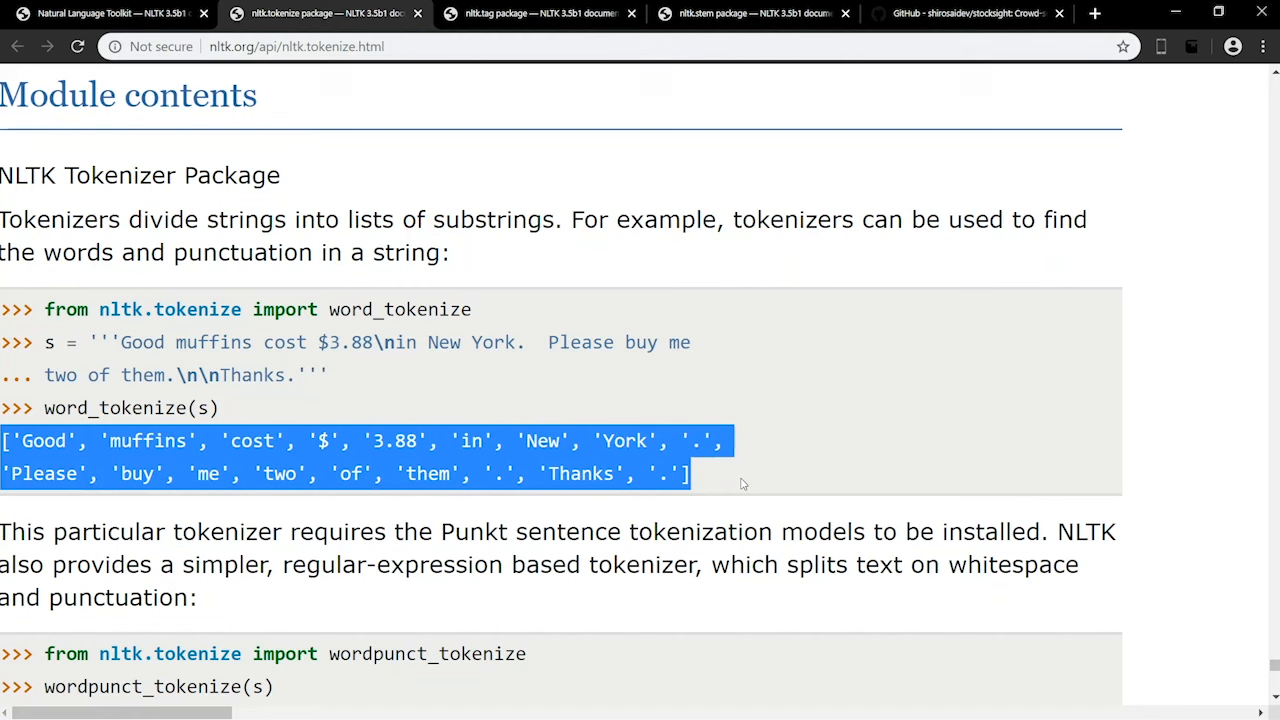
left_click(540, 13)
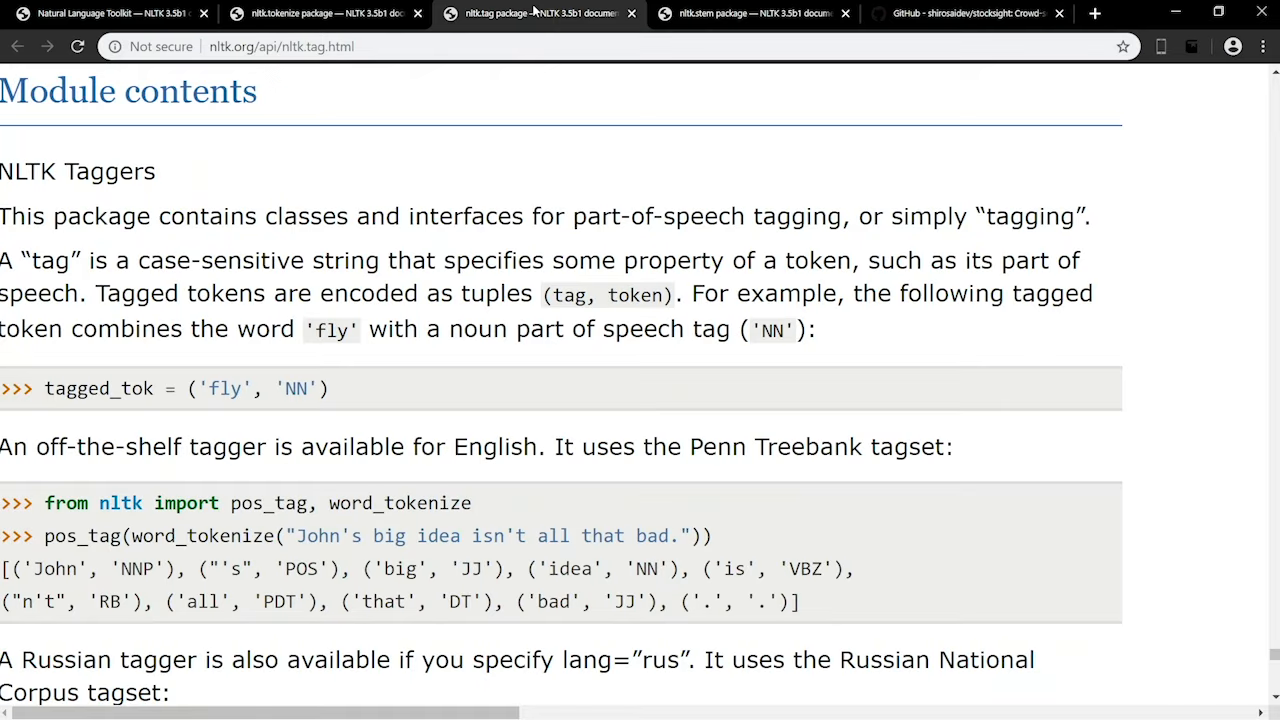
left_click_drag(292, 535, 635, 535)
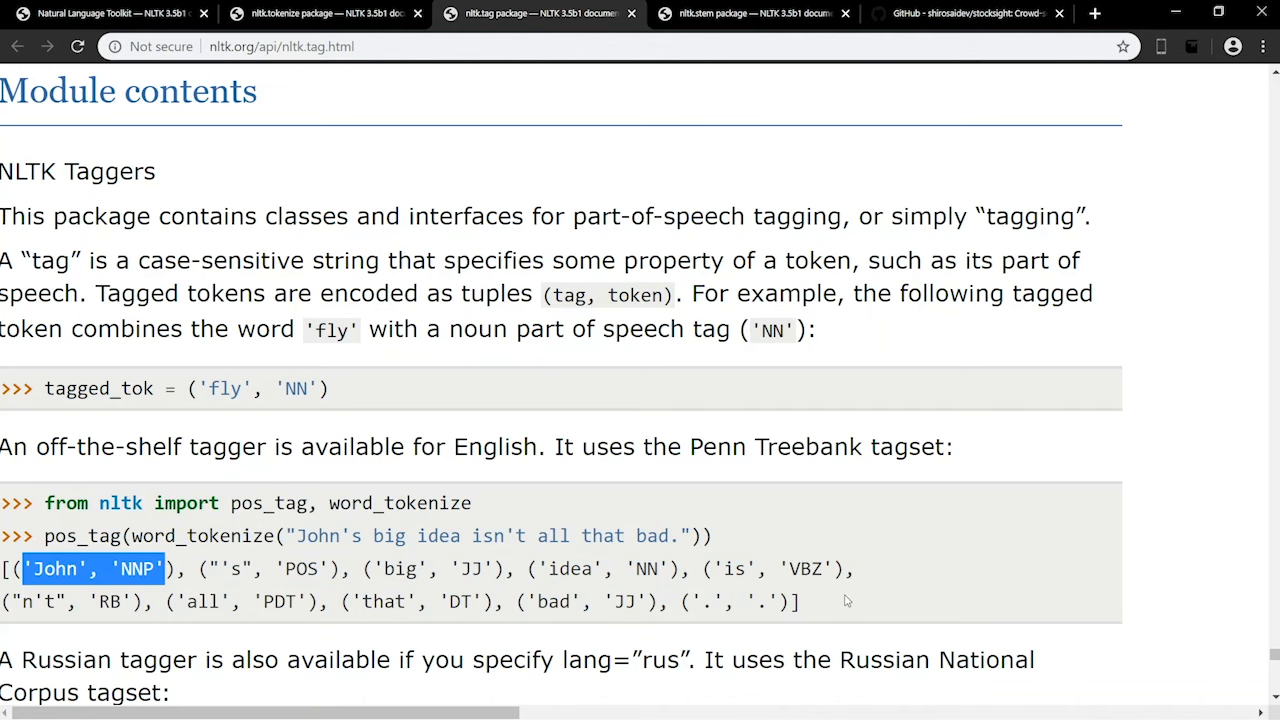
Step: Show the nltk.stem page and highlight the Lancaster stemmer examples 'maxim' and 'presumably'
left_click(750, 13)
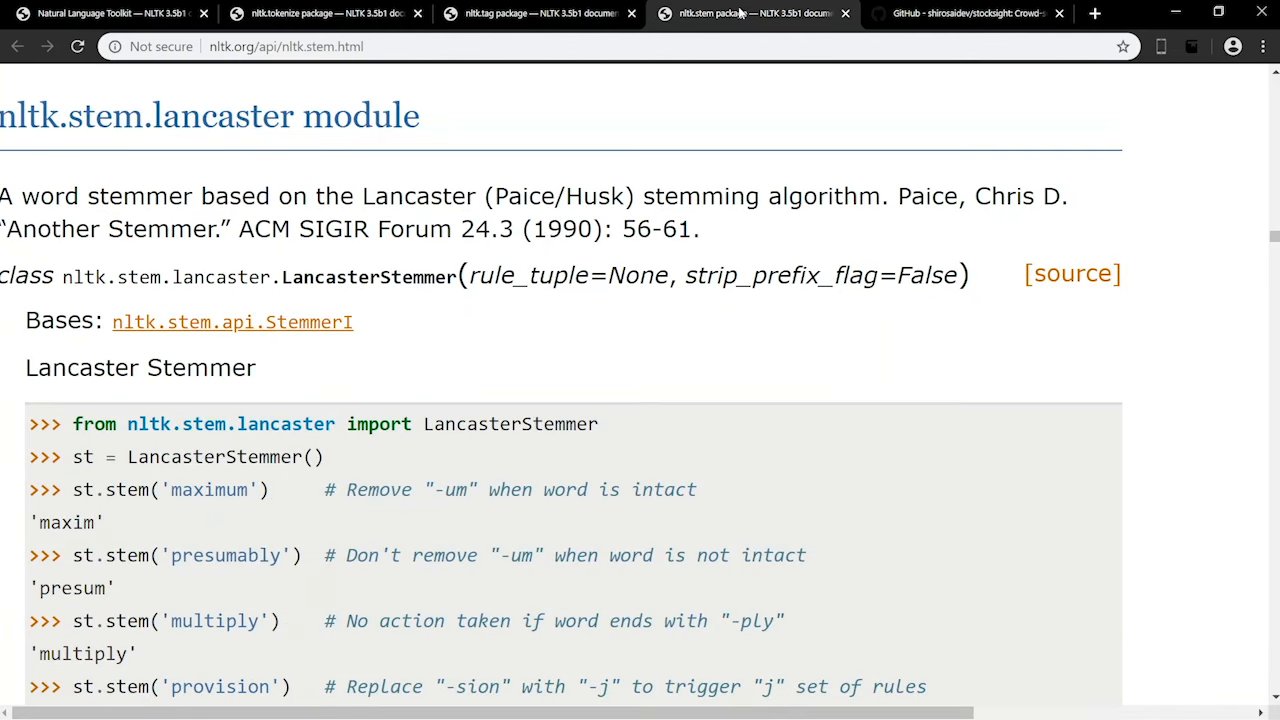
double_click(209, 489)
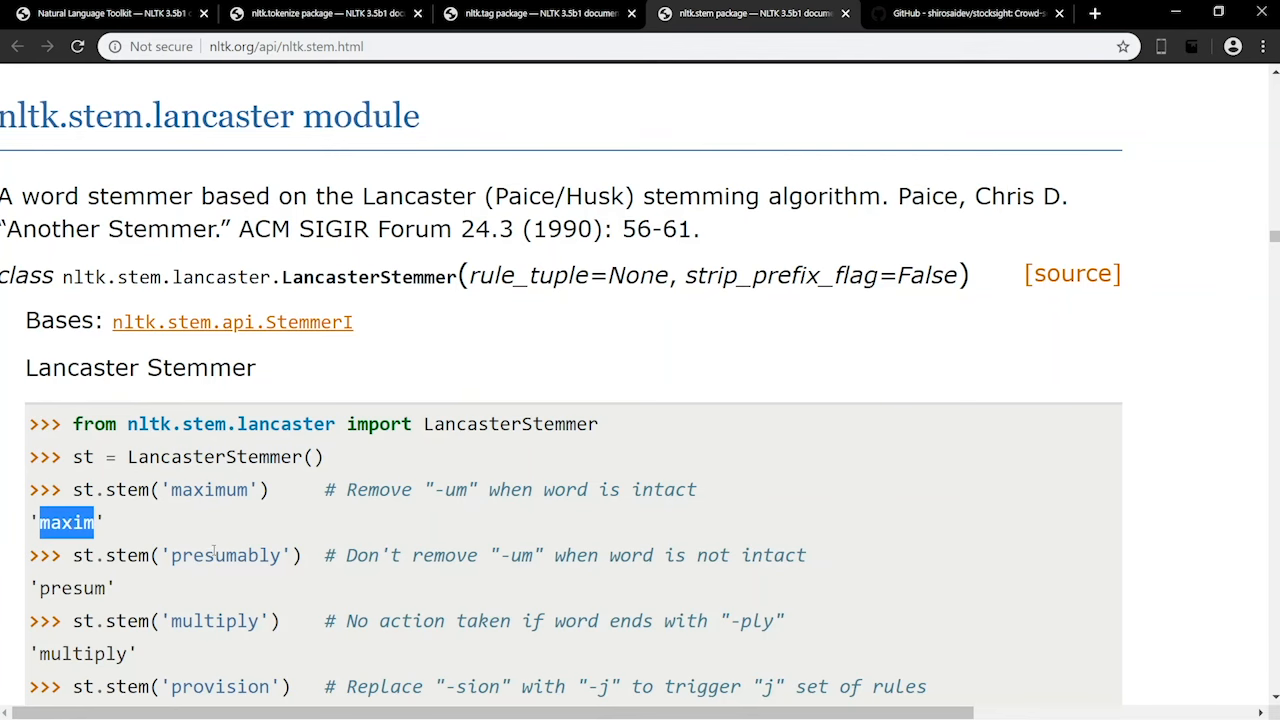
double_click(225, 555)
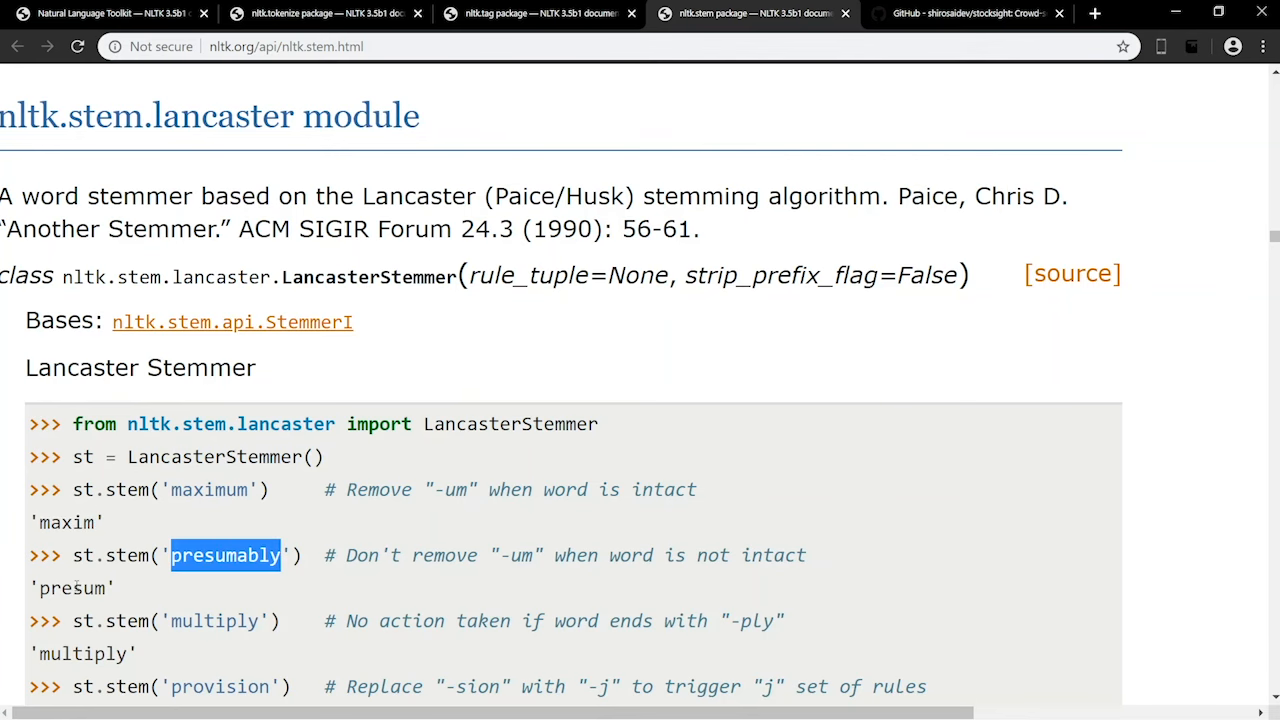
Step: Show the stocksight GitHub README and scroll down to its Requirements list
left_click(965, 13)
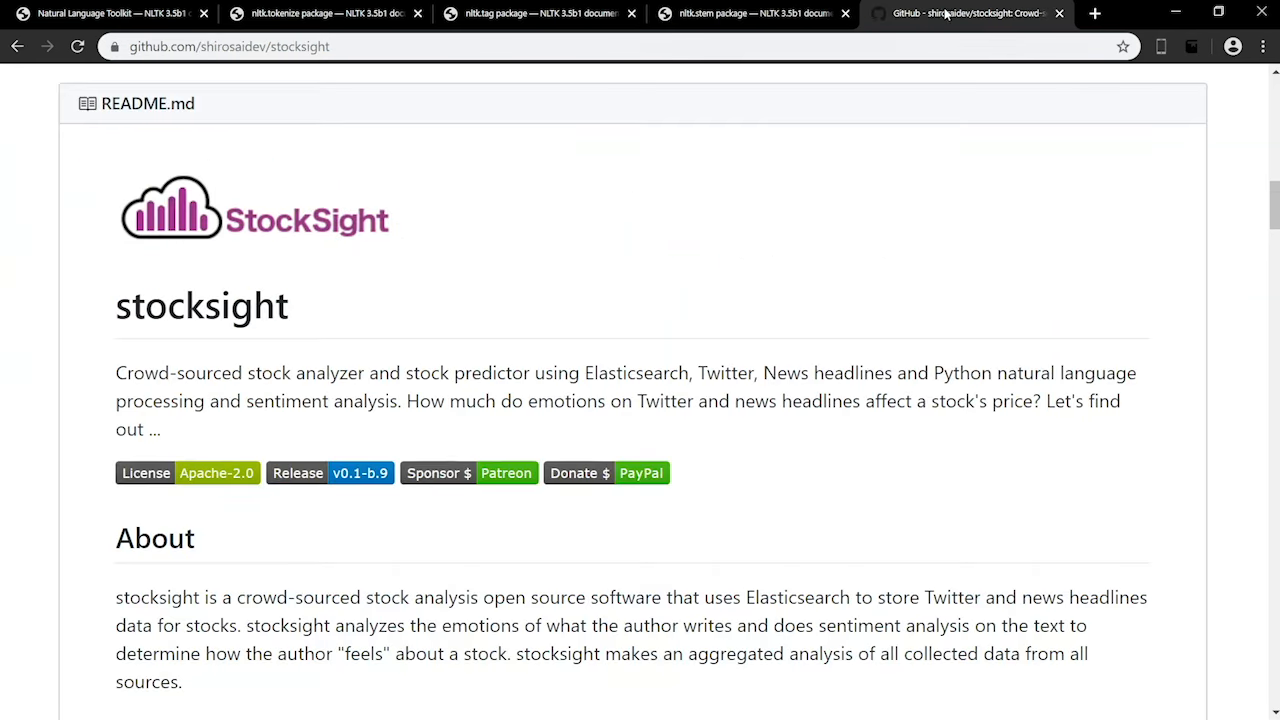
scroll("down", 3)
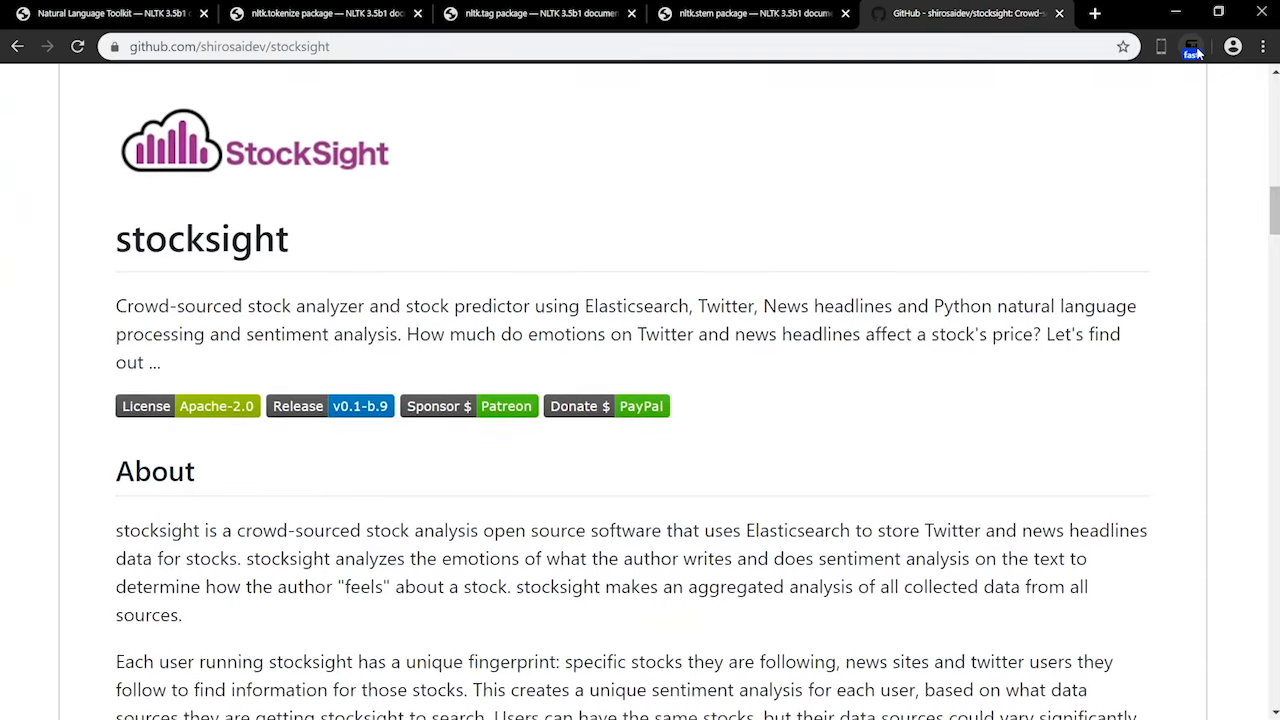
scroll("down", 3)
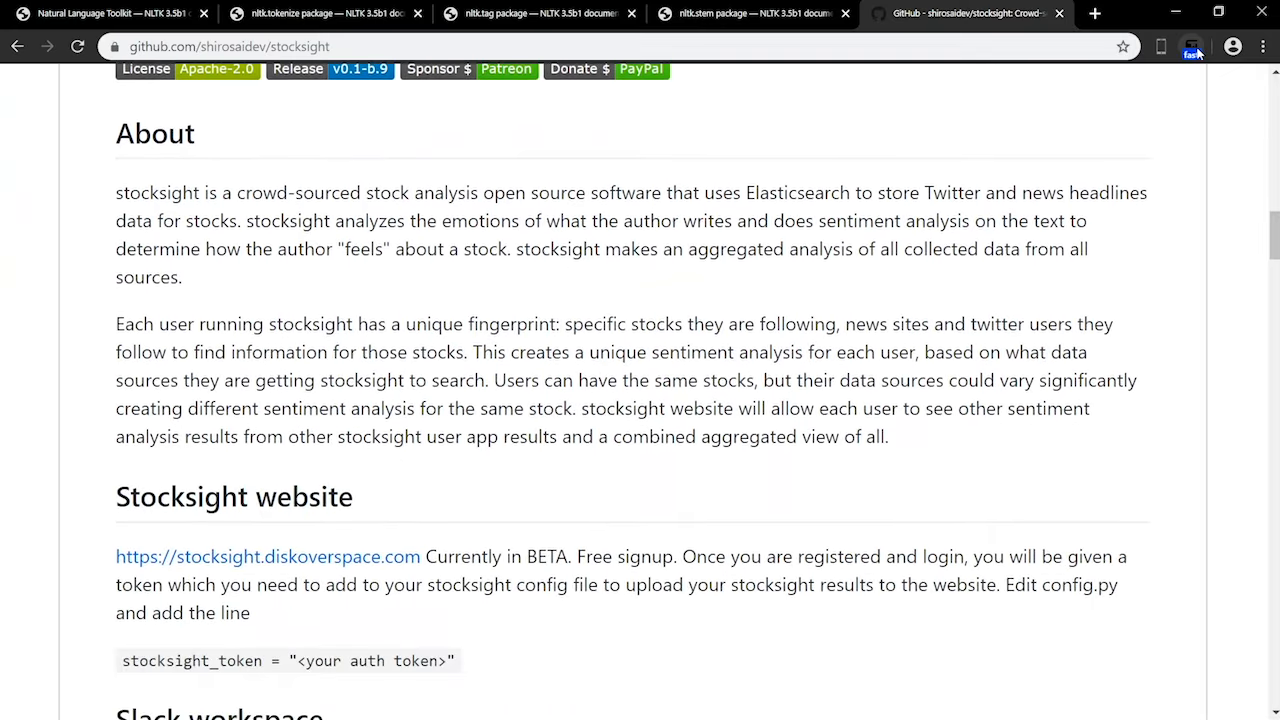
scroll("down", 3)
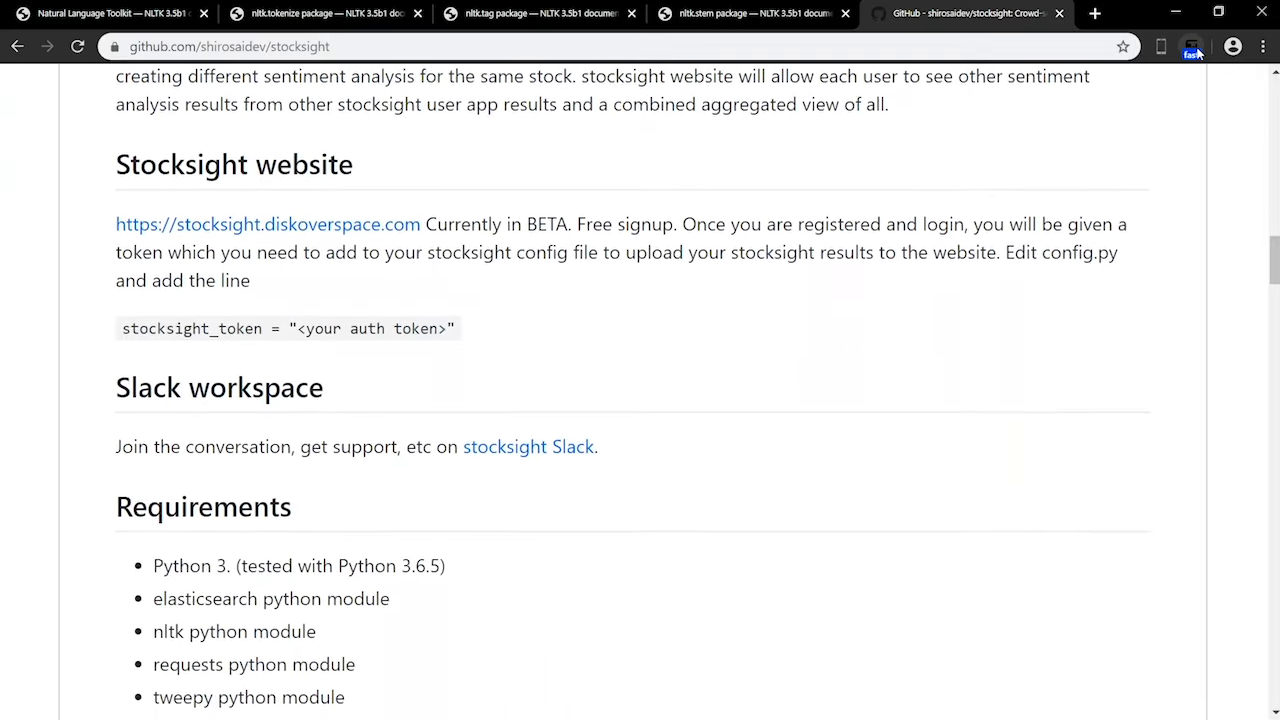
scroll("down", 3)
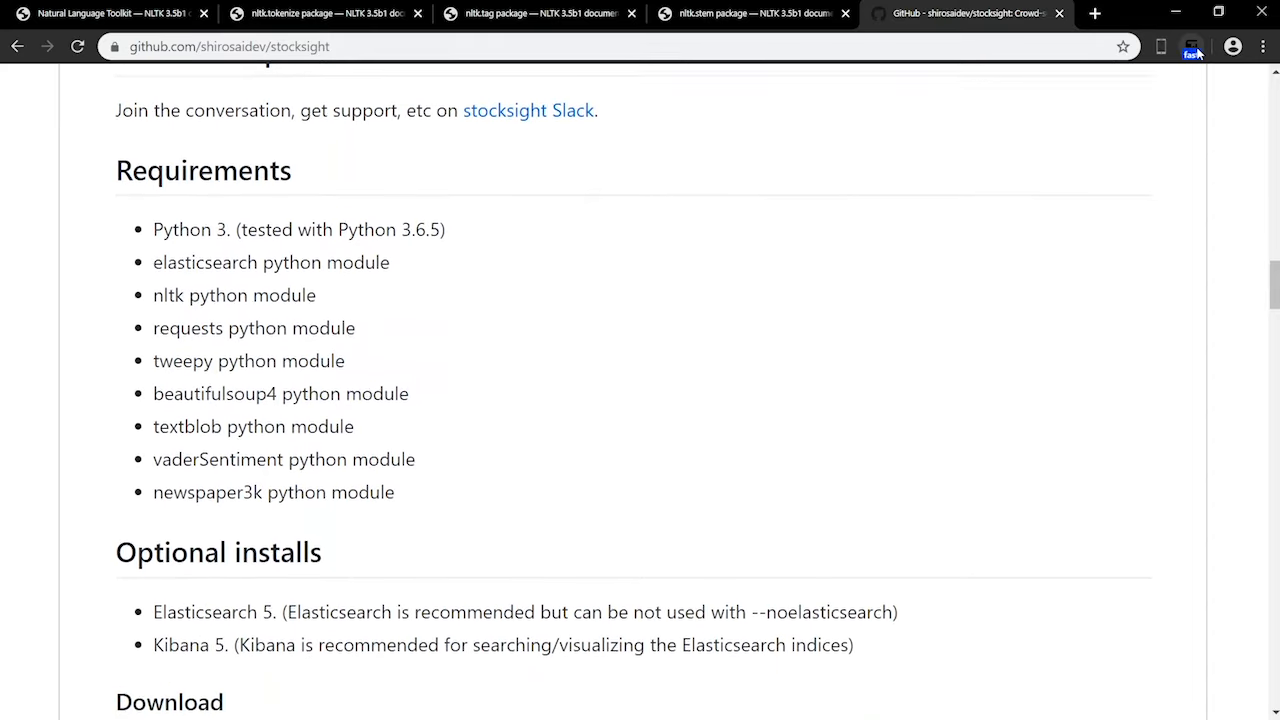
scroll("down", 3)
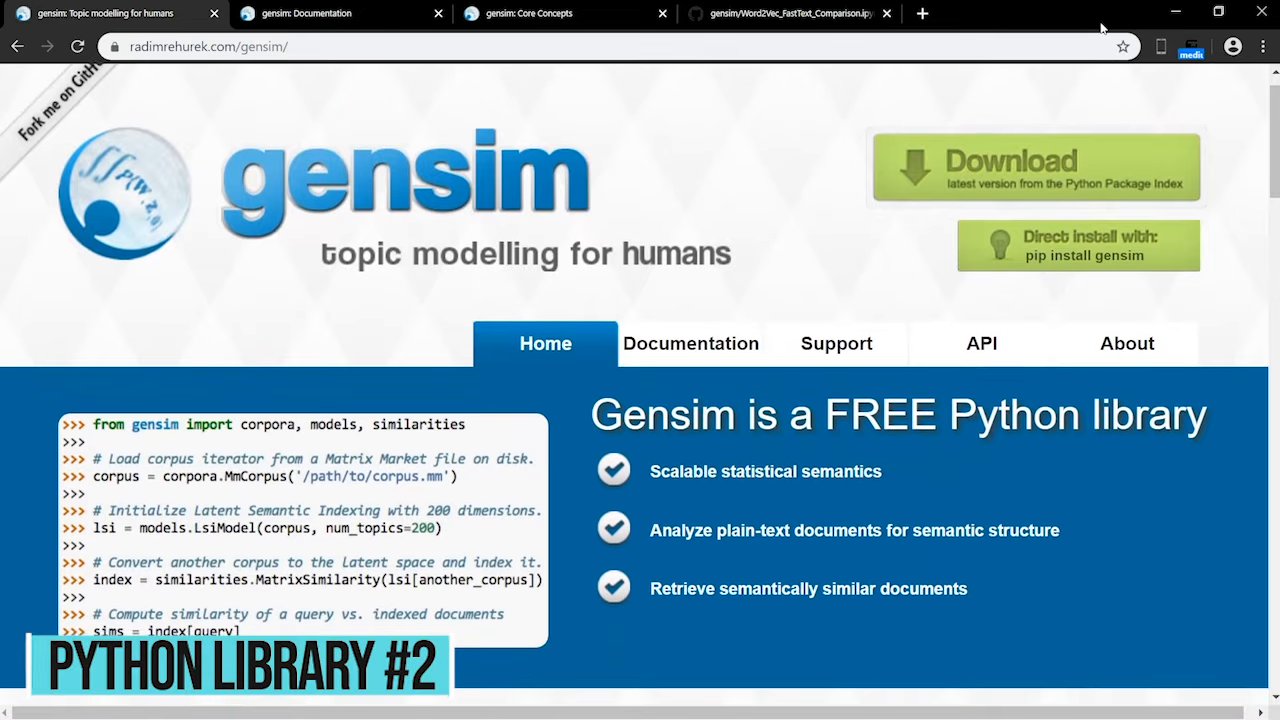
Step: Scroll through the gensim home page and then its Documentation page
scroll("down", 3)
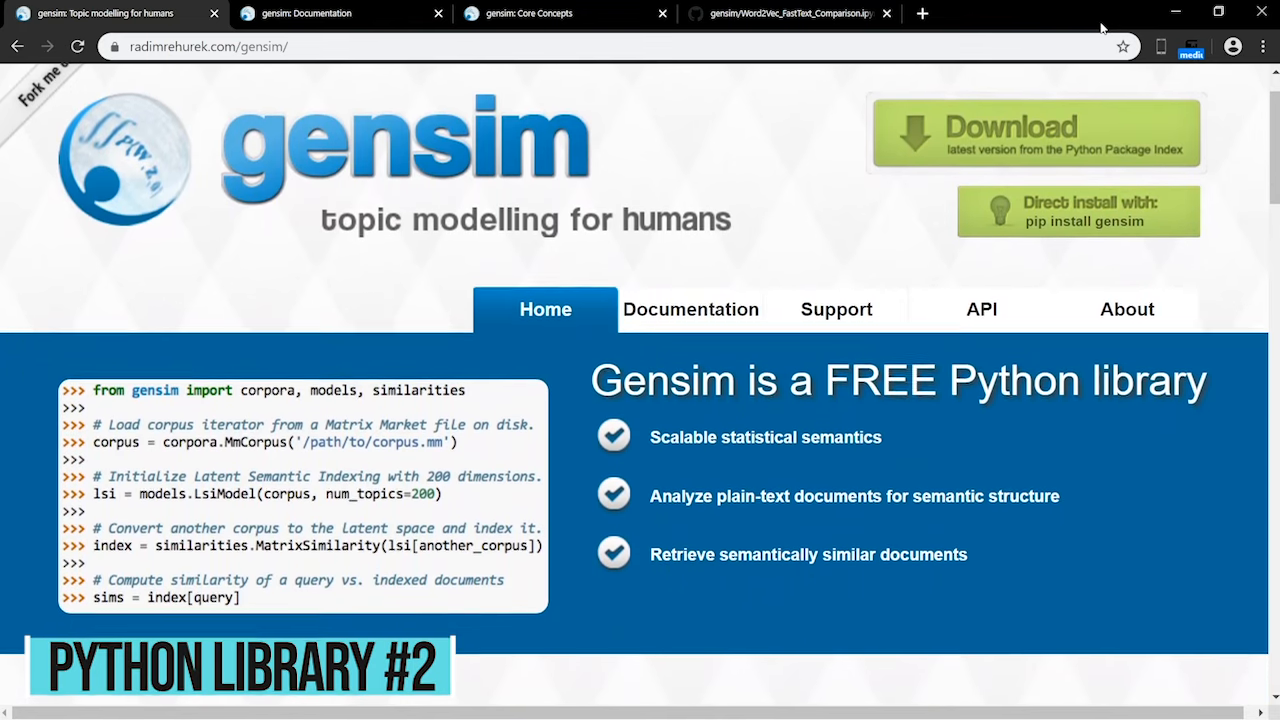
scroll("down", 3)
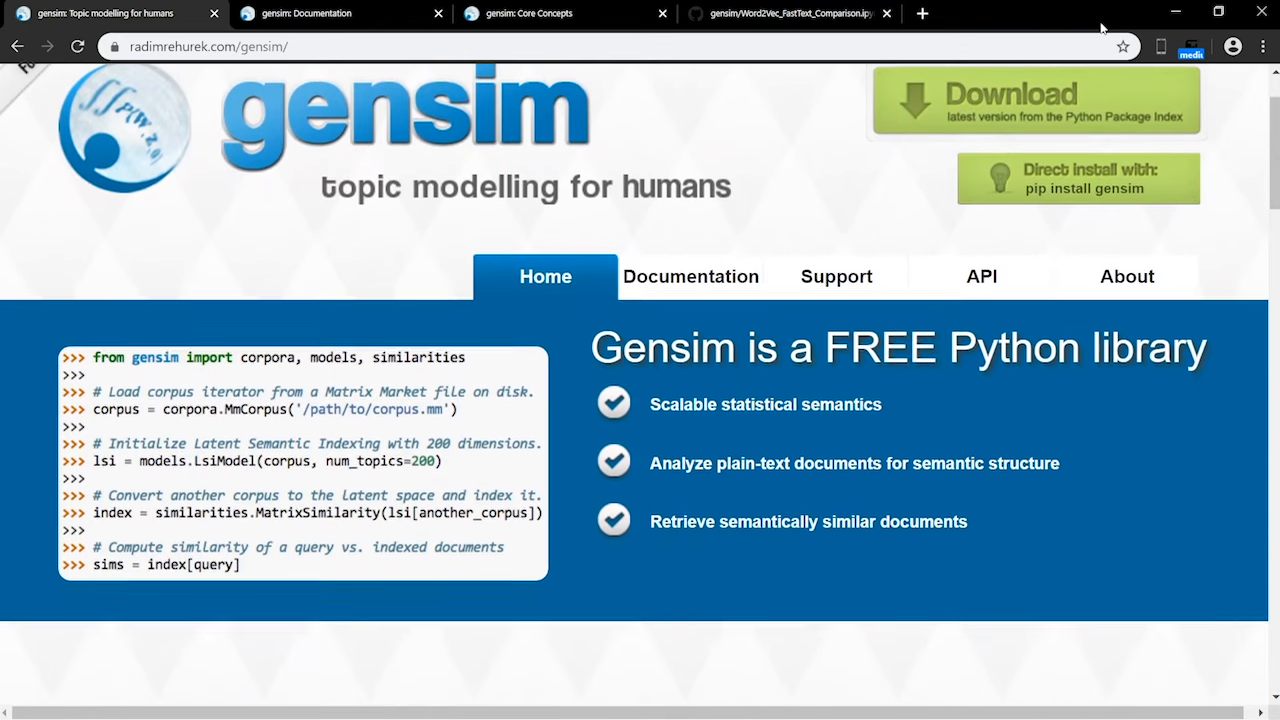
scroll("down", 3)
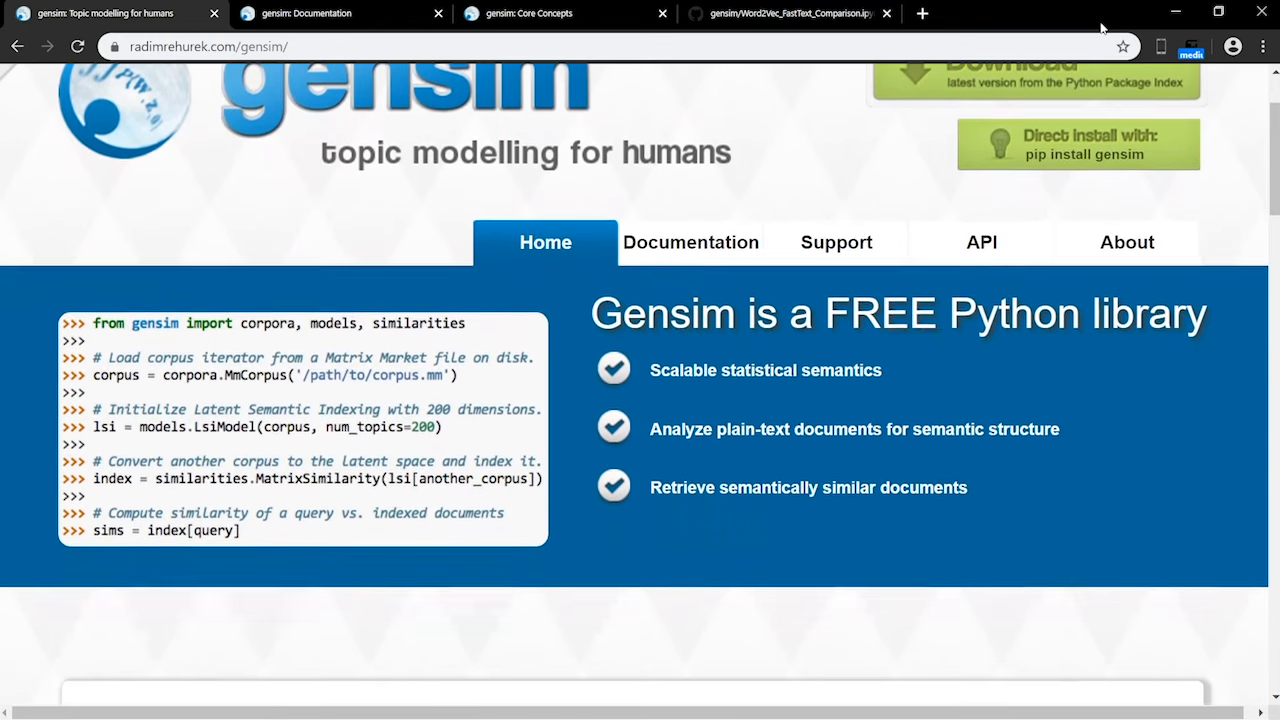
scroll("down", 3)
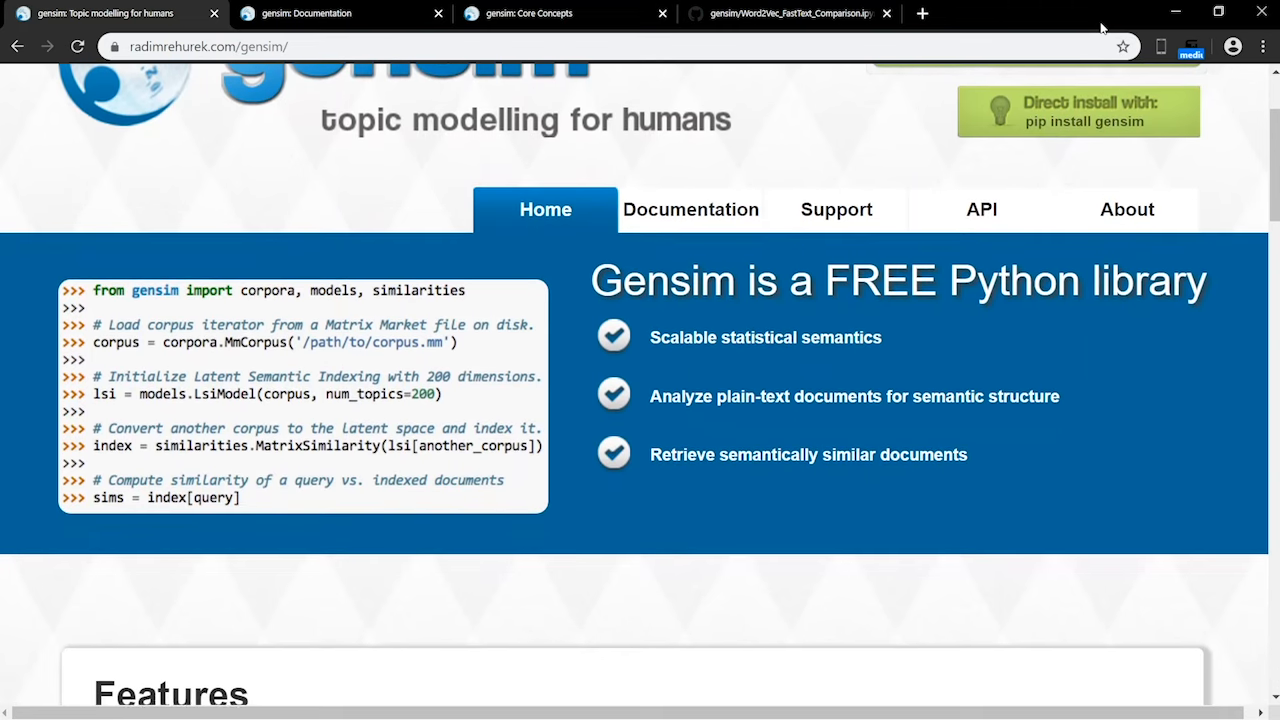
left_click(690, 209)
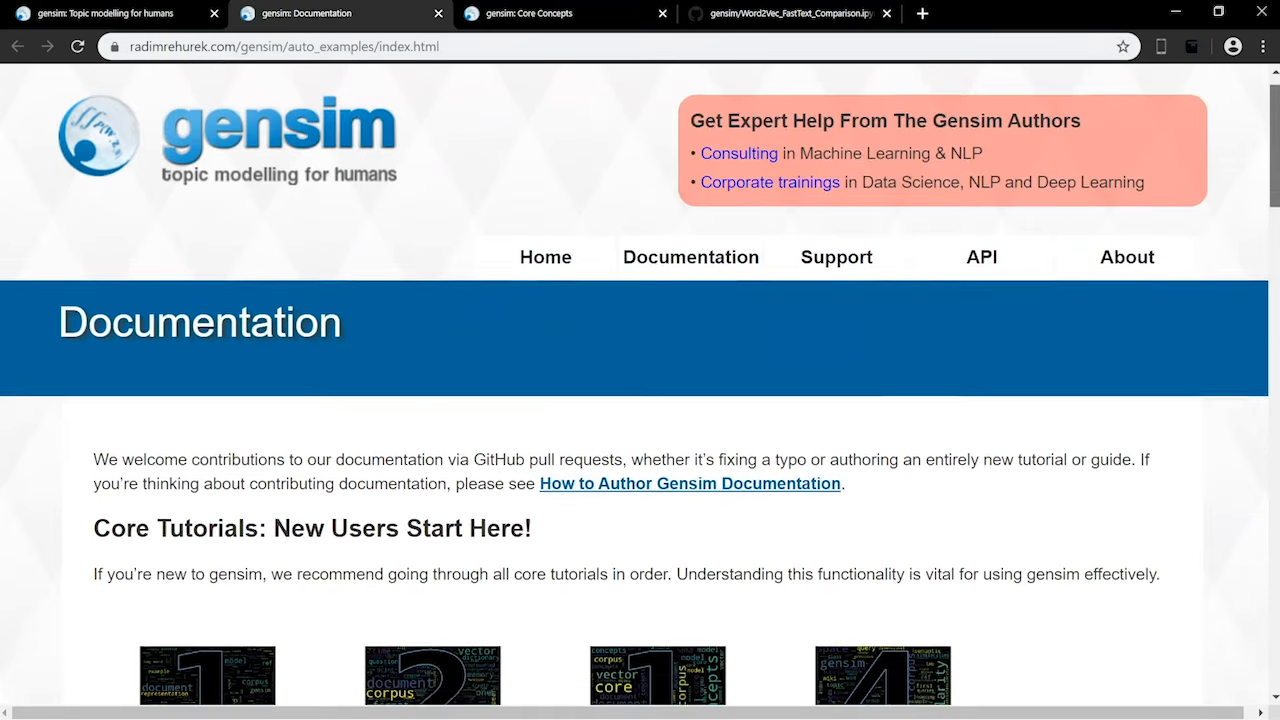
scroll("down", 3)
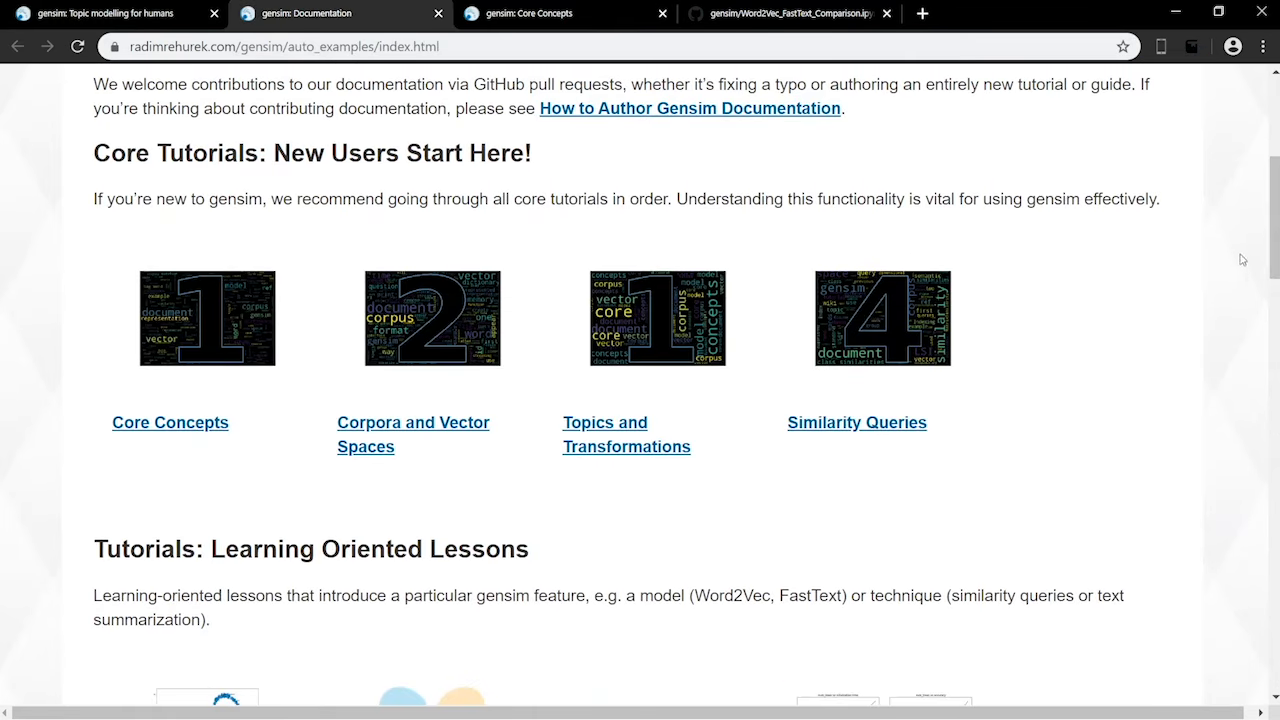
scroll("down", 3)
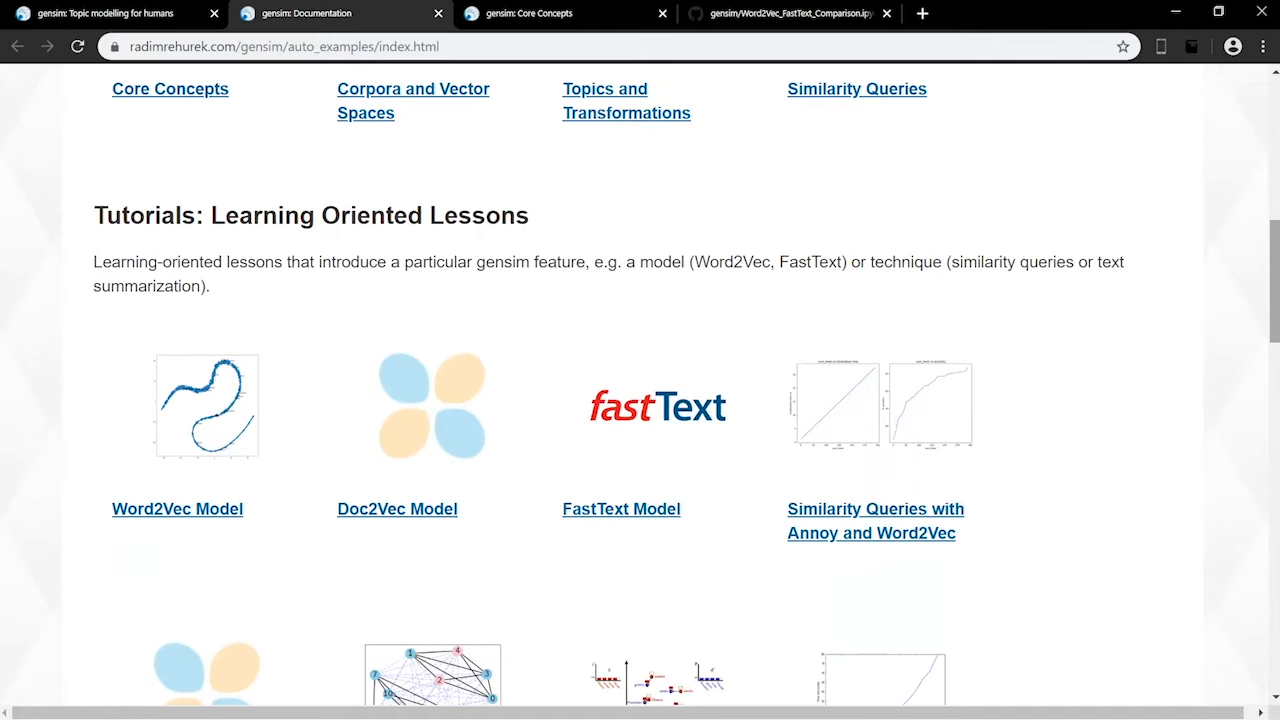
scroll("down", 3)
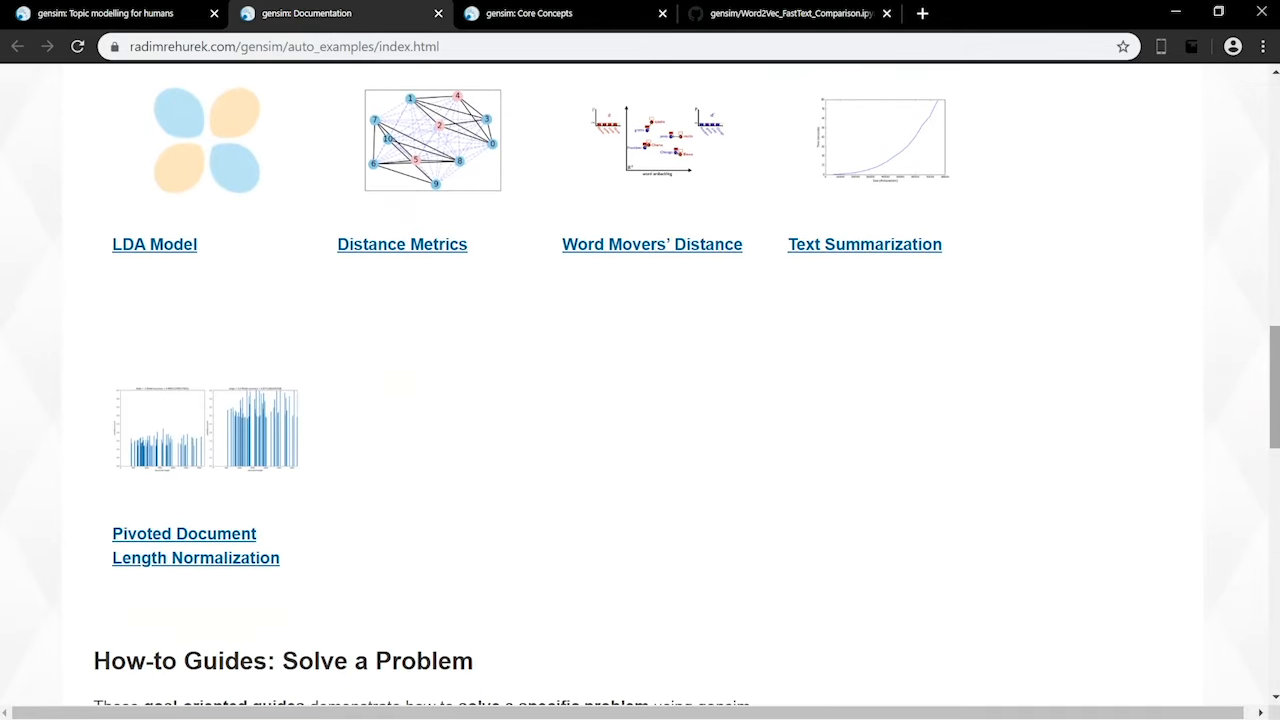
scroll("down", 3)
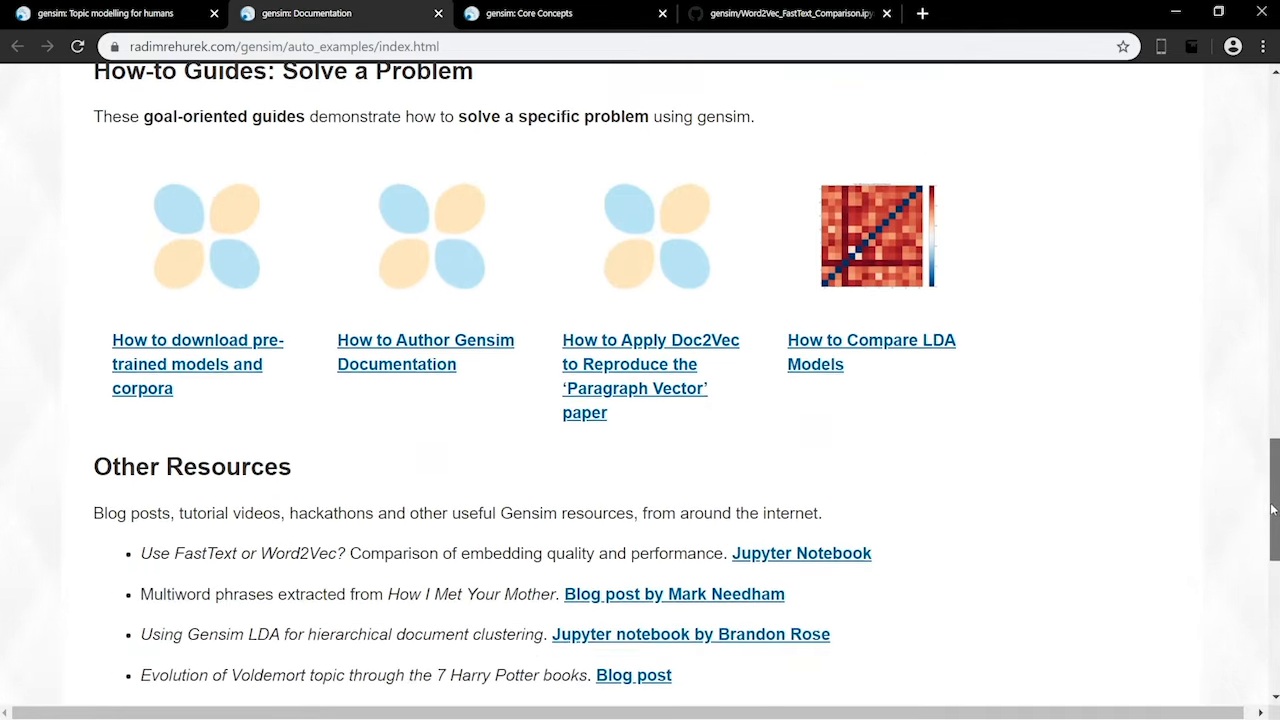
Step: View the gensim Core Concepts tutorial, then the Word2Vec versus FastText comparison notebook
left_click(540, 13)
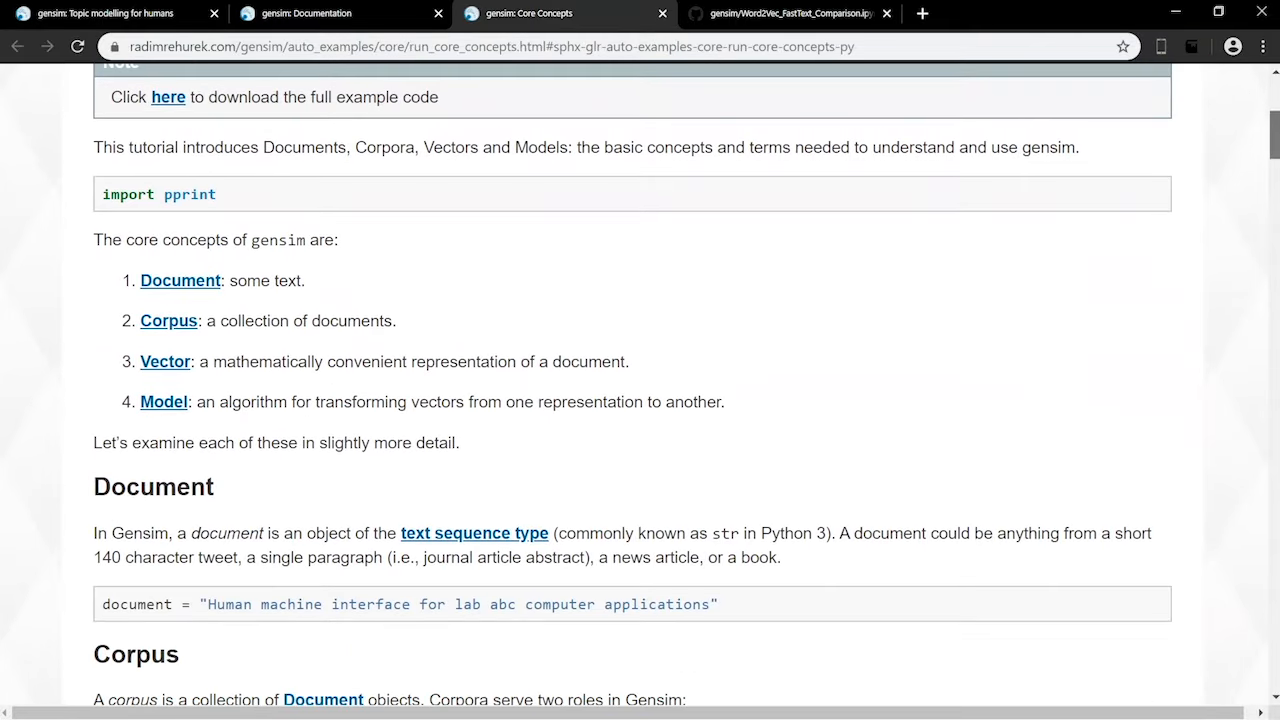
left_click(785, 13)
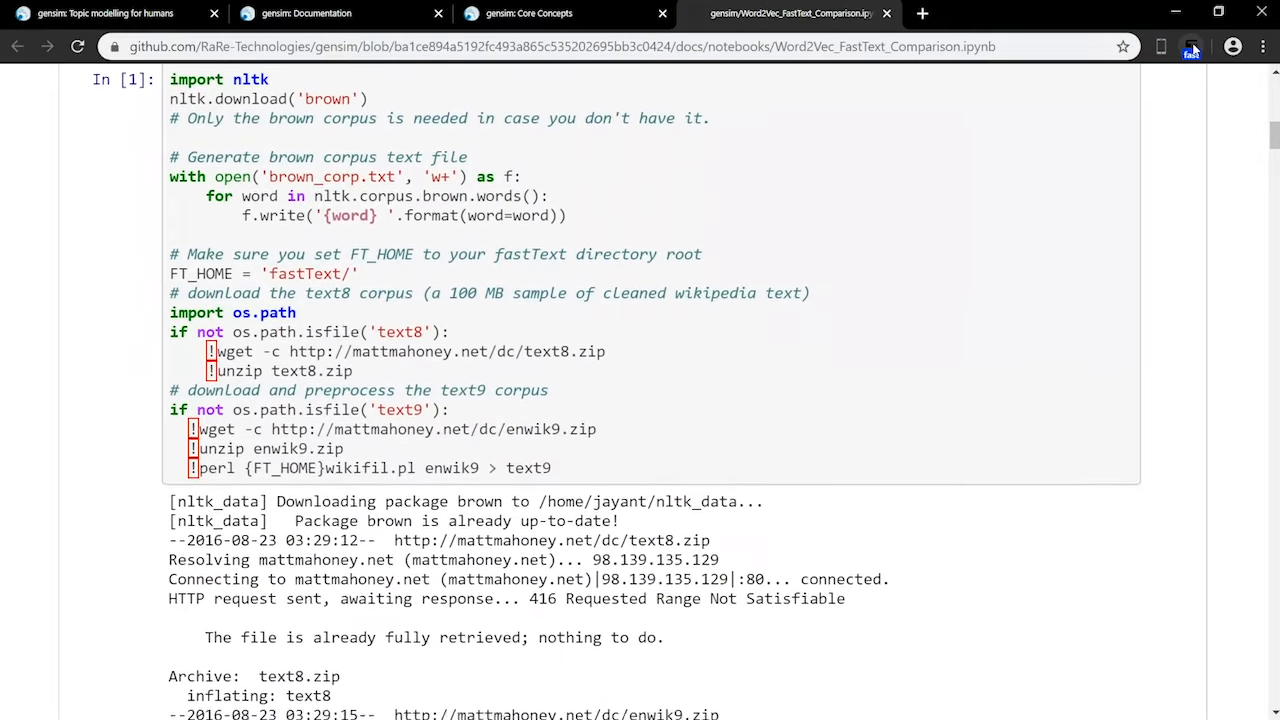
scroll("down", 3)
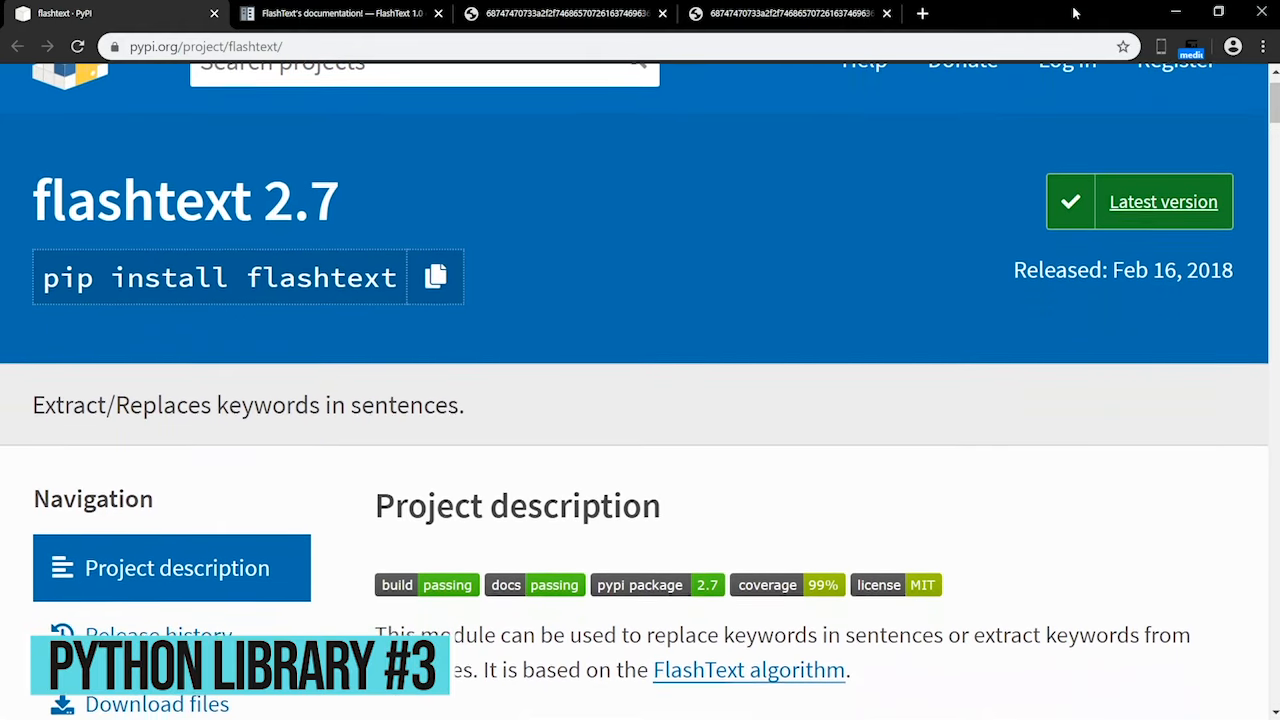
Step: Show the FlashText docs and scroll to the replace-terms timing chart versus Regex
left_click(340, 13)
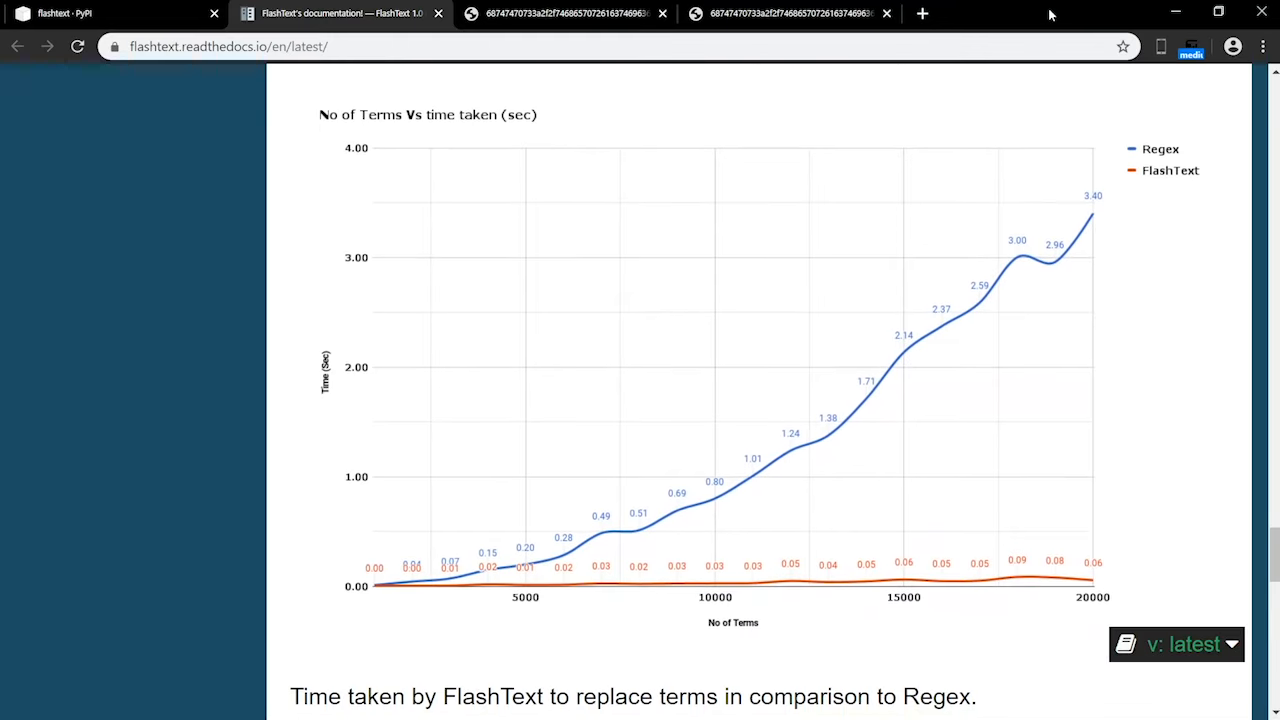
scroll("down", 3)
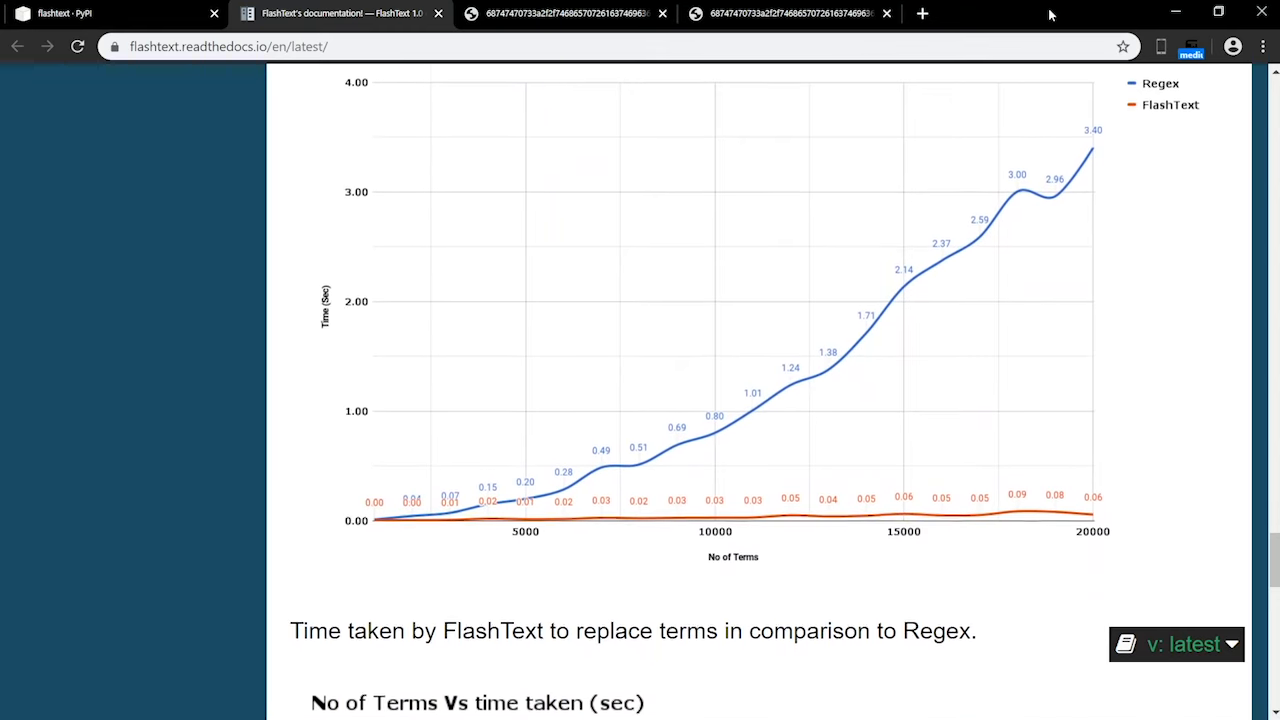
scroll("down", 3)
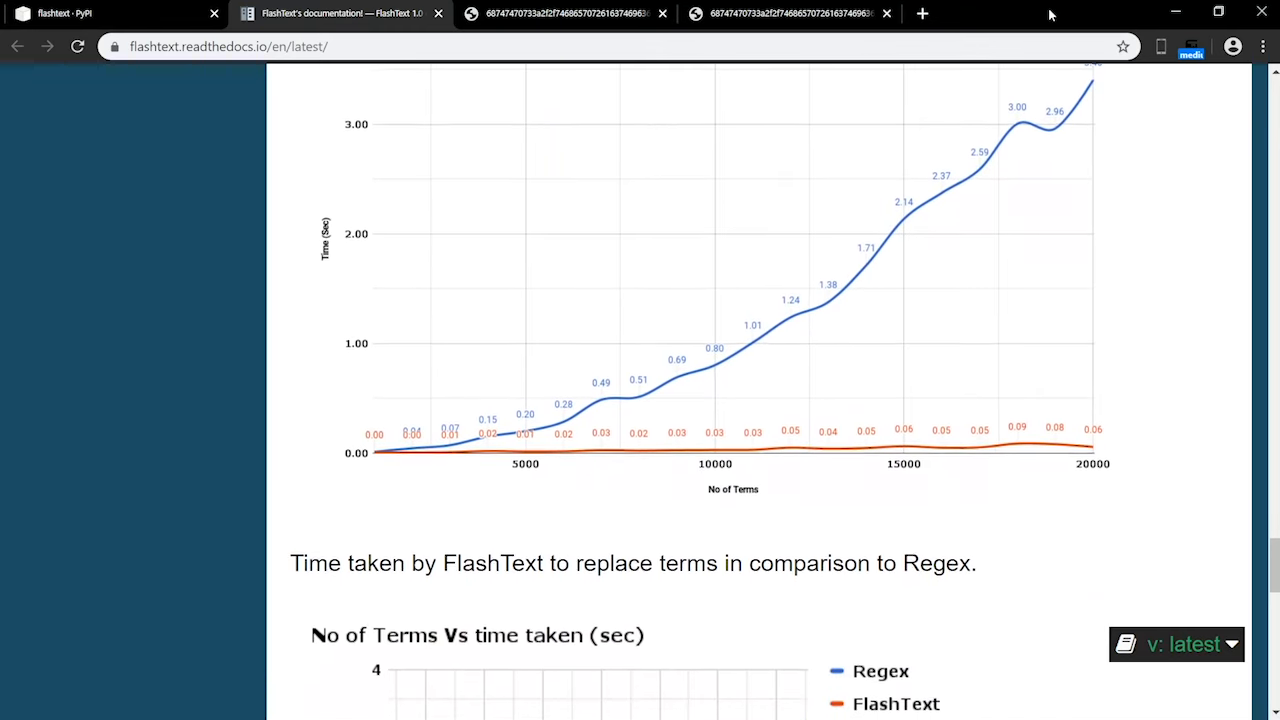
scroll("down", 3)
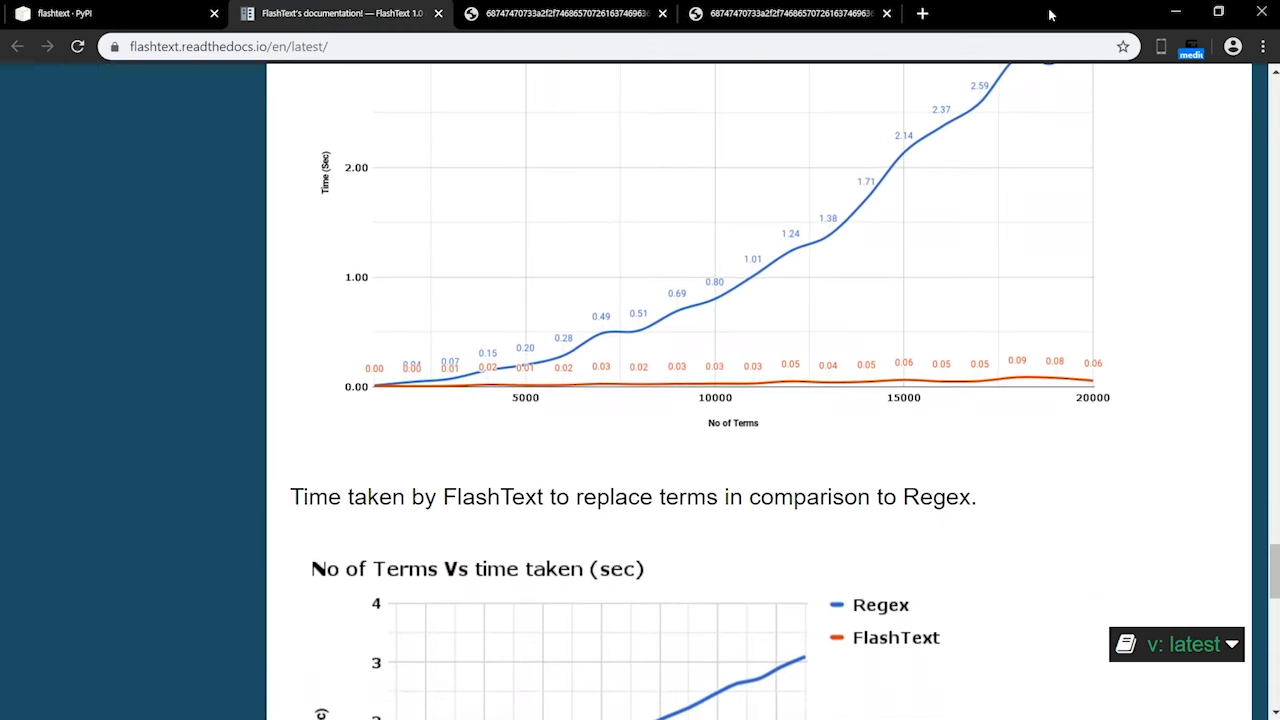
scroll("down", 3)
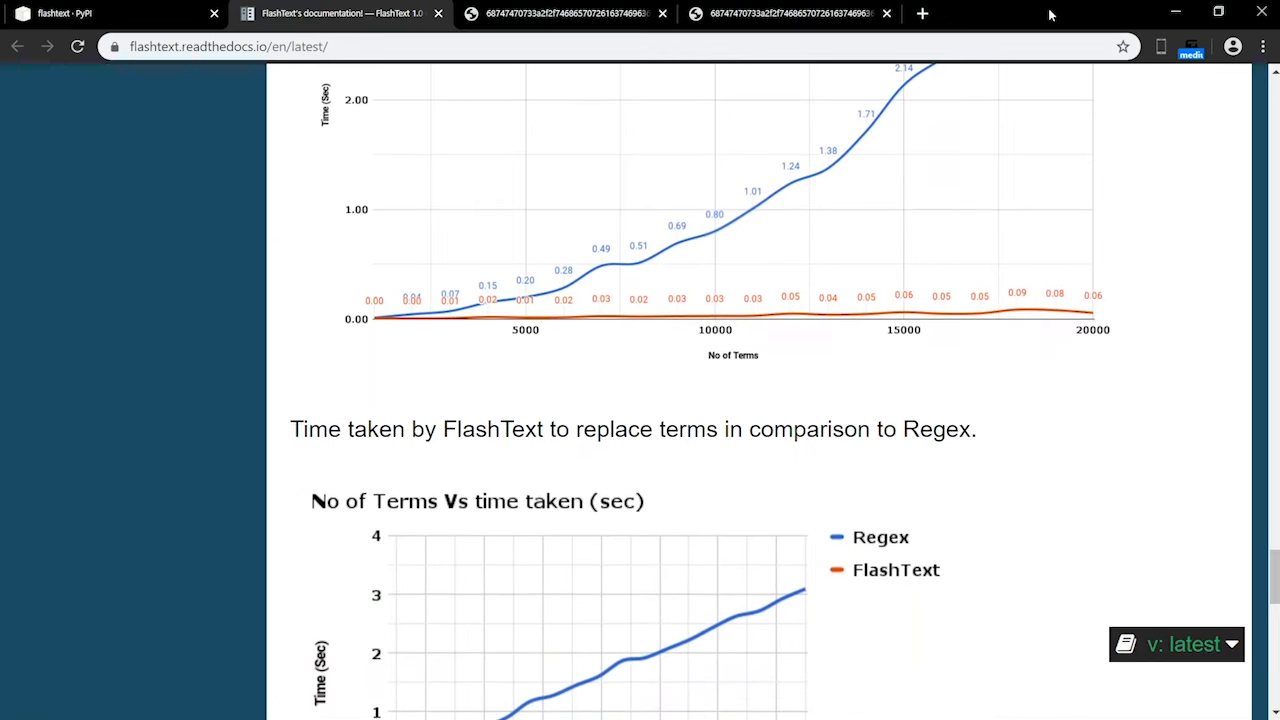
scroll("down", 3)
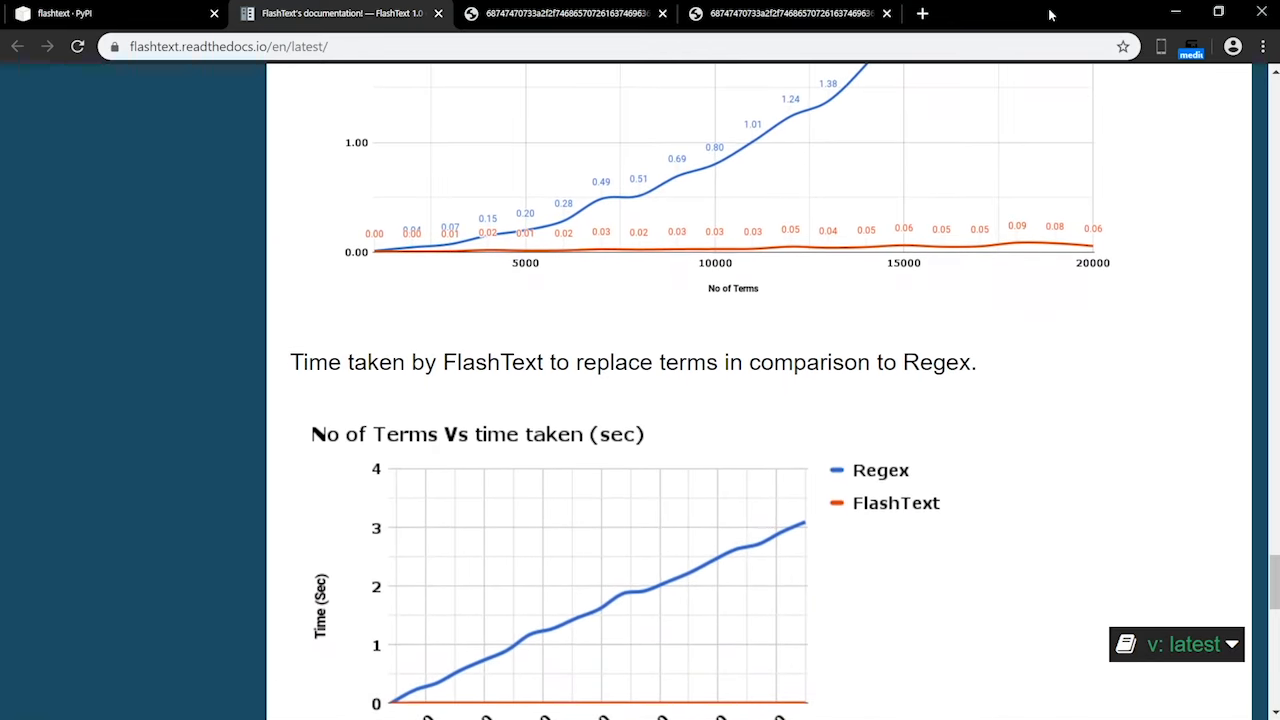
scroll("down", 3)
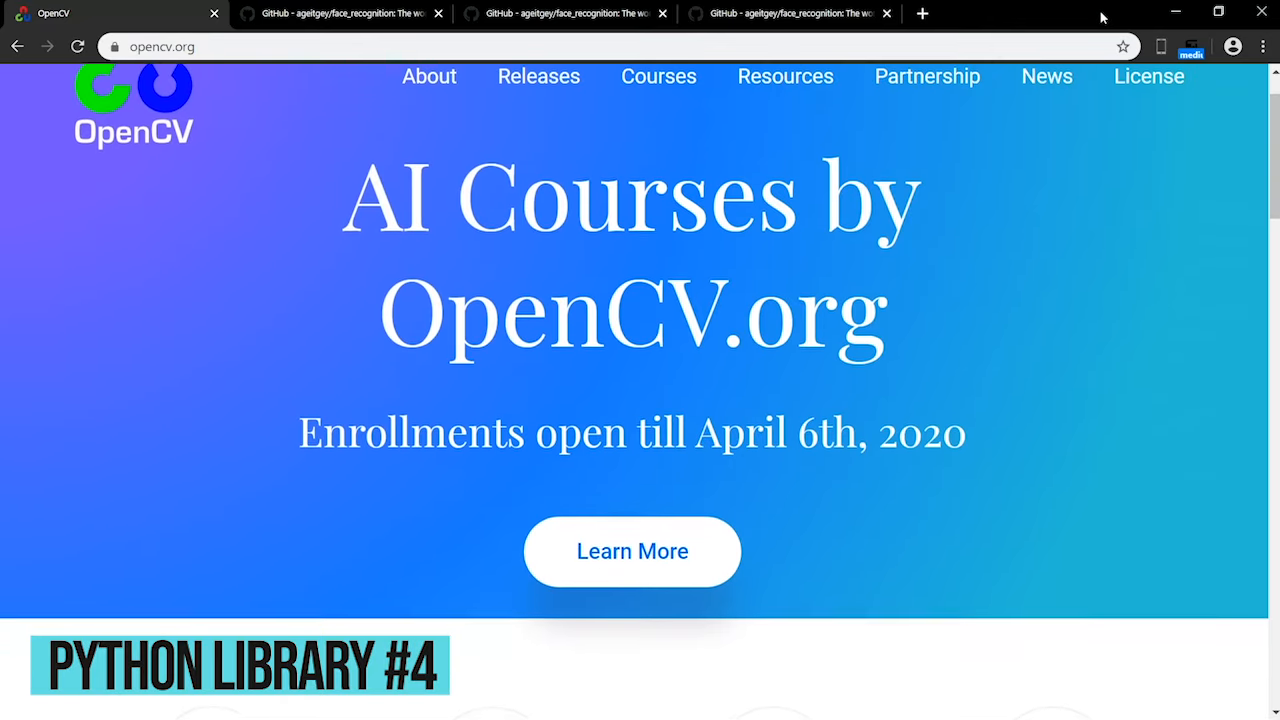
Step: Scroll the opencv.org homepage past its AI Courses banner and move to the next tab
scroll("down", 3)
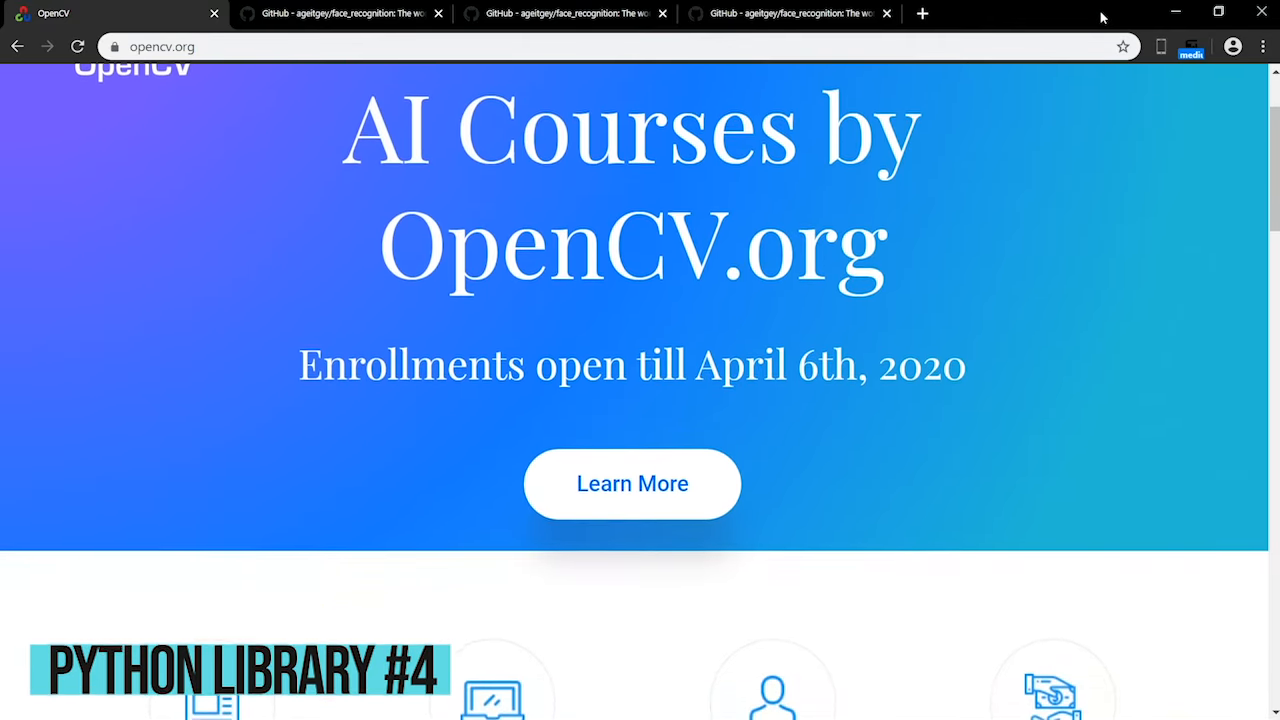
left_click(343, 13)
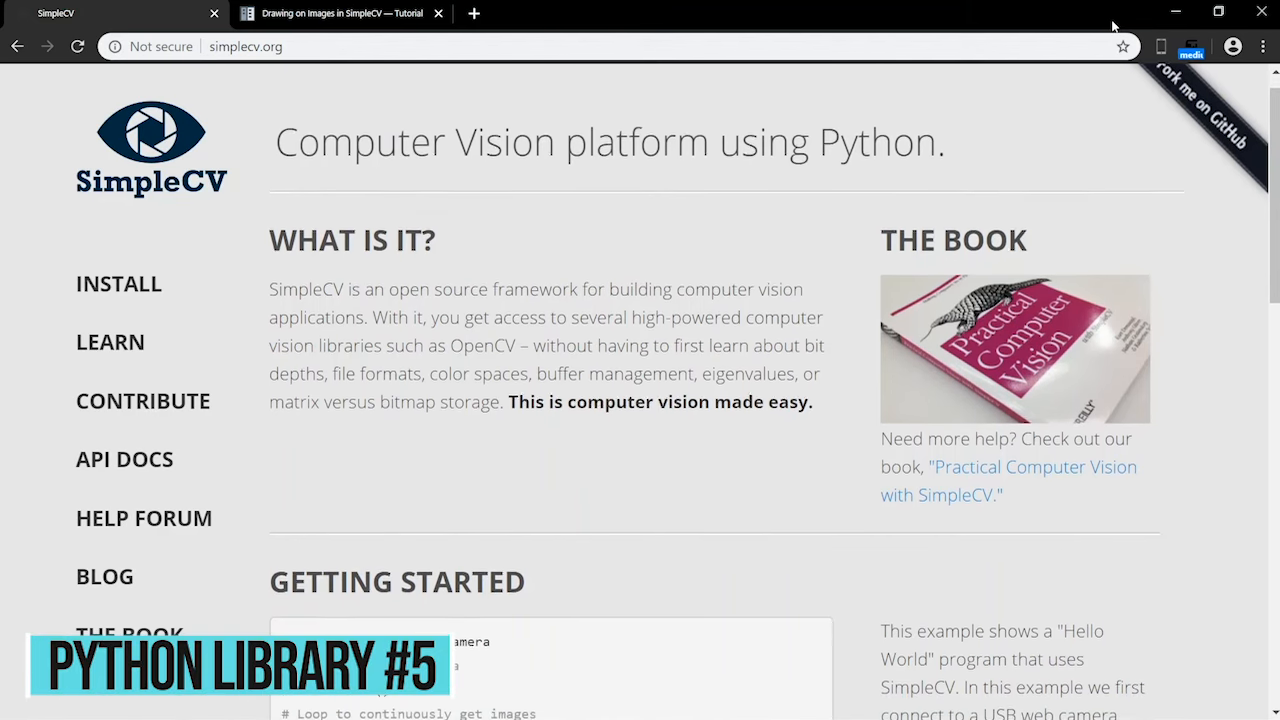
Step: Scroll the SimpleCV homepage down to the Getting Started section
scroll("down", 3)
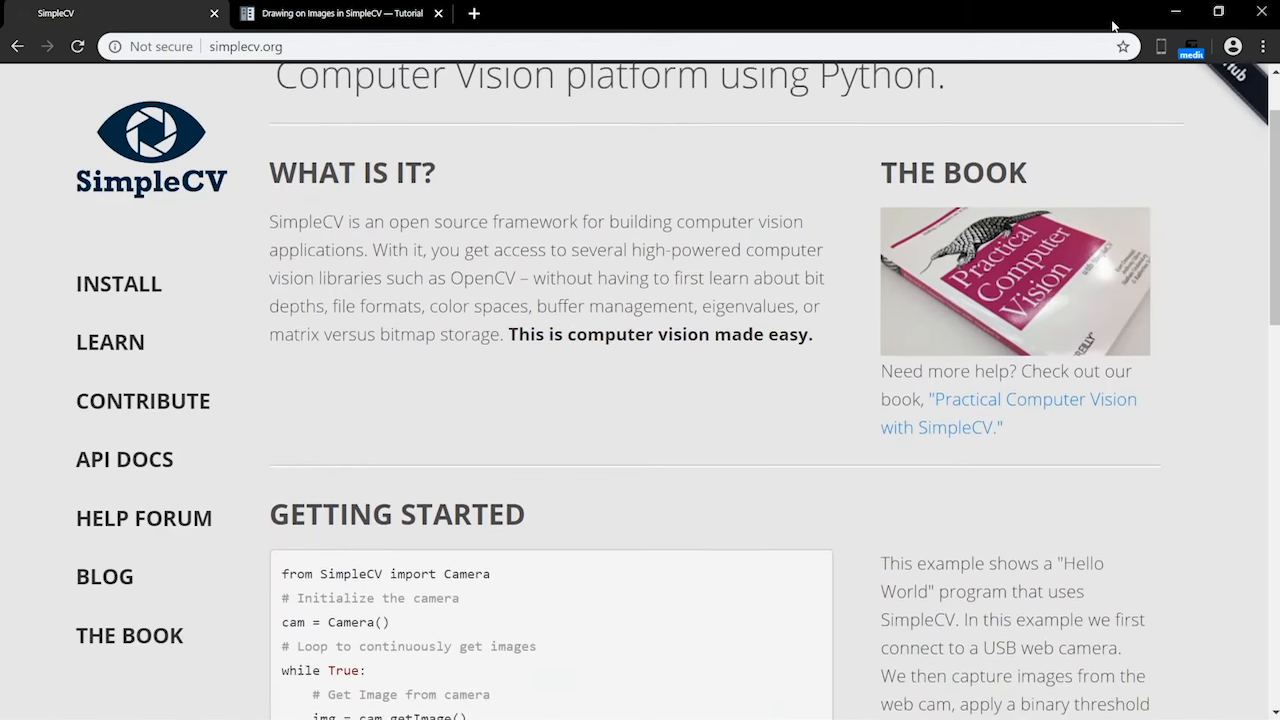
scroll("down", 3)
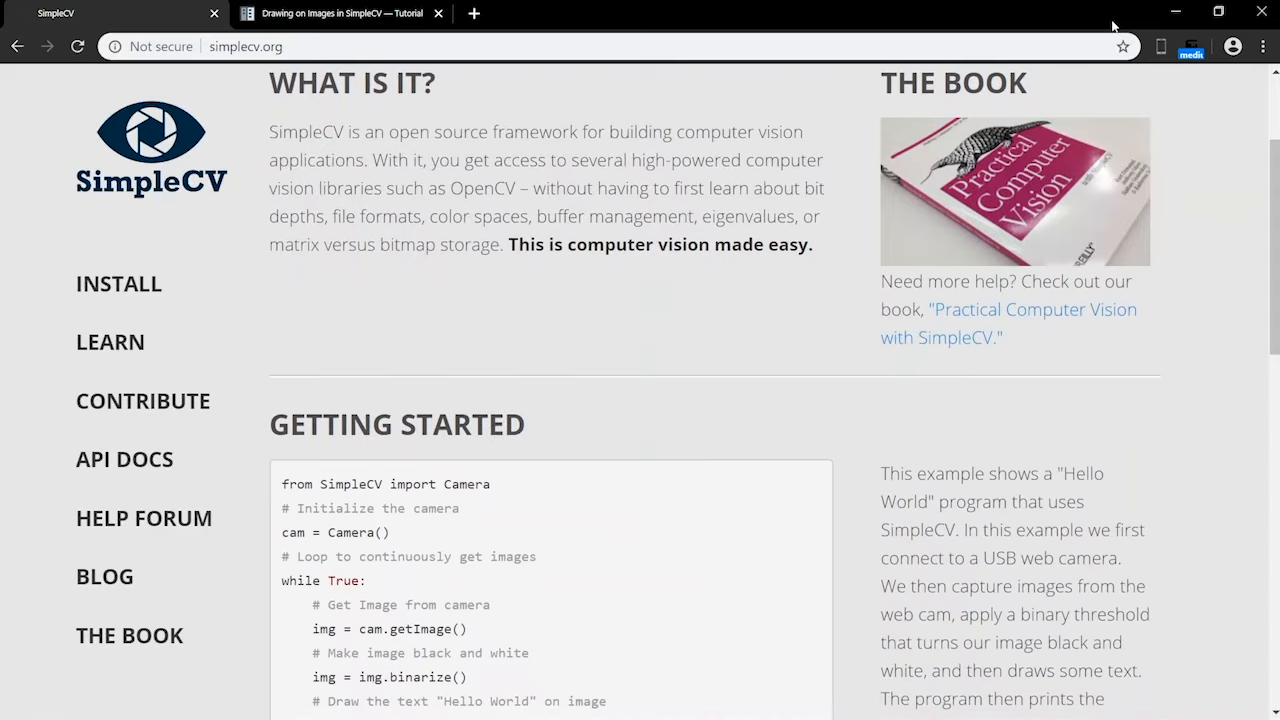
scroll("down", 3)
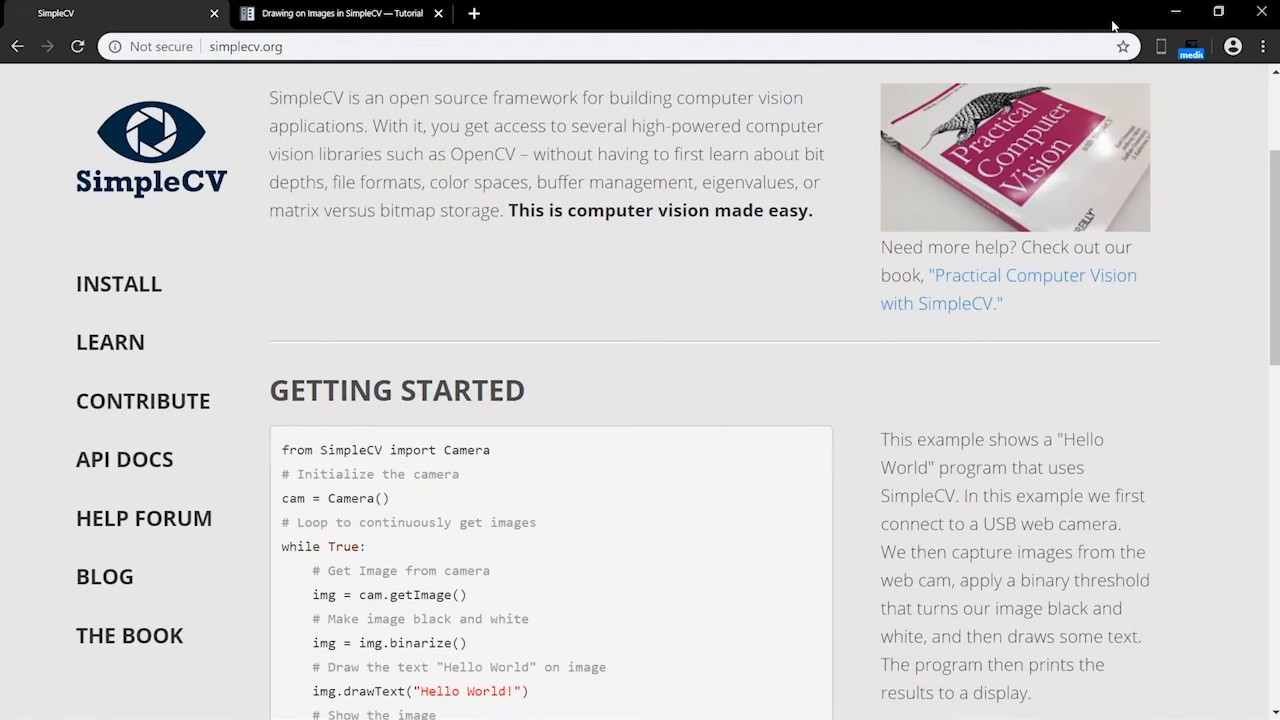
scroll("down", 3)
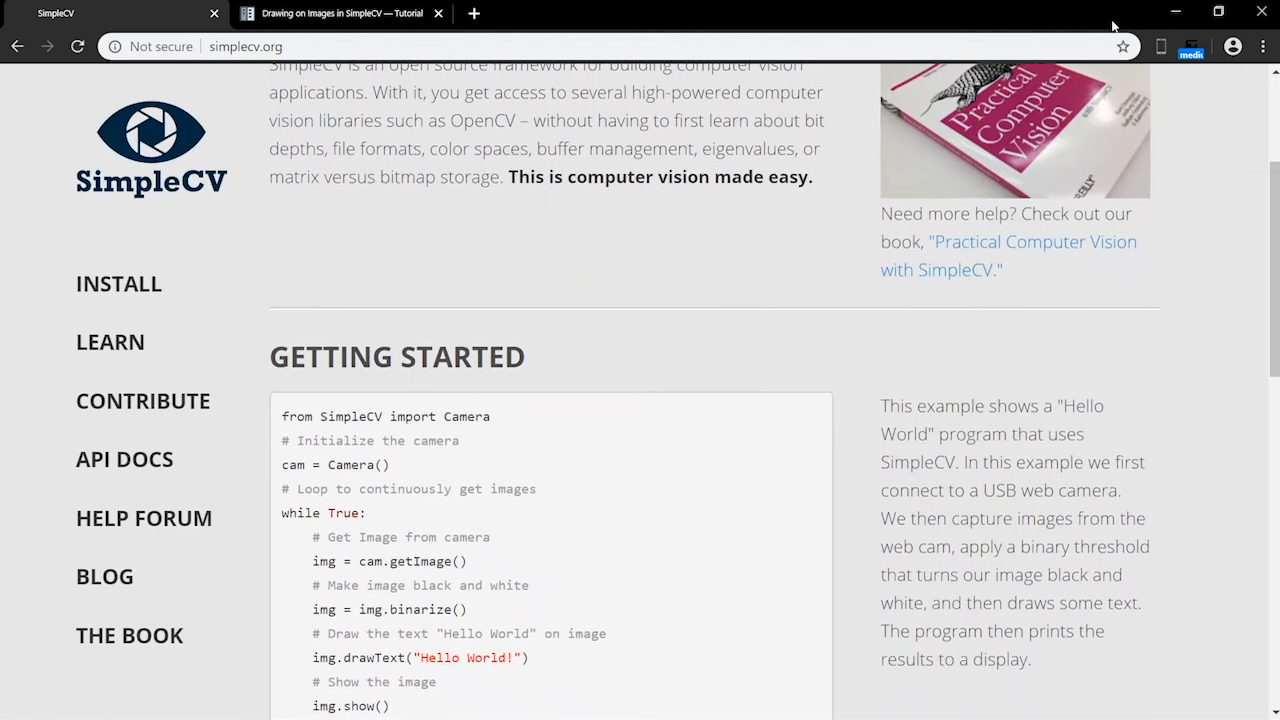
scroll("down", 3)
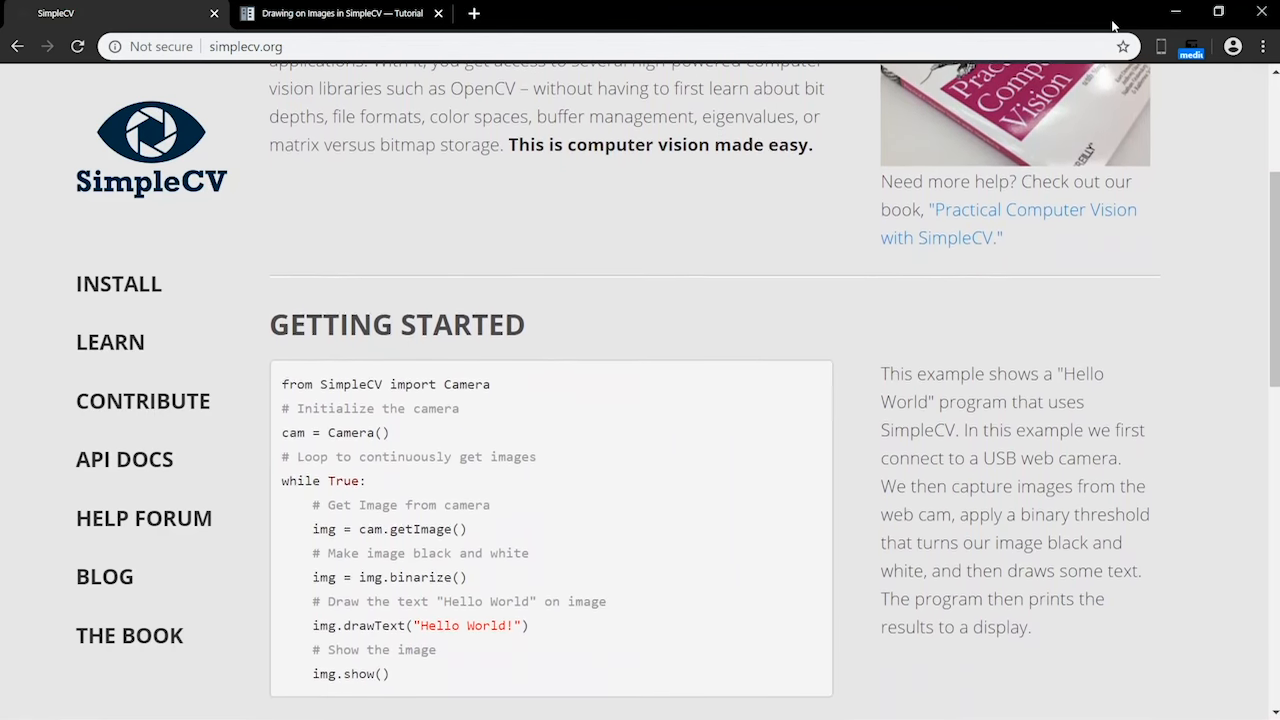
scroll("down", 3)
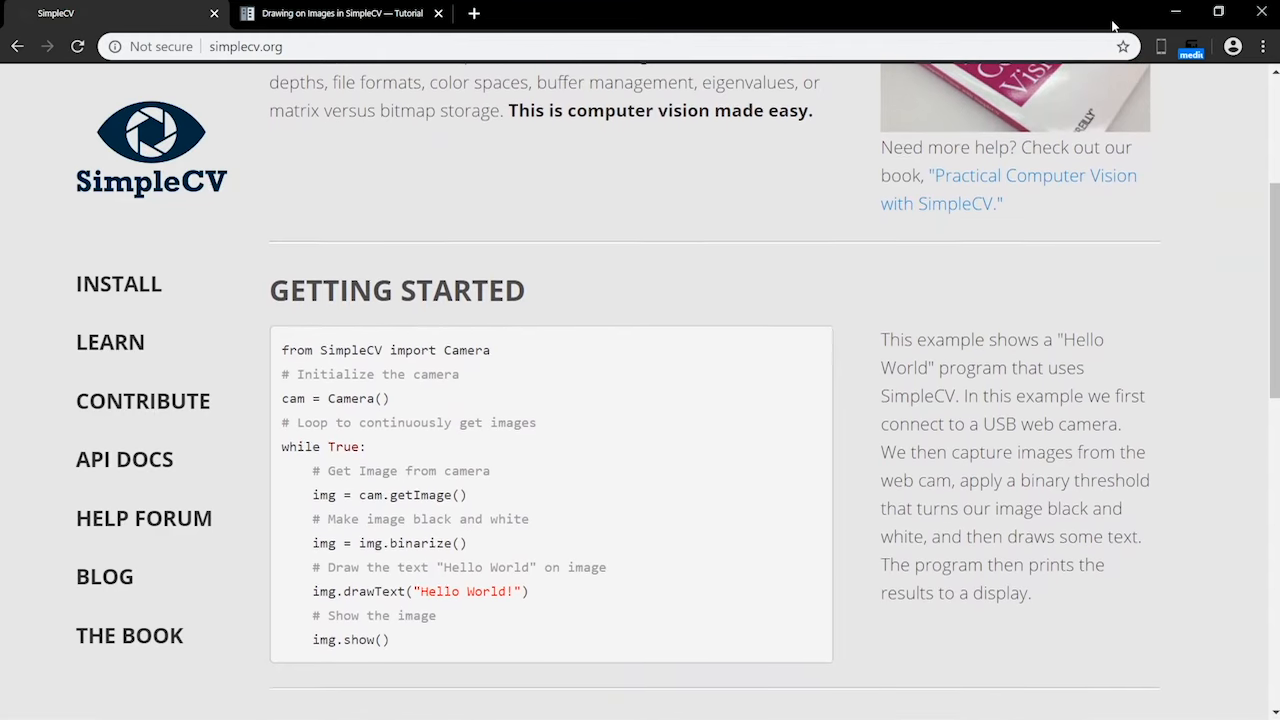
Step: View the 'Drawing on Images in SimpleCV' tutorial down to the red STOP octagon example
left_click(340, 13)
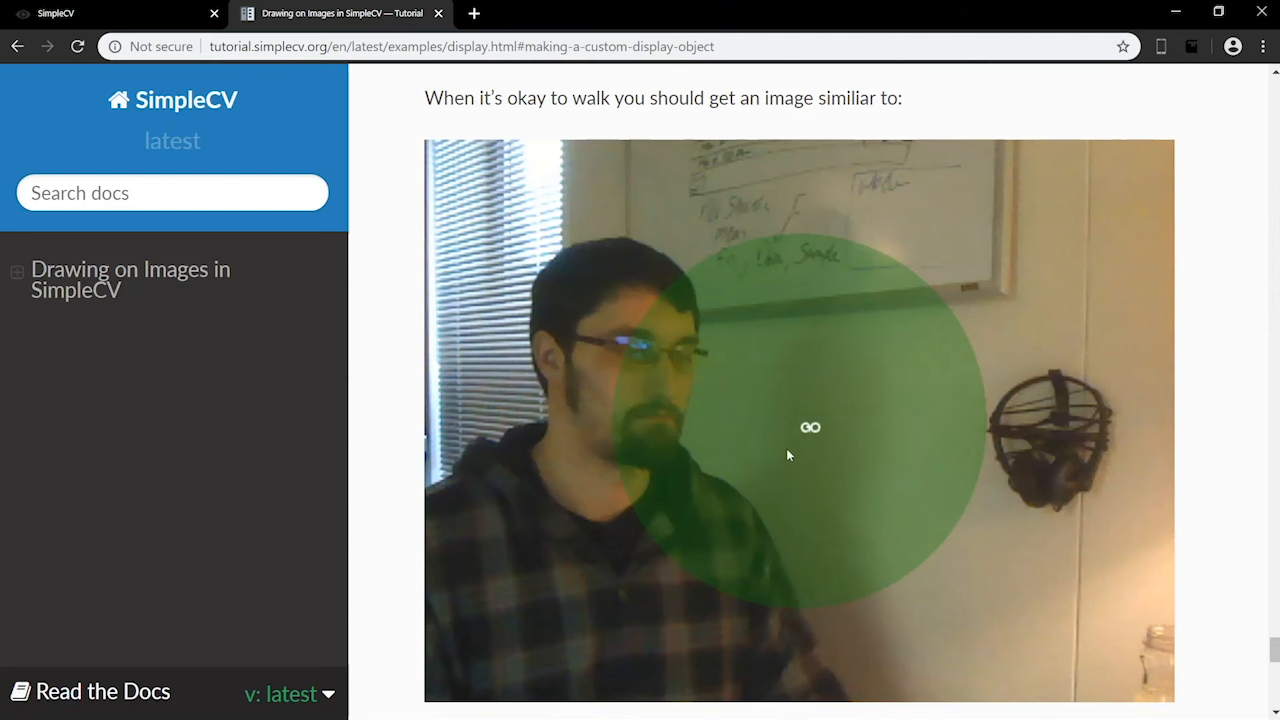
mouse_move(1270, 645)
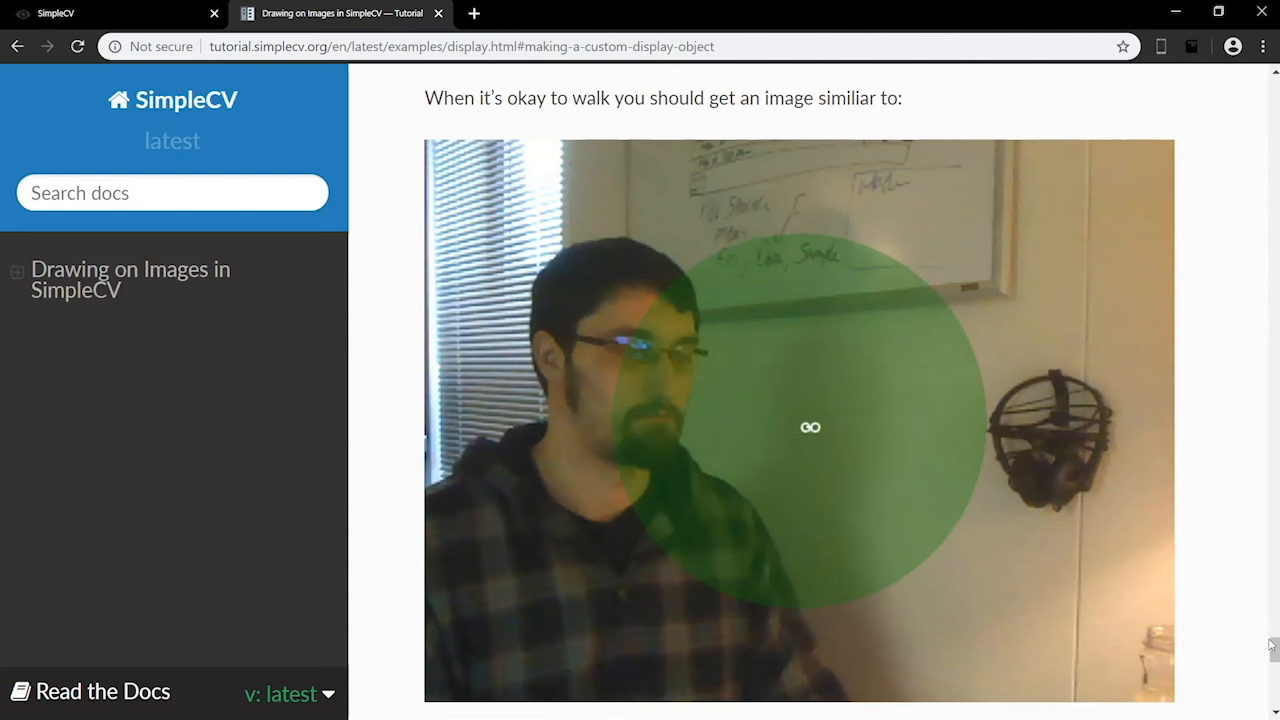
scroll("down", 3)
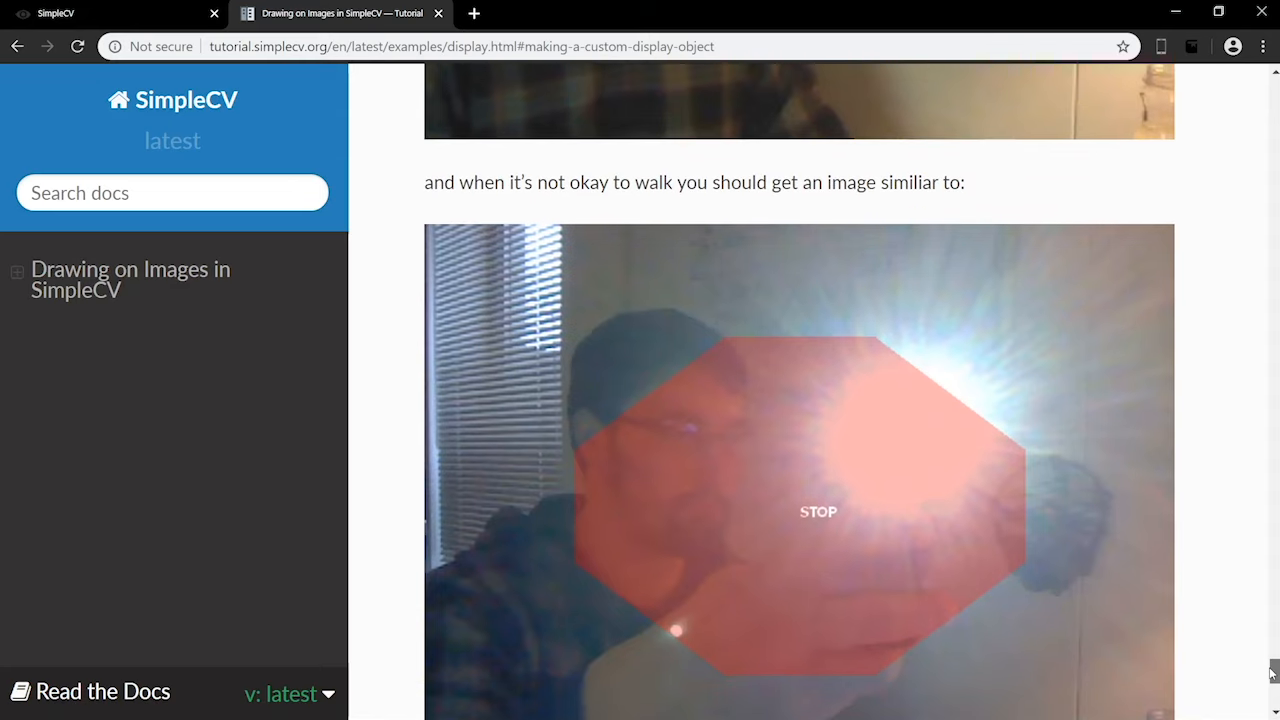
scroll("down", 3)
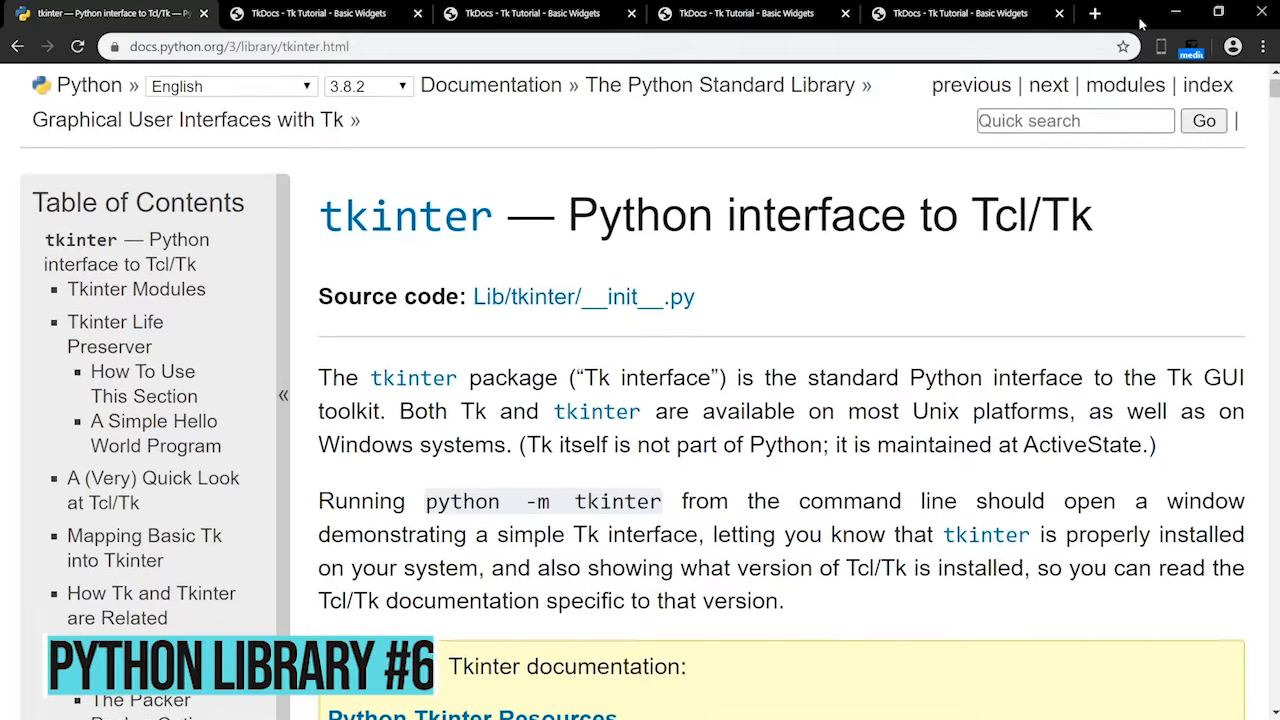
Step: Scroll the tkinter docs, then view the TkDocs Basic Widgets tutorial's Requested Size section
scroll("down", 3)
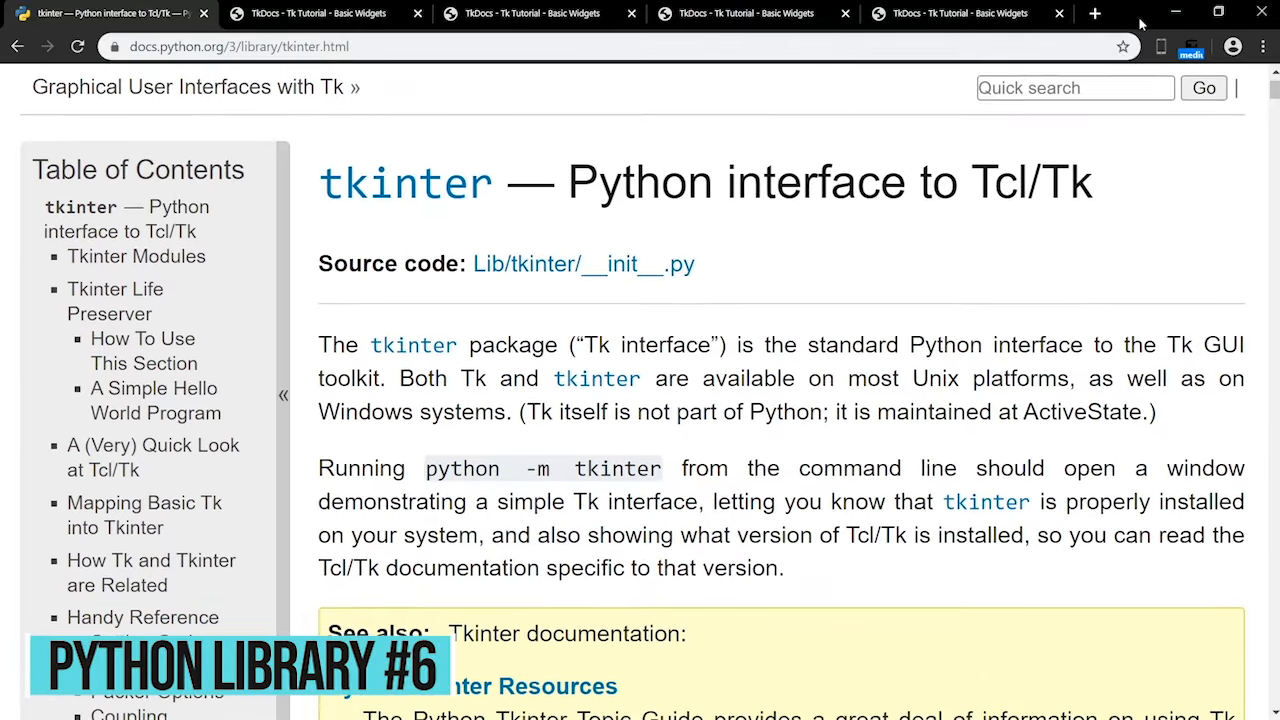
scroll("down", 3)
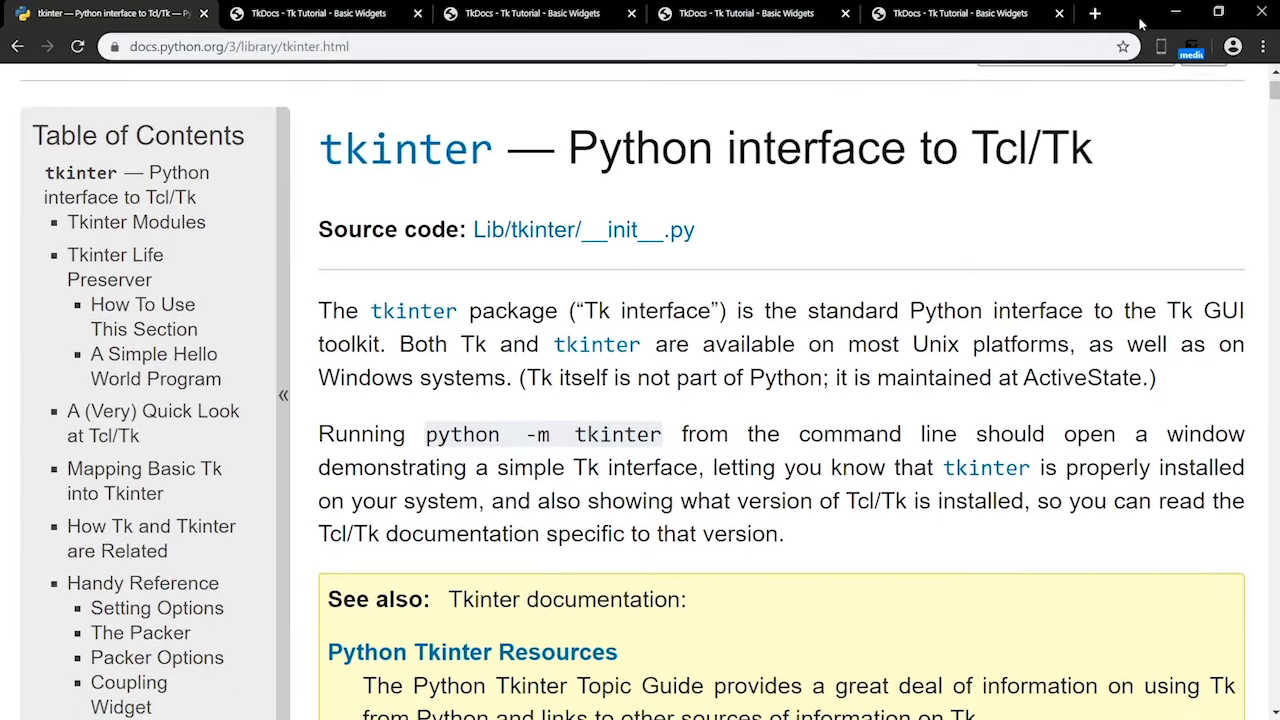
left_click(525, 13)
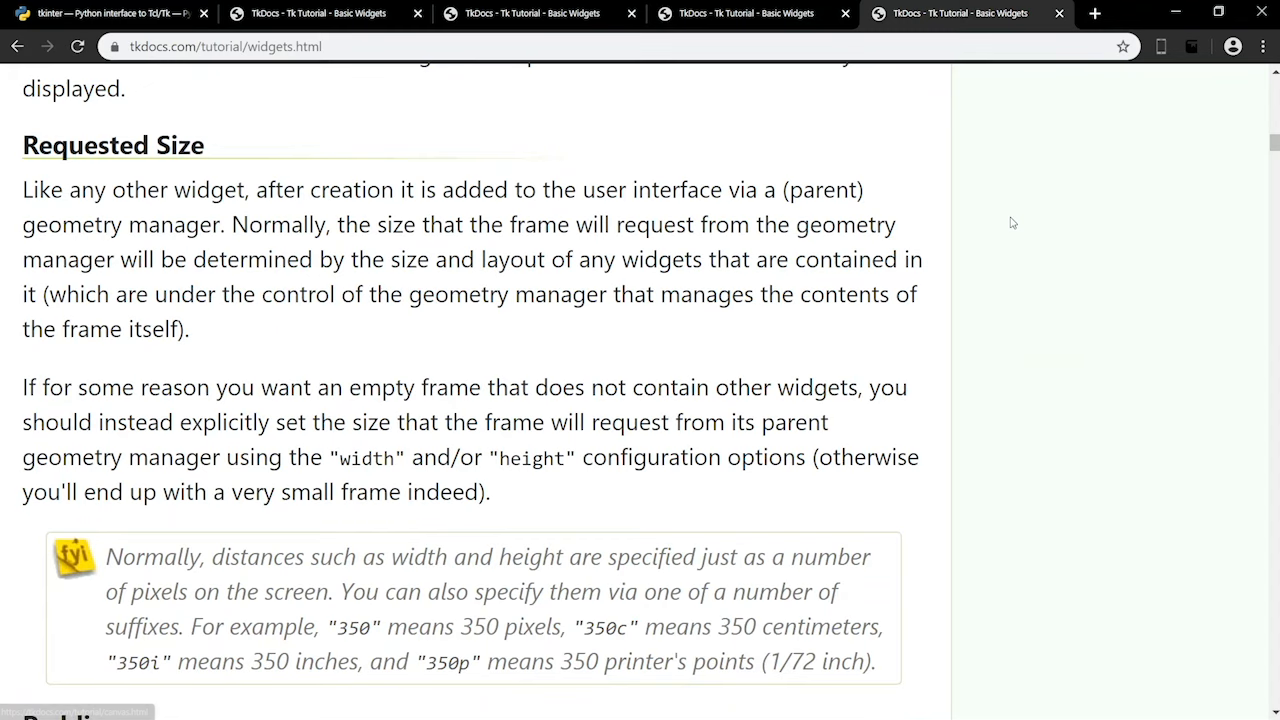
scroll("down", 3)
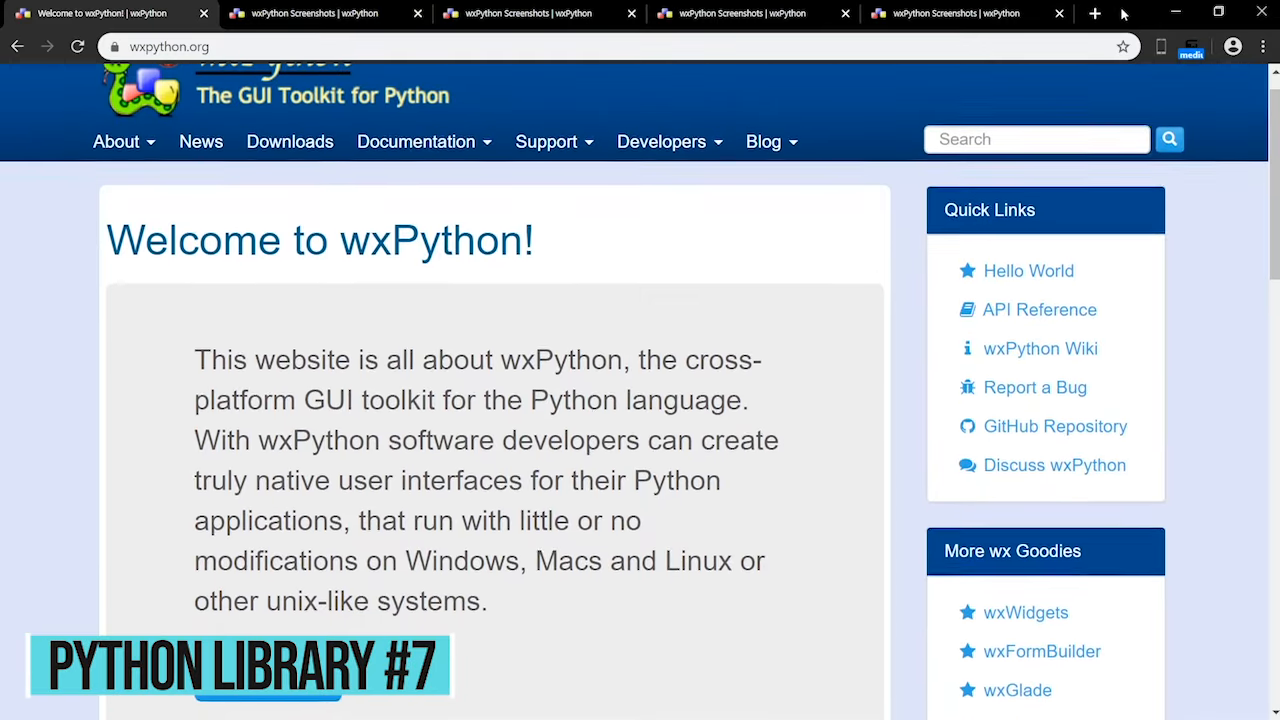
Step: Scroll the wxPython home page and open the OutWiker screenshot in the gallery viewer
scroll("down", 3)
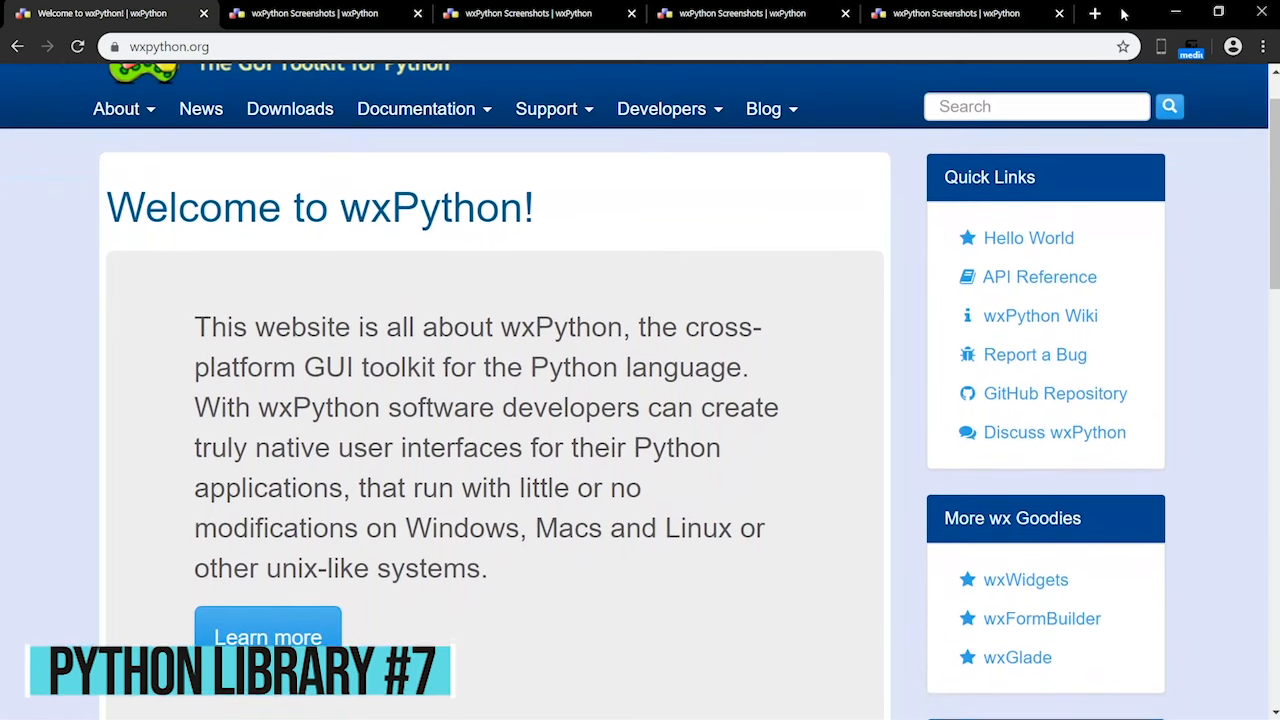
scroll("down", 3)
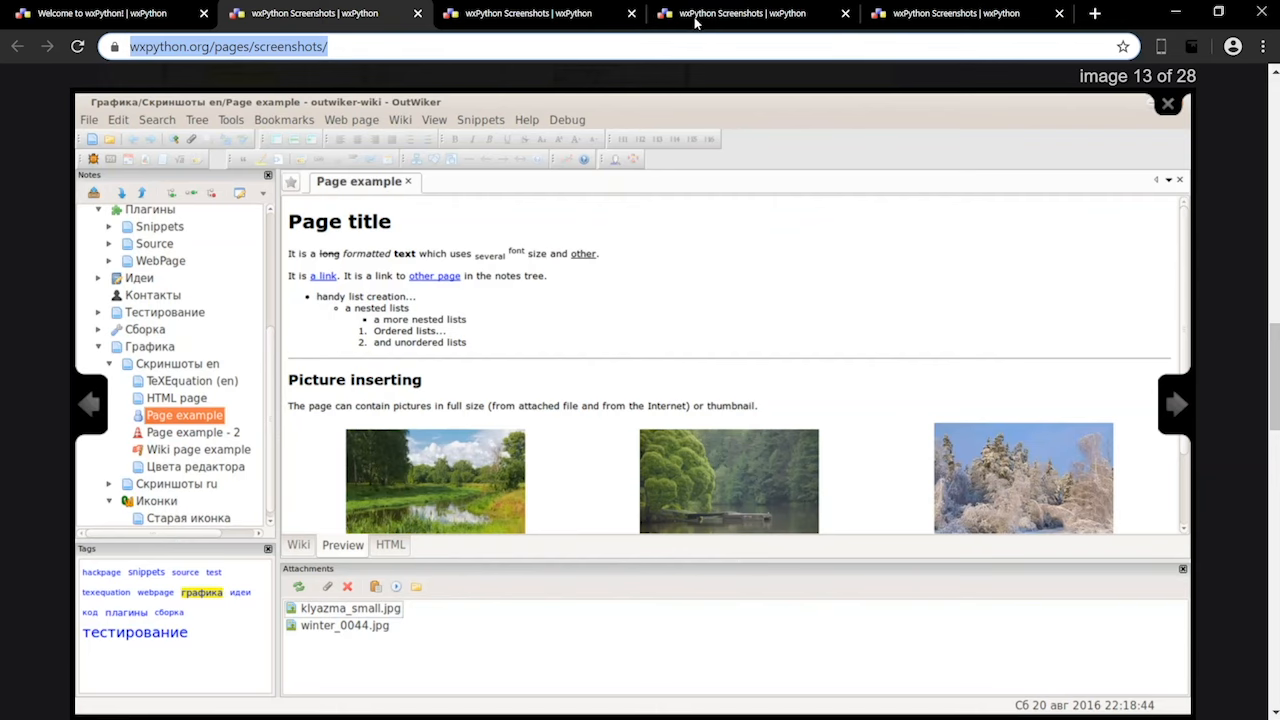
left_click(298, 544)
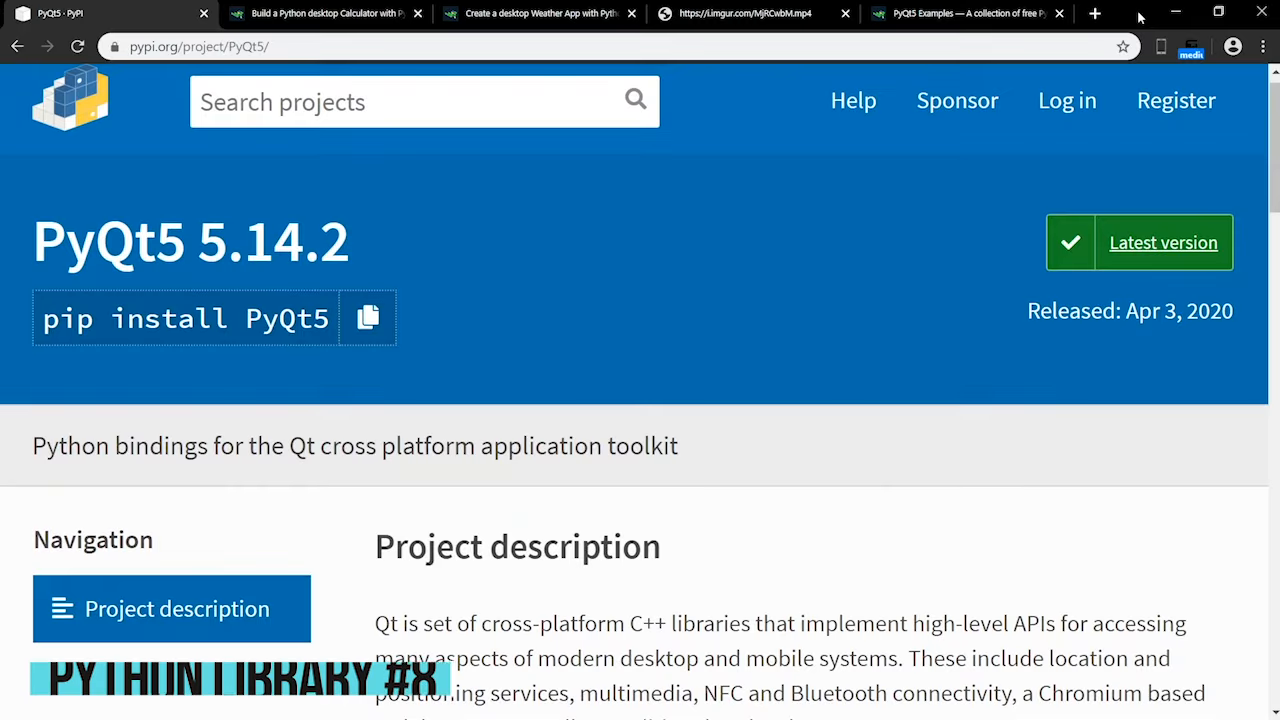
Step: Scroll the PyQt5 PyPI page, then view the 'Create a desktop Weather App with Python' example
scroll("down", 3)
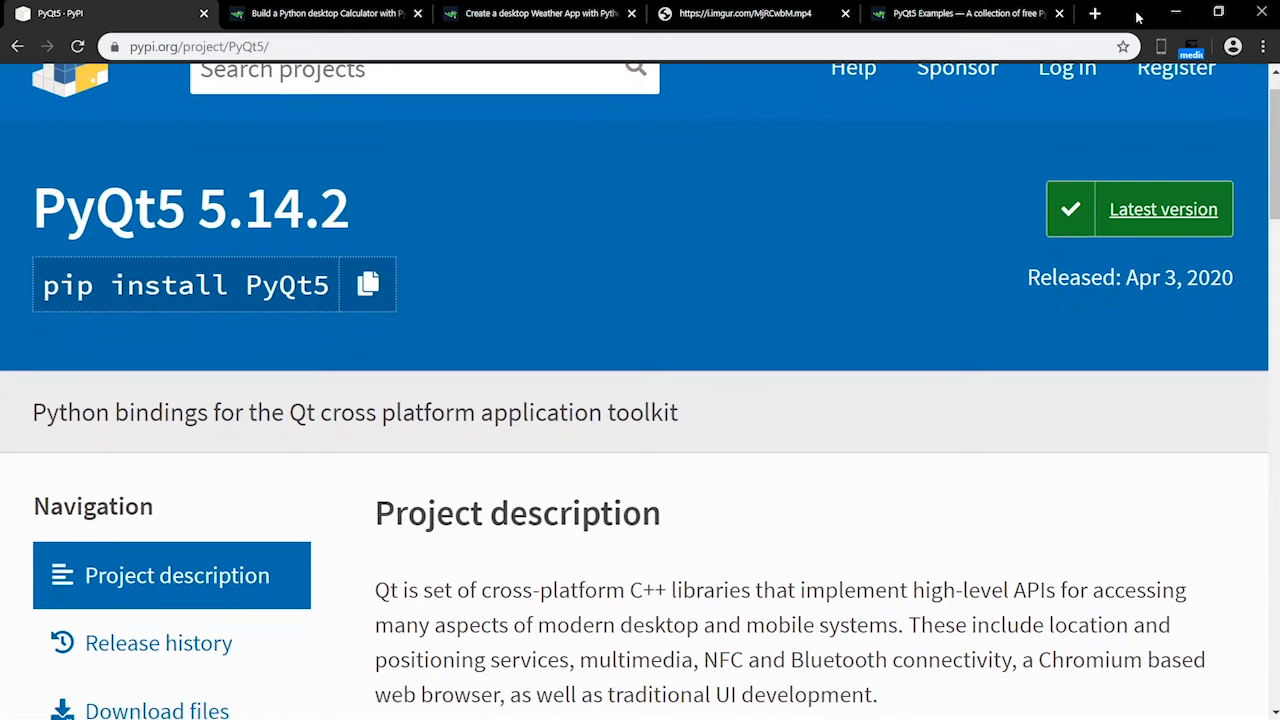
scroll("down", 3)
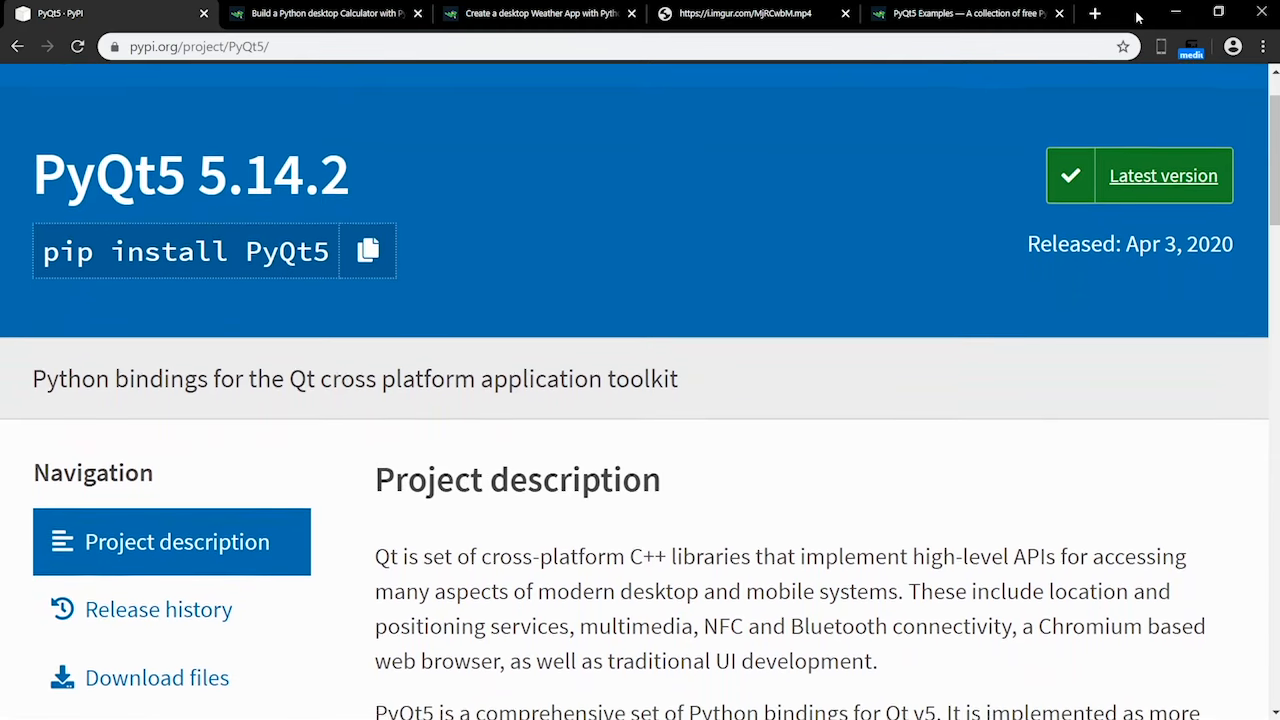
scroll("down", 3)
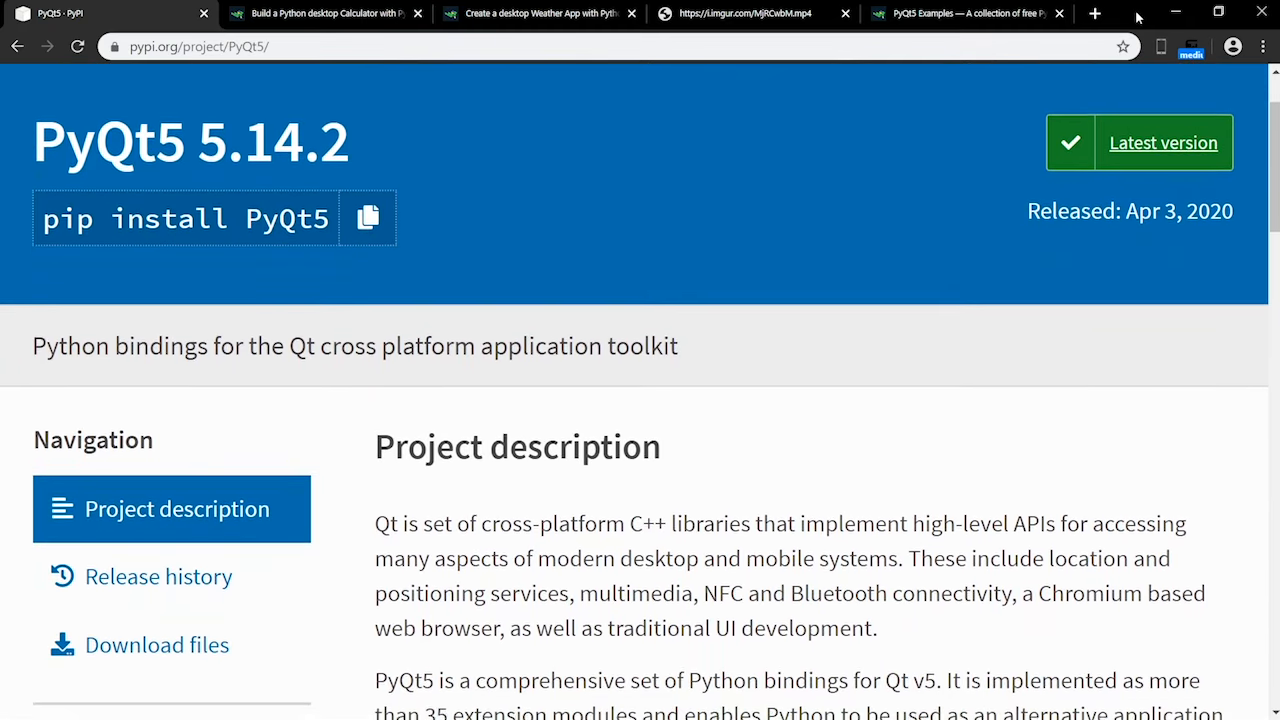
left_click(538, 13)
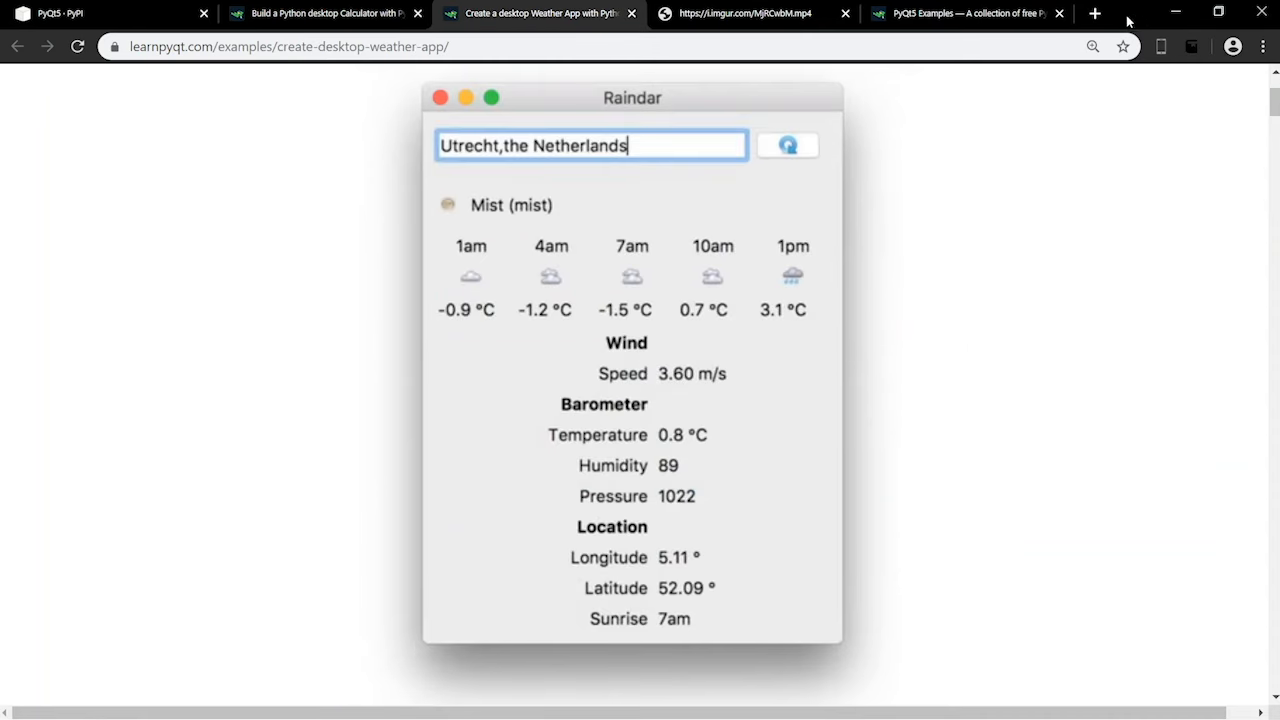
left_click(745, 13)
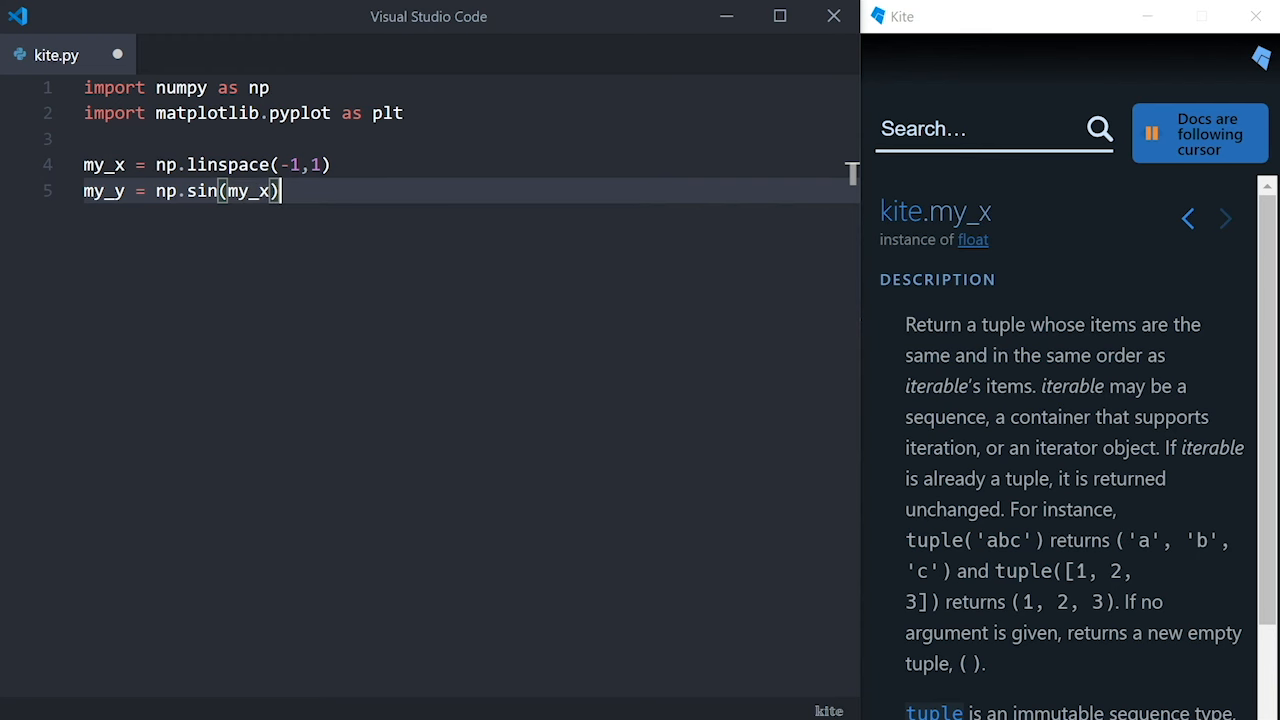
Step: Add plt.title(title) and start a plt.savefig( line in kite.py to save the sine plot
type("plt.plot(my_x,my_y")
type("filename = \"plot.jpg")
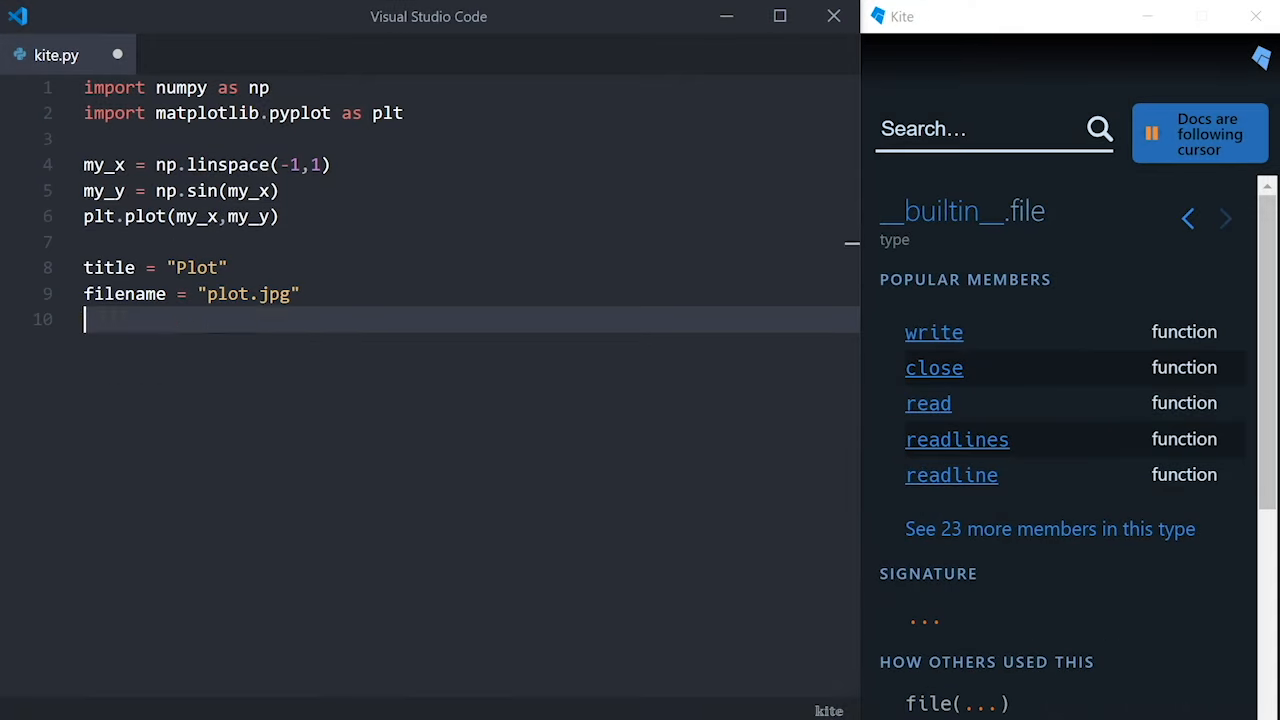
type("plt.title(title)")
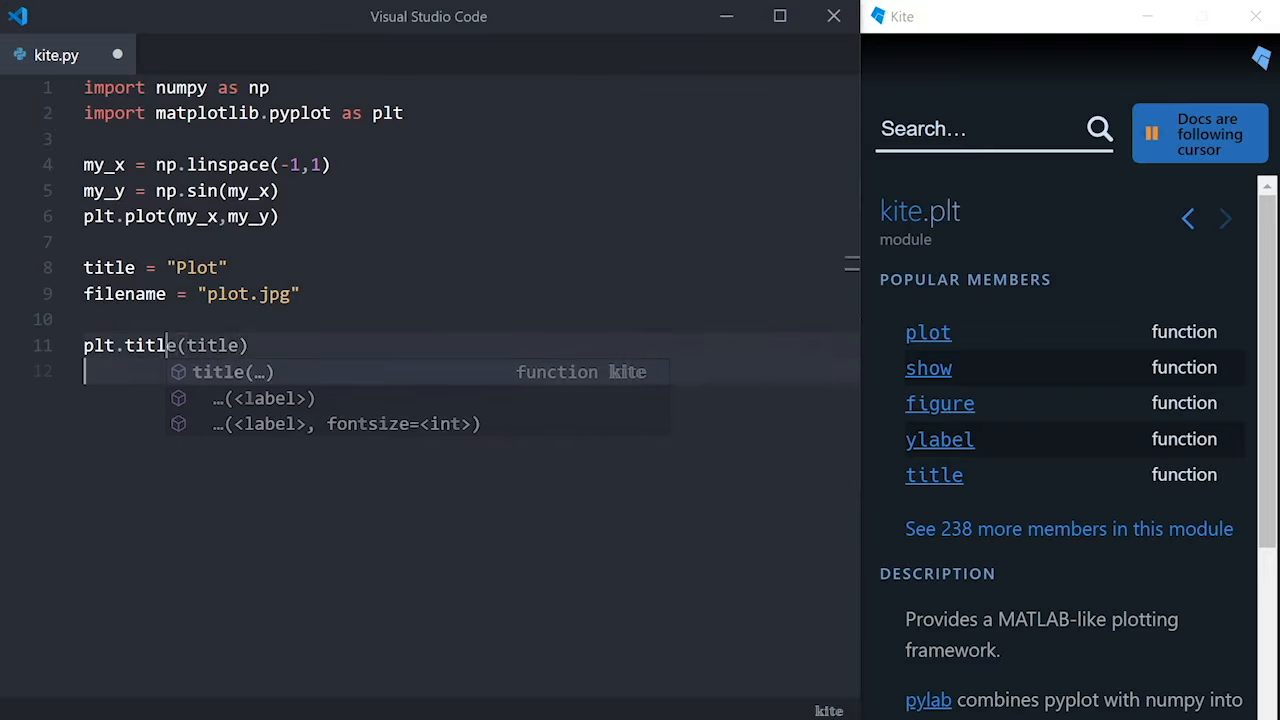
type("plt.sa")
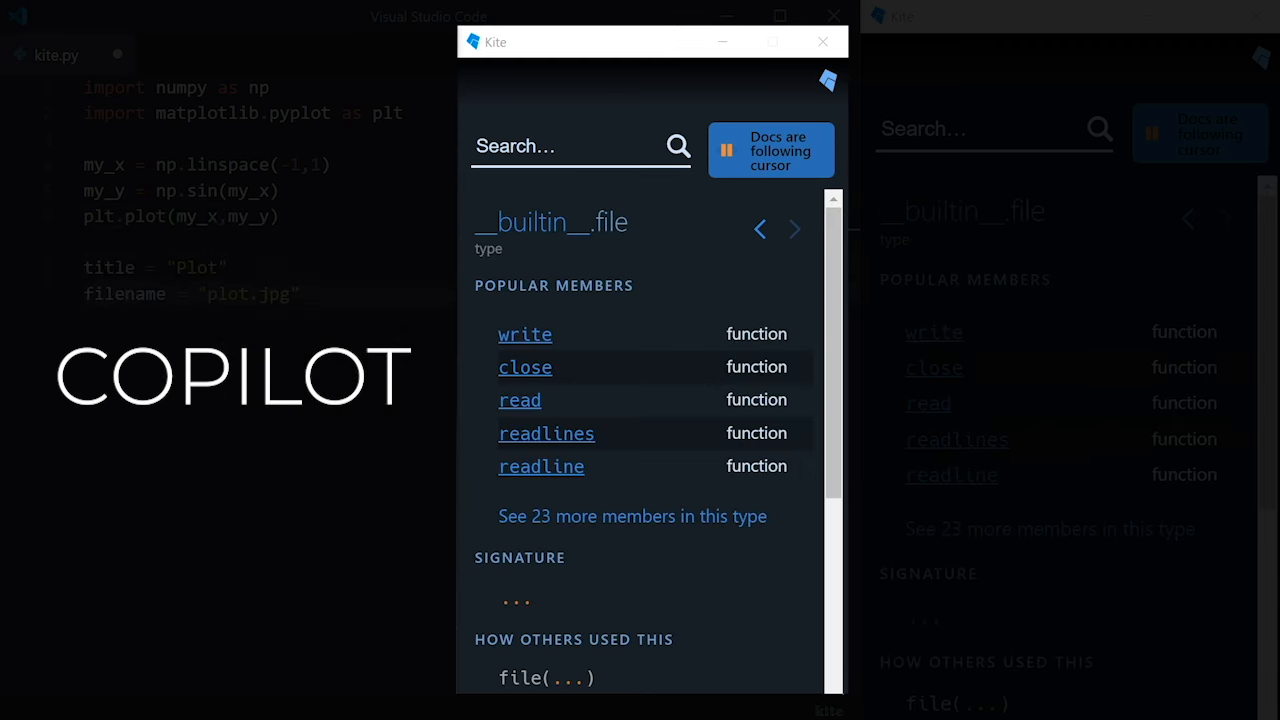
type("plt.savefig(")
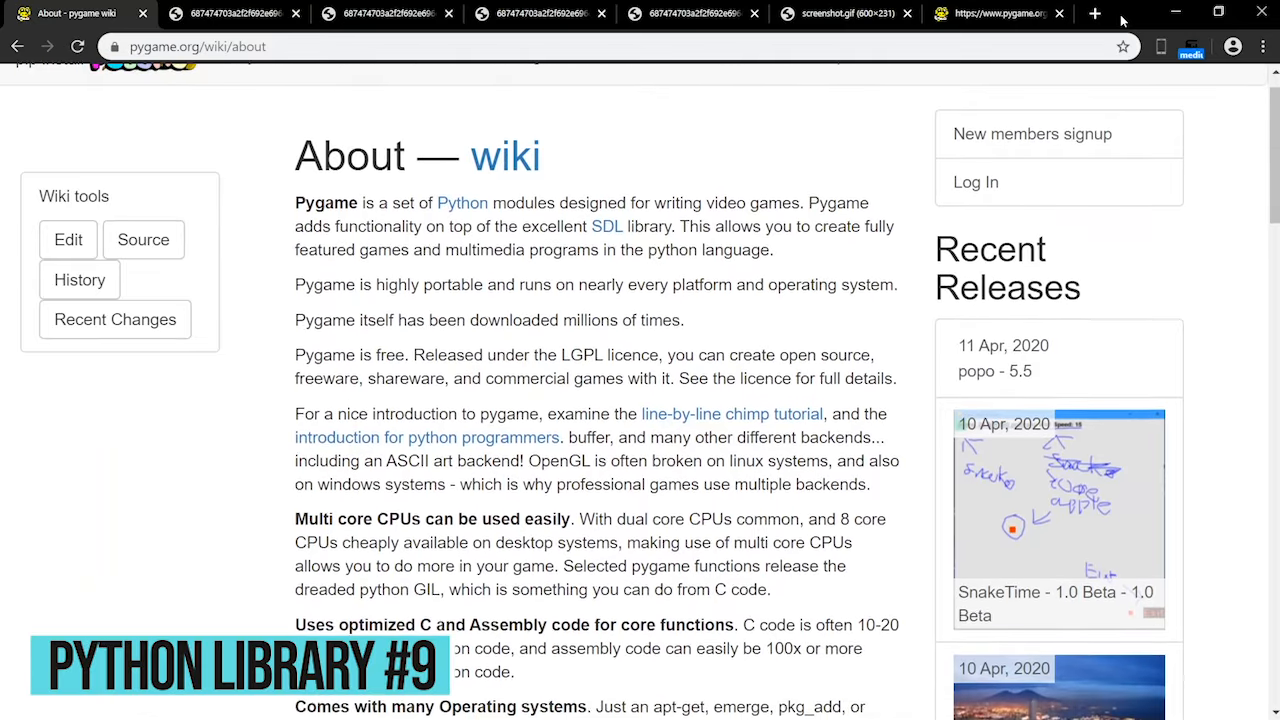
Step: Browse the pygame wiki, the T-Rex Rush screenshot, then the pygame.org list of all project tags
scroll("down", 3)
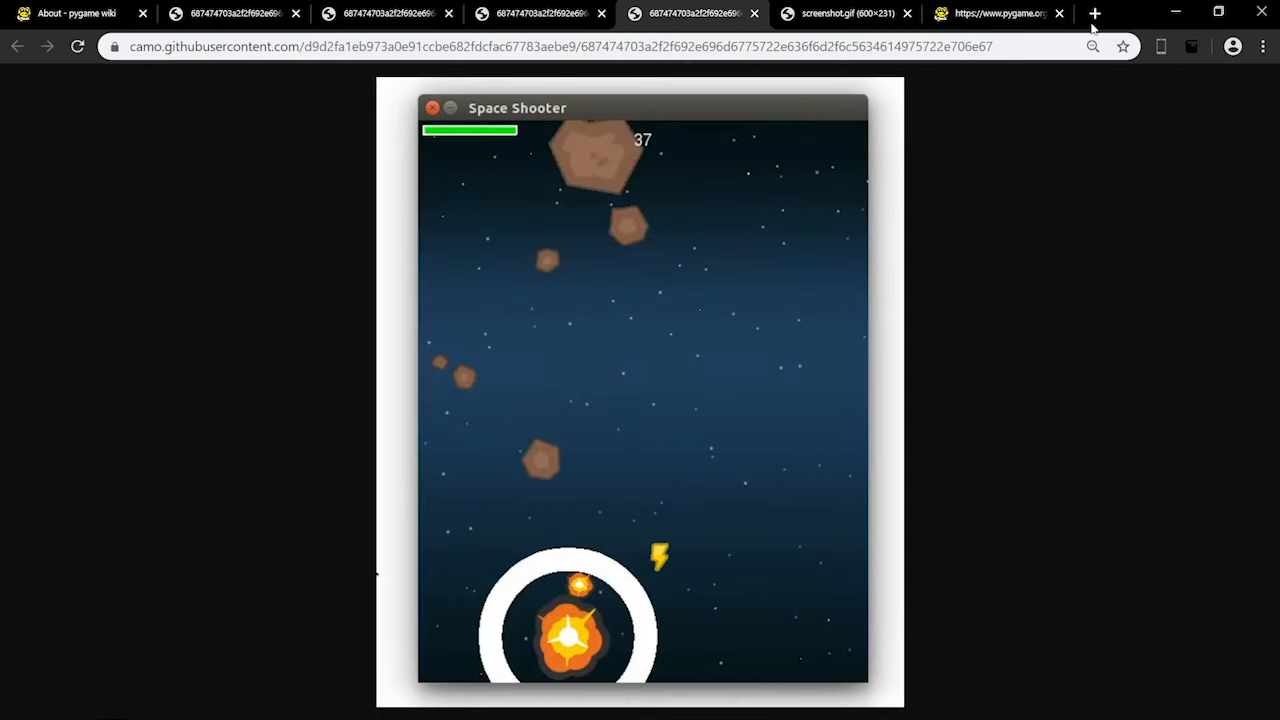
mouse_move(1138, 27)
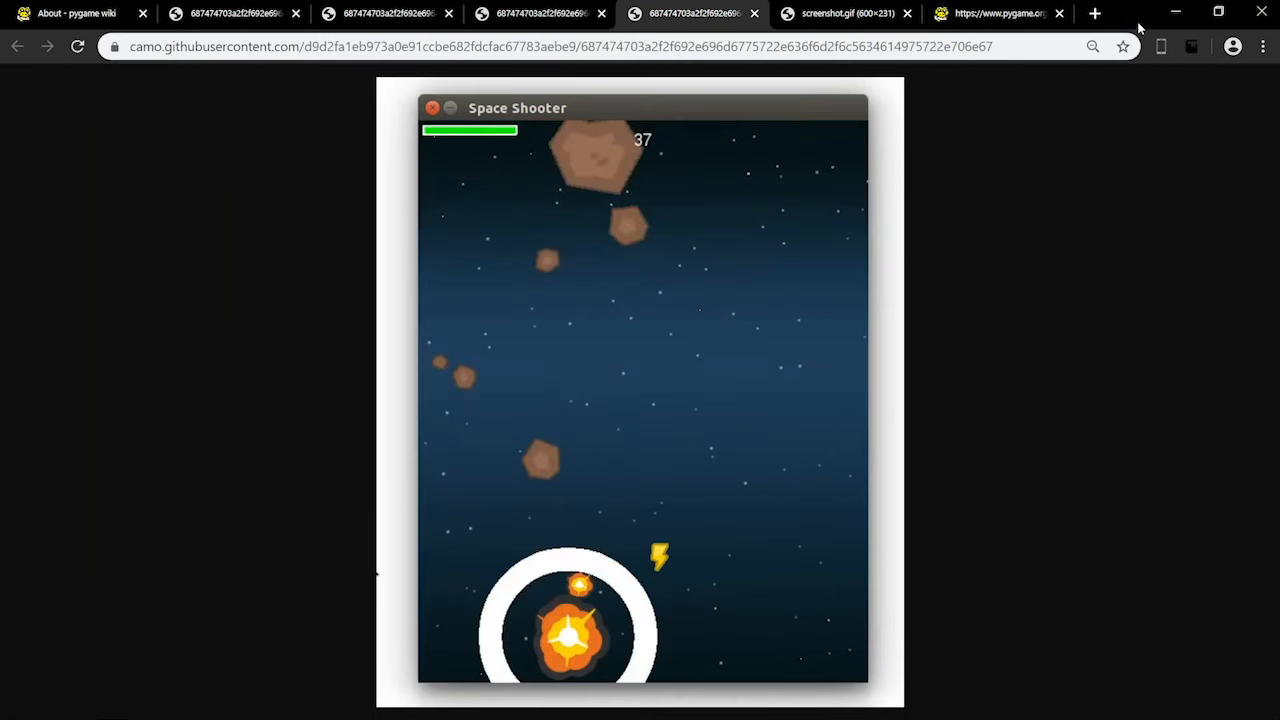
left_click(846, 13)
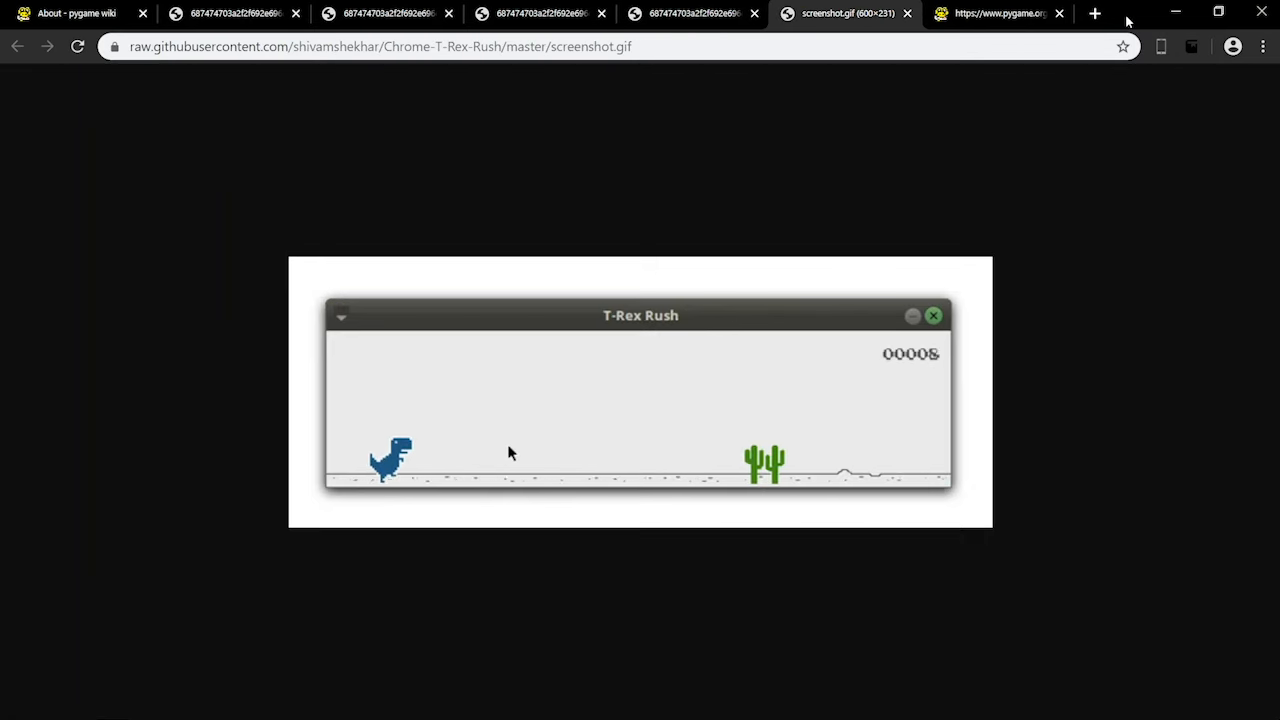
left_click(997, 13)
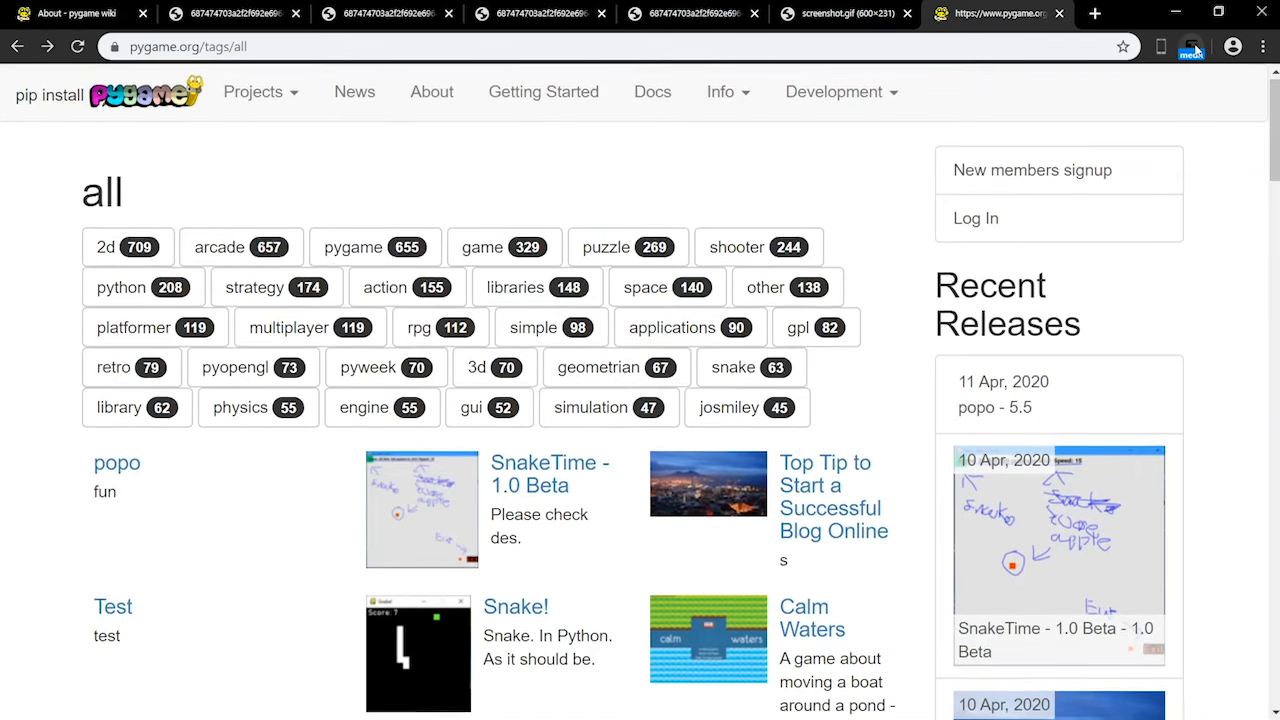
scroll("down", 3)
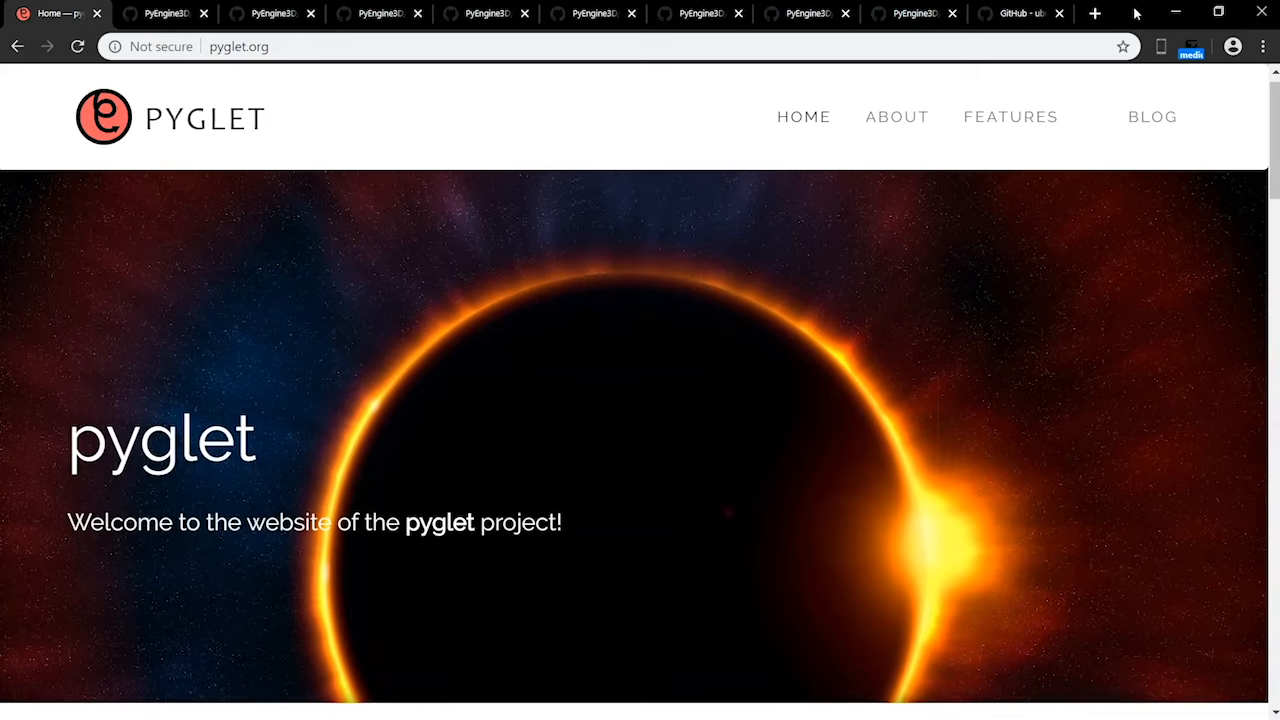
Step: Scroll the pyglet.org hero banner and move to the next tab
scroll("down", 3)
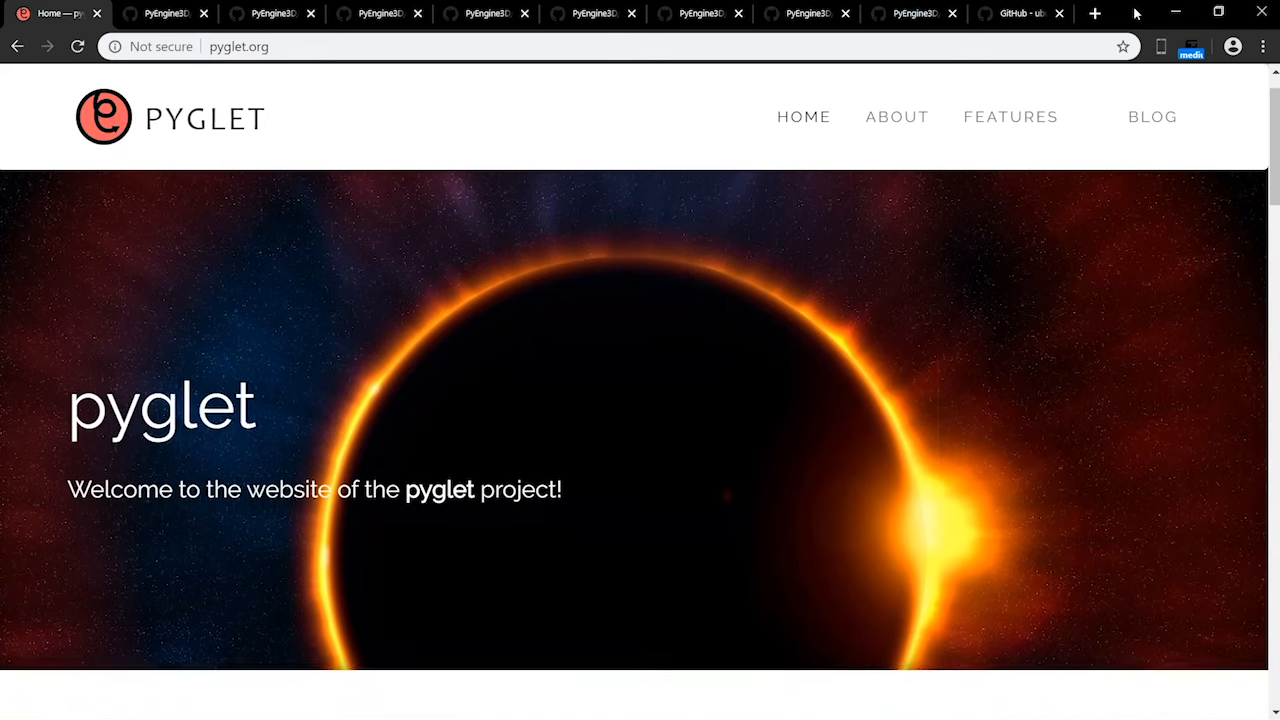
left_click(1020, 13)
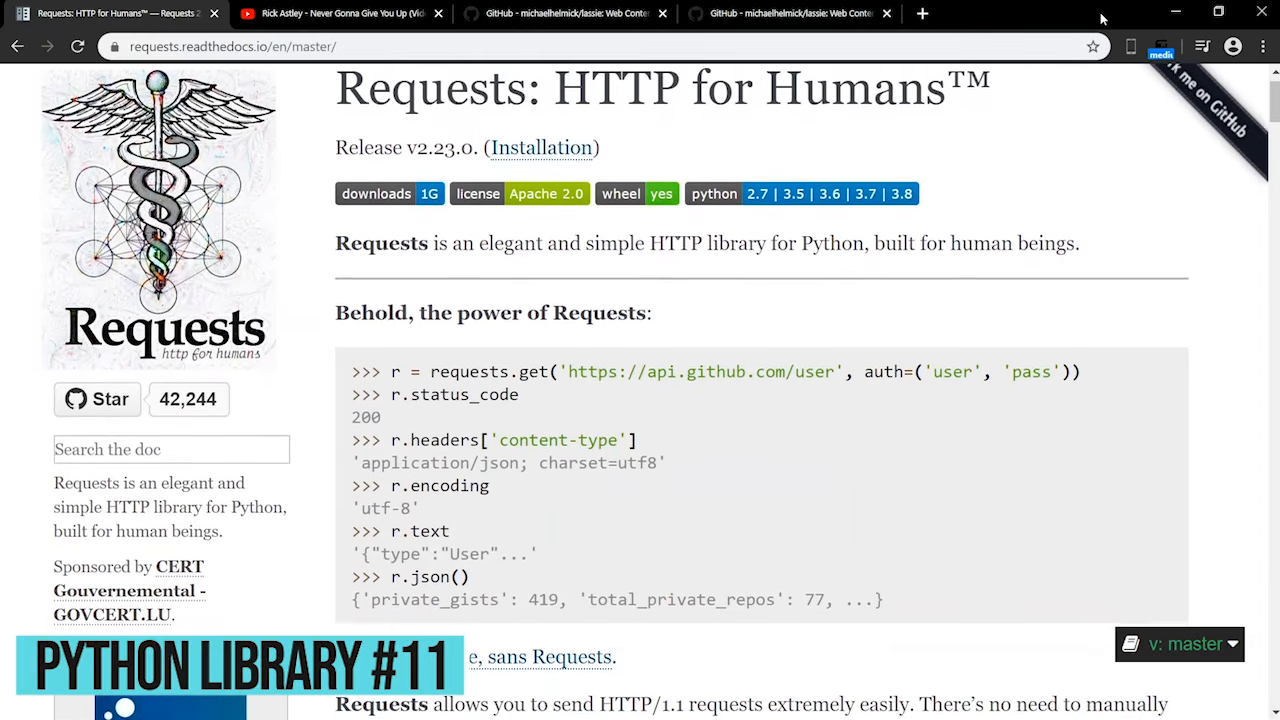
Step: Scroll through the Requests HTTP library documentation homepage
scroll("down", 3)
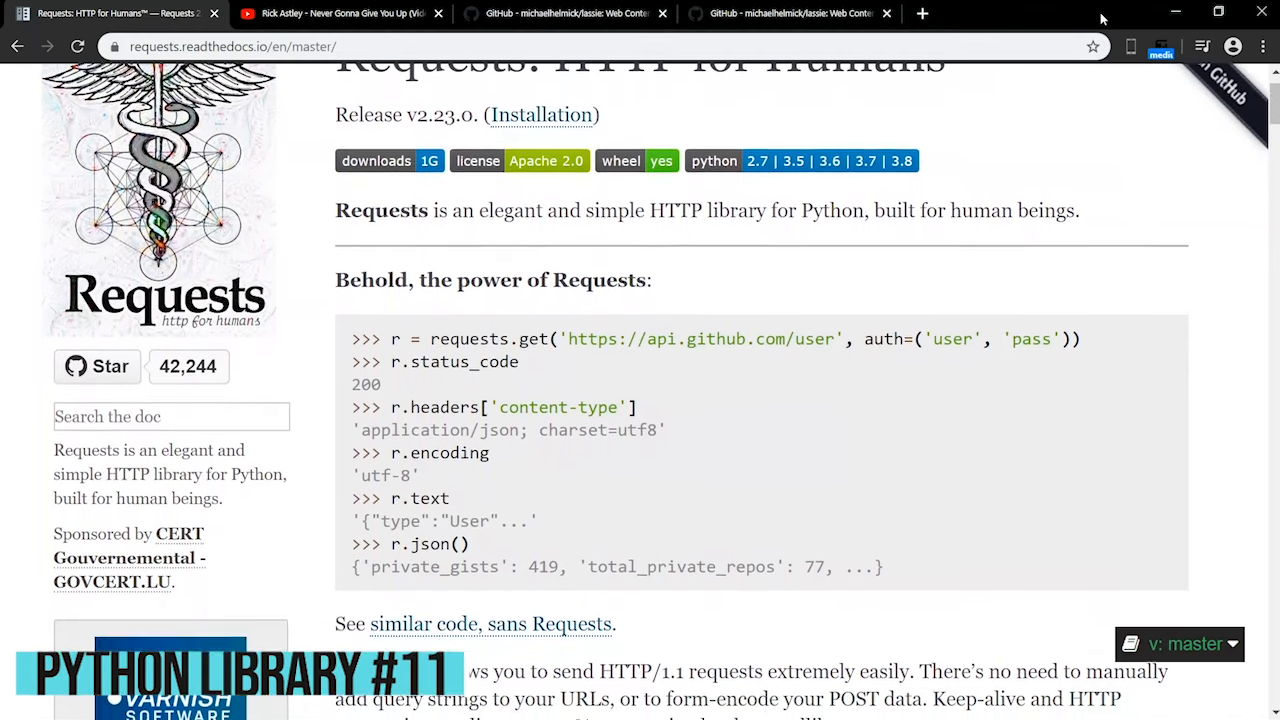
scroll("down", 3)
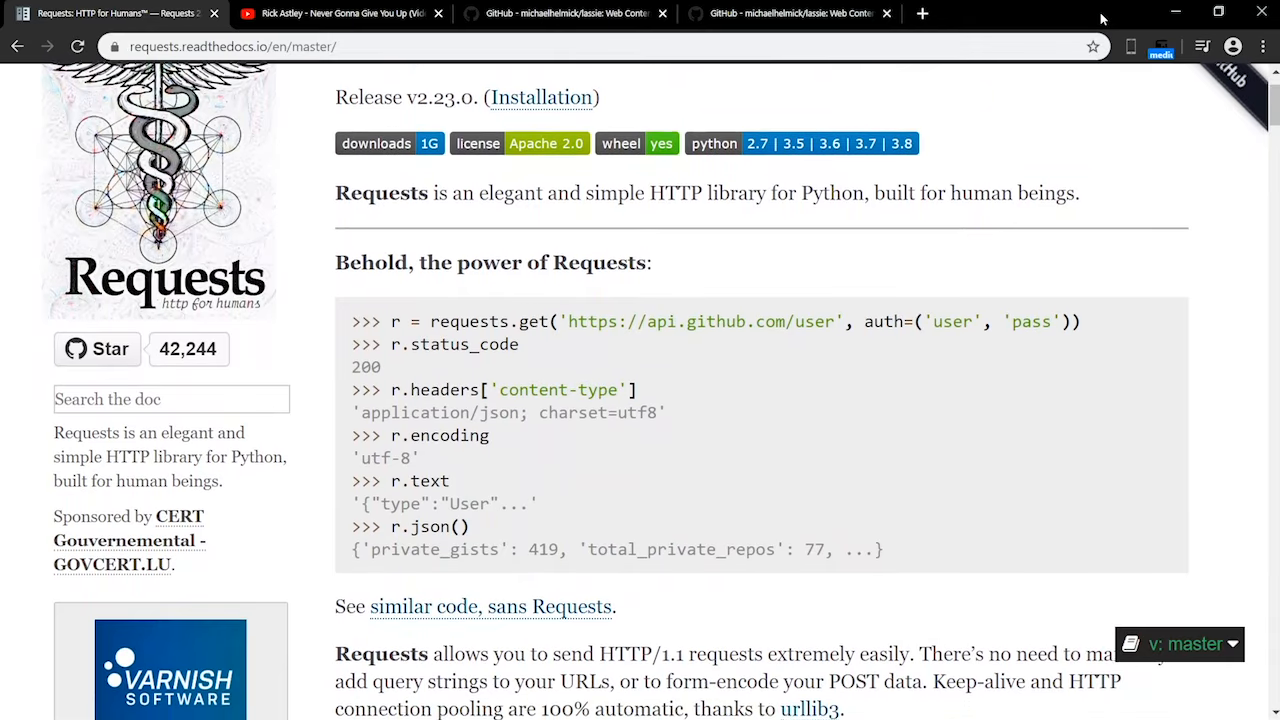
scroll("down", 3)
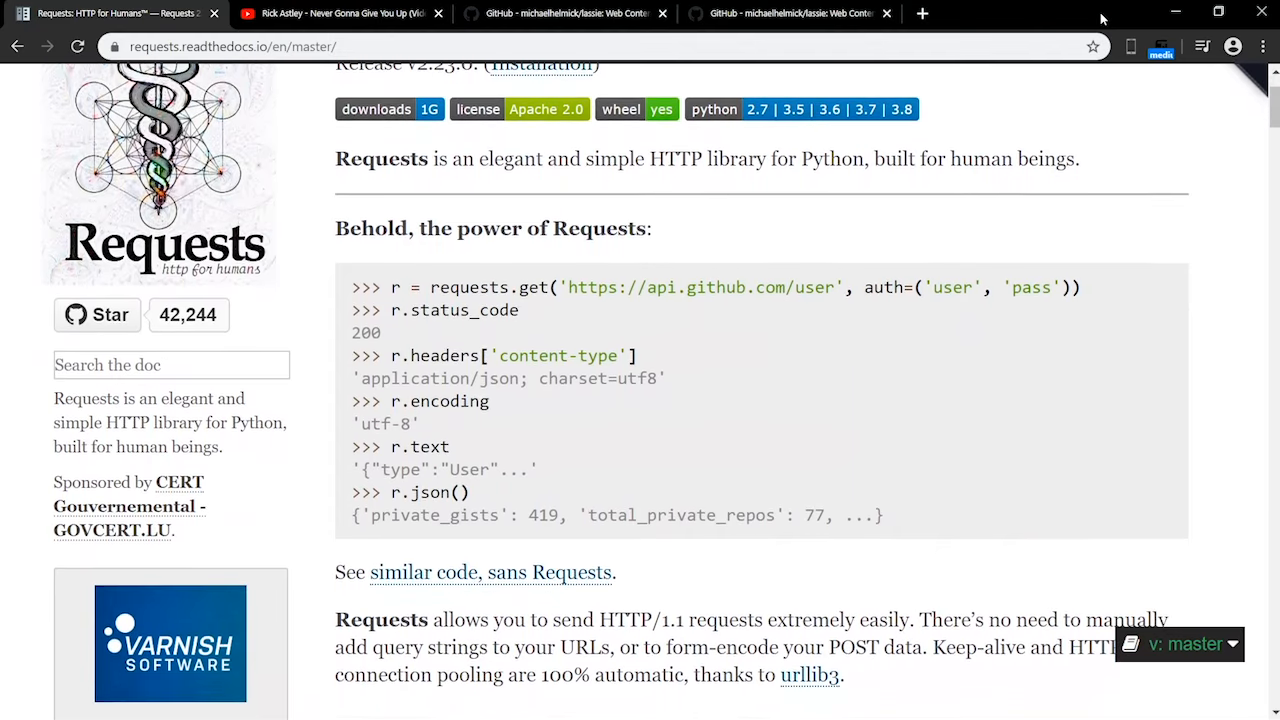
scroll("down", 3)
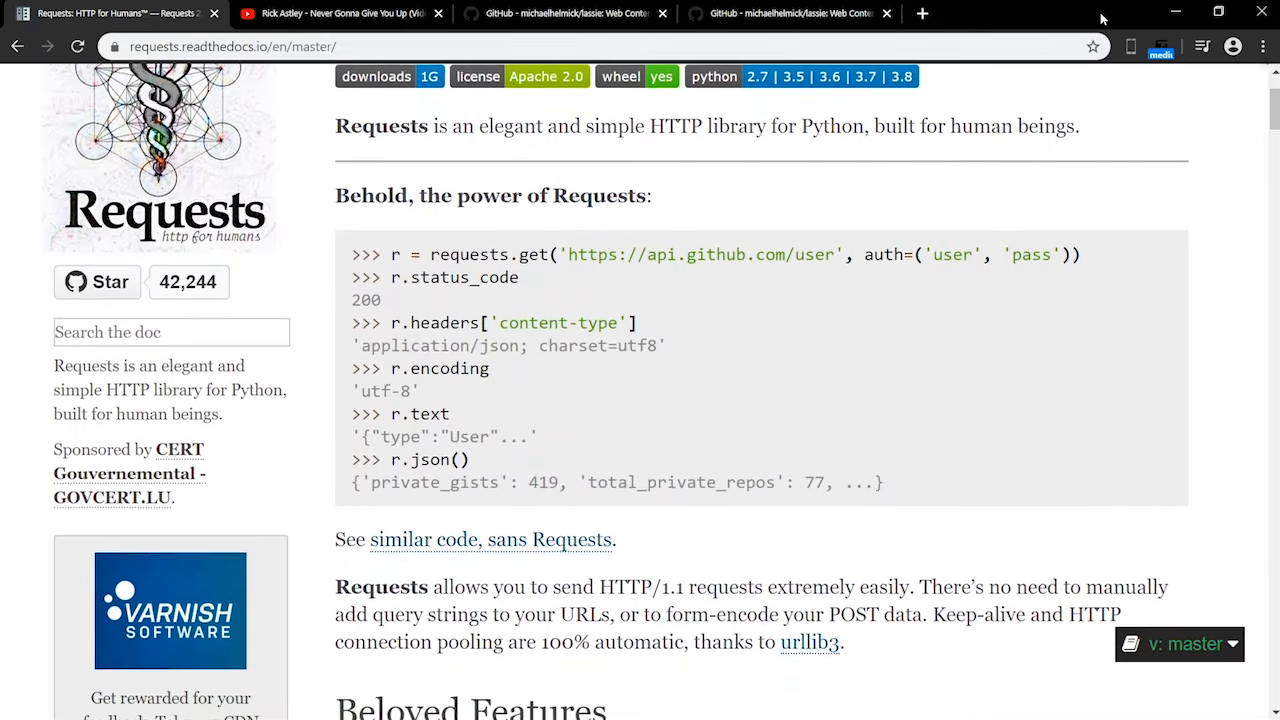
scroll("down", 3)
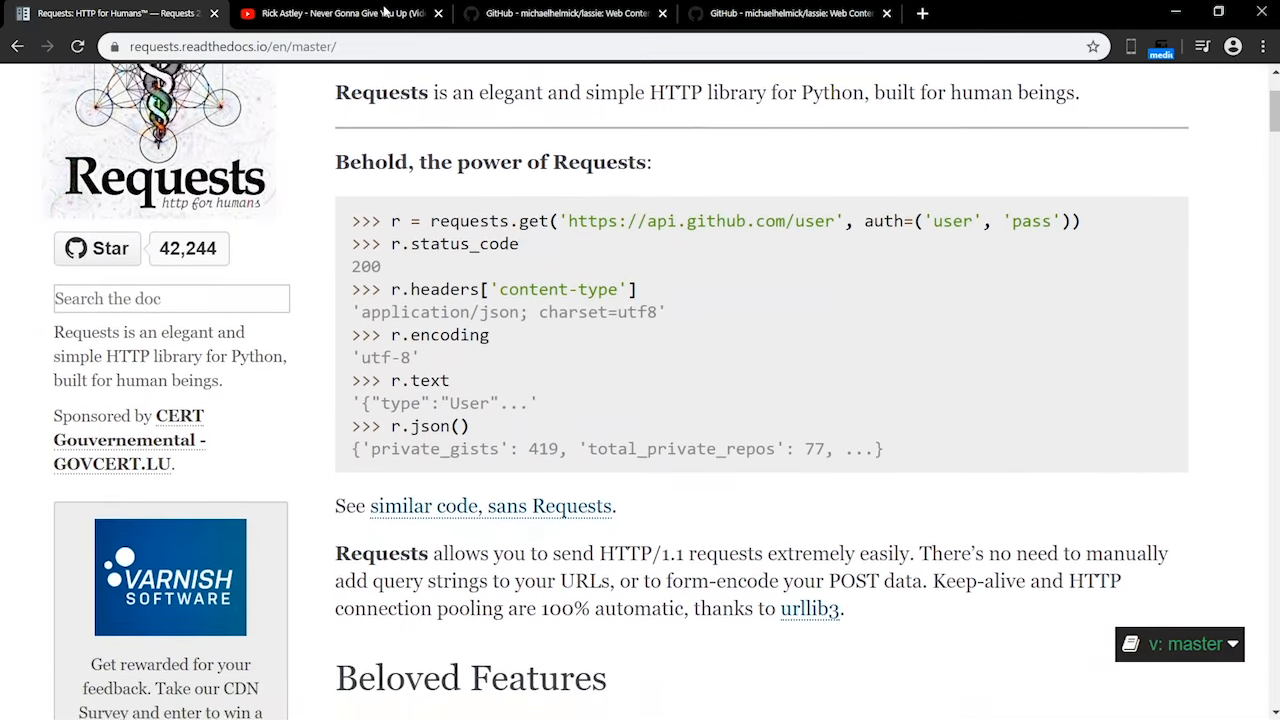
Step: View the YouTube music video, then the lassie GitHub example fetching its details
left_click(340, 13)
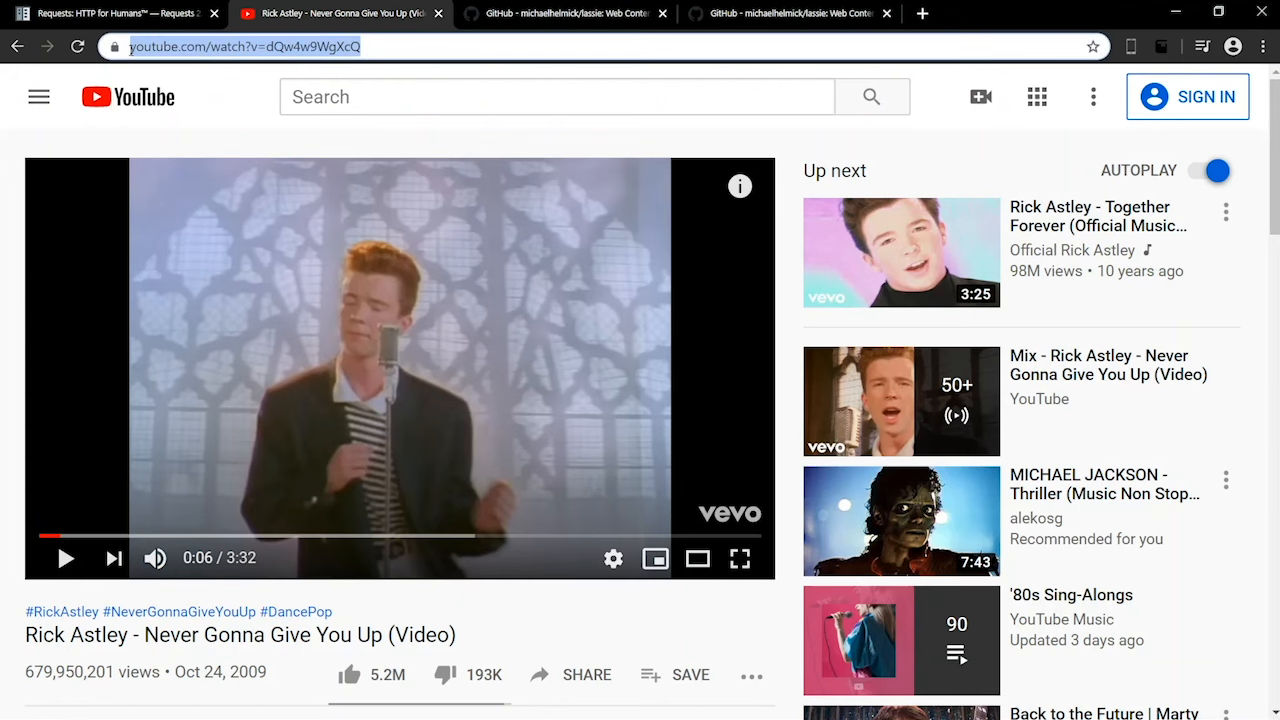
left_click(567, 13)
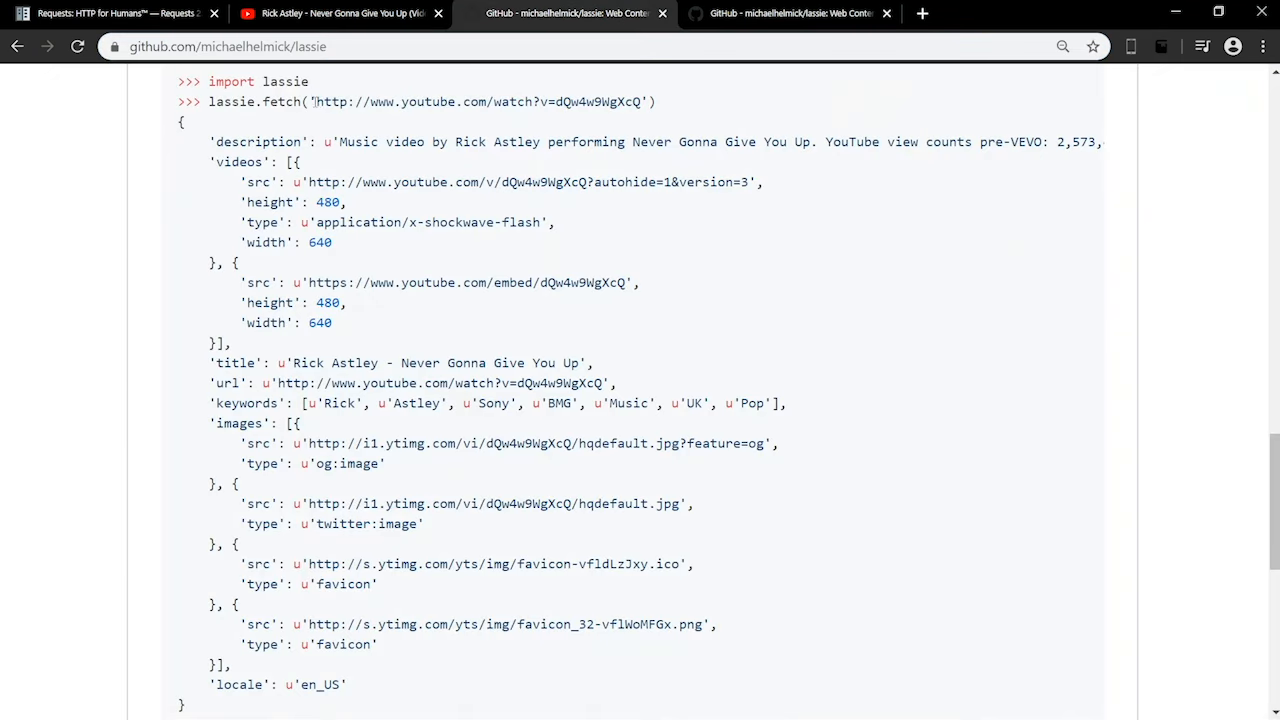
double_click(480, 101)
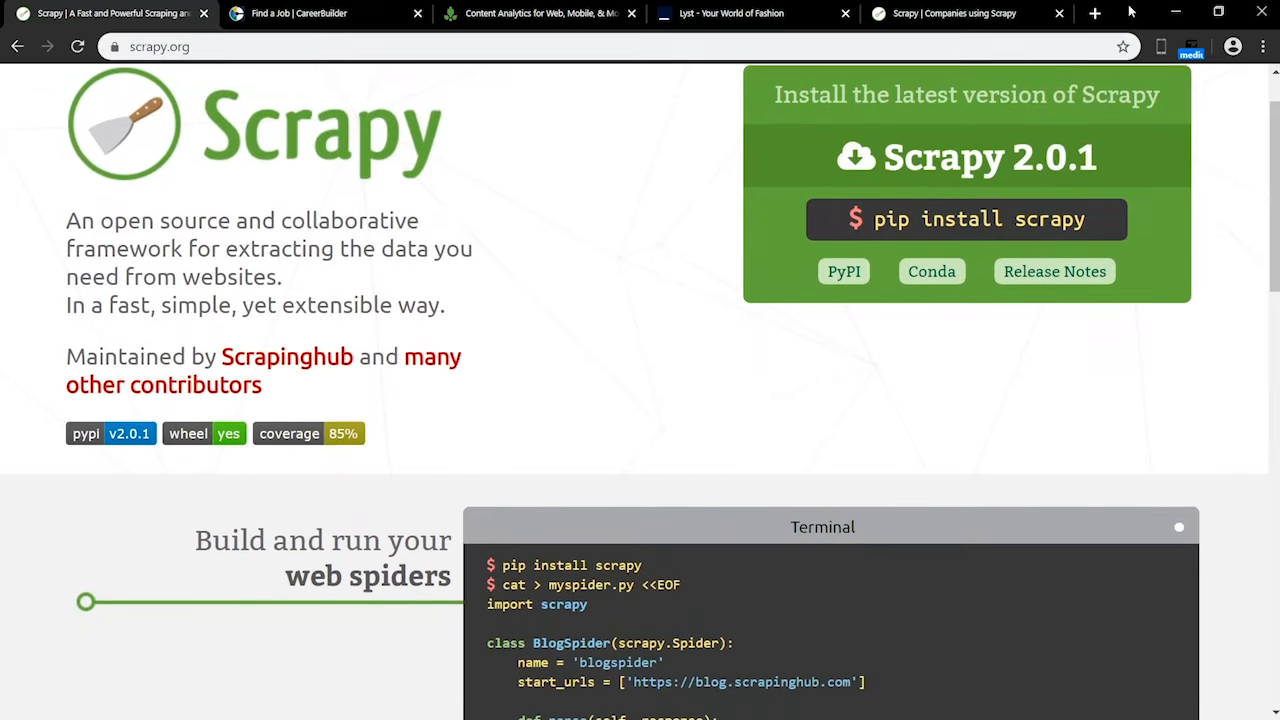
Step: Scroll scrapy.org, then view the CareerBuilder and Parse.ly sites built with Scrapy
scroll("down", 3)
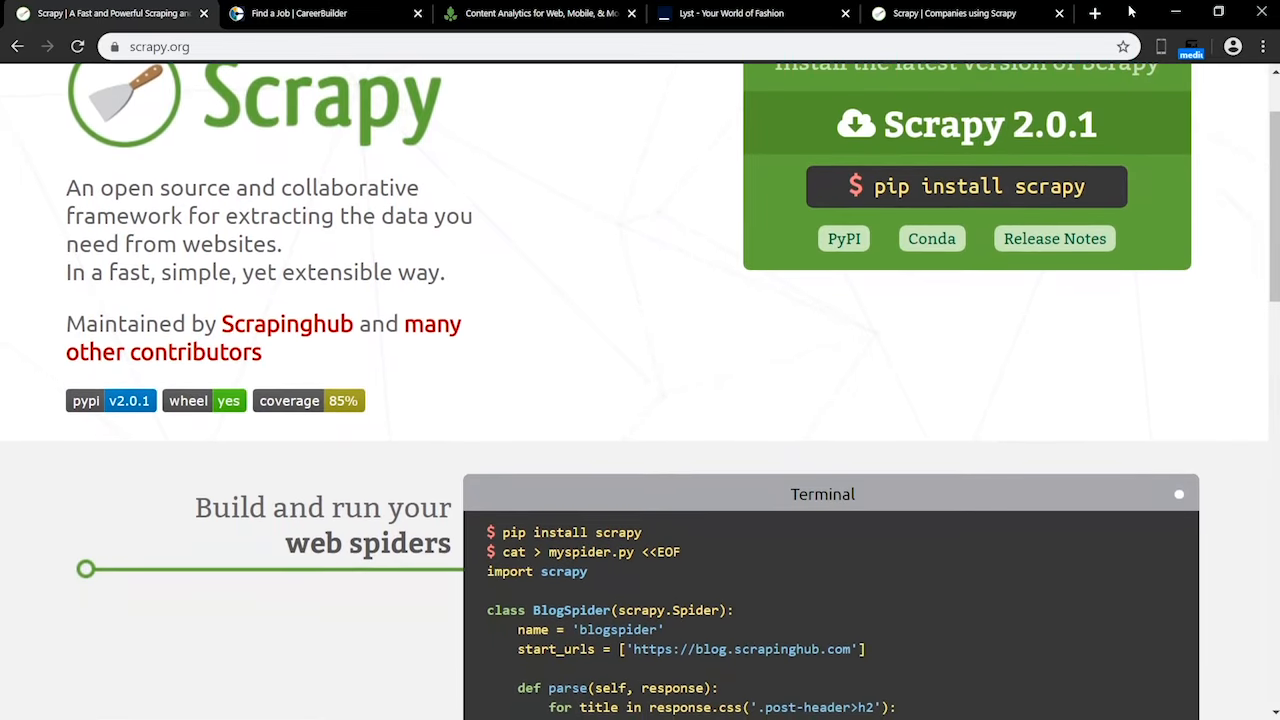
scroll("down", 3)
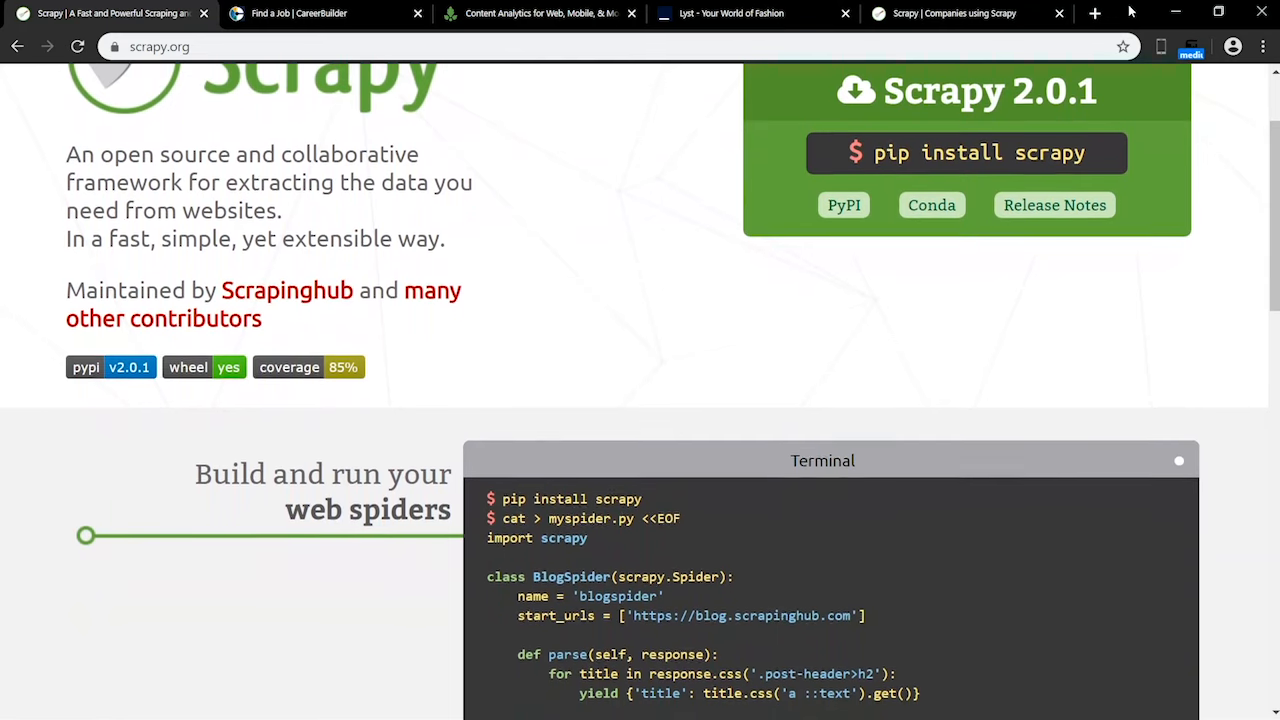
left_click(300, 13)
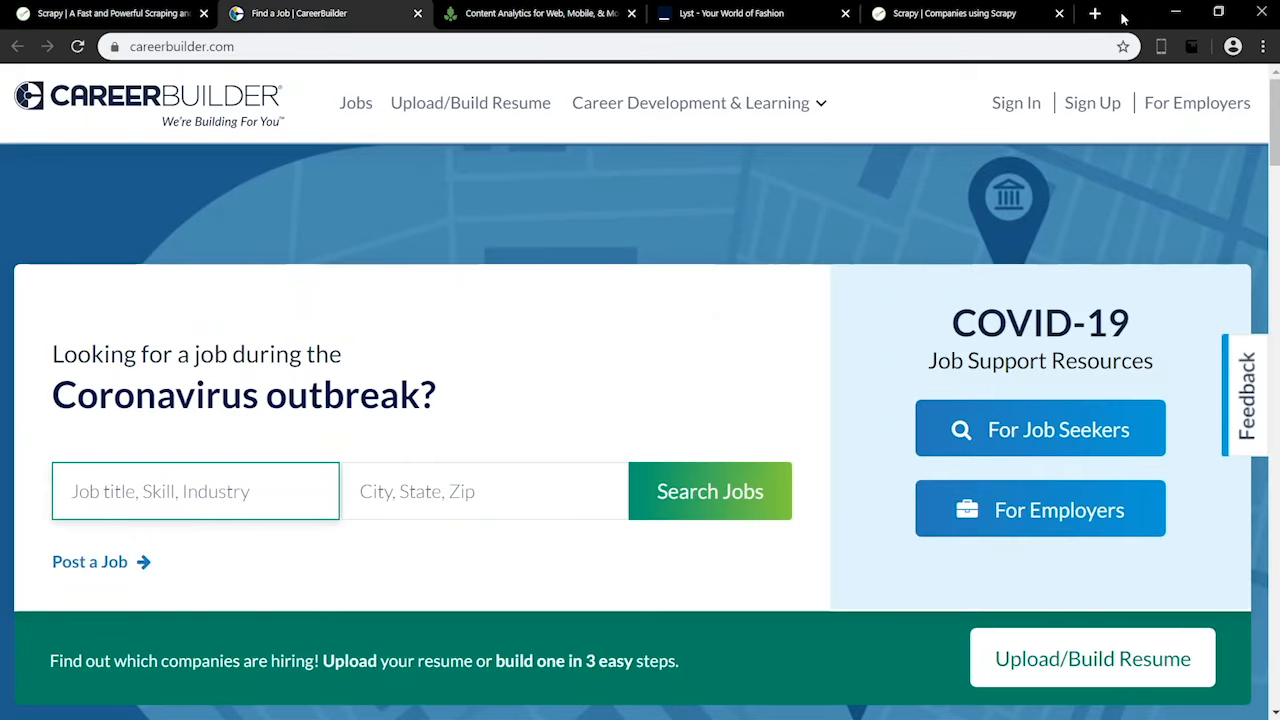
left_click(195, 491)
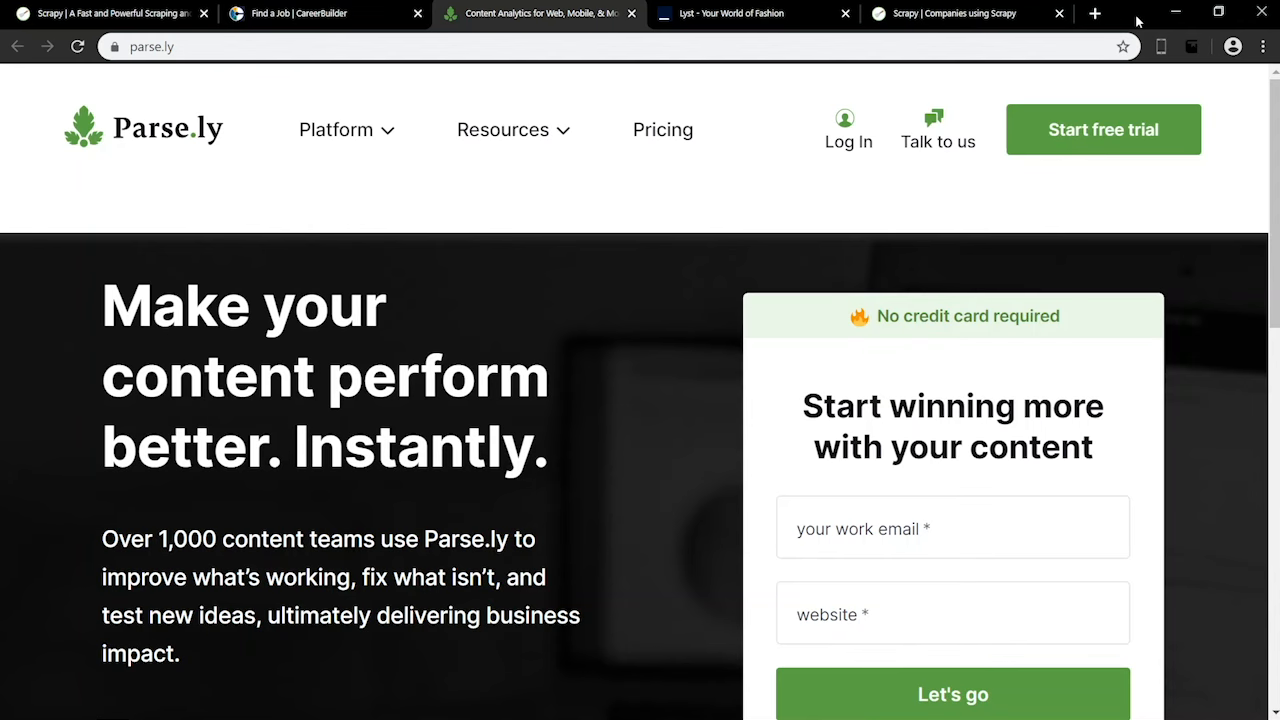
left_click(745, 13)
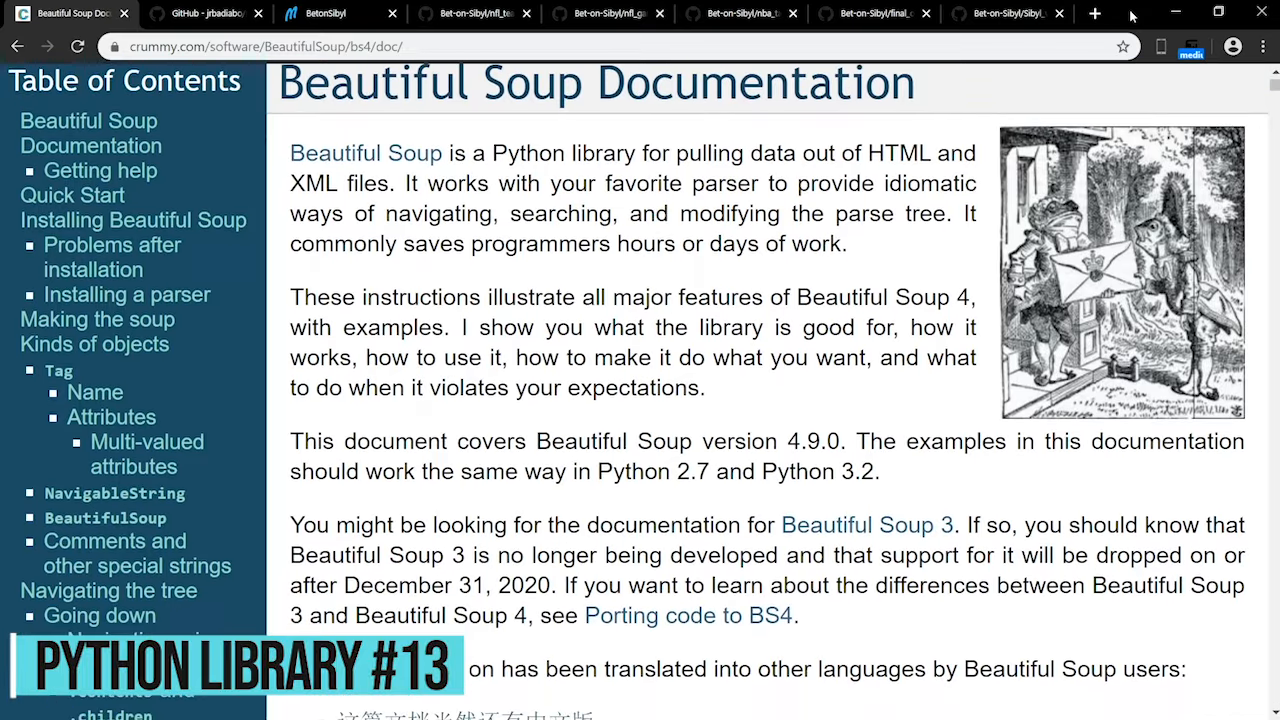
Step: Scroll the Beautiful Soup docs, then view the Bet-on-Sibyl GitHub project and its Marvel app prototype
scroll("down", 3)
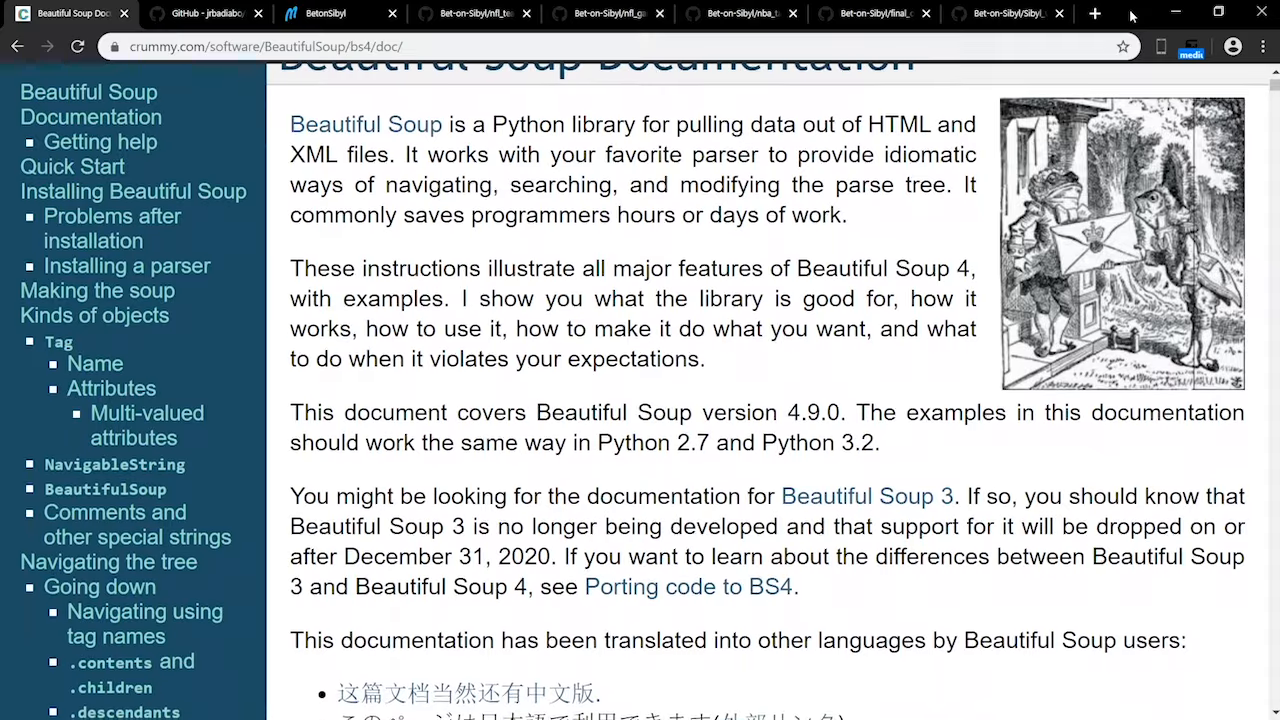
scroll("down", 3)
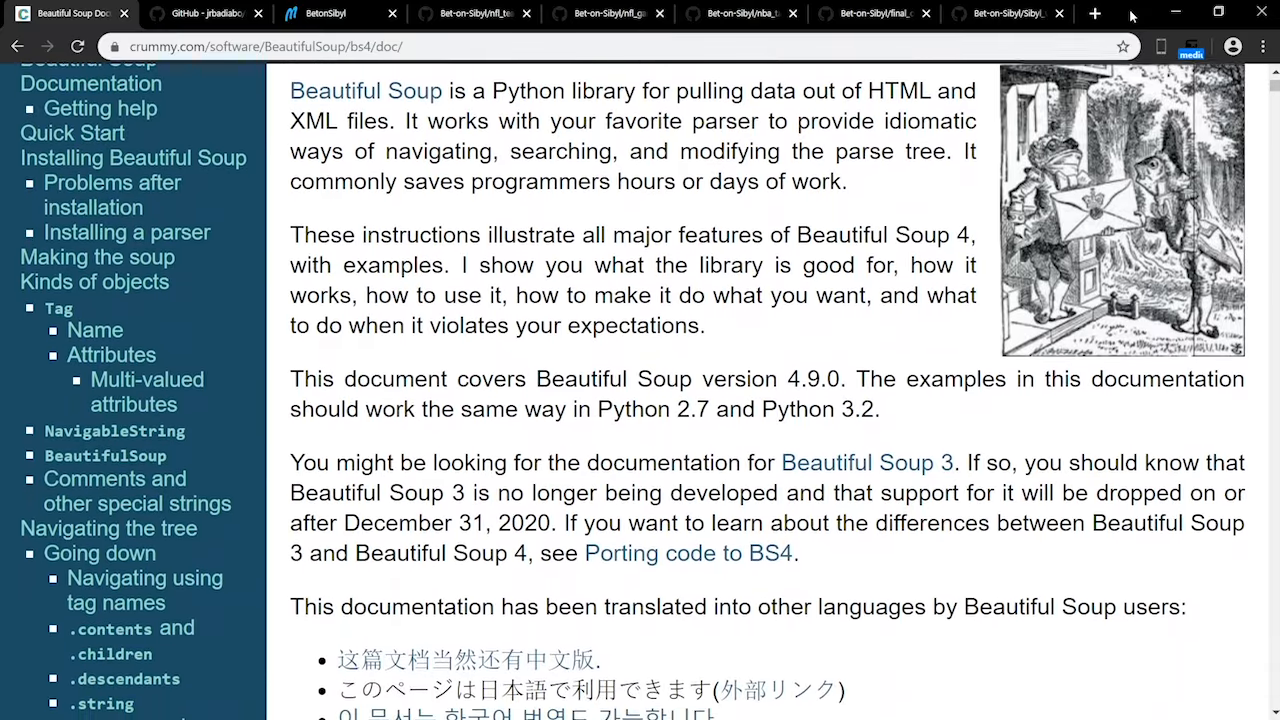
left_click(205, 13)
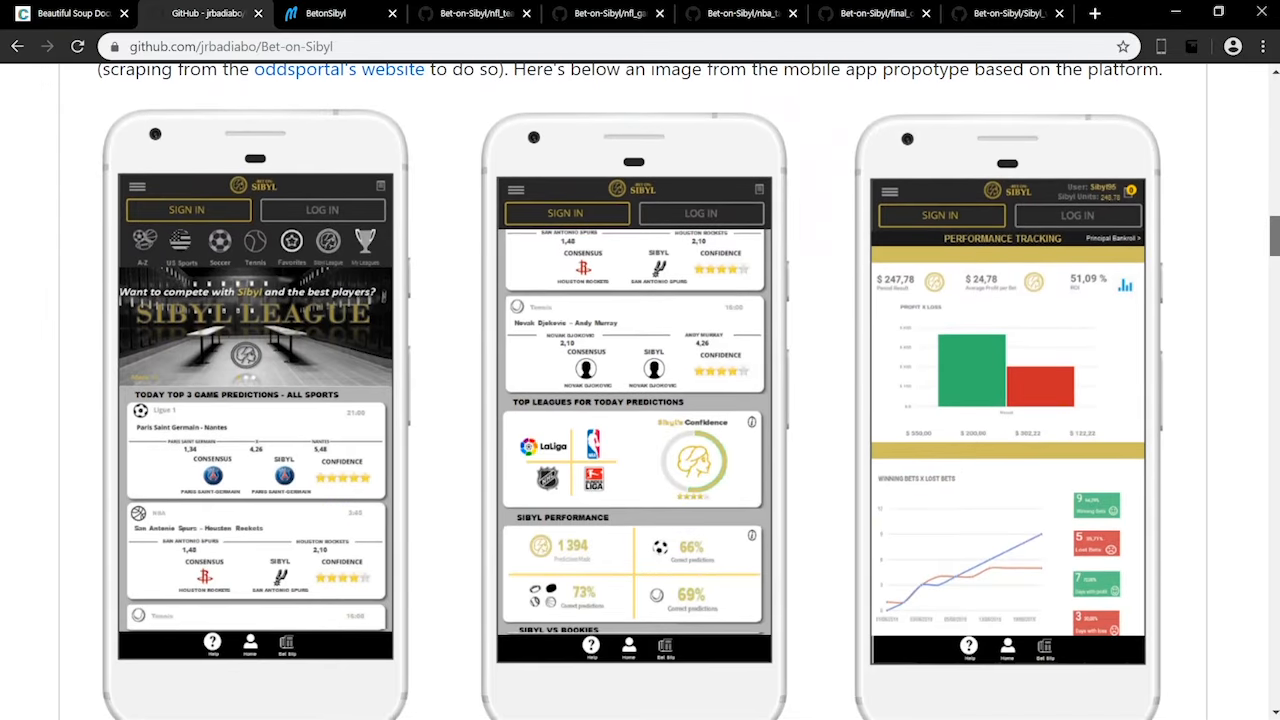
left_click(325, 13)
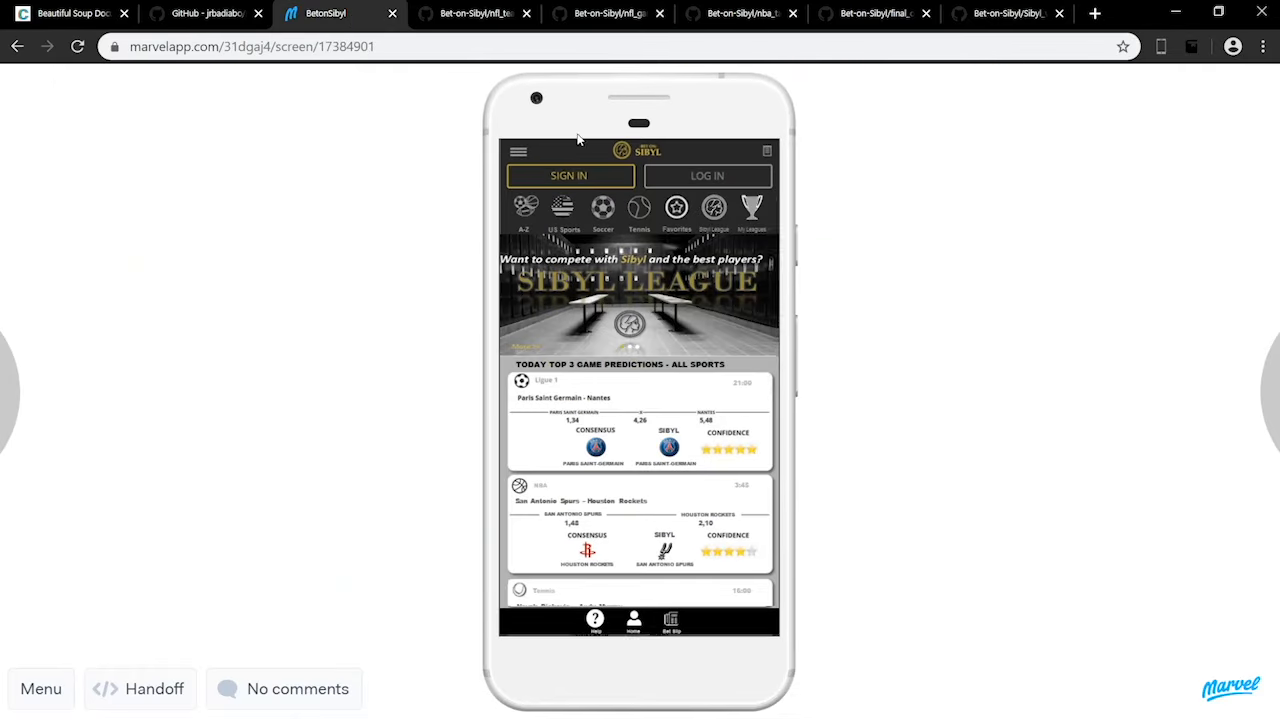
left_click(518, 151)
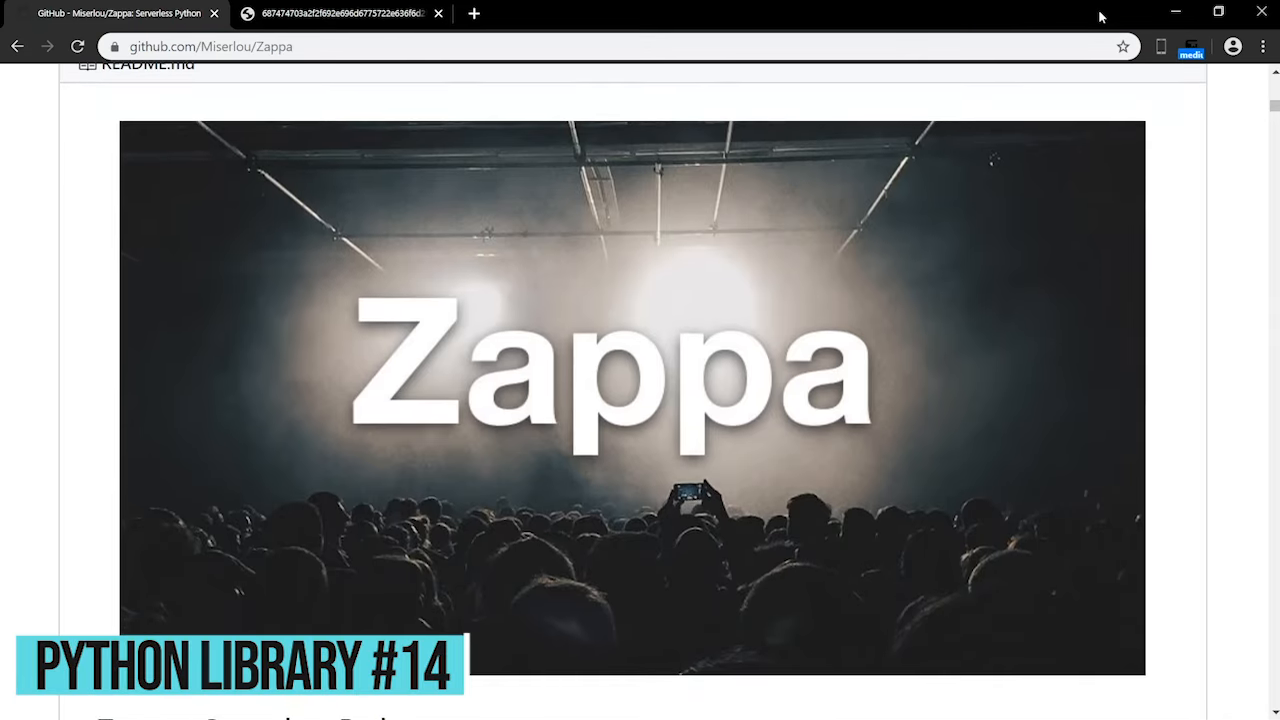
Step: Scroll Zappa's README, then show my_app.py and the Zappa settings in the terminal
scroll("down", 3)
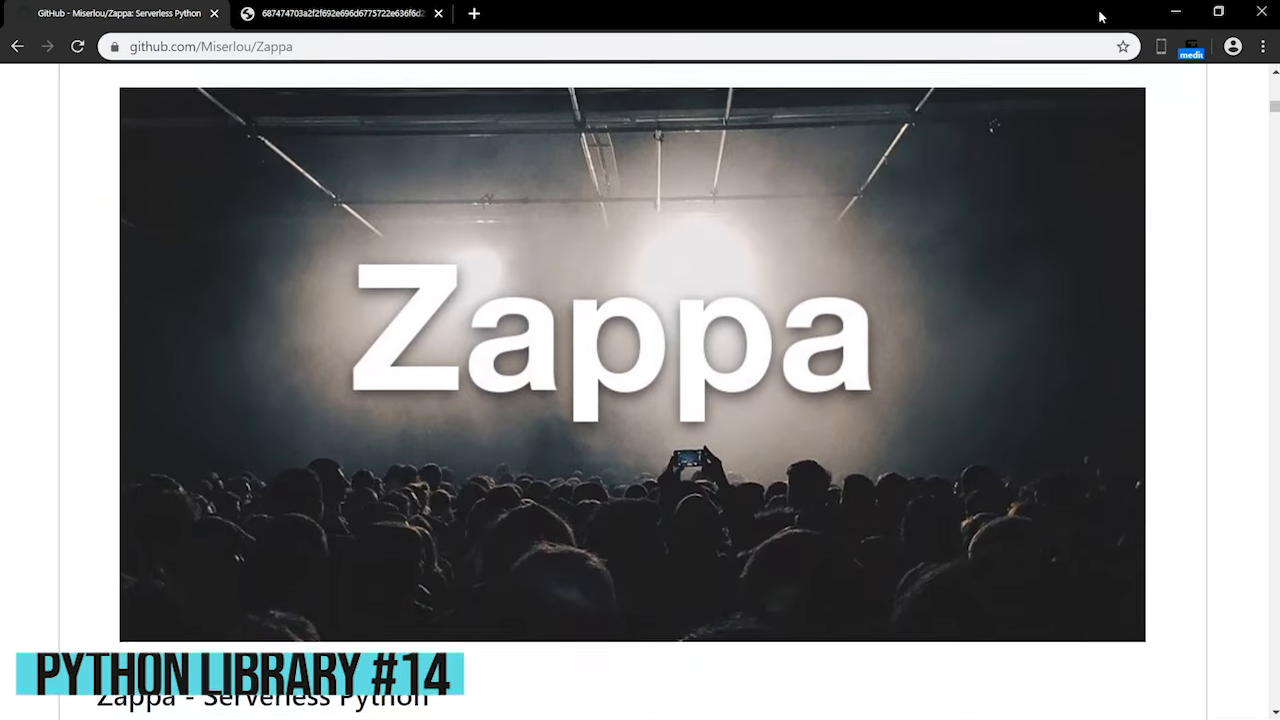
scroll("down", 3)
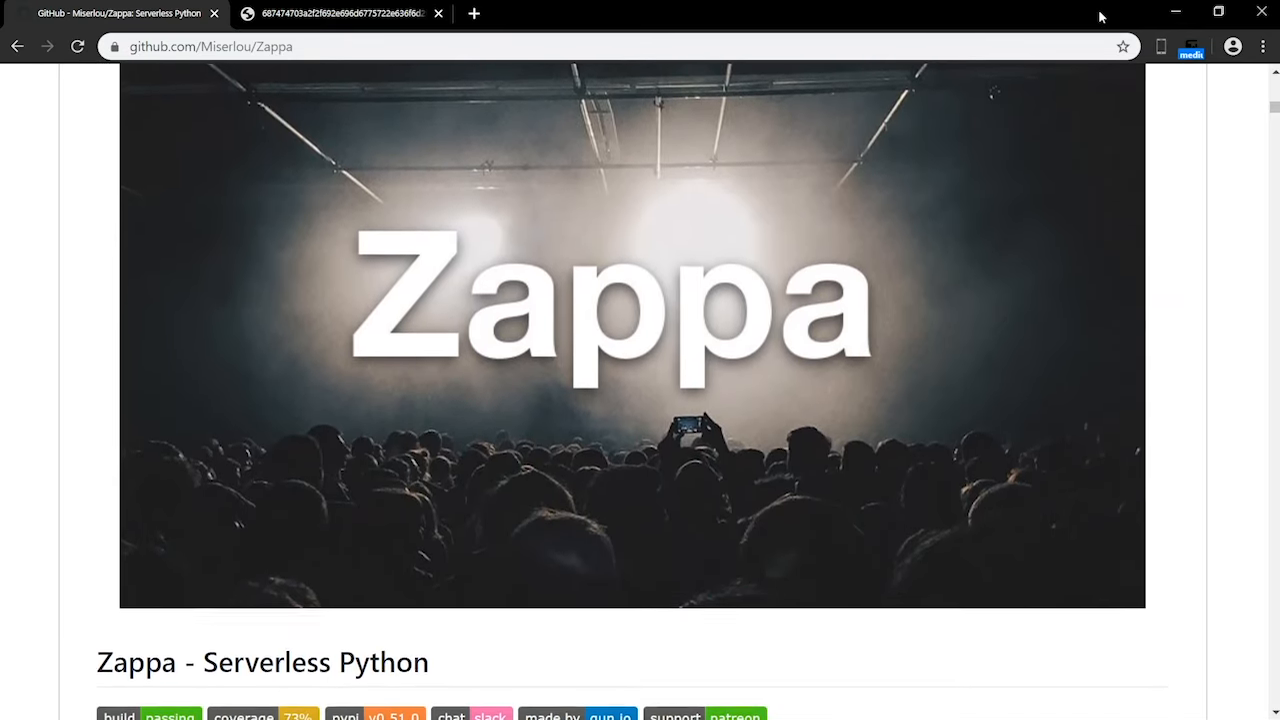
scroll("down", 3)
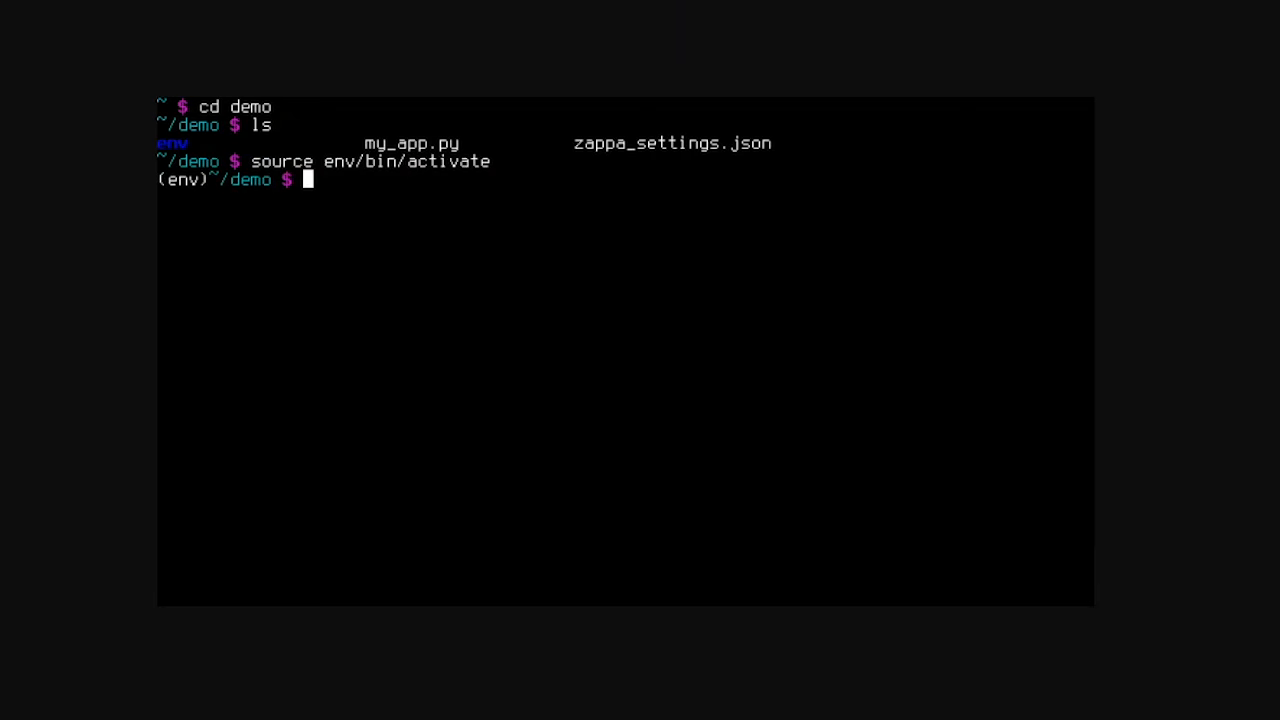
type("cat my_app.py")
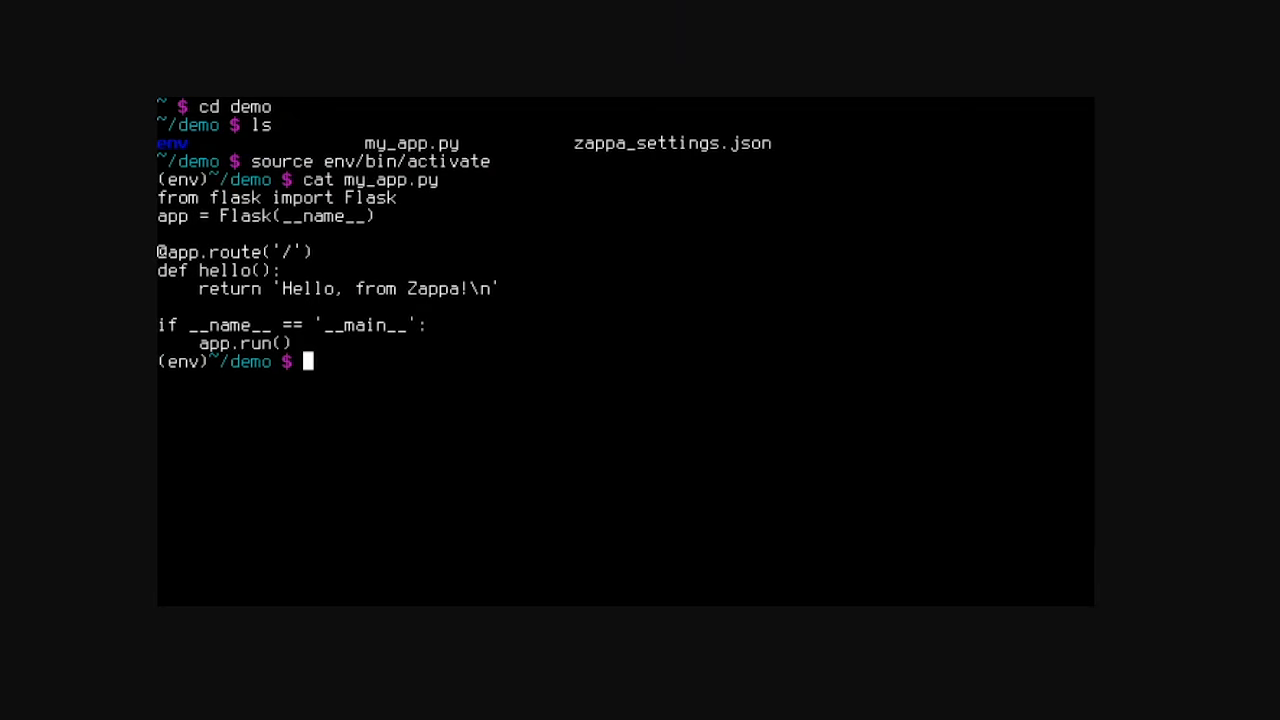
type("cat z")
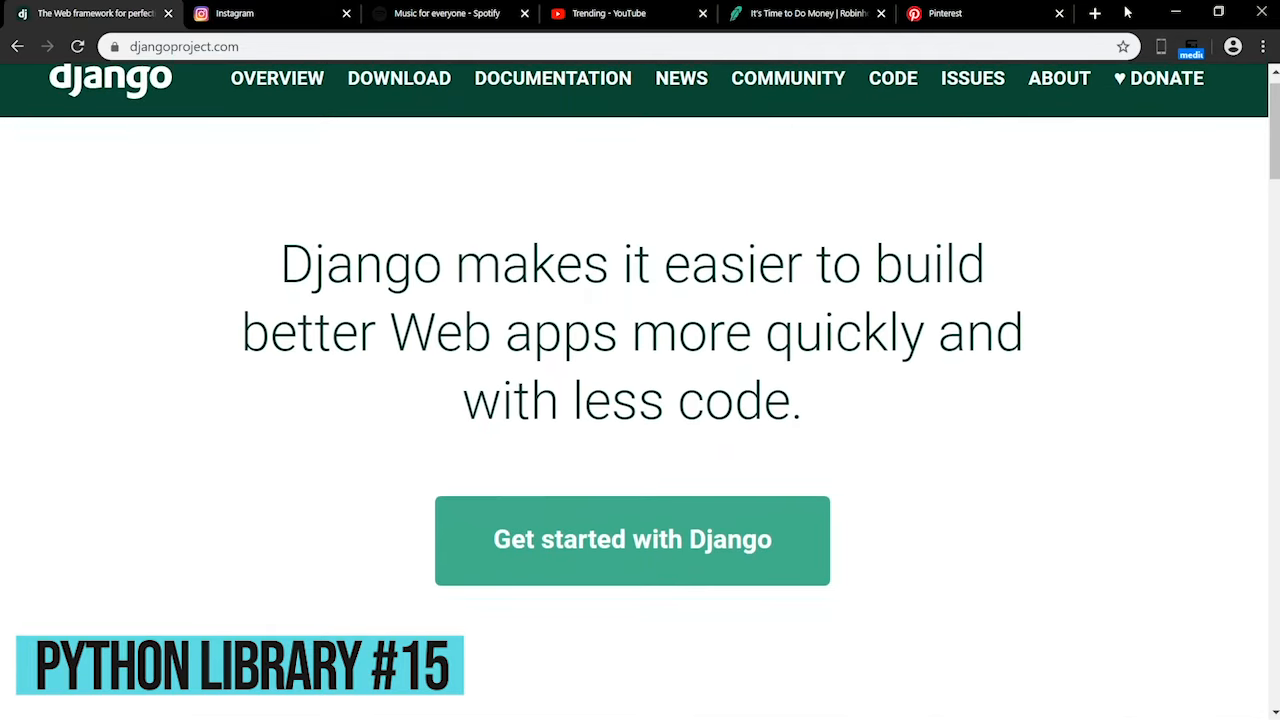
Step: View the Instagram, YouTube trending, Robinhood and Pinterest sites built with Django
scroll("down", 3)
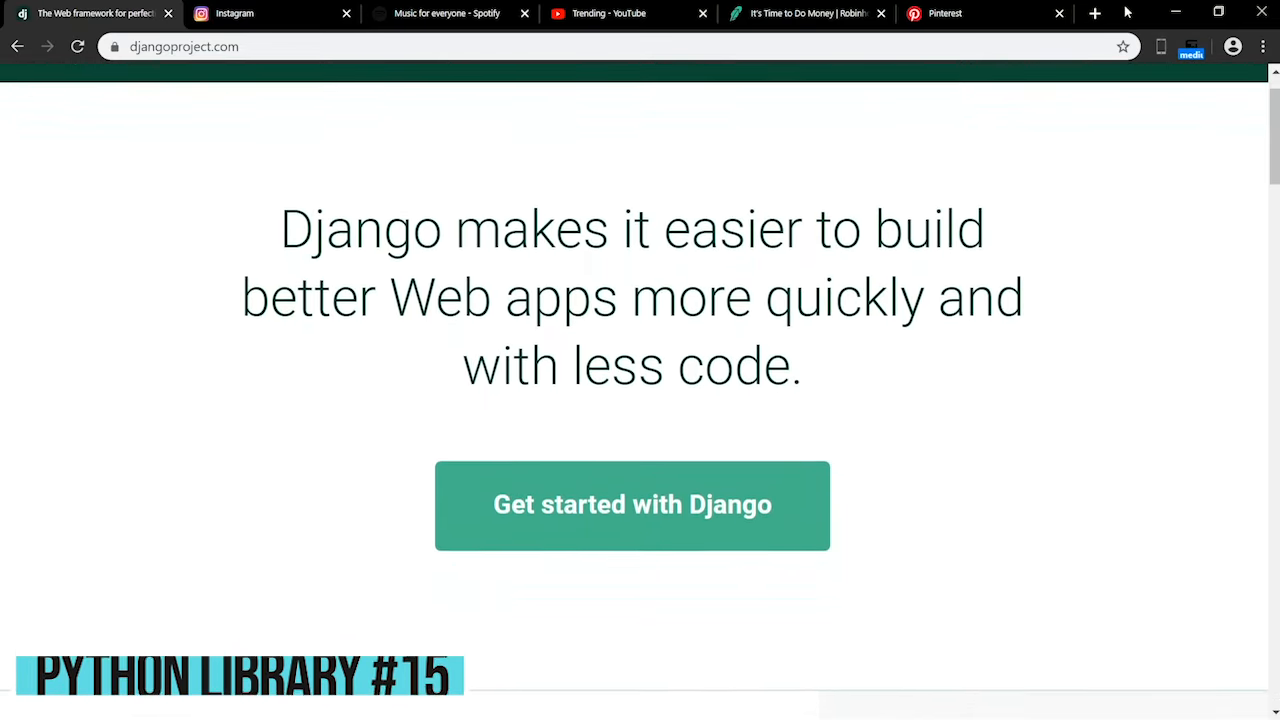
left_click(270, 13)
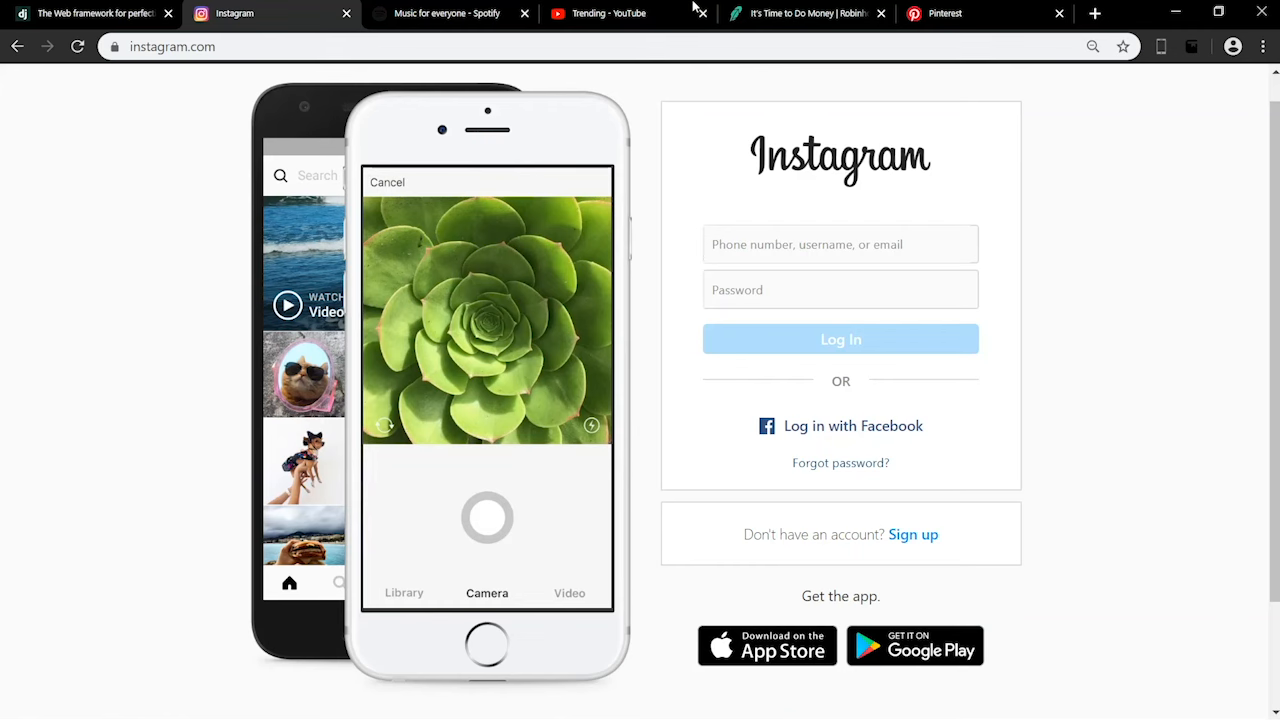
left_click(600, 13)
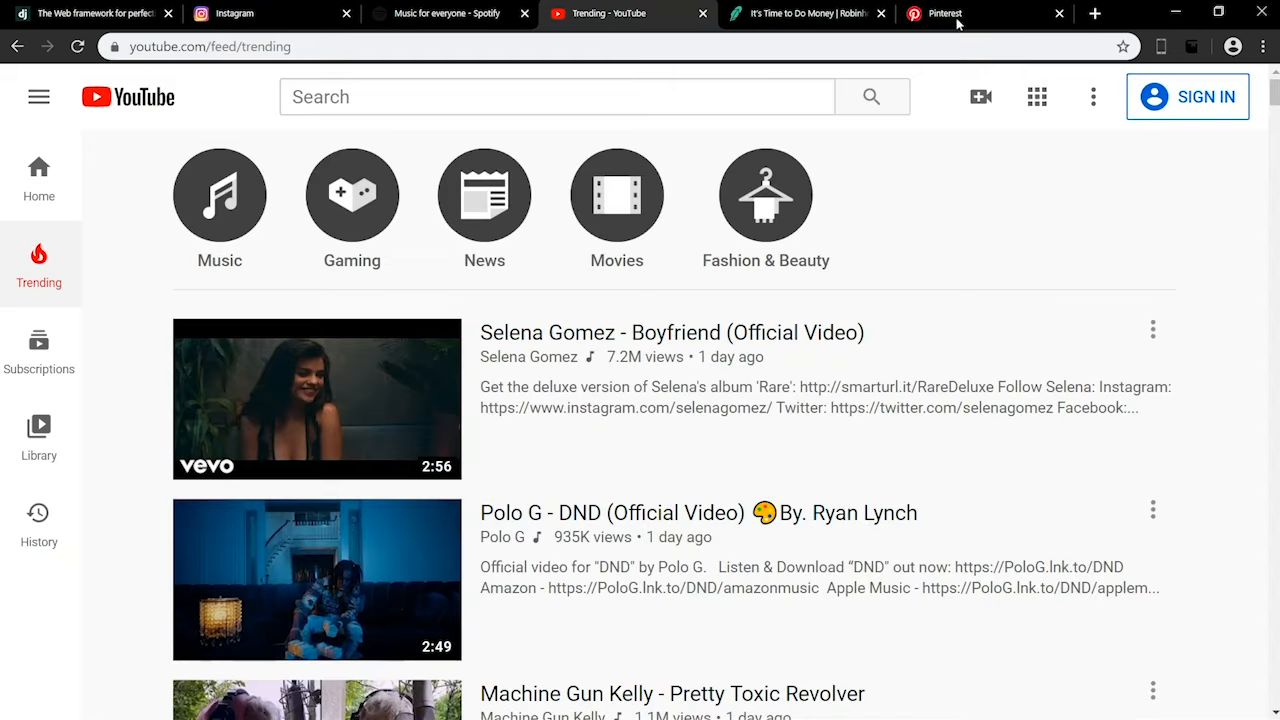
left_click(800, 13)
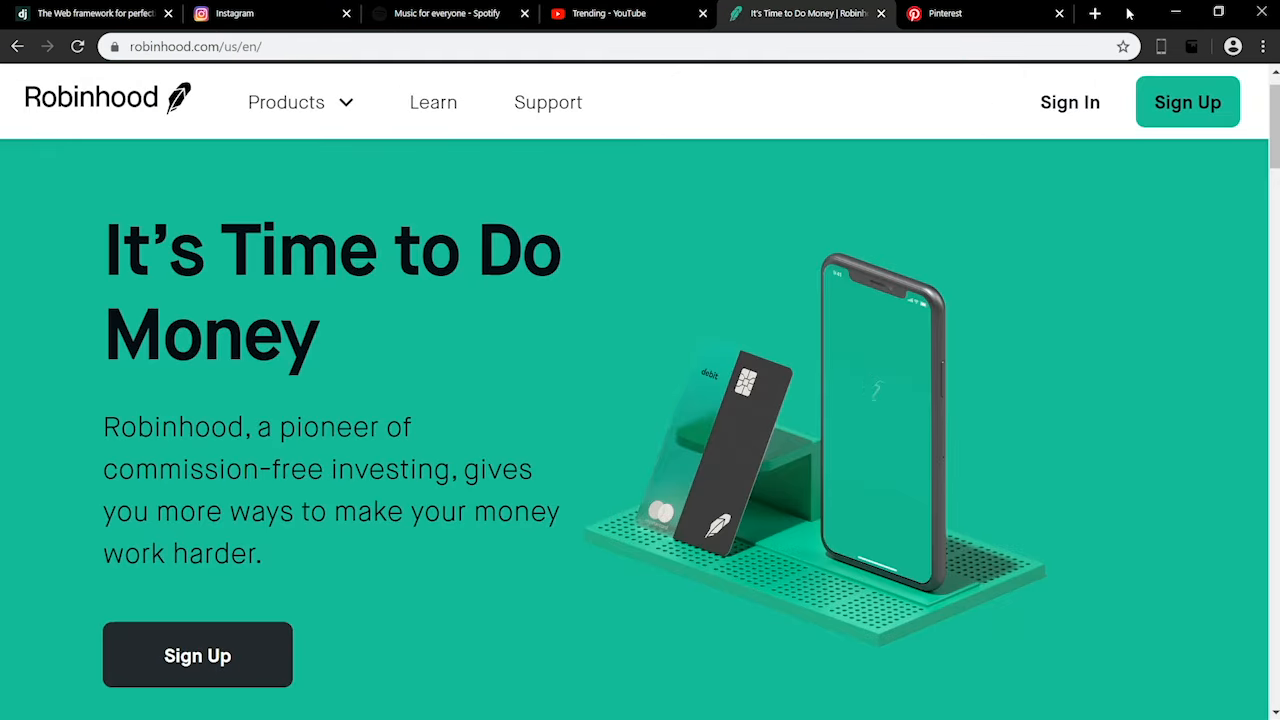
left_click(95, 13)
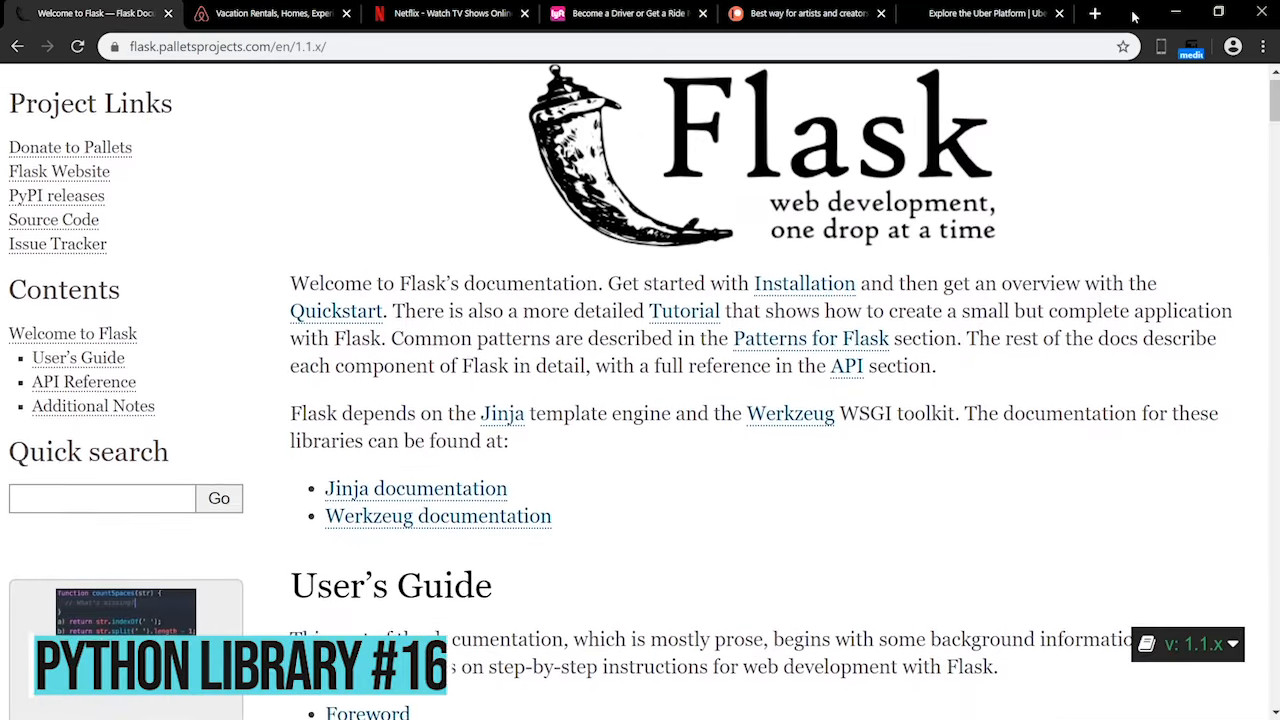
Step: Scroll the Flask docs, then view the Airbnb, Lyft and artists-and-creators sites built with Flask
scroll("down", 3)
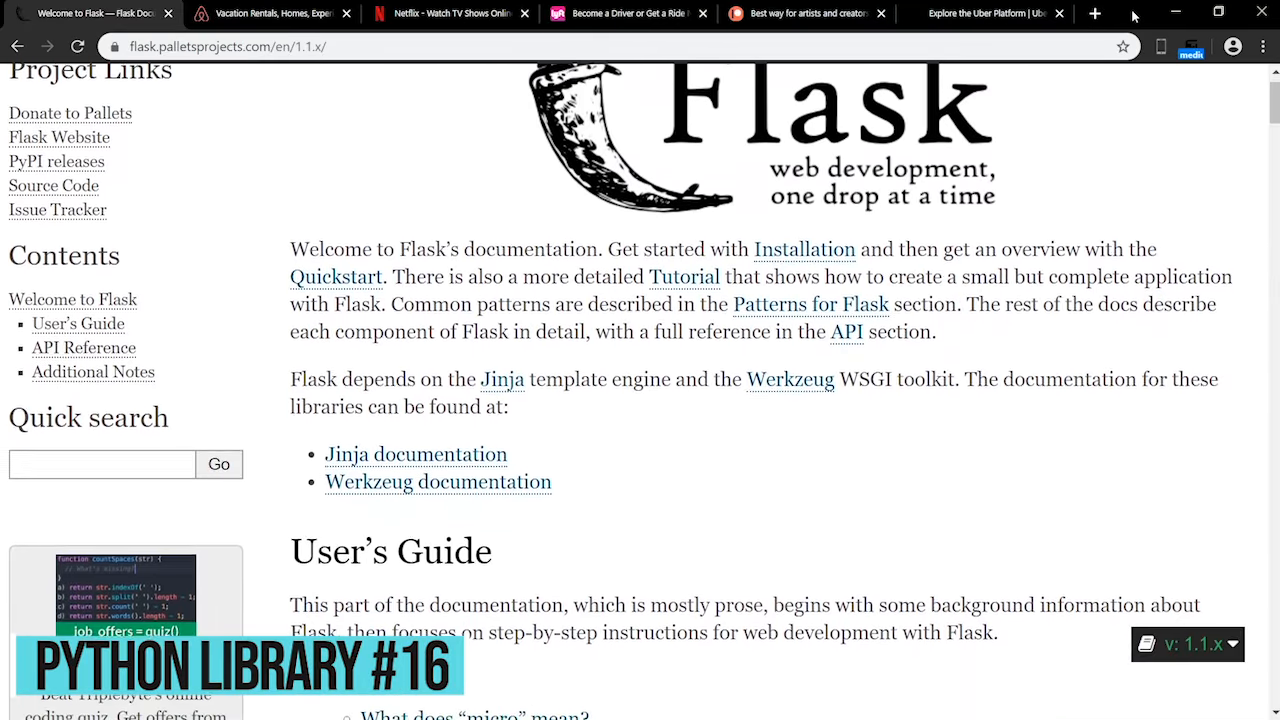
scroll("down", 3)
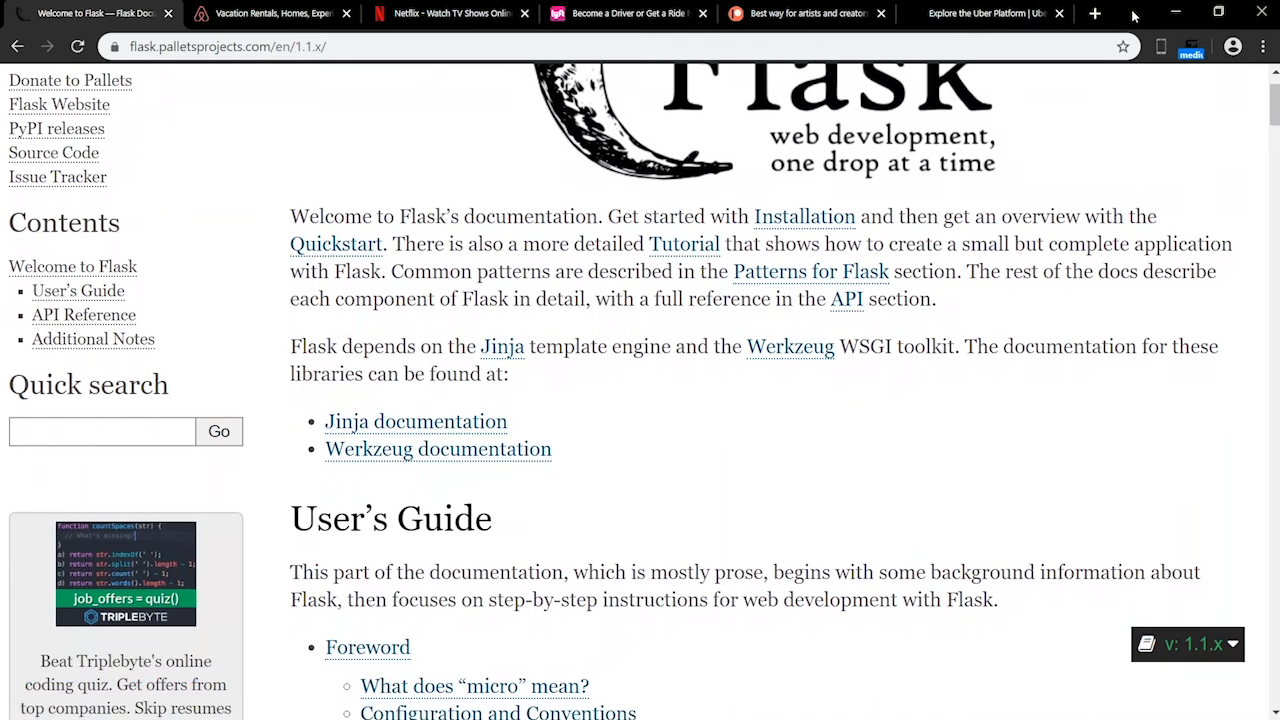
scroll("down", 3)
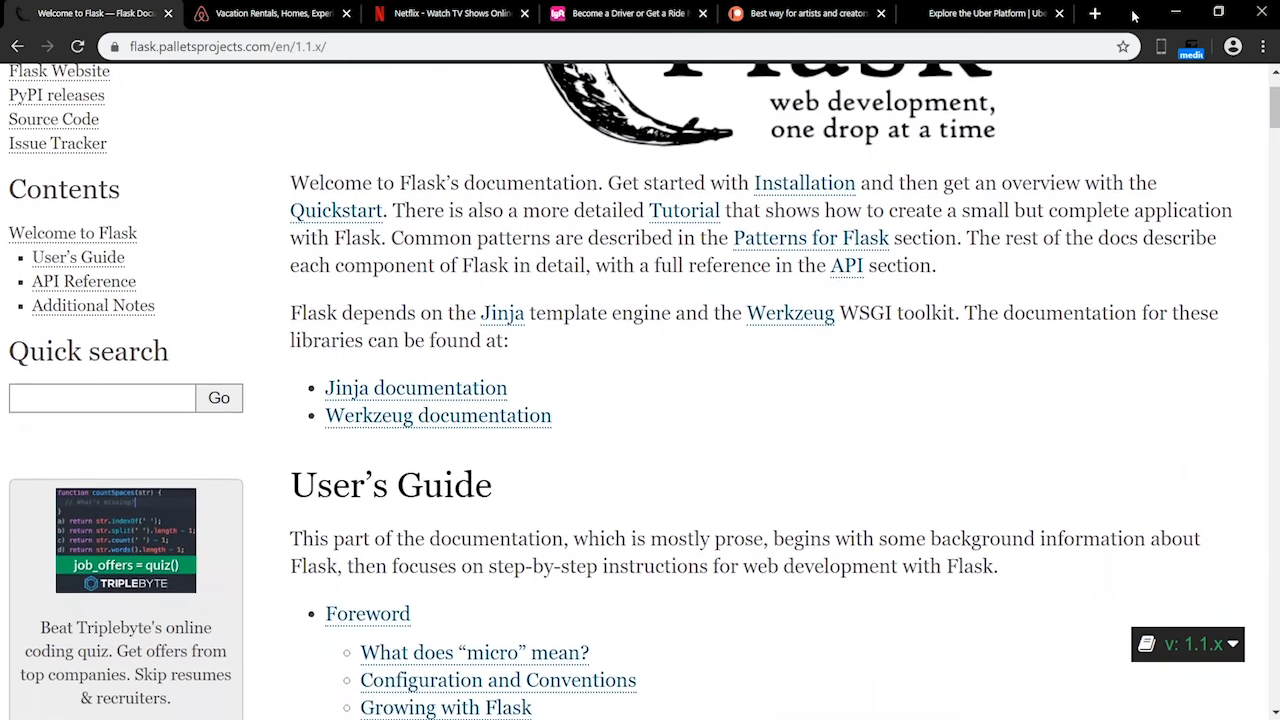
left_click(270, 13)
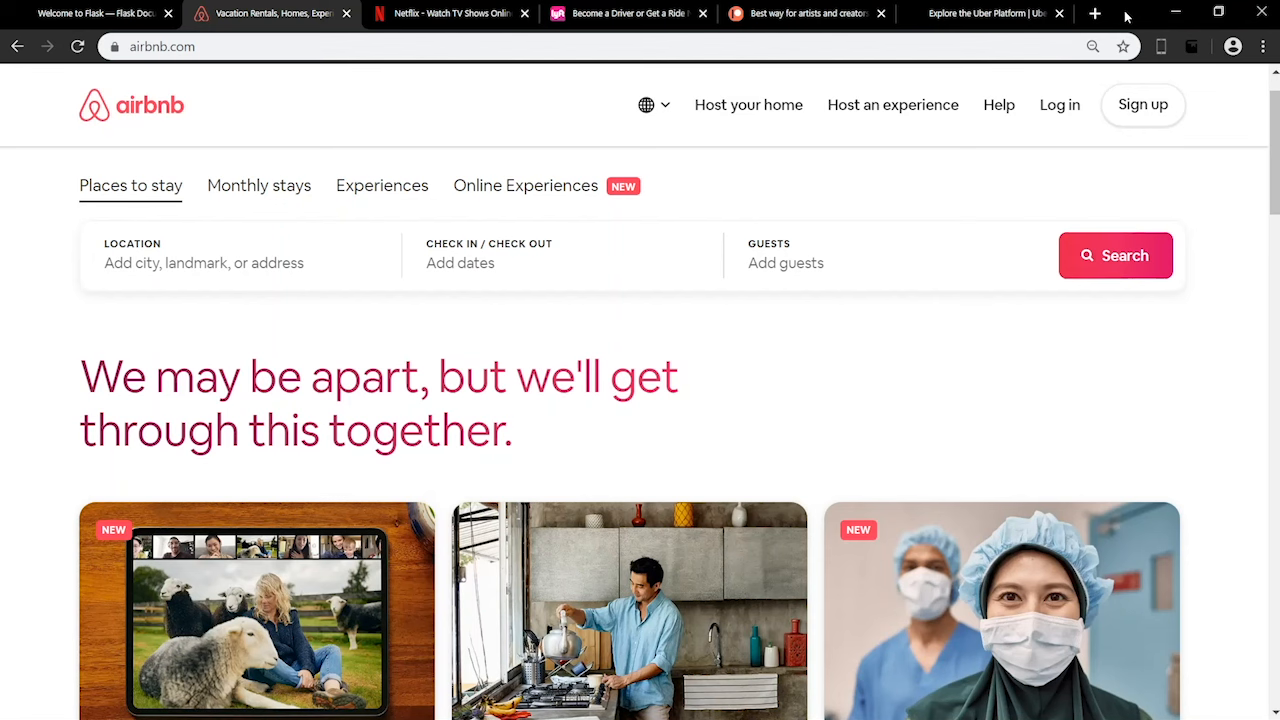
left_click(620, 13)
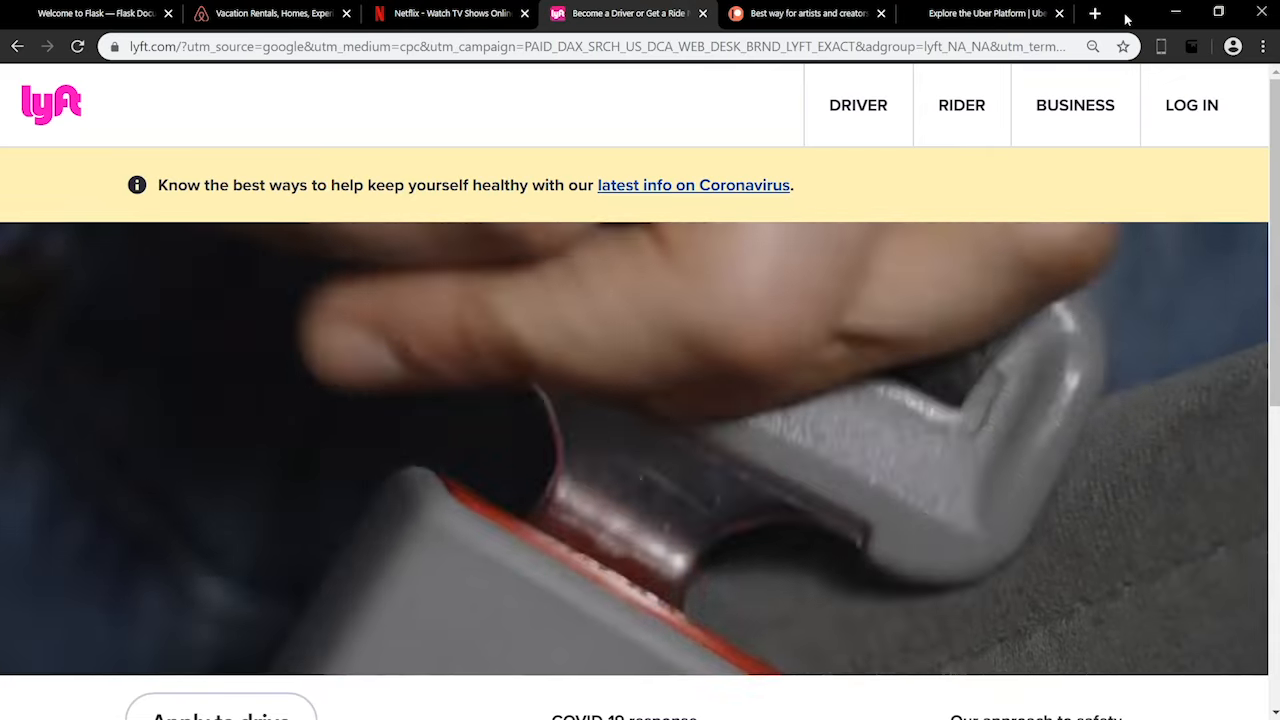
left_click(985, 13)
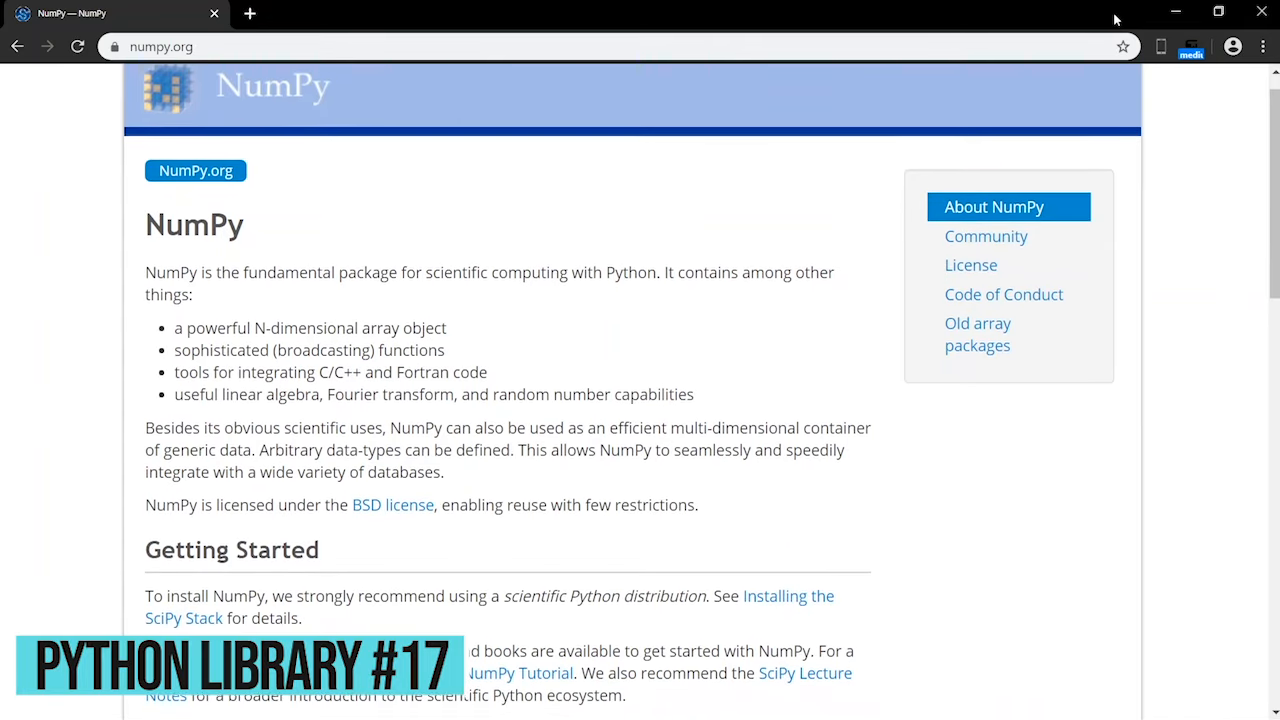
Step: Scroll numpy.org and write the NumPy linear-solve example with its print statement in VS Code
scroll("down", 3)
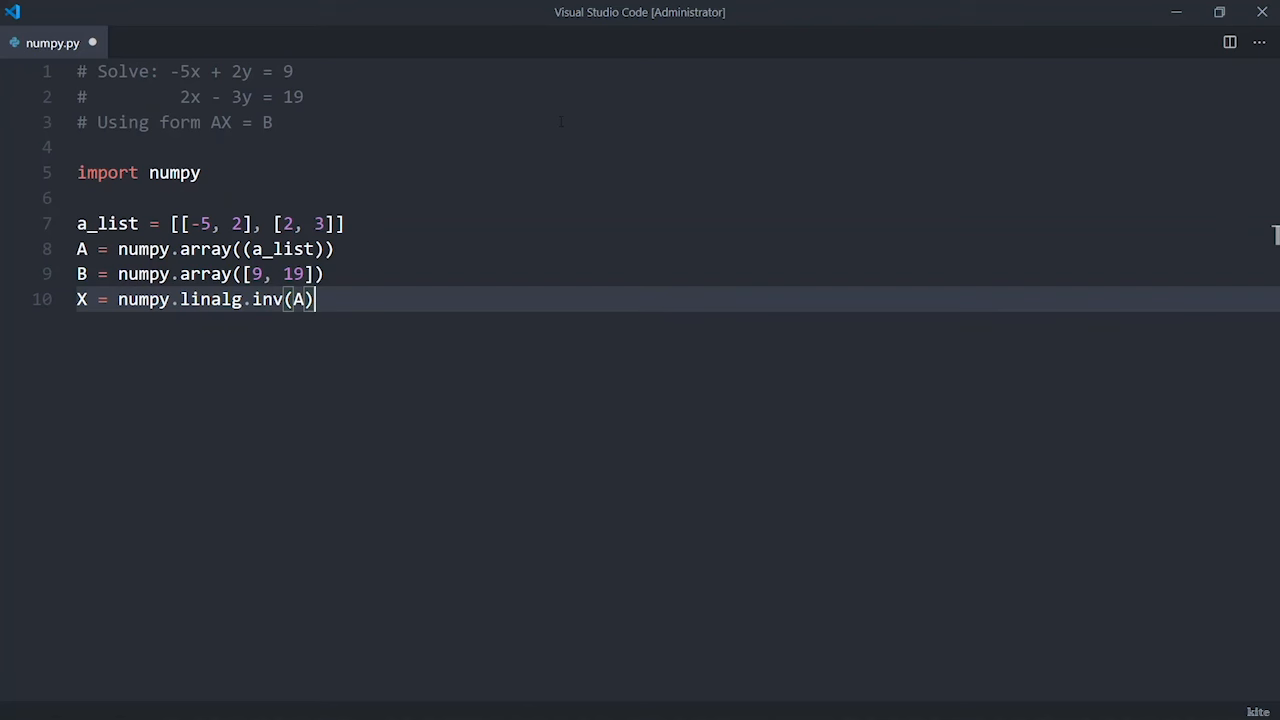
type(".dot(B")
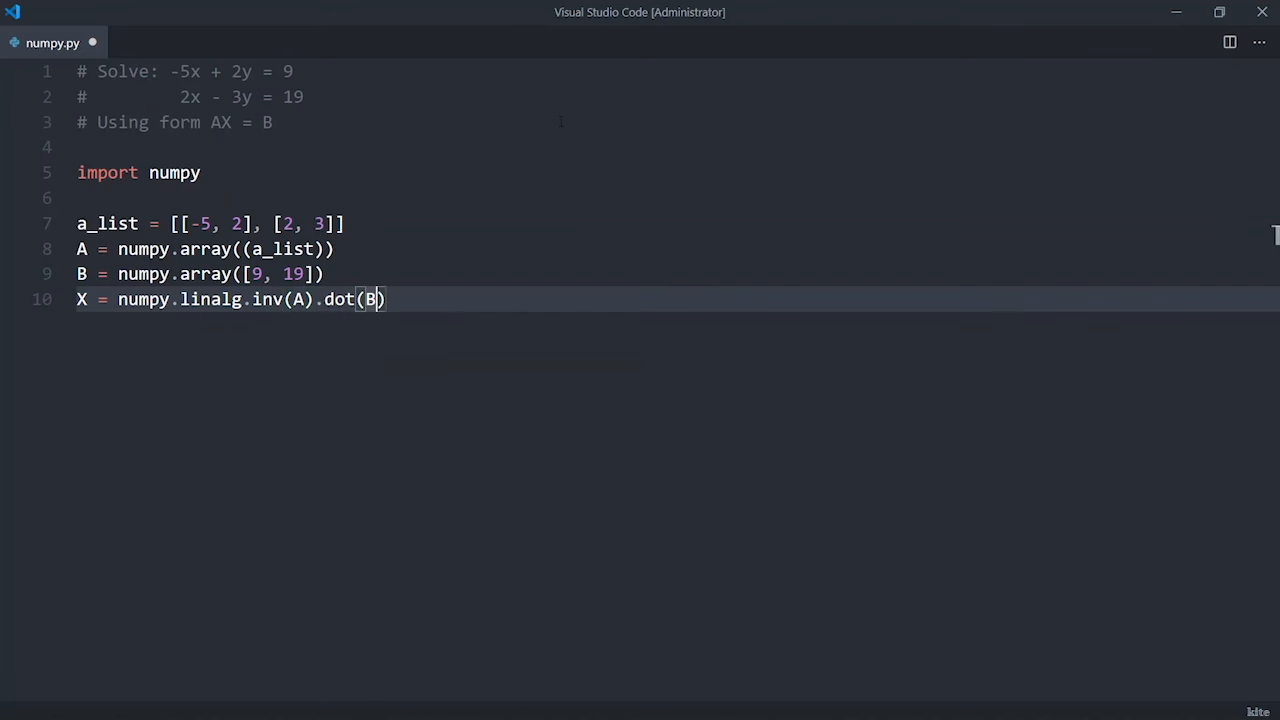
type("prin")
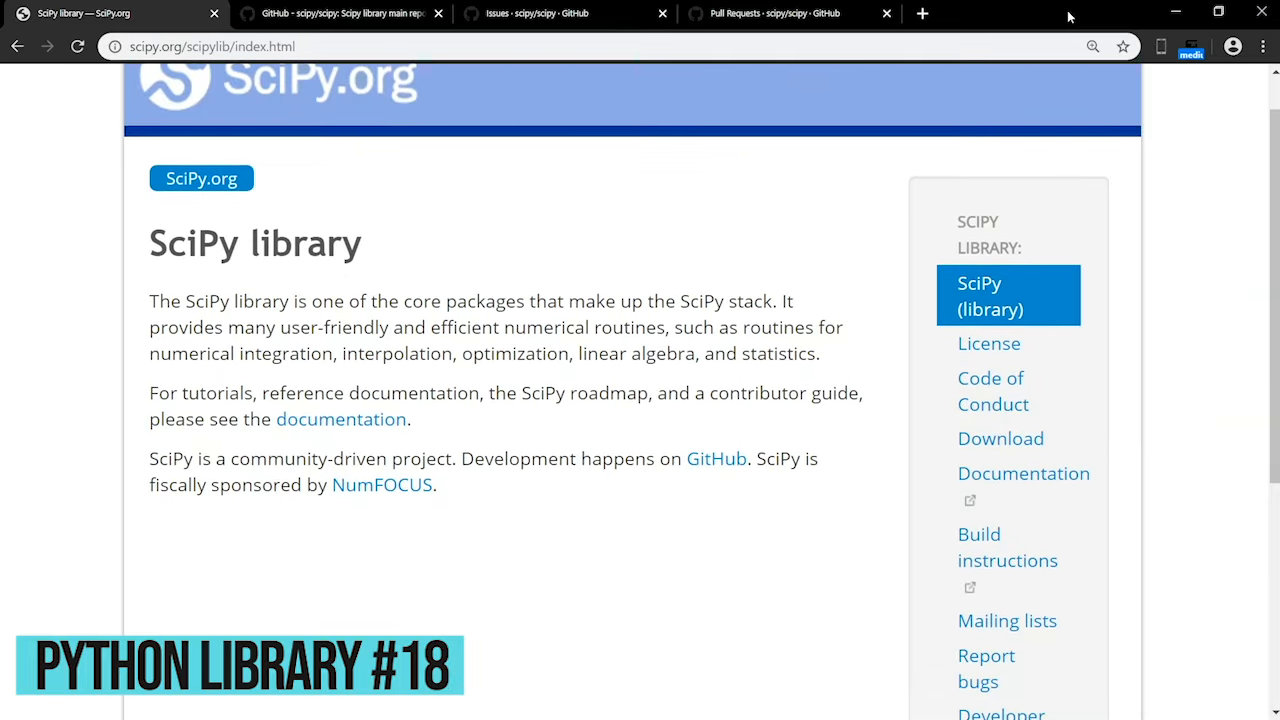
Step: Scroll the SciPy library page, then browse SciPy's open issues list on GitHub
scroll("down", 3)
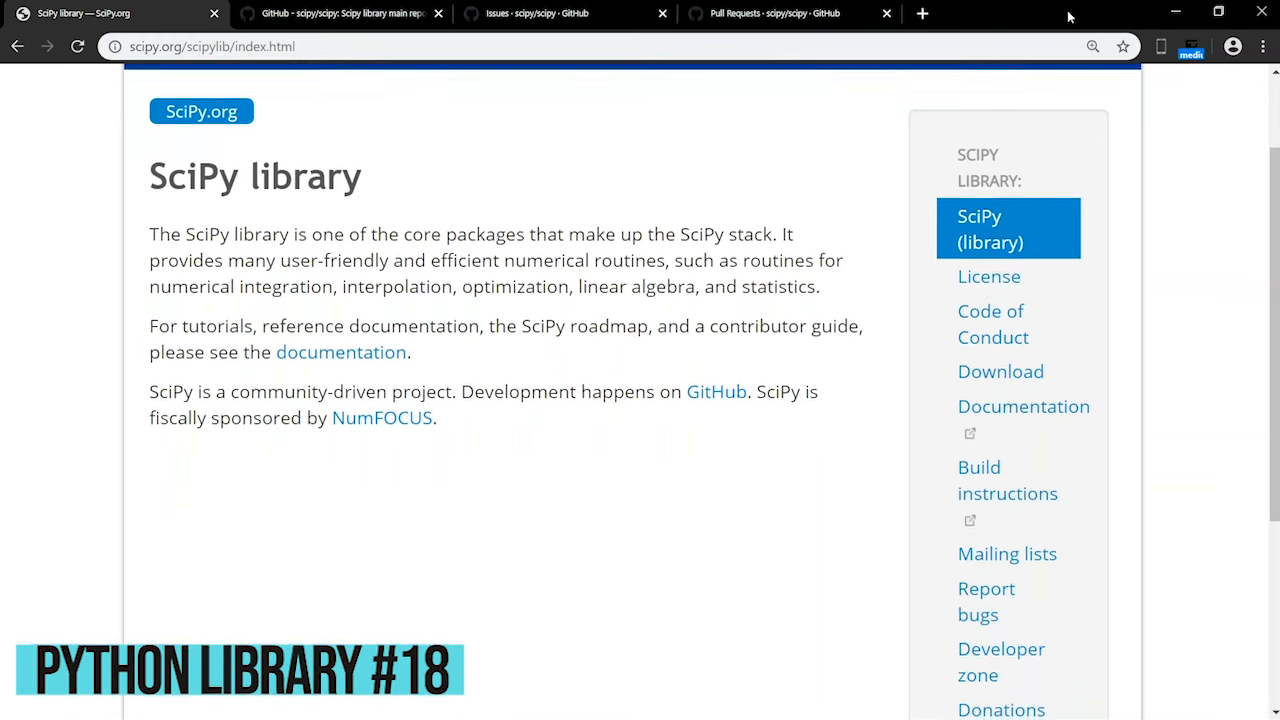
scroll("down", 3)
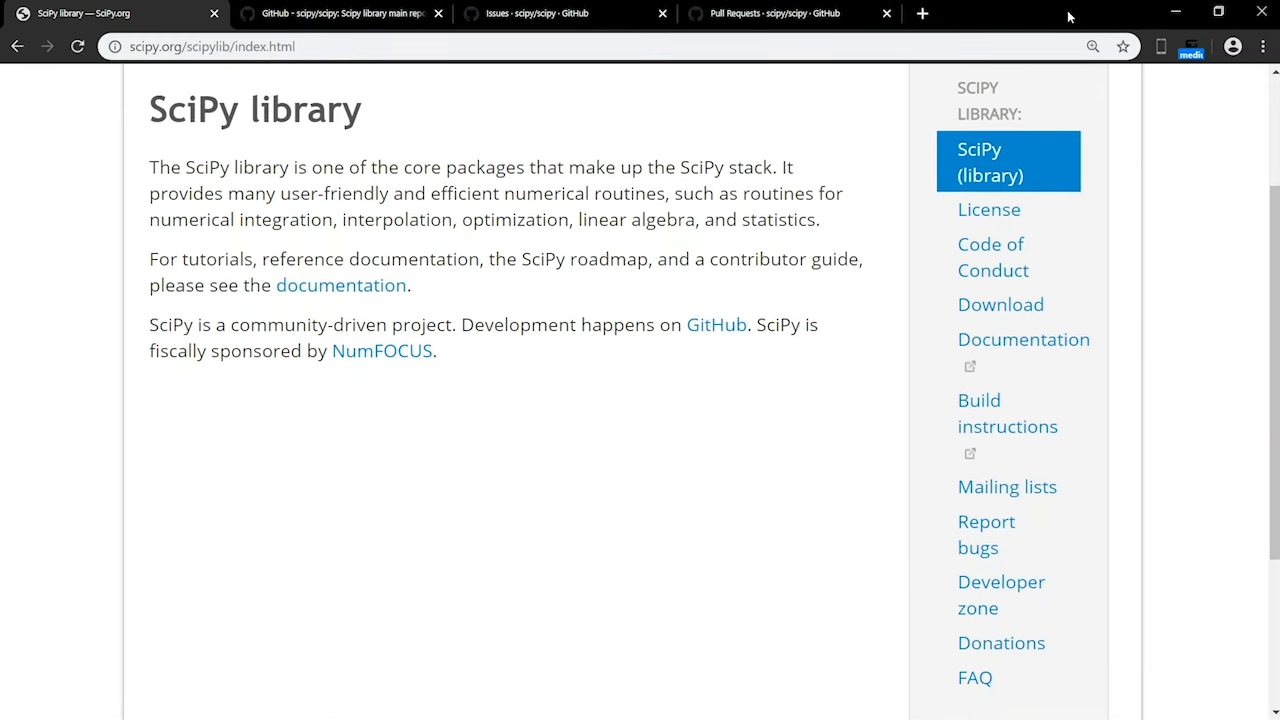
left_click(537, 13)
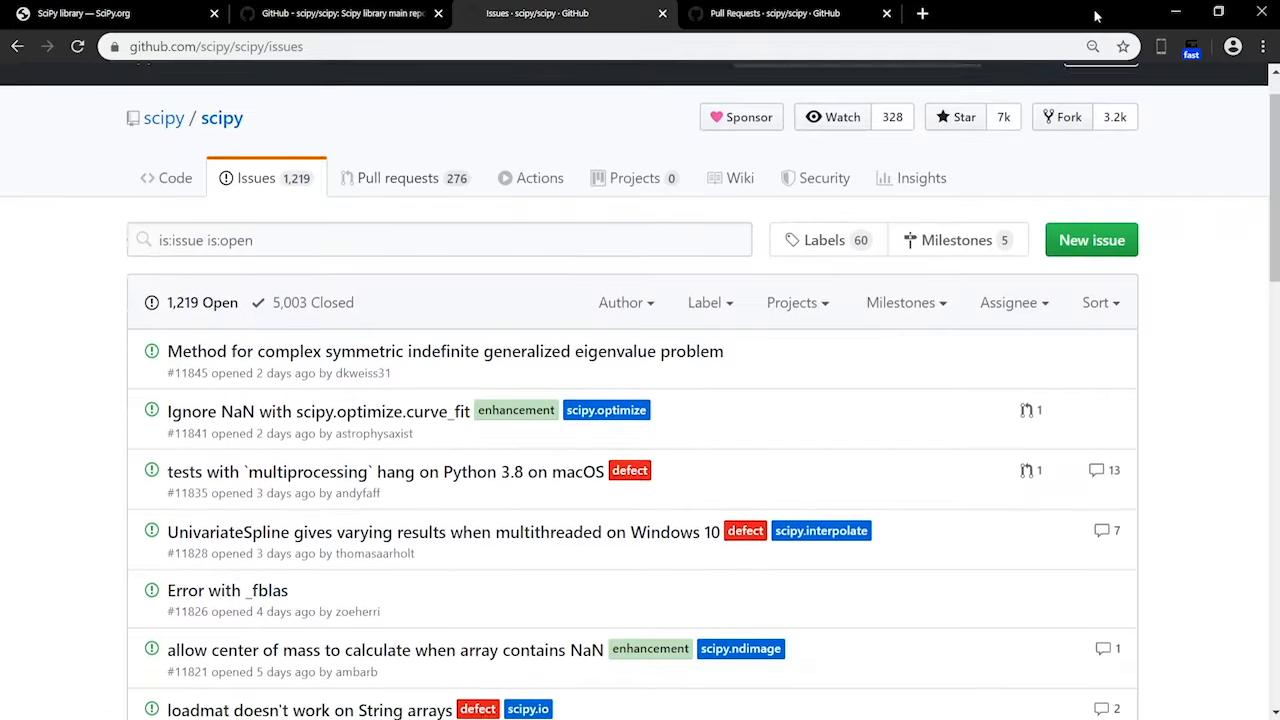
scroll("down", 3)
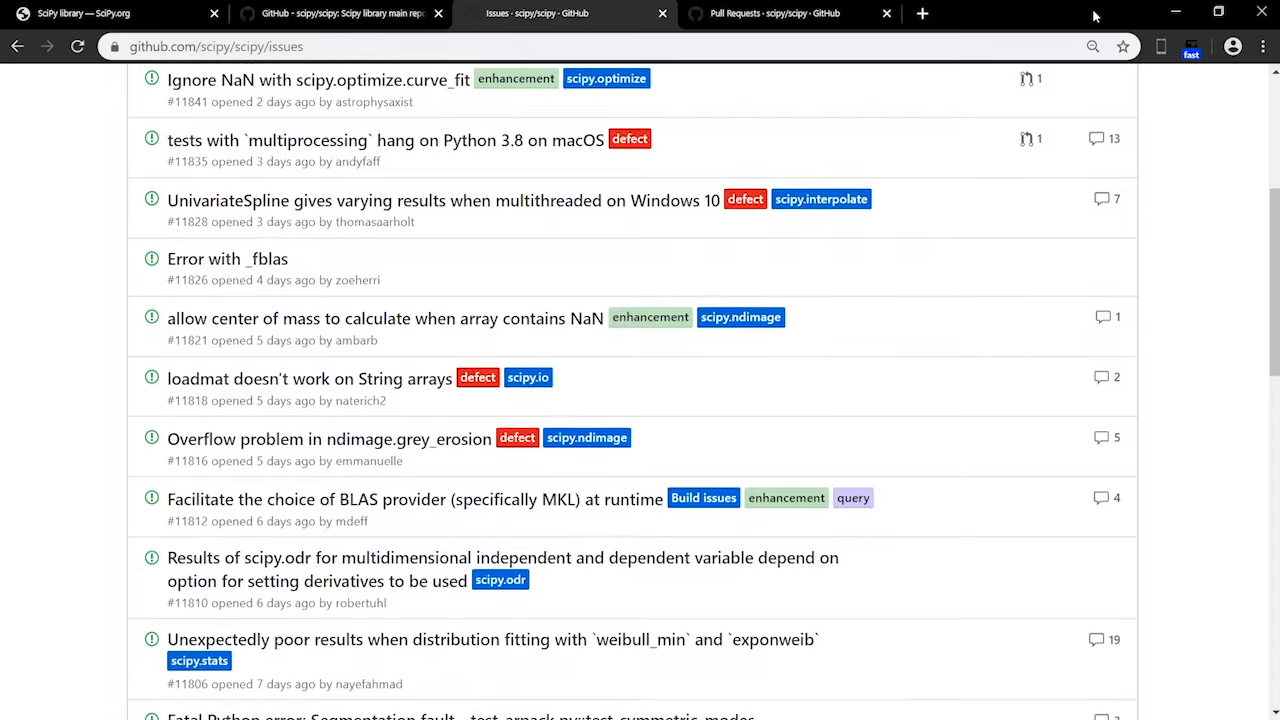
scroll("down", 3)
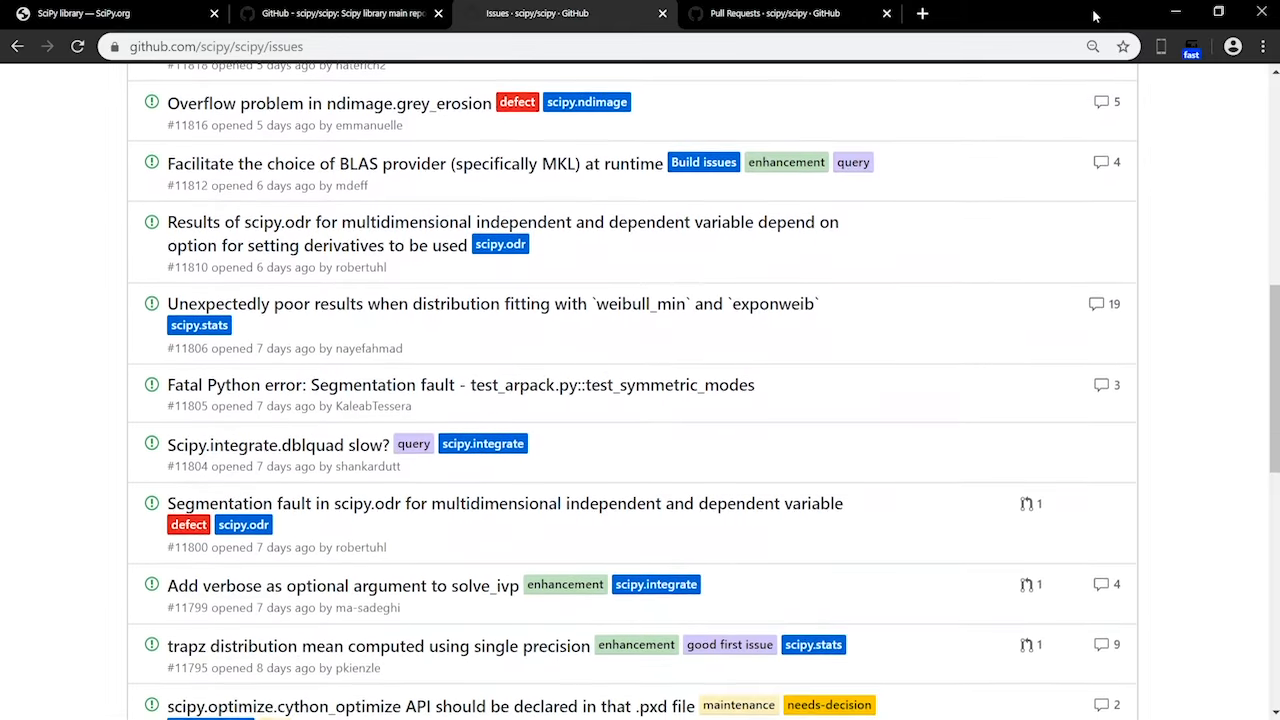
scroll("down", 3)
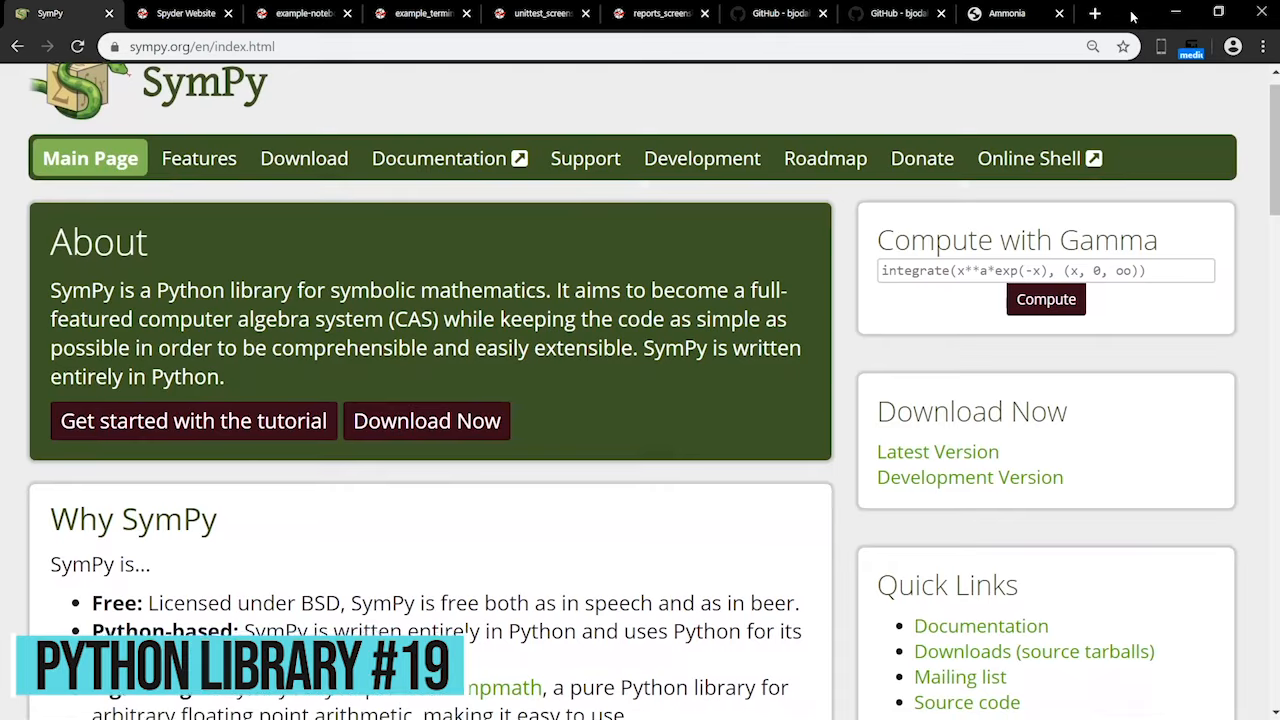
Step: Scroll the current page, then bring up the Spyder IDE website tab
scroll("down", 3)
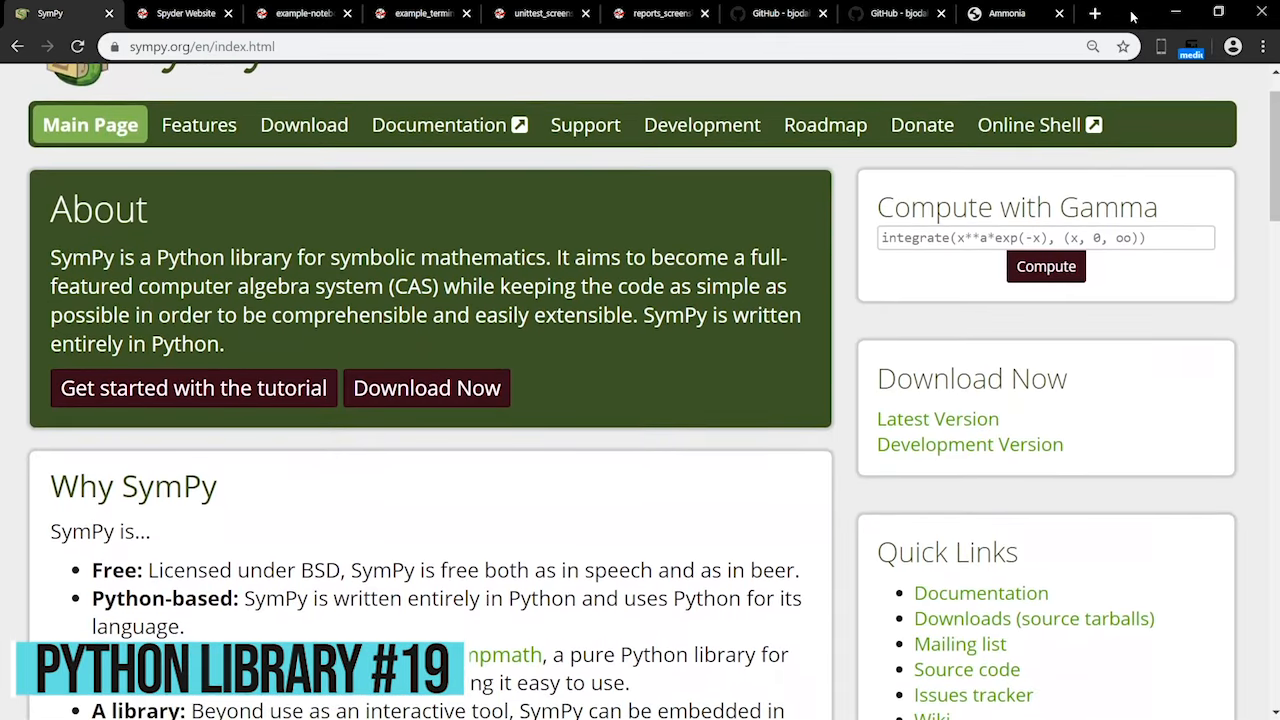
scroll("down", 3)
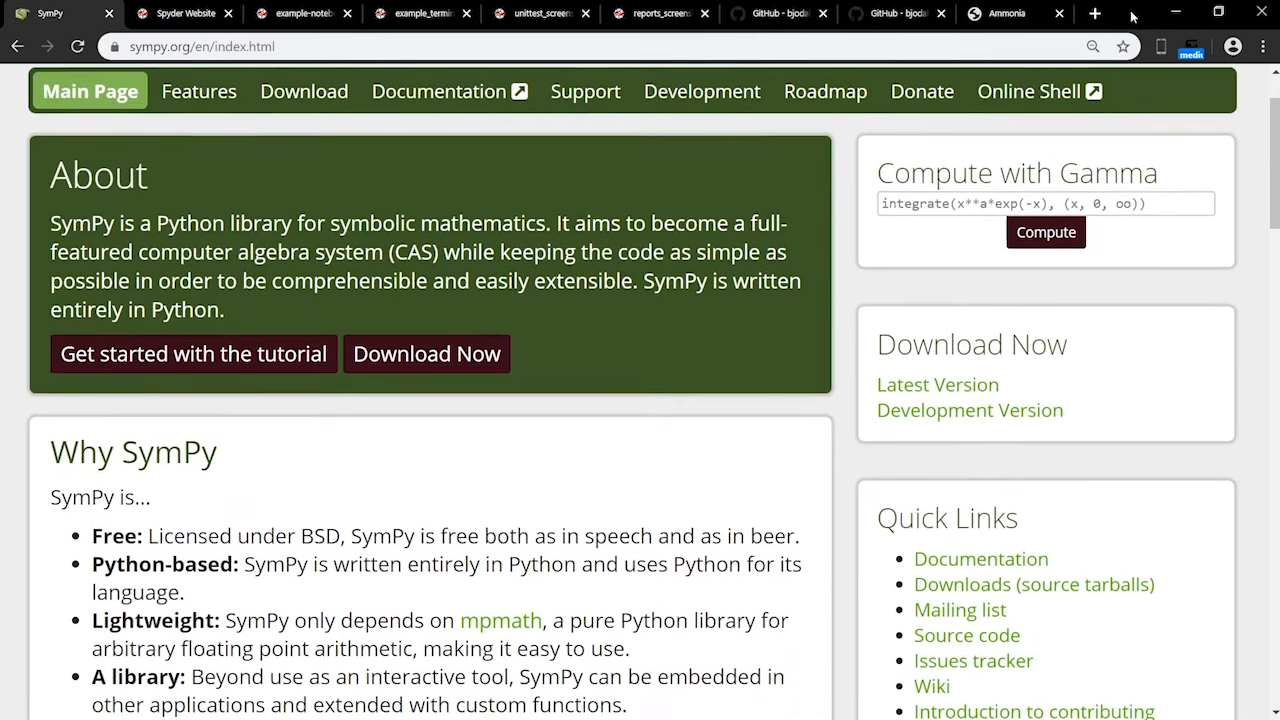
scroll("down", 3)
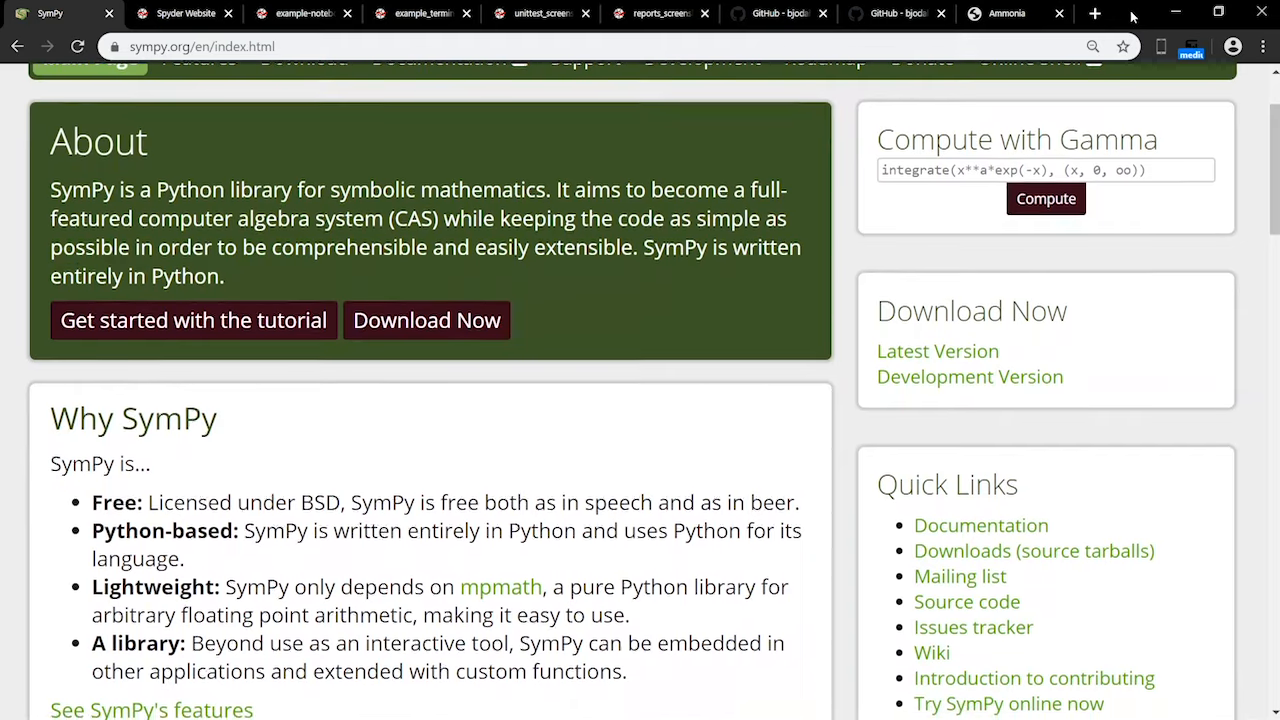
left_click(185, 13)
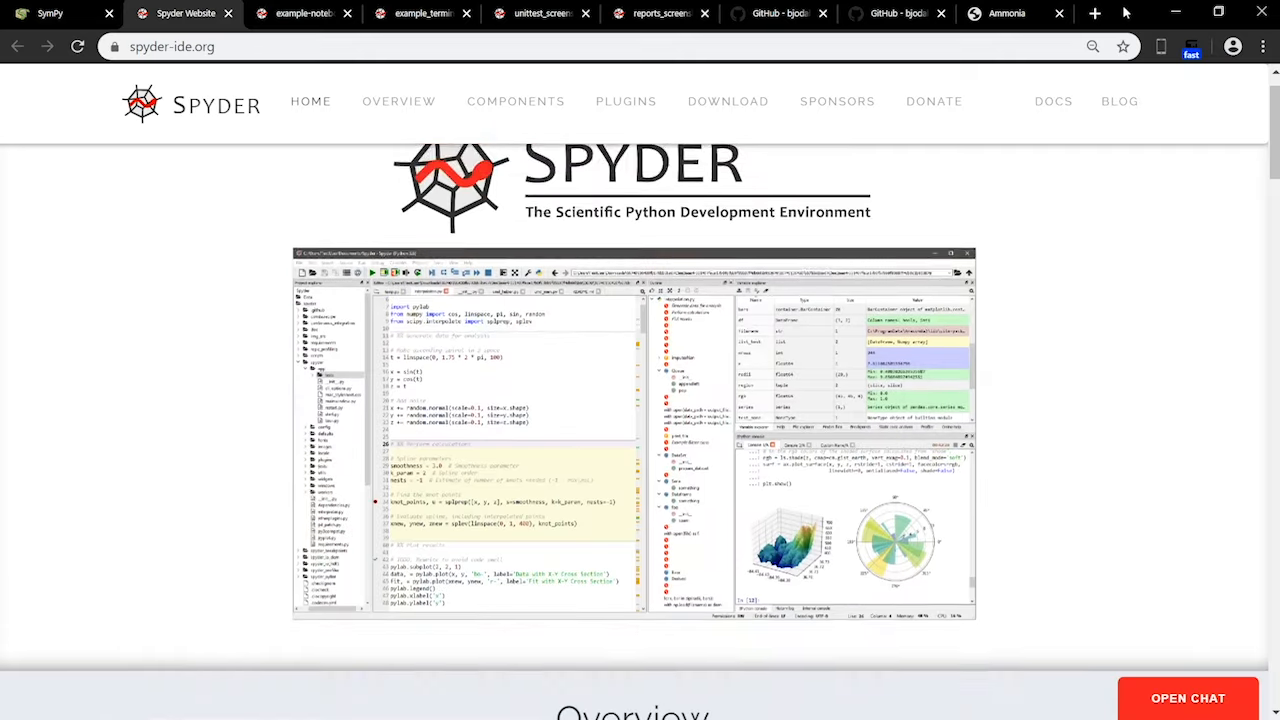
Step: Scroll through Spyder's homepage, view its system terminal screenshot, then move to the pandas tab
scroll("down", 3)
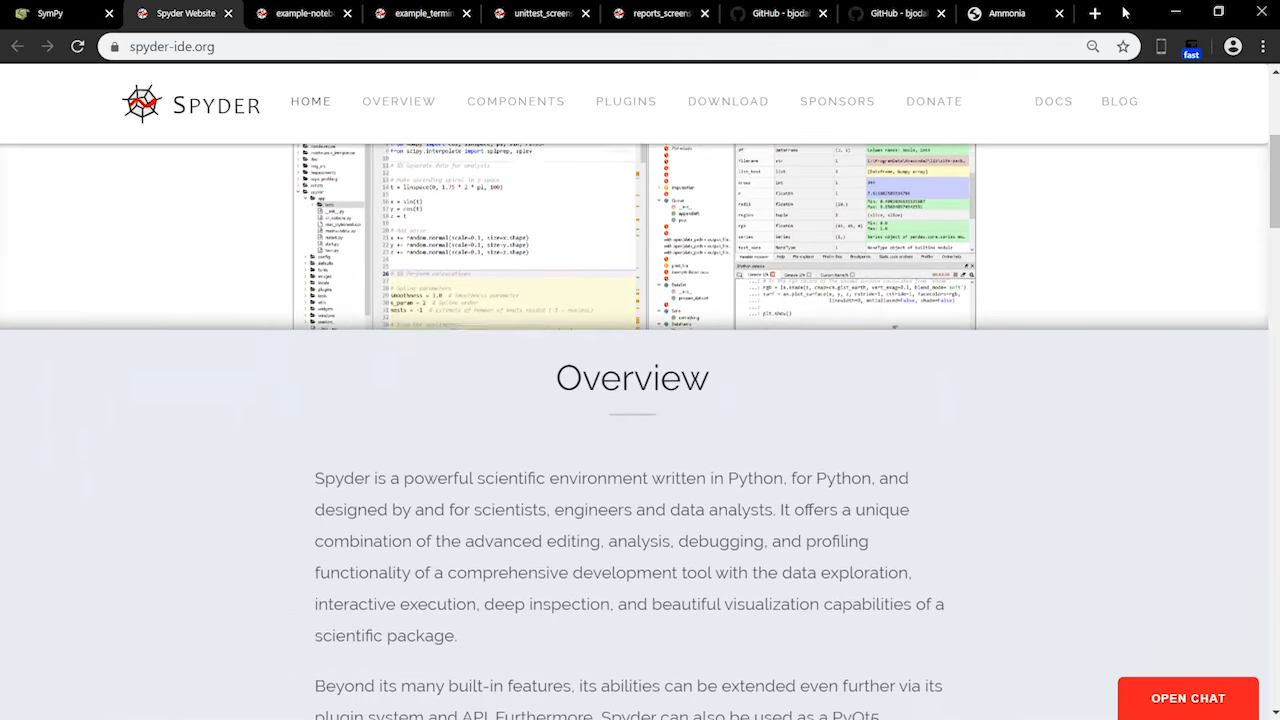
scroll("down", 3)
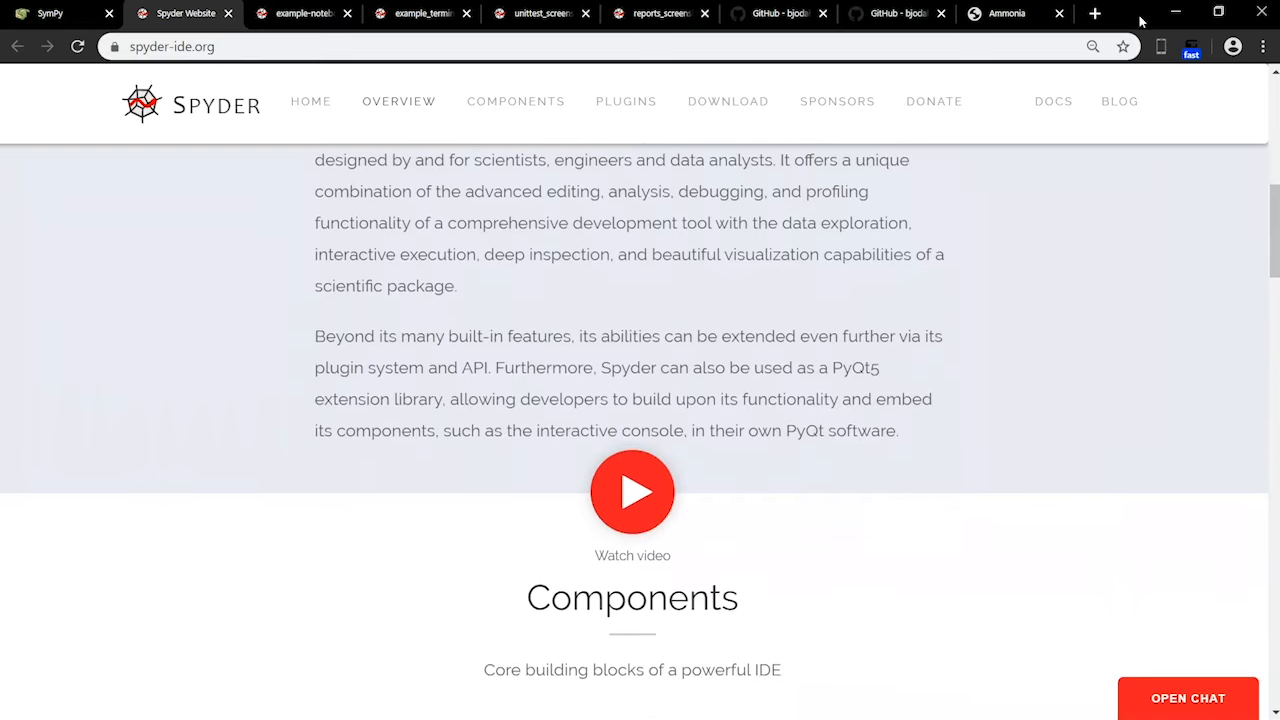
scroll("down", 3)
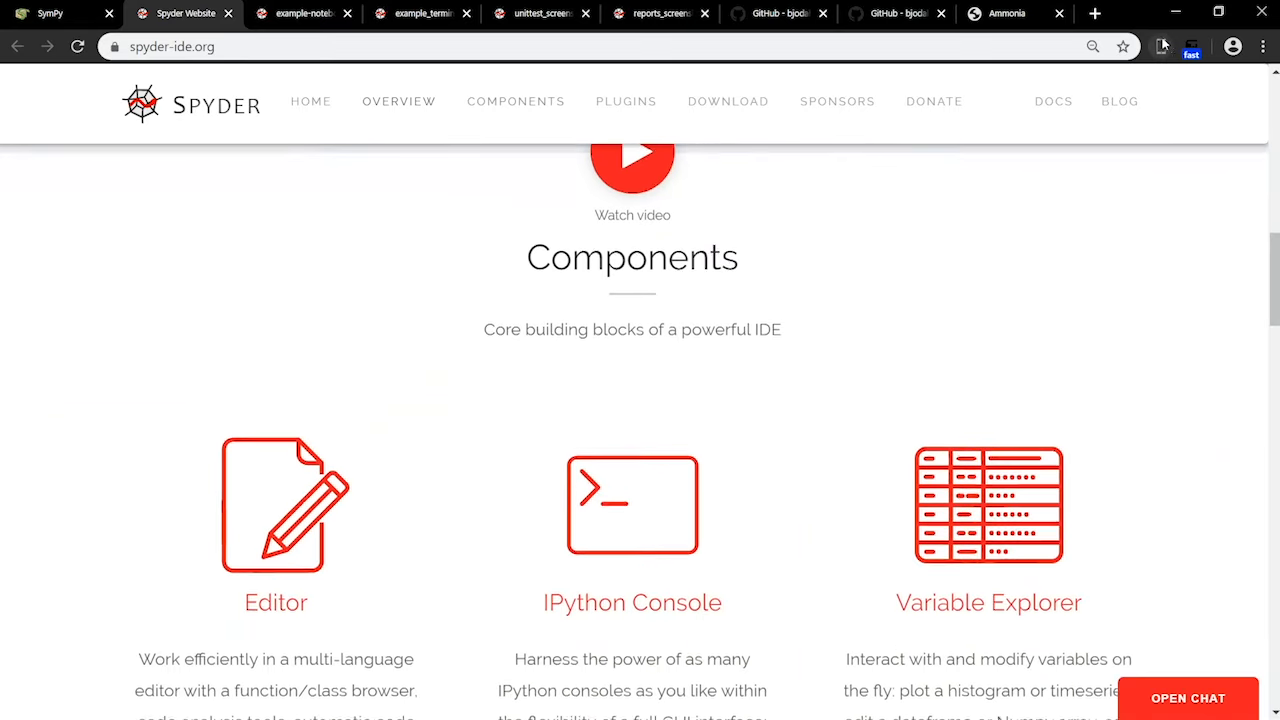
scroll("down", 3)
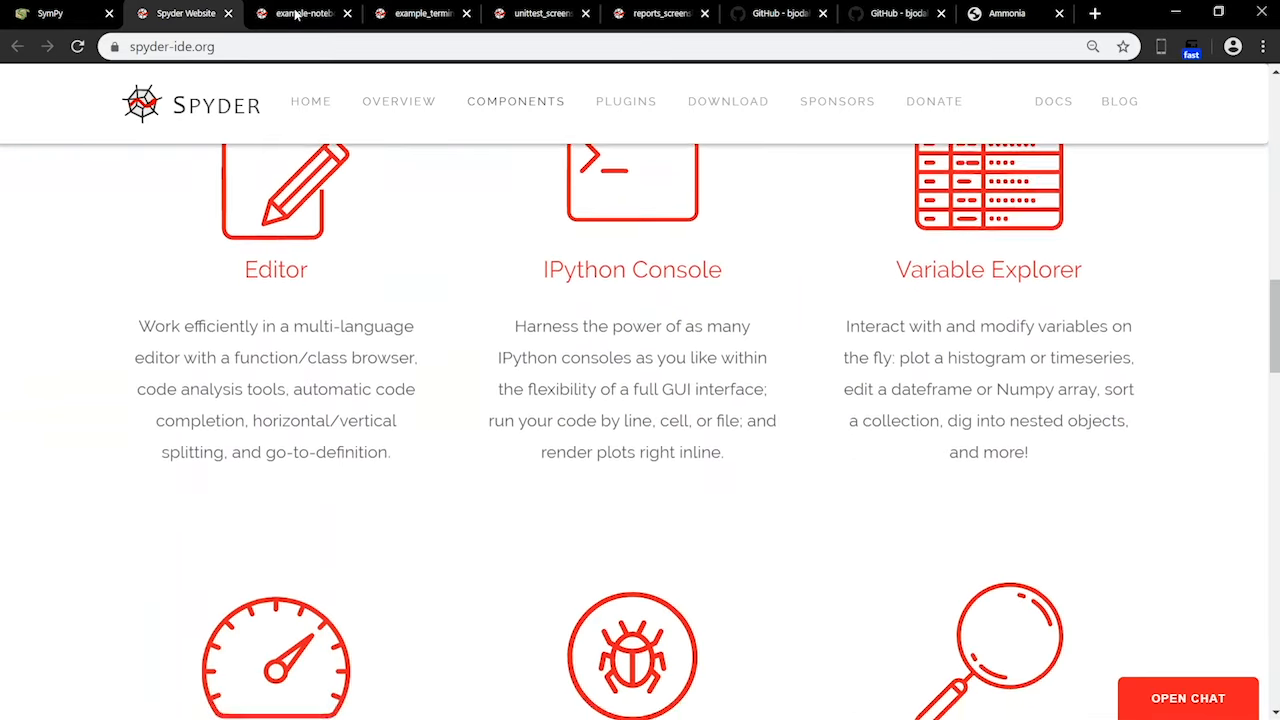
left_click(418, 13)
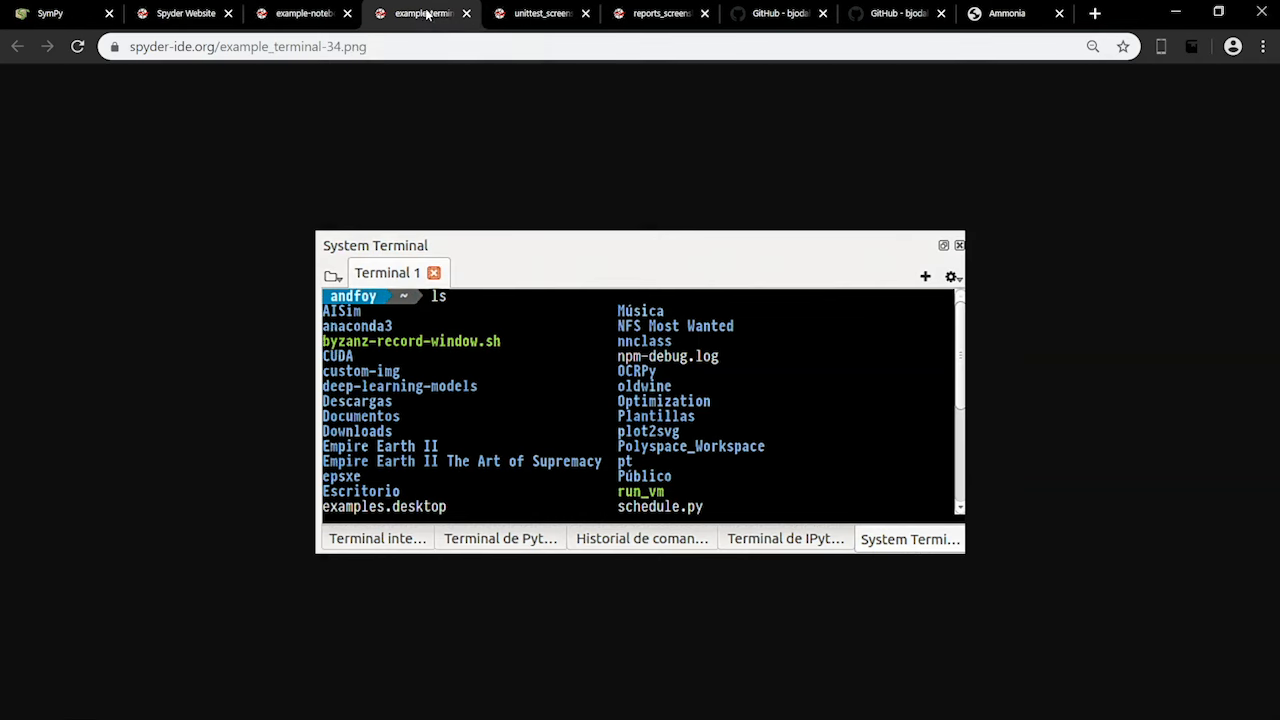
left_click(1008, 13)
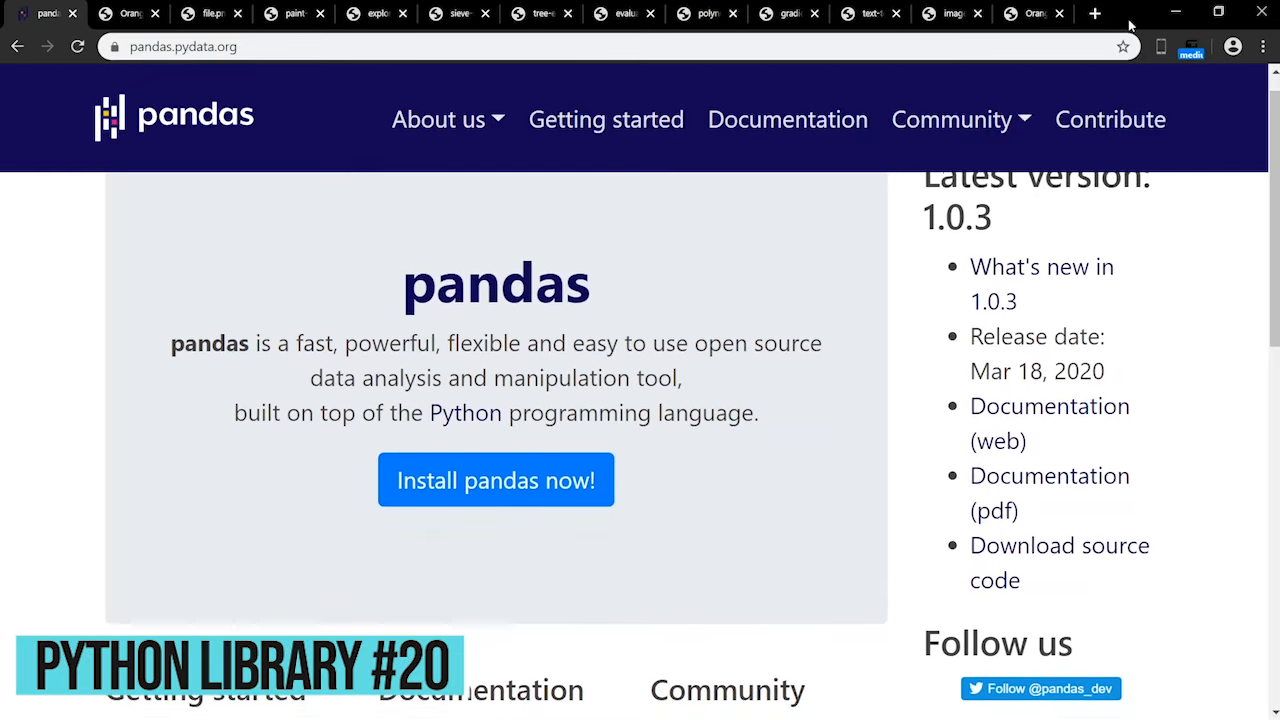
Step: Scroll down through the pandas homepage content
scroll("down", 3)
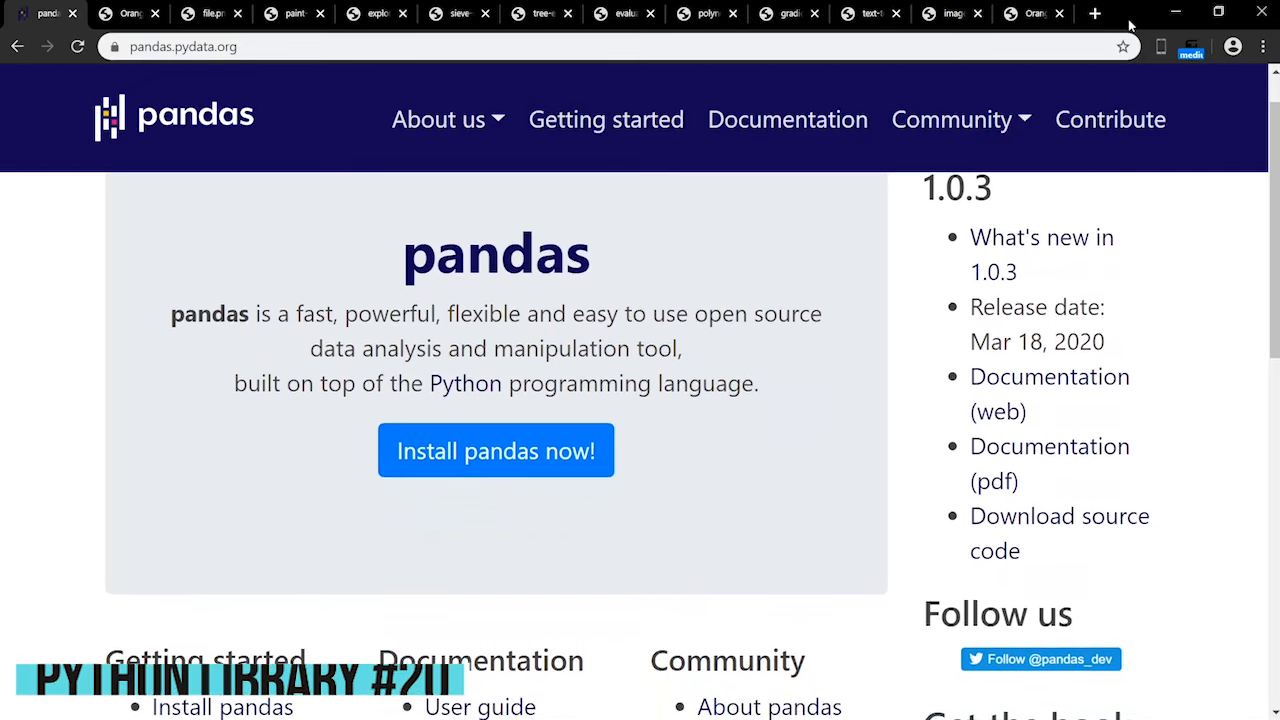
scroll("down", 3)
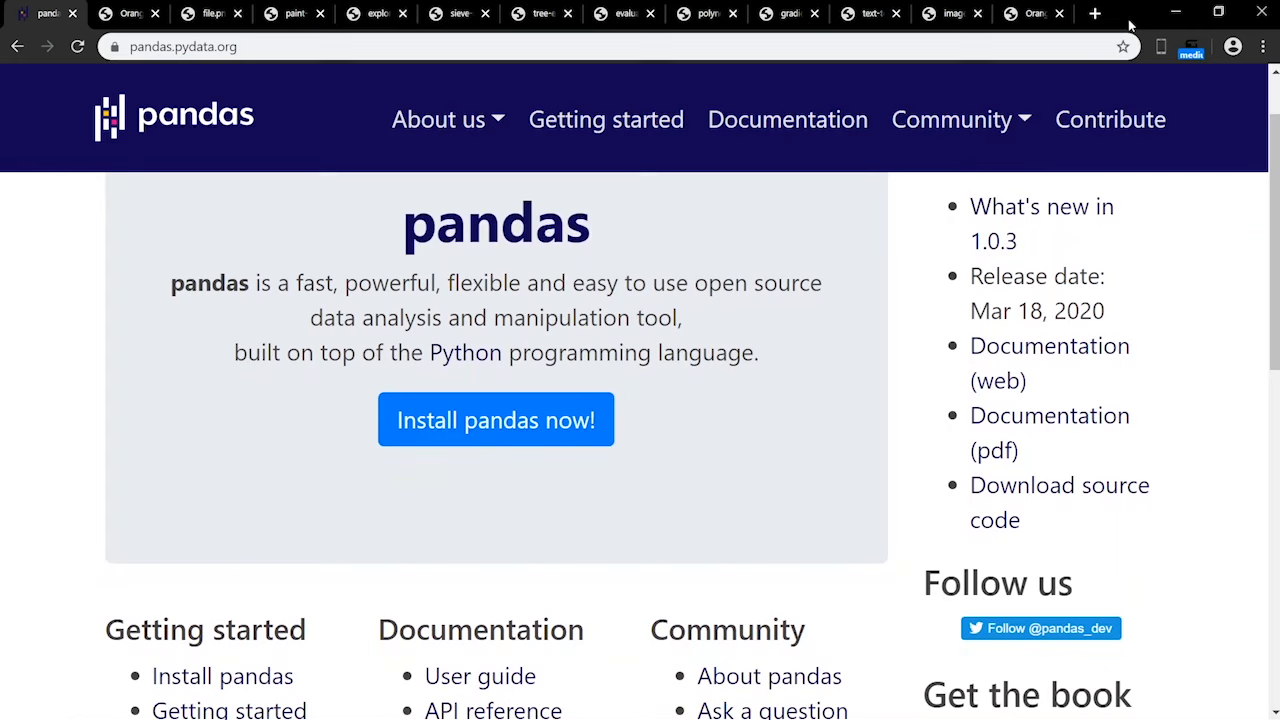
scroll("down", 3)
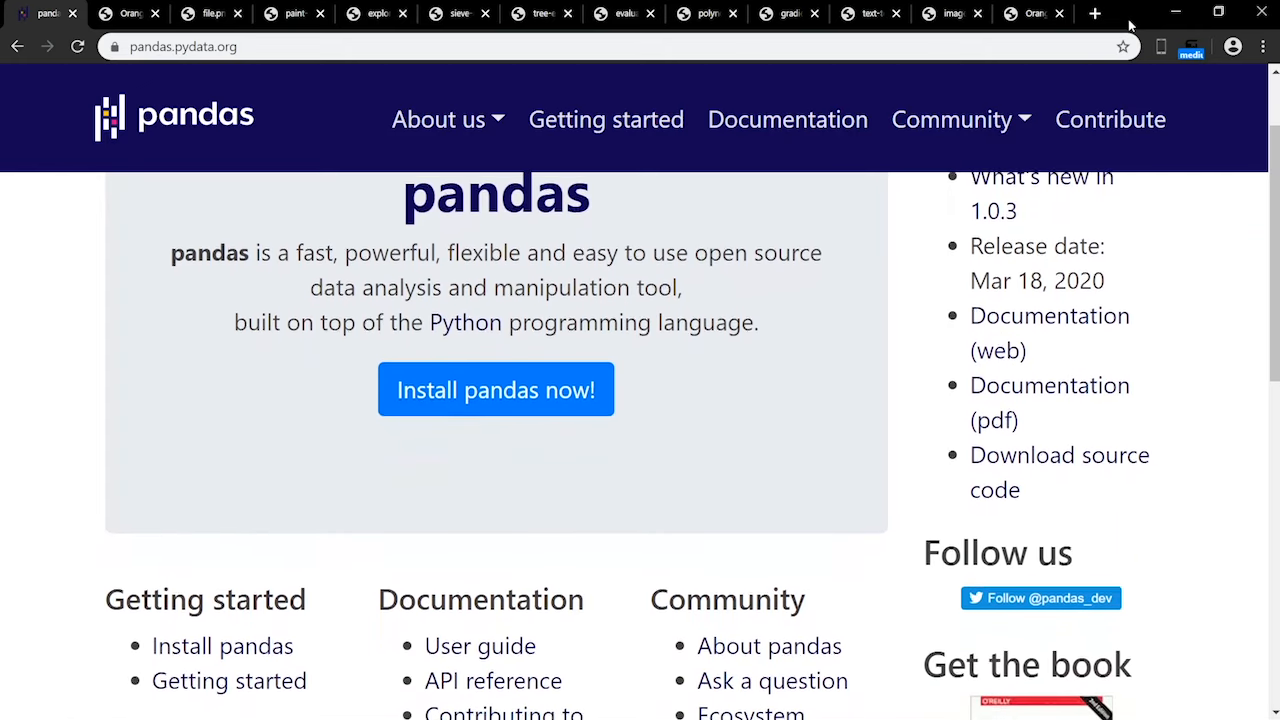
scroll("down", 3)
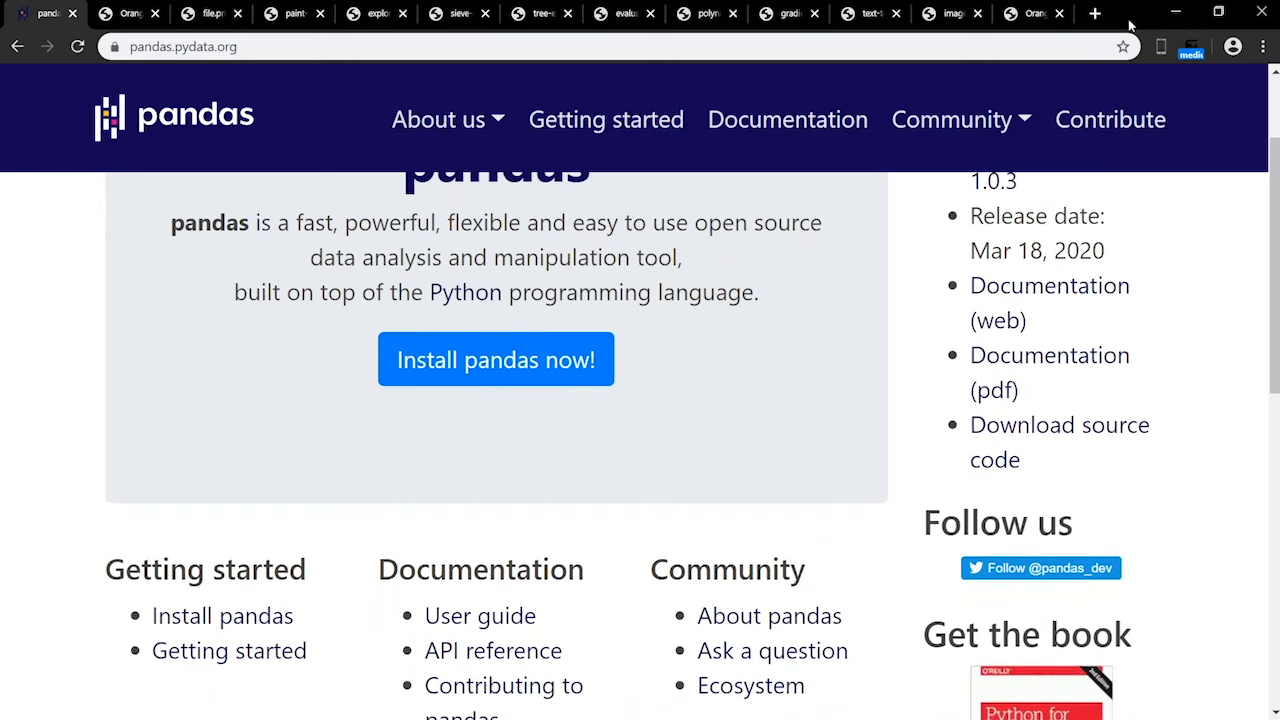
scroll("down", 3)
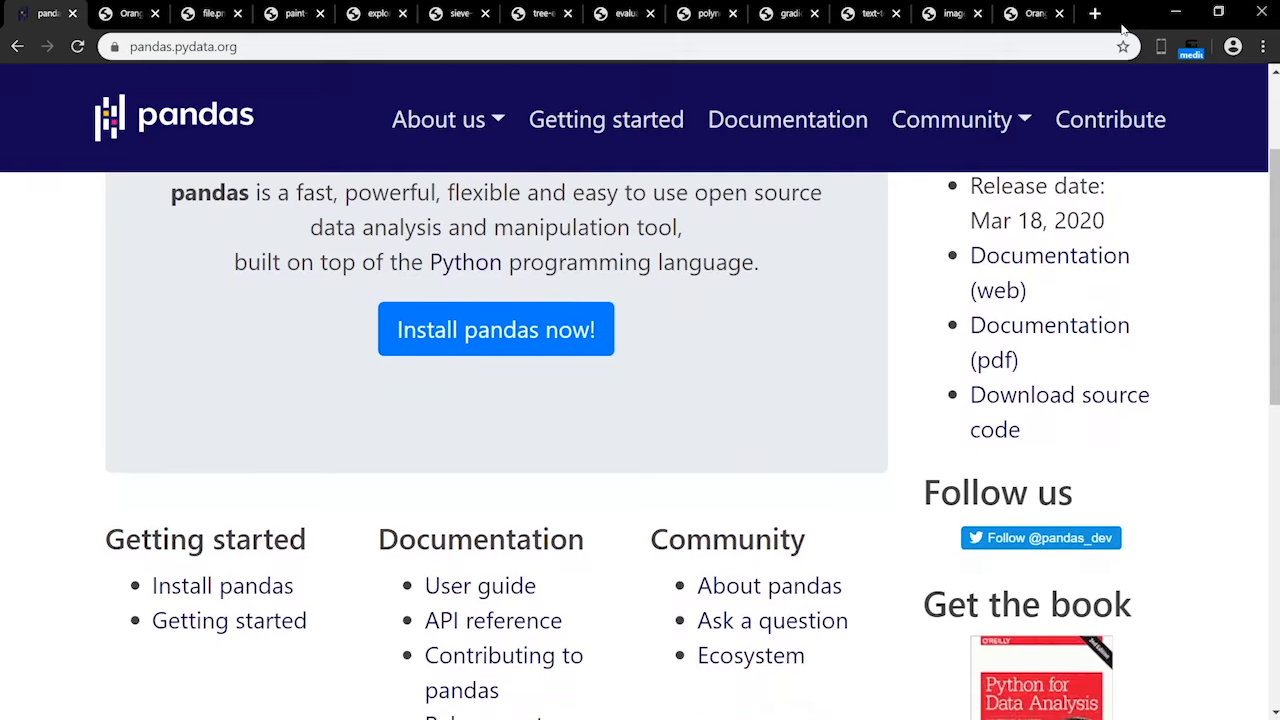
Step: View the Orange data mining site, then switch to the SQLAlchemy homepage
left_click(128, 13)
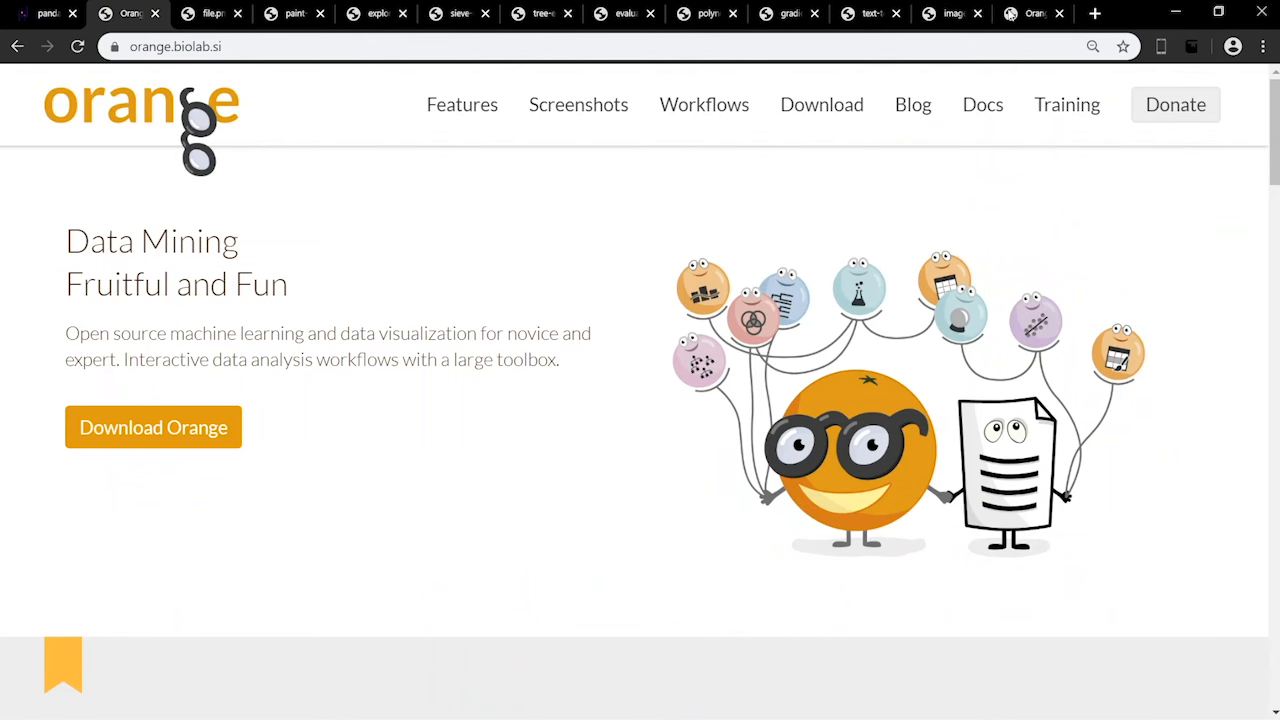
left_click(540, 13)
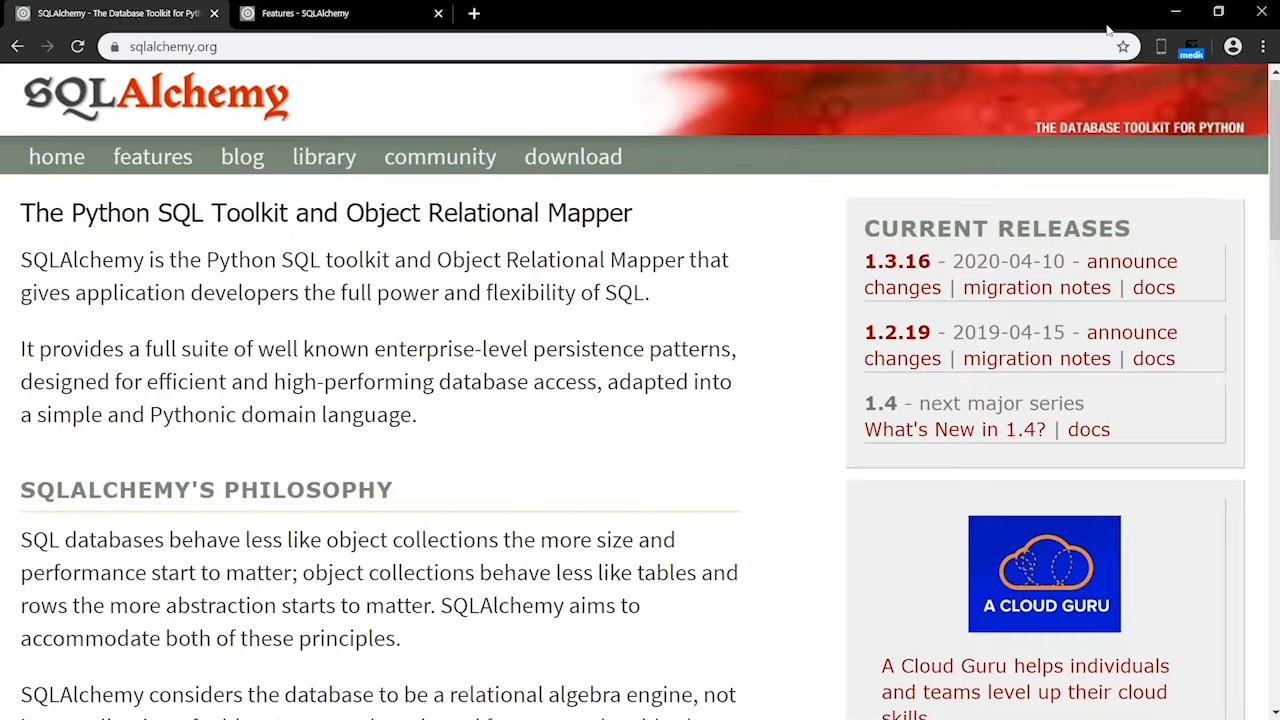
Step: Scroll down through the sqlalchemy.org homepage
scroll("down", 3)
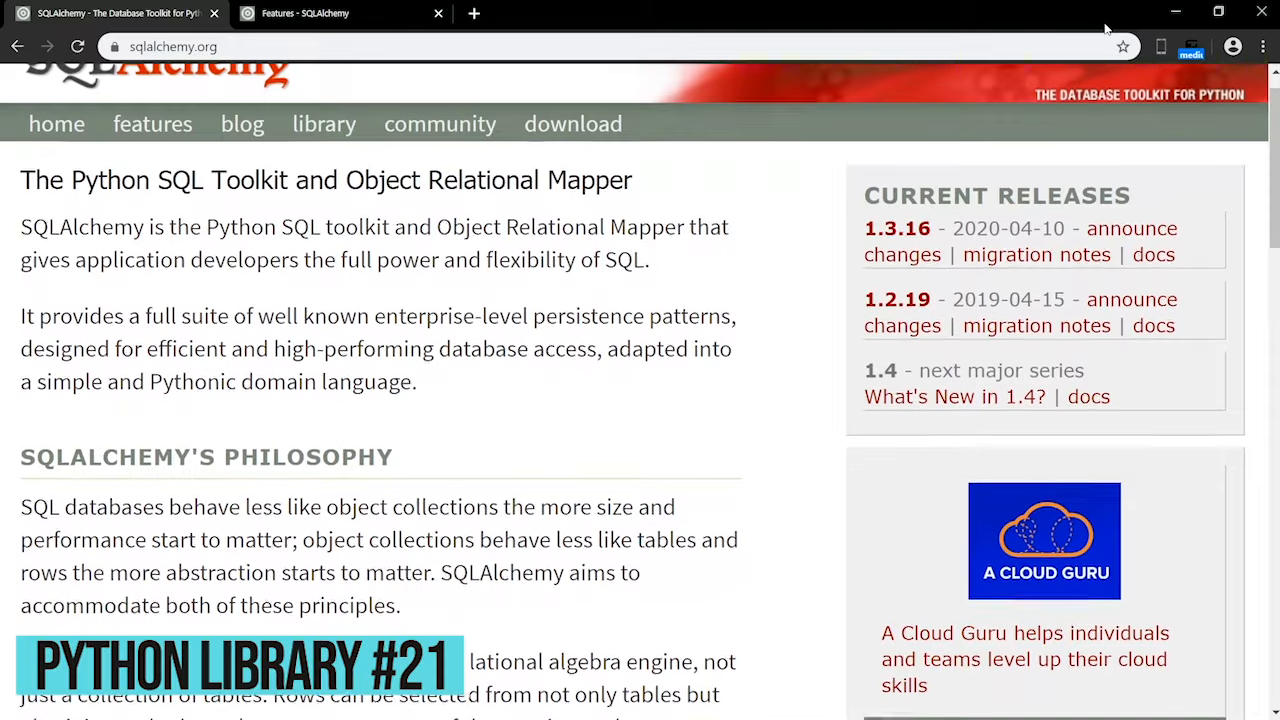
scroll("down", 3)
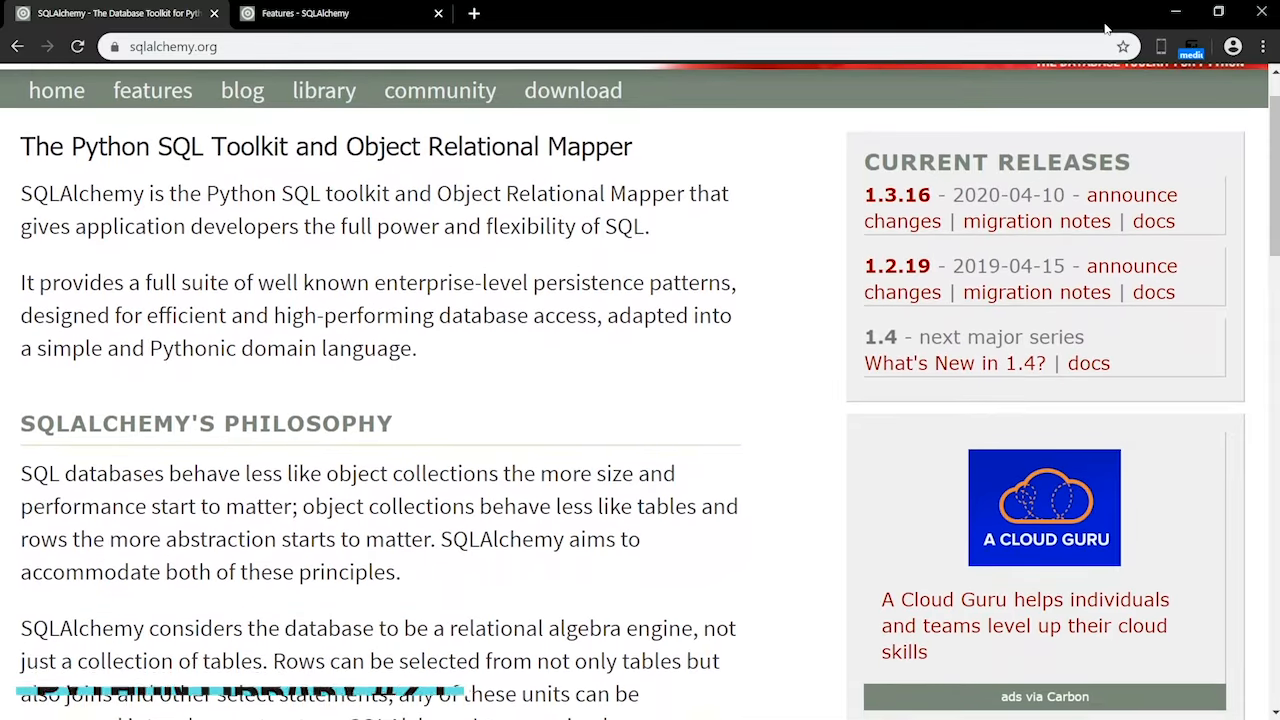
scroll("down", 3)
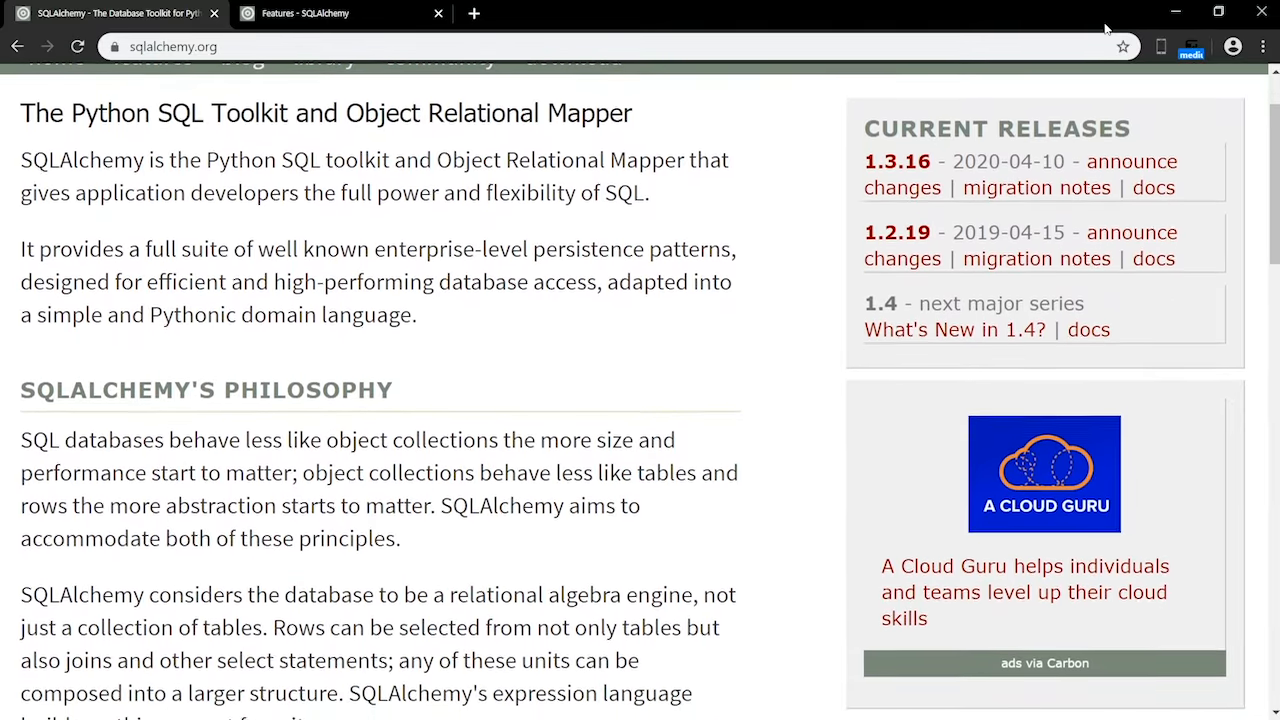
scroll("down", 3)
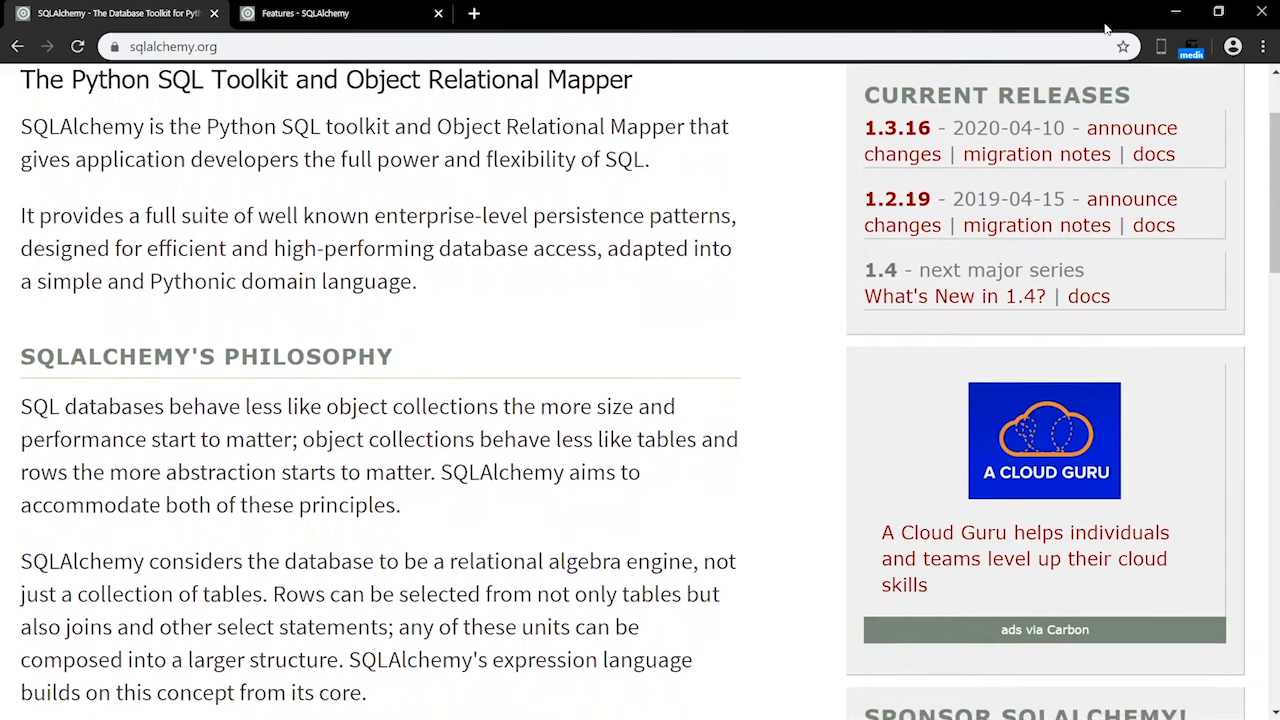
scroll("down", 3)
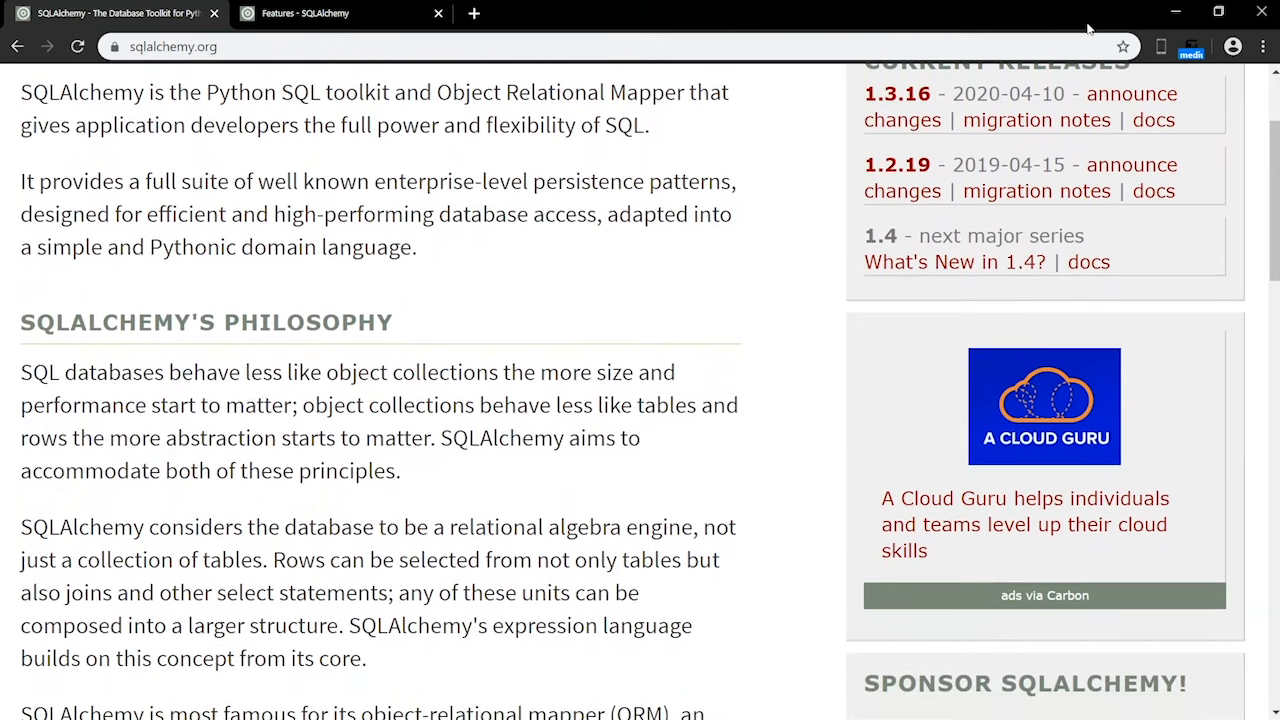
Step: View SQLAlchemy's key features page, then bring up the Matplotlib homepage
left_click(300, 13)
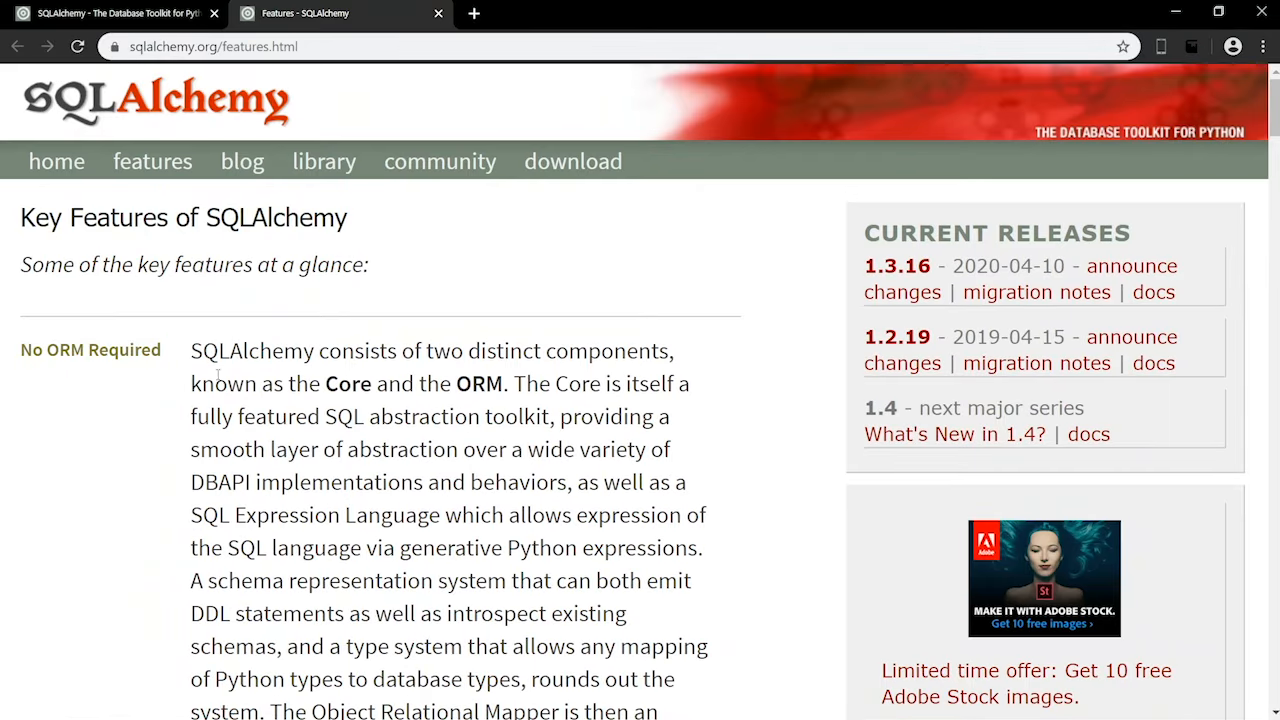
mouse_move(557, 397)
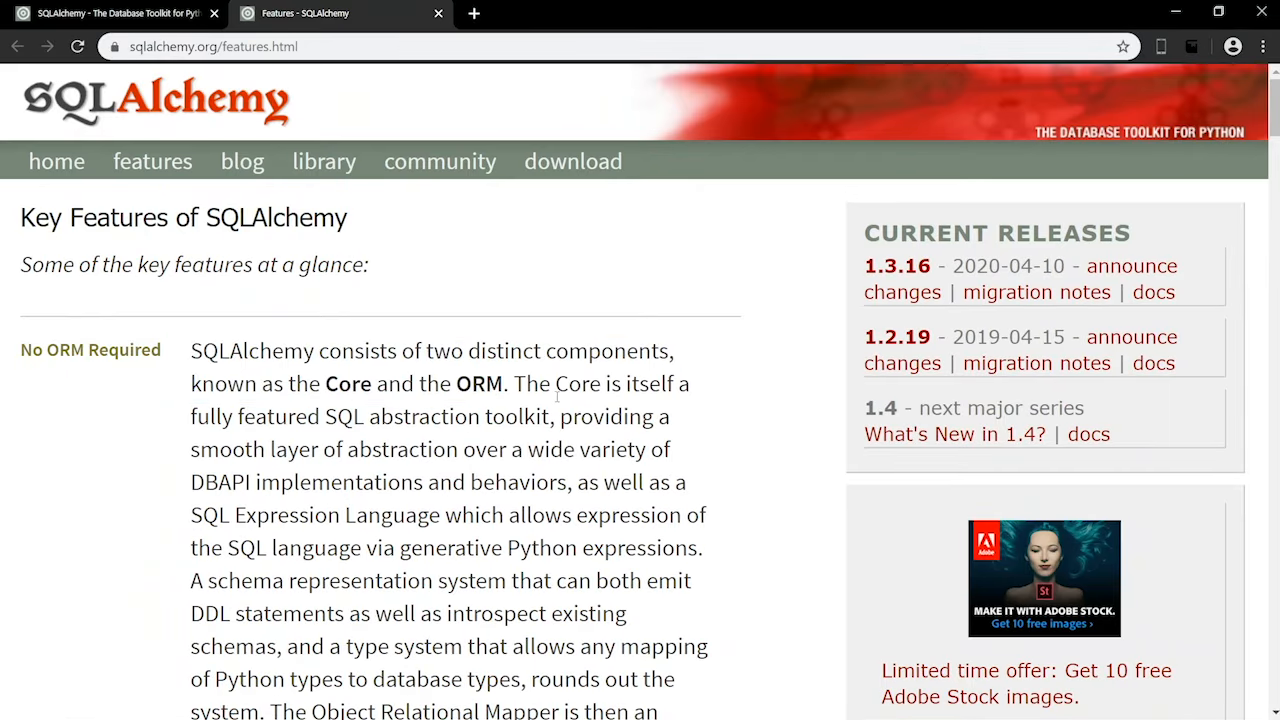
left_click_drag(513, 383, 537, 417)
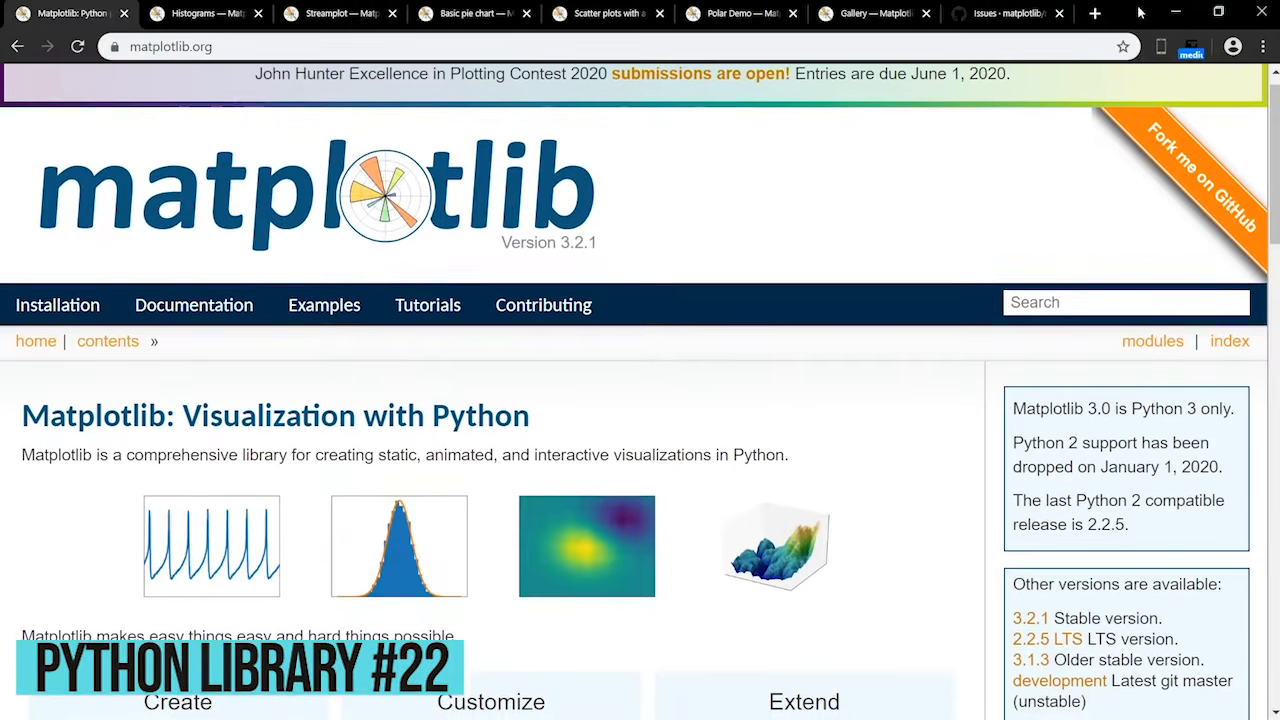
Step: Scroll Matplotlib's homepage, view the scatter-with-legend example, then its open GitHub issues list
scroll("down", 3)
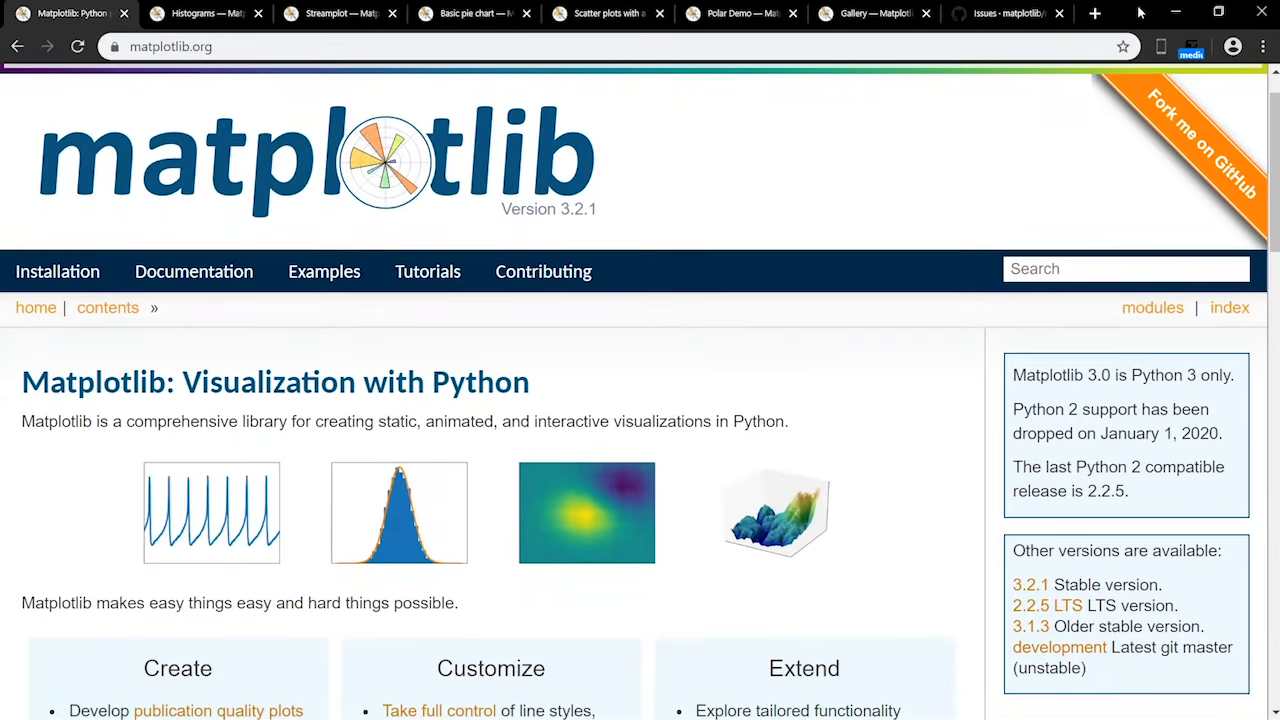
scroll("down", 3)
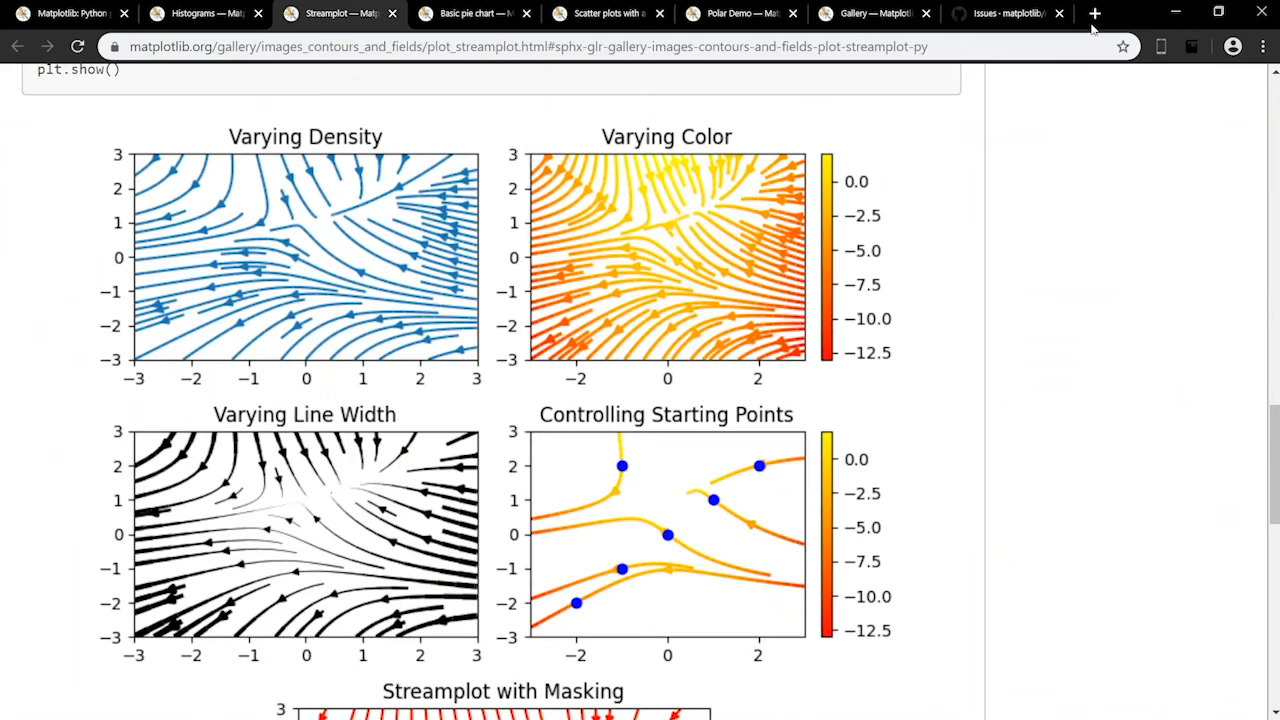
left_click(605, 13)
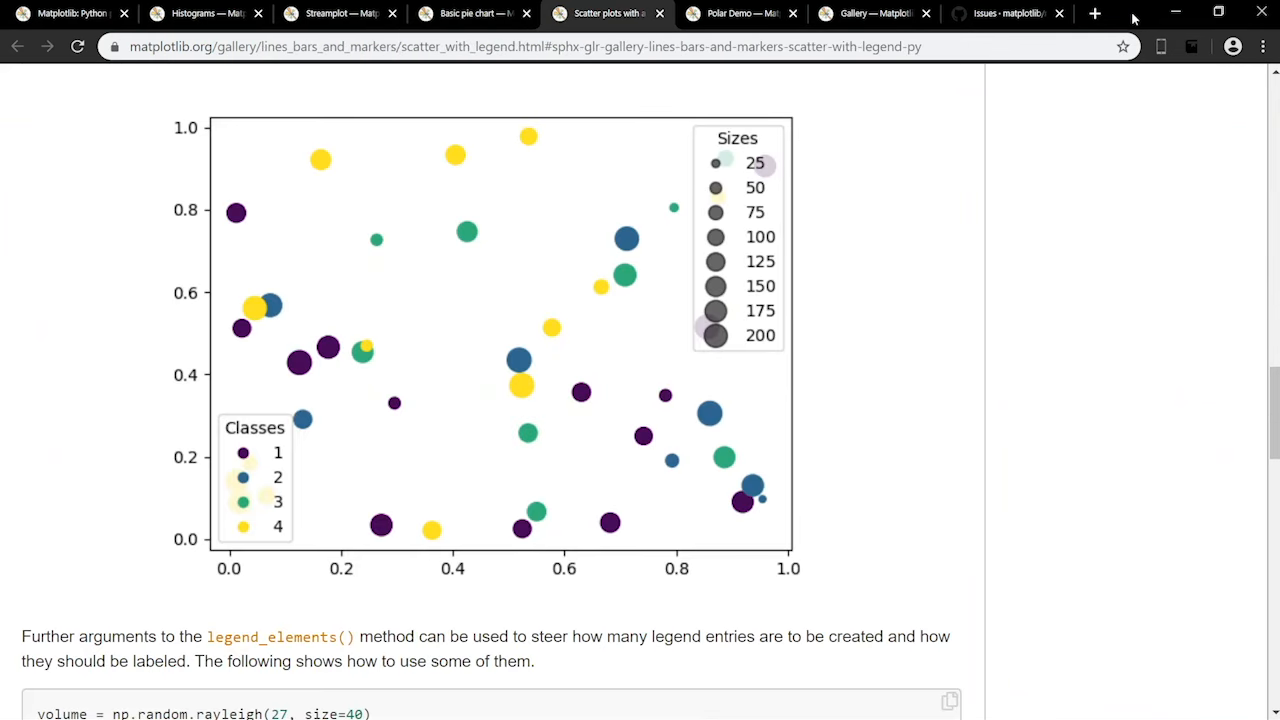
left_click(1005, 13)
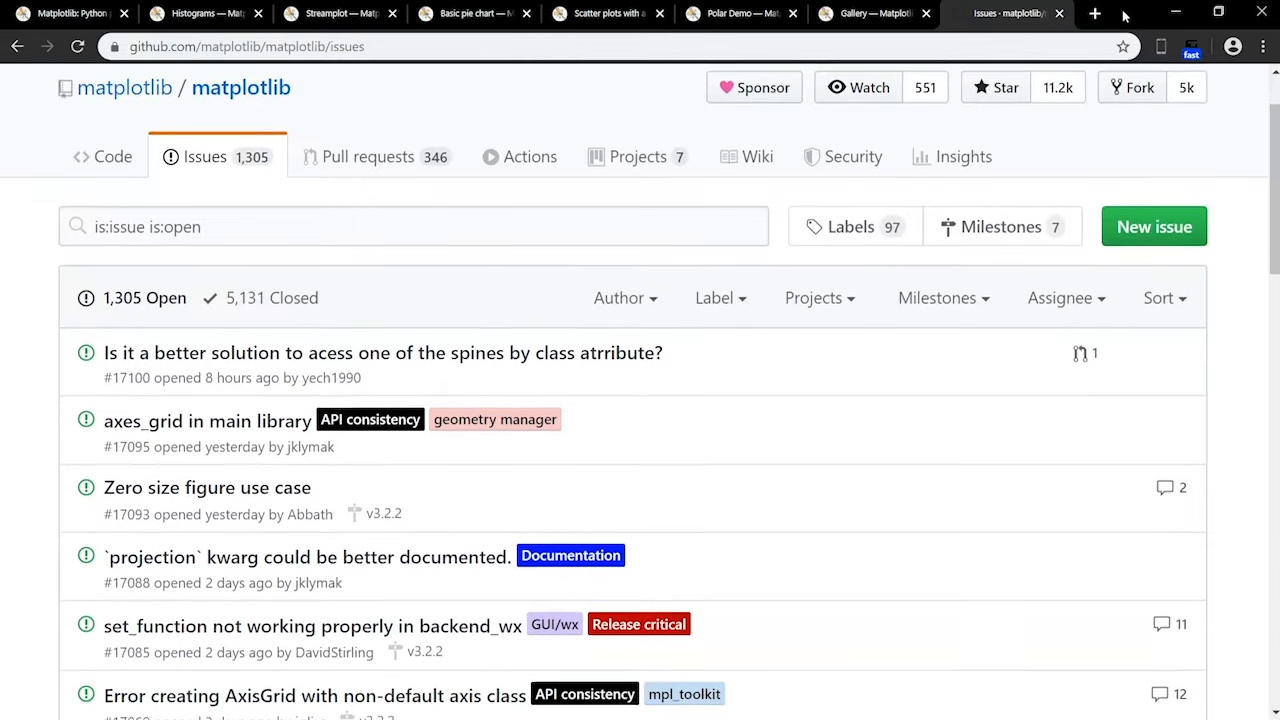
scroll("down", 3)
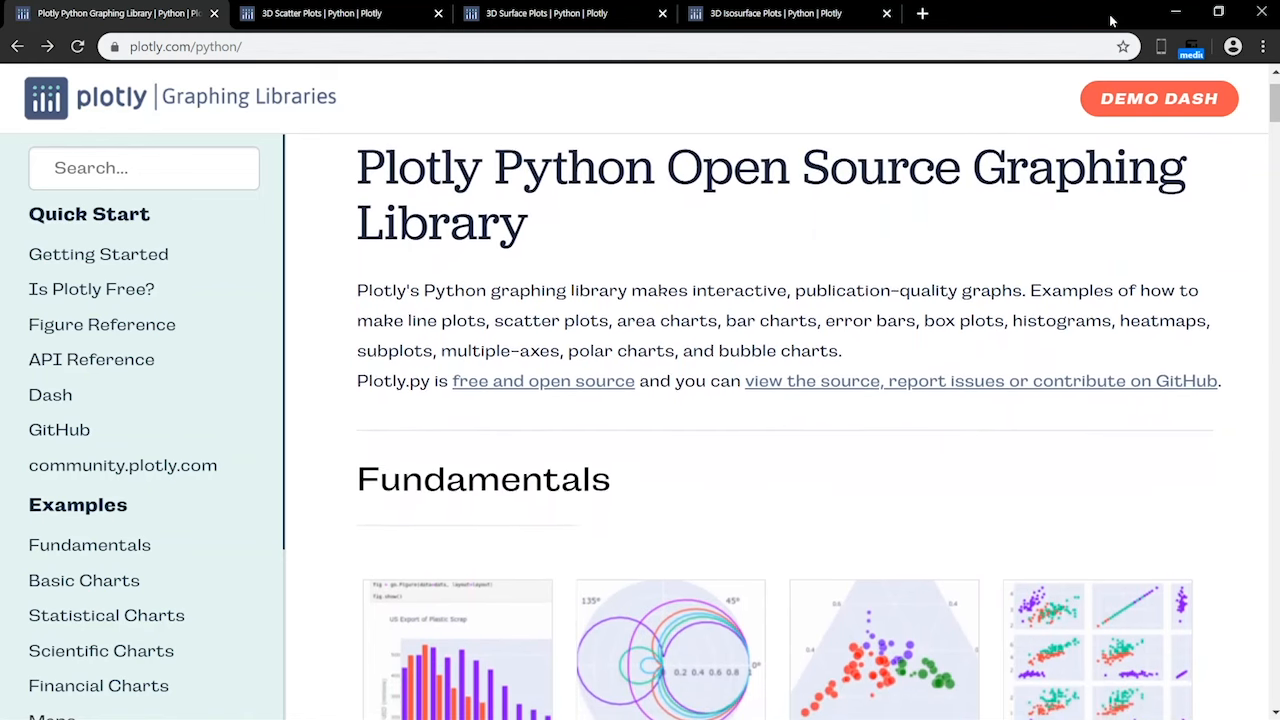
Step: Scroll the Plotly Python library overview, then view the 3D scatter plot example
scroll("down", 3)
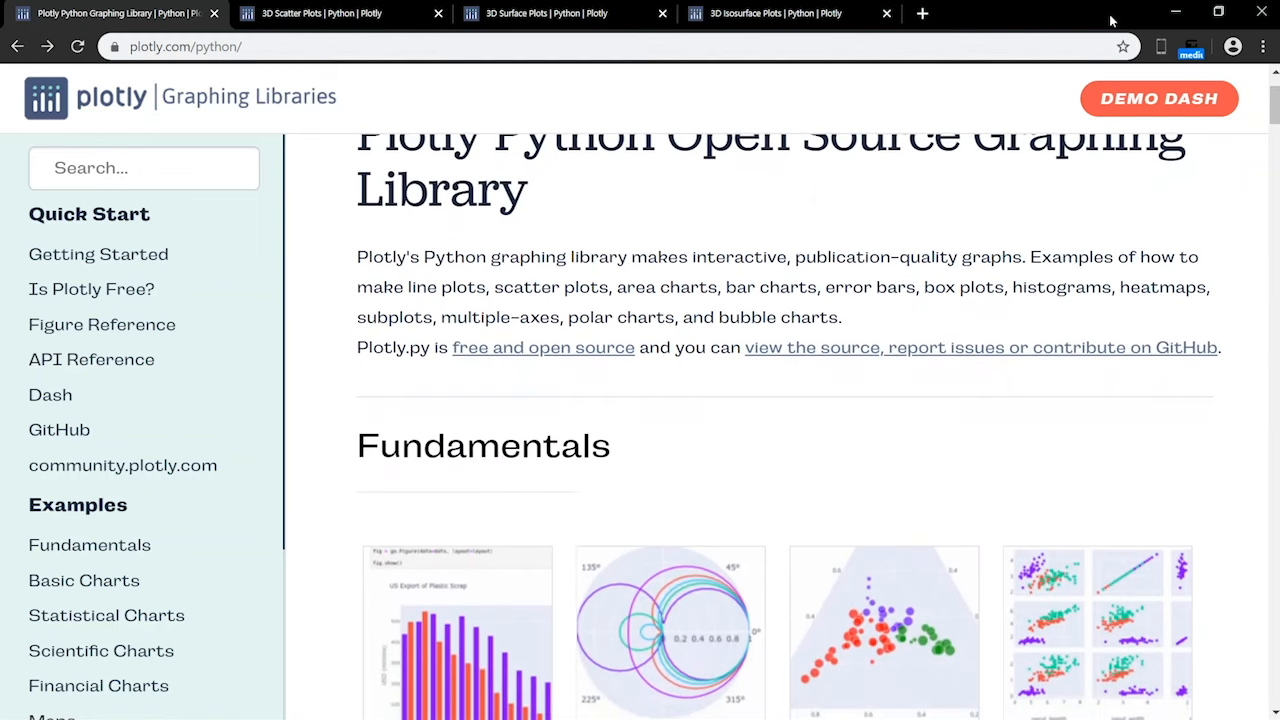
scroll("down", 3)
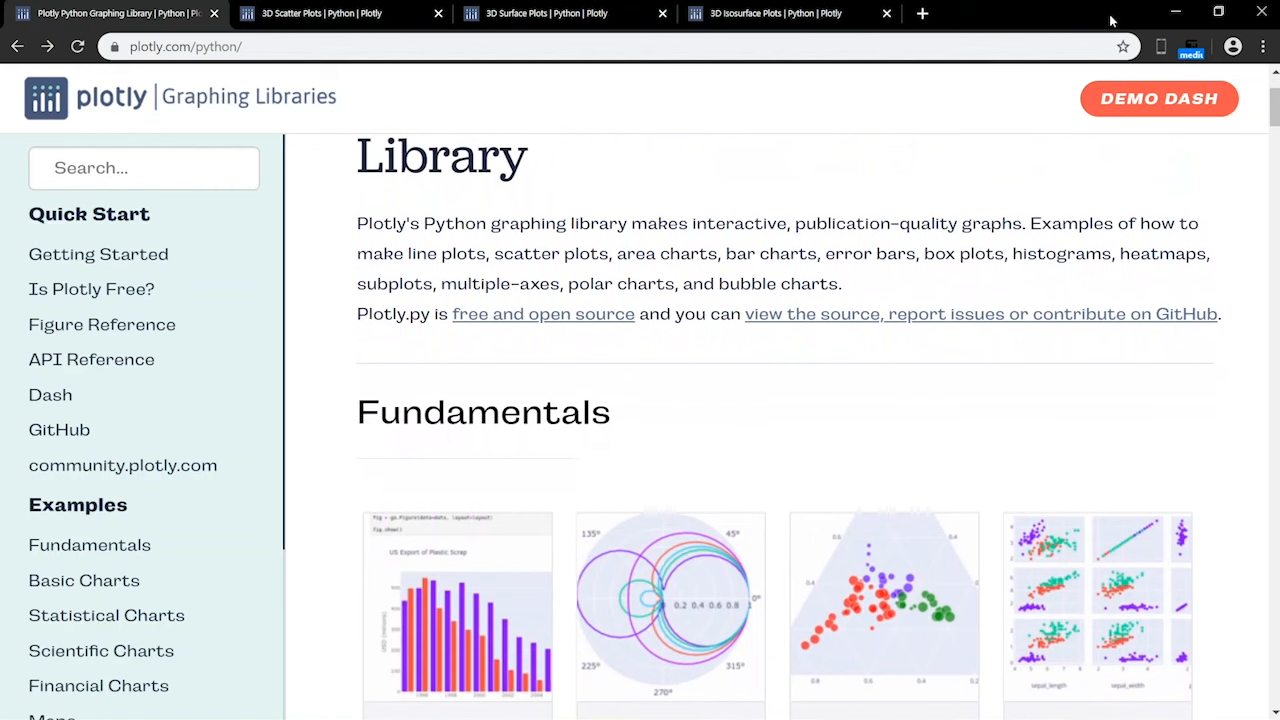
scroll("down", 3)
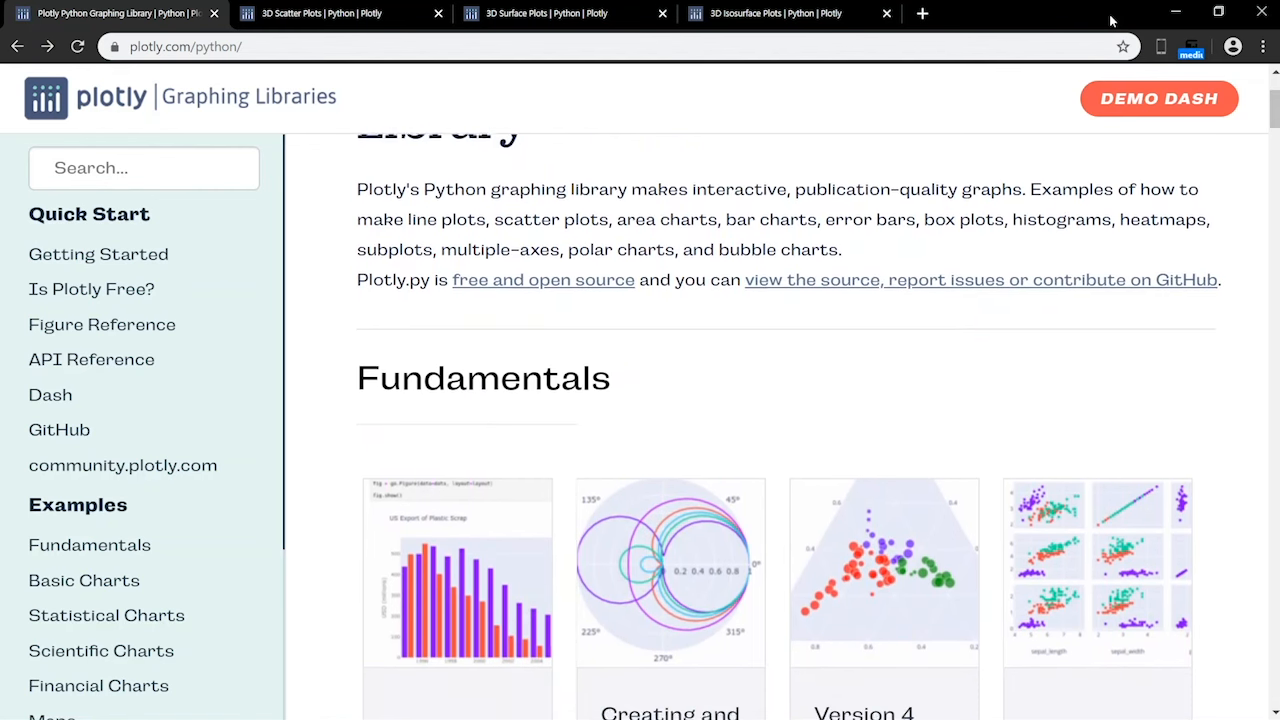
scroll("down", 3)
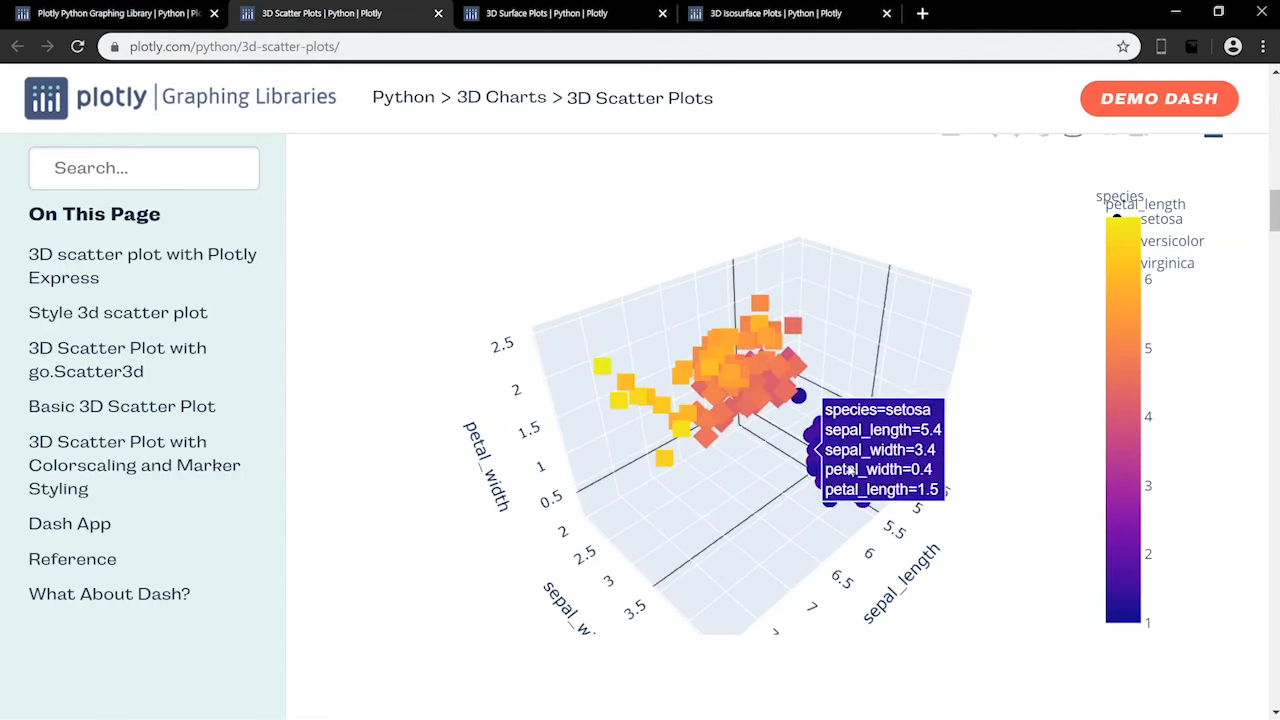
left_click(560, 13)
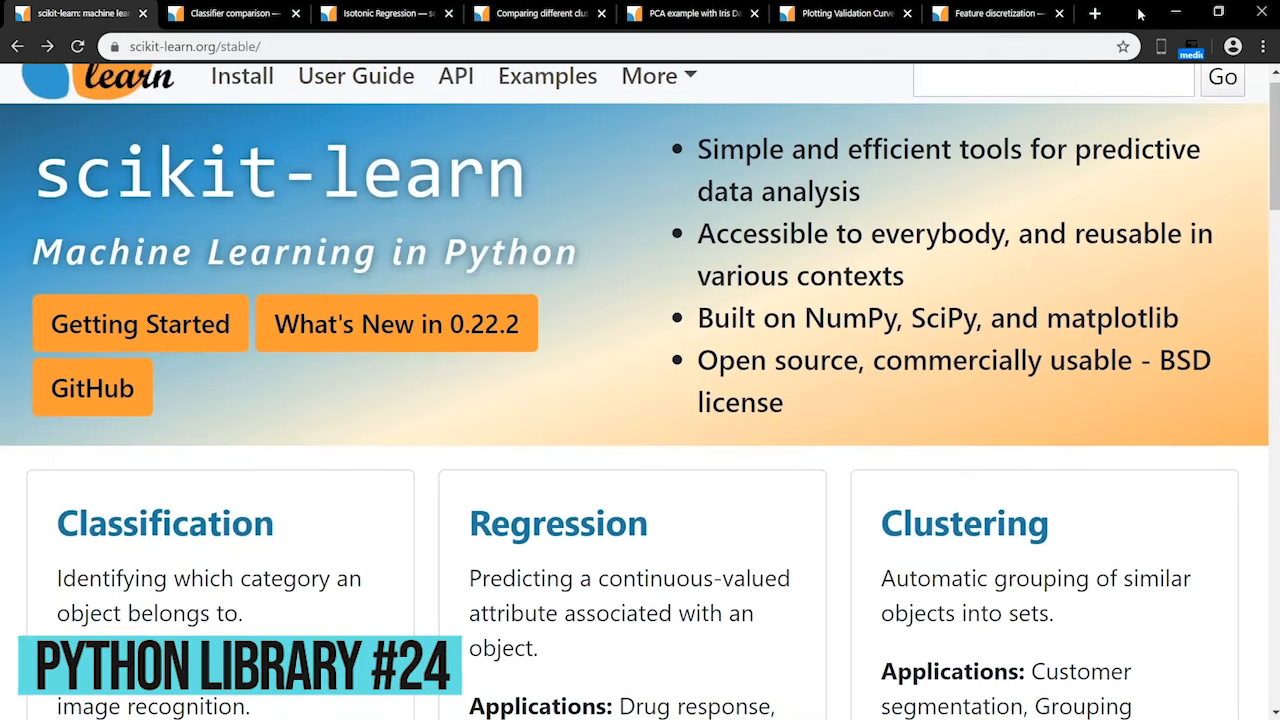
Step: Scroll down the scikit-learn page past the classifier comparison content
scroll("down", 3)
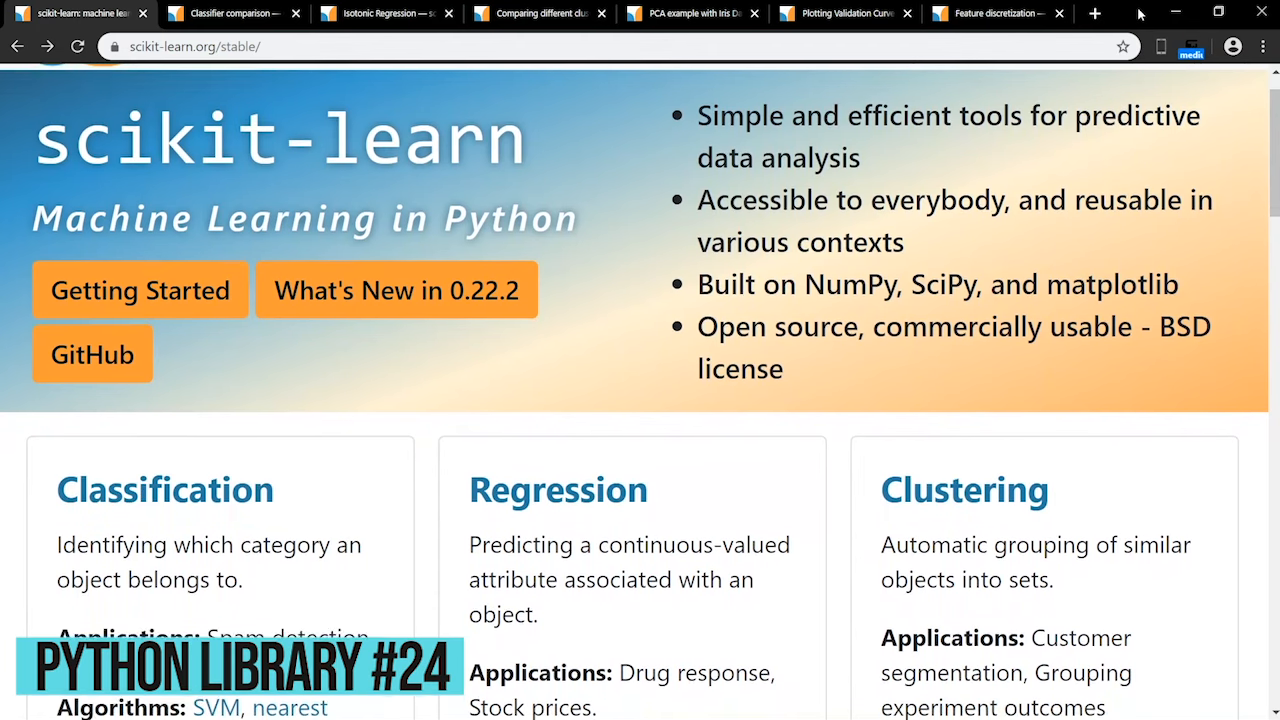
scroll("down", 3)
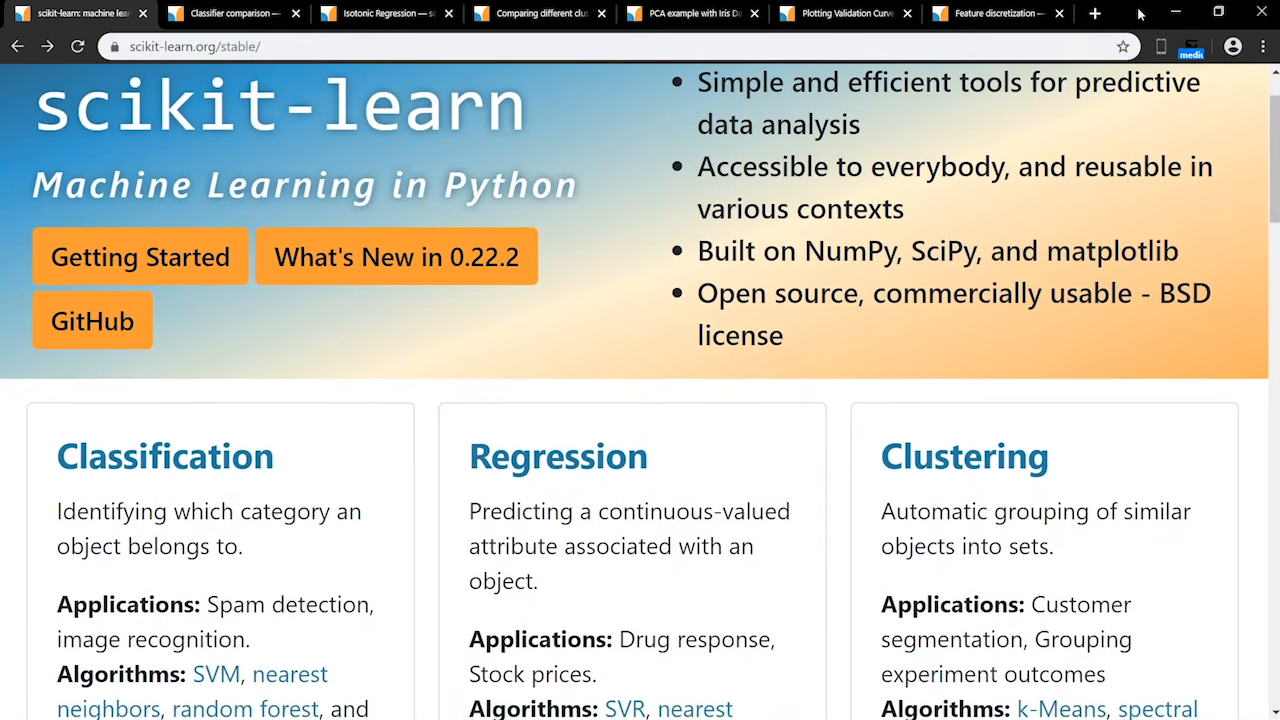
scroll("down", 3)
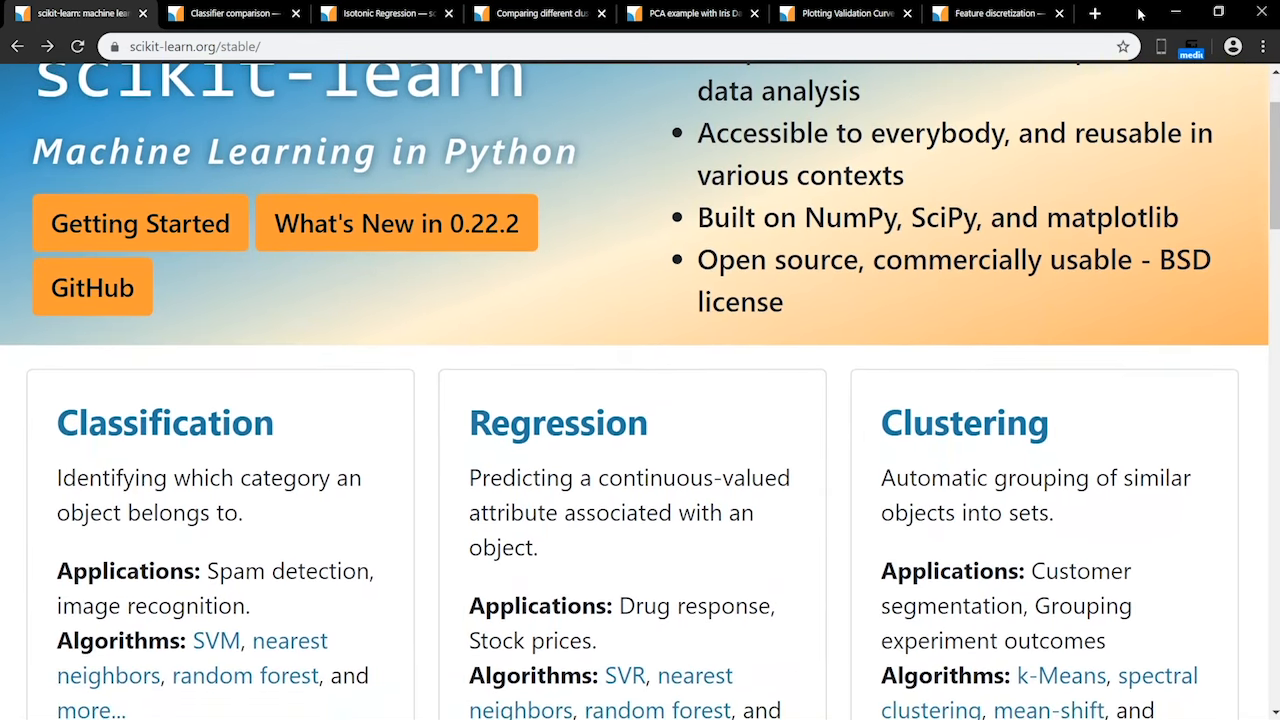
scroll("down", 3)
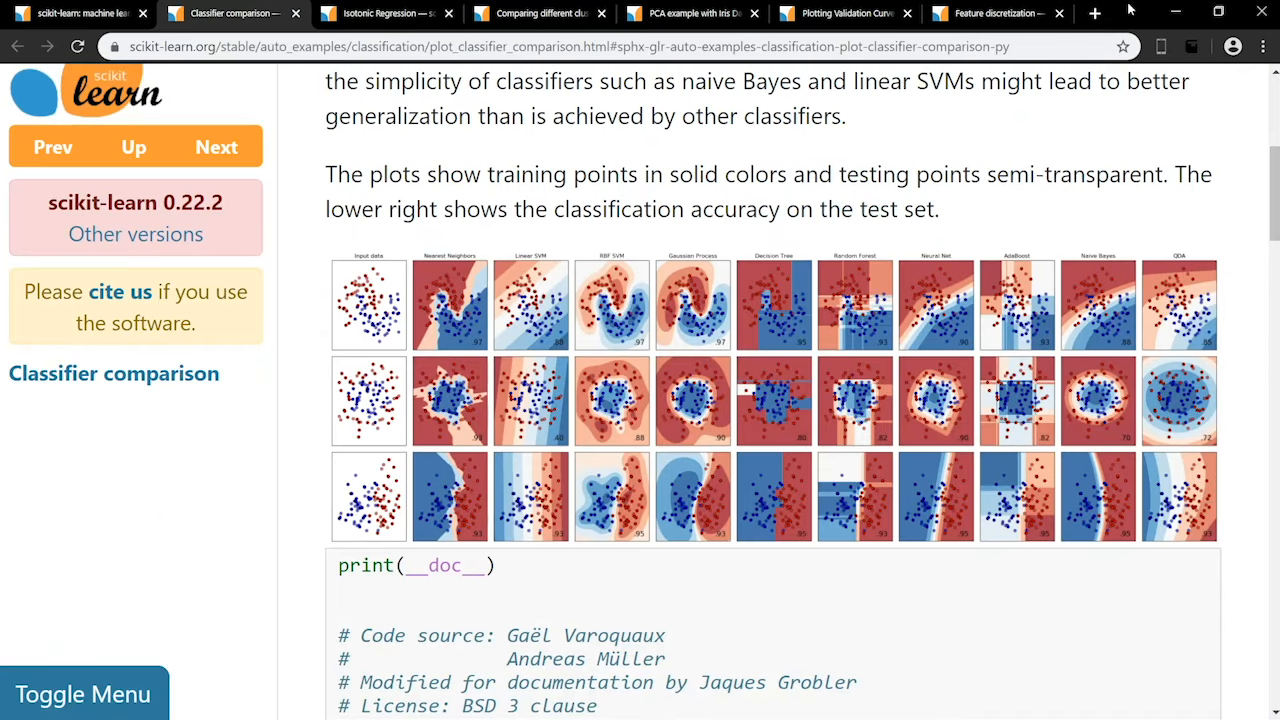
Step: View the Isotonic Regression example plot, then move on to the imbalanced-learn PyPI page
left_click(385, 13)
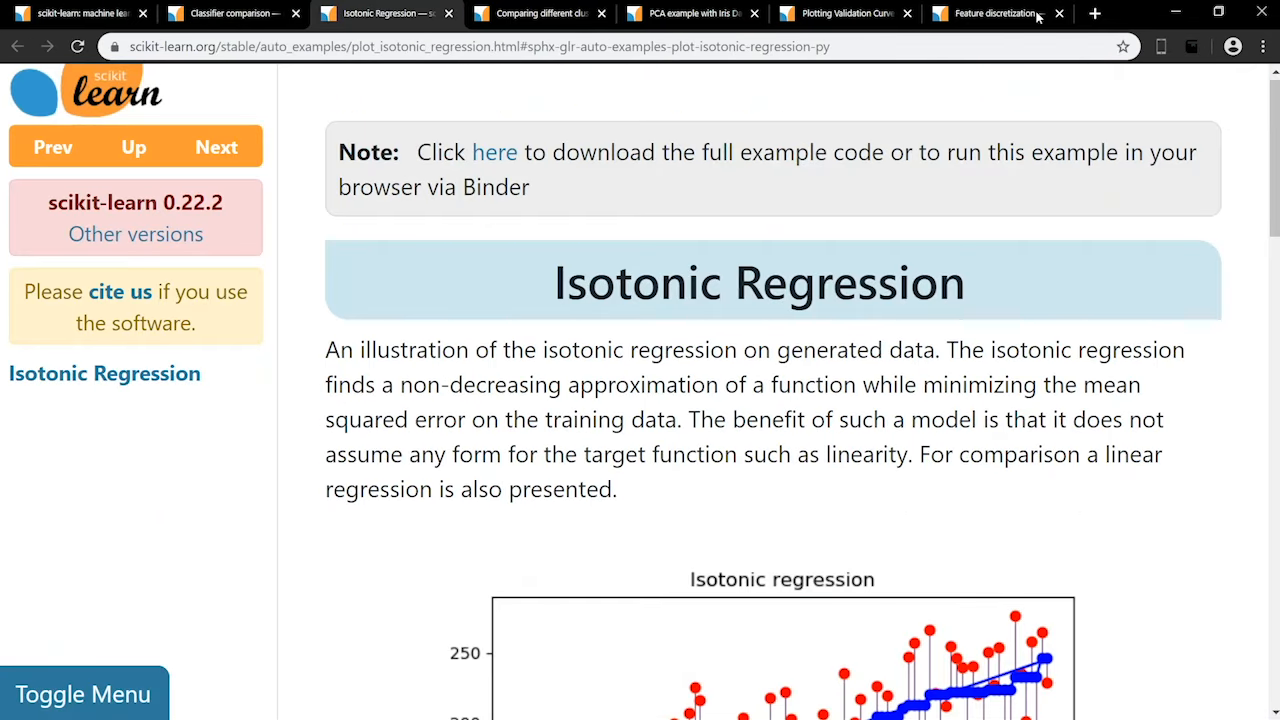
scroll("down", 3)
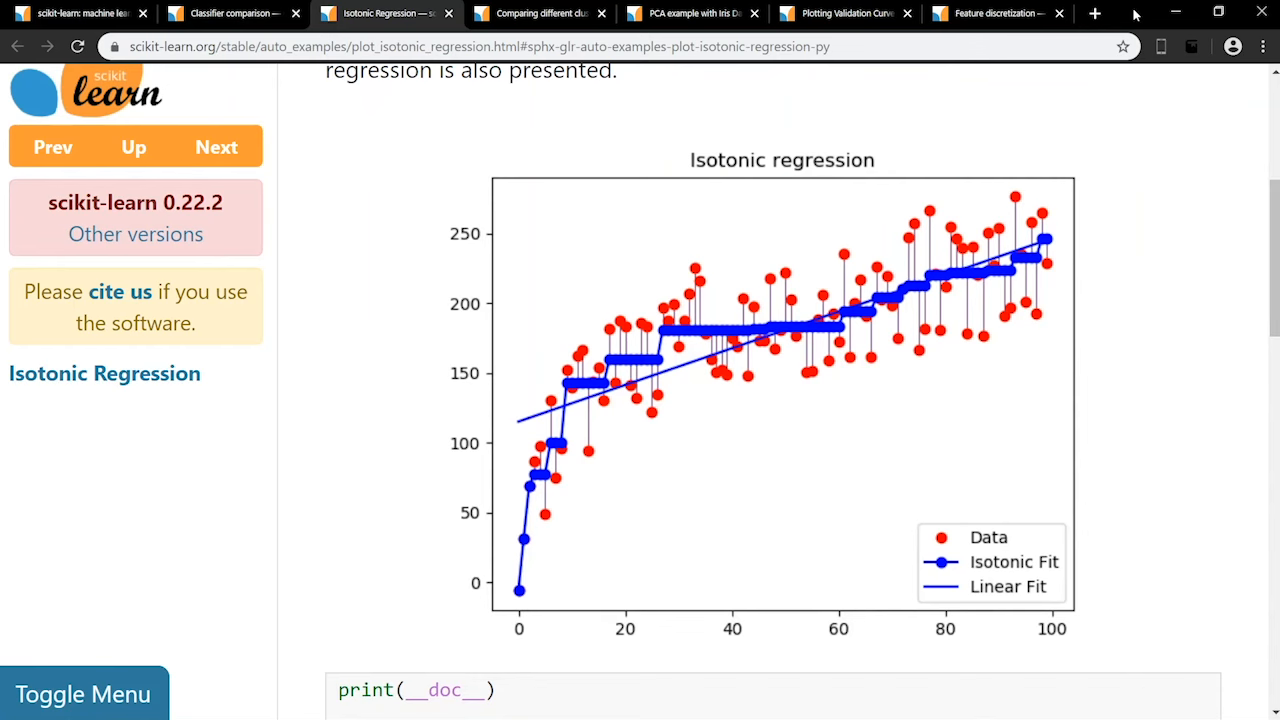
left_click(538, 13)
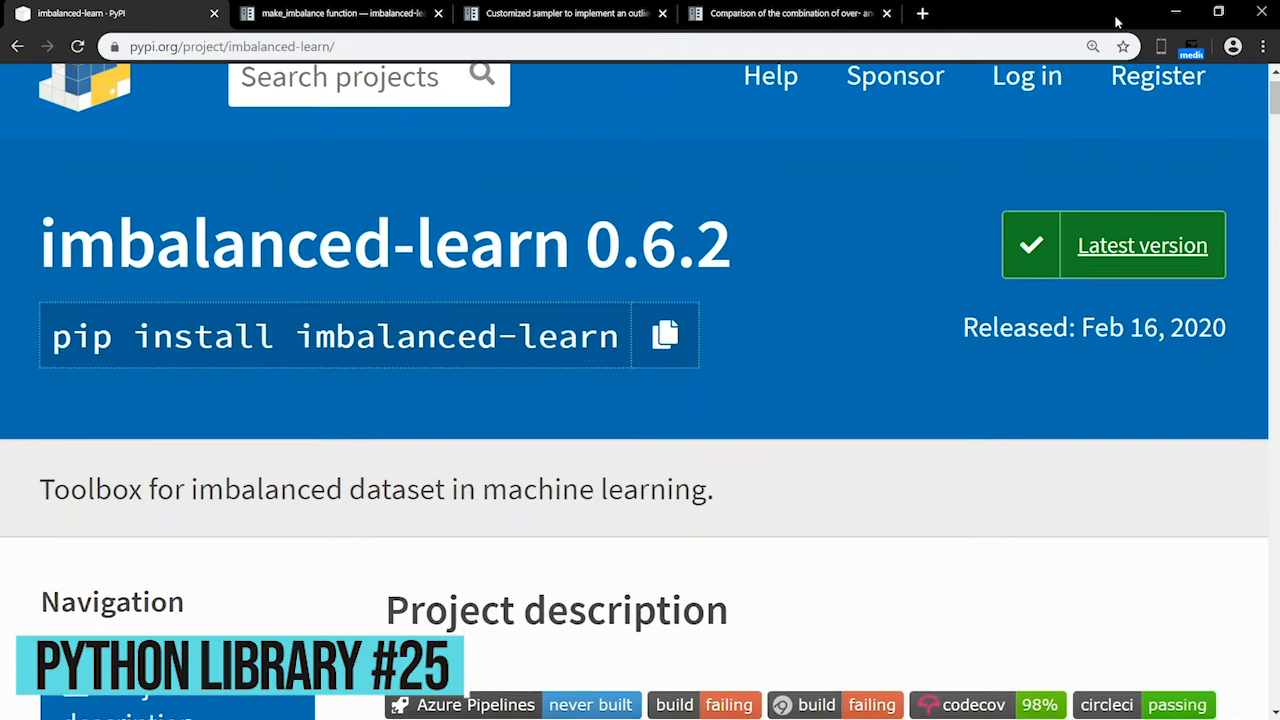
Step: Scroll the imbalanced-learn PyPI page, then bring up the outlier-rejection sampler example
scroll("down", 3)
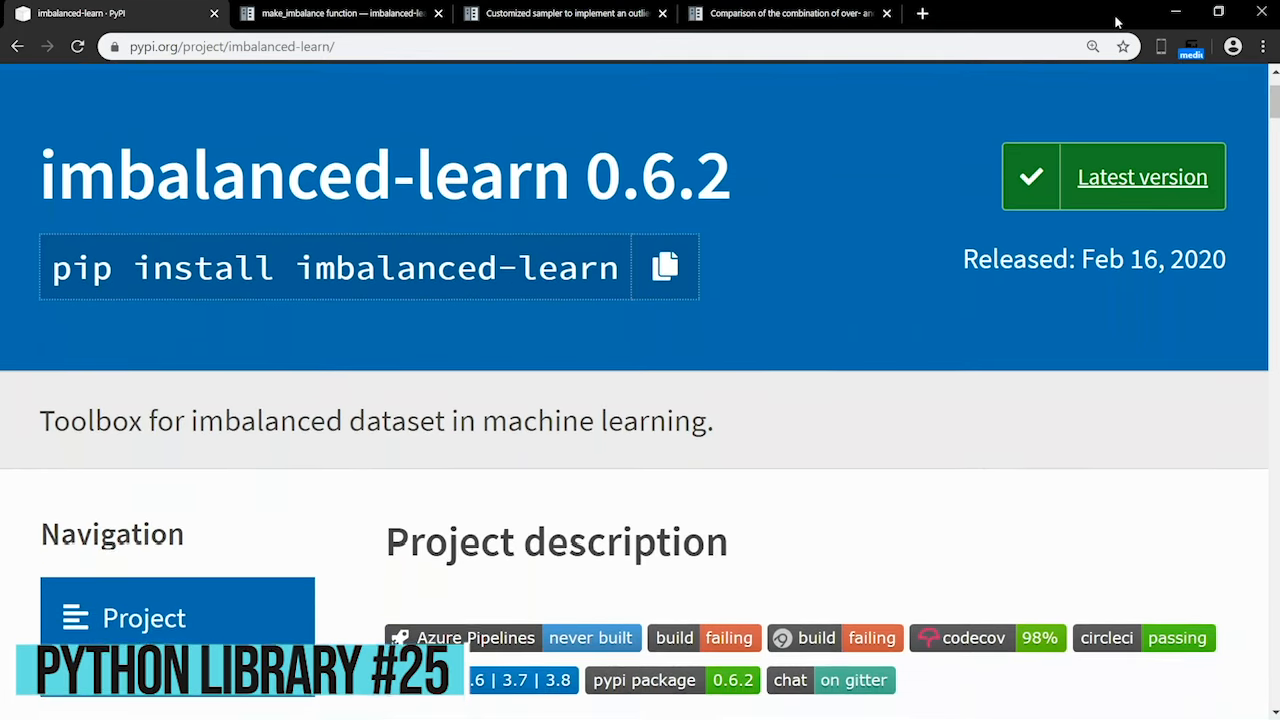
scroll("down", 3)
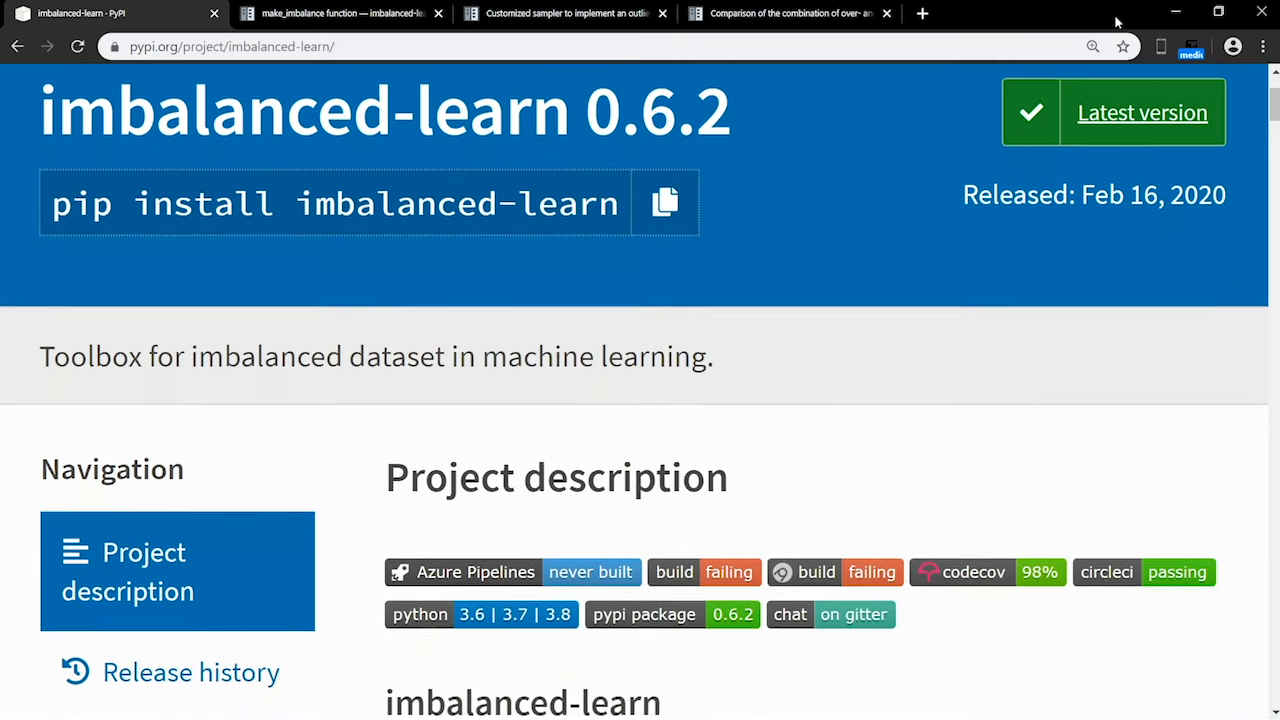
scroll("down", 3)
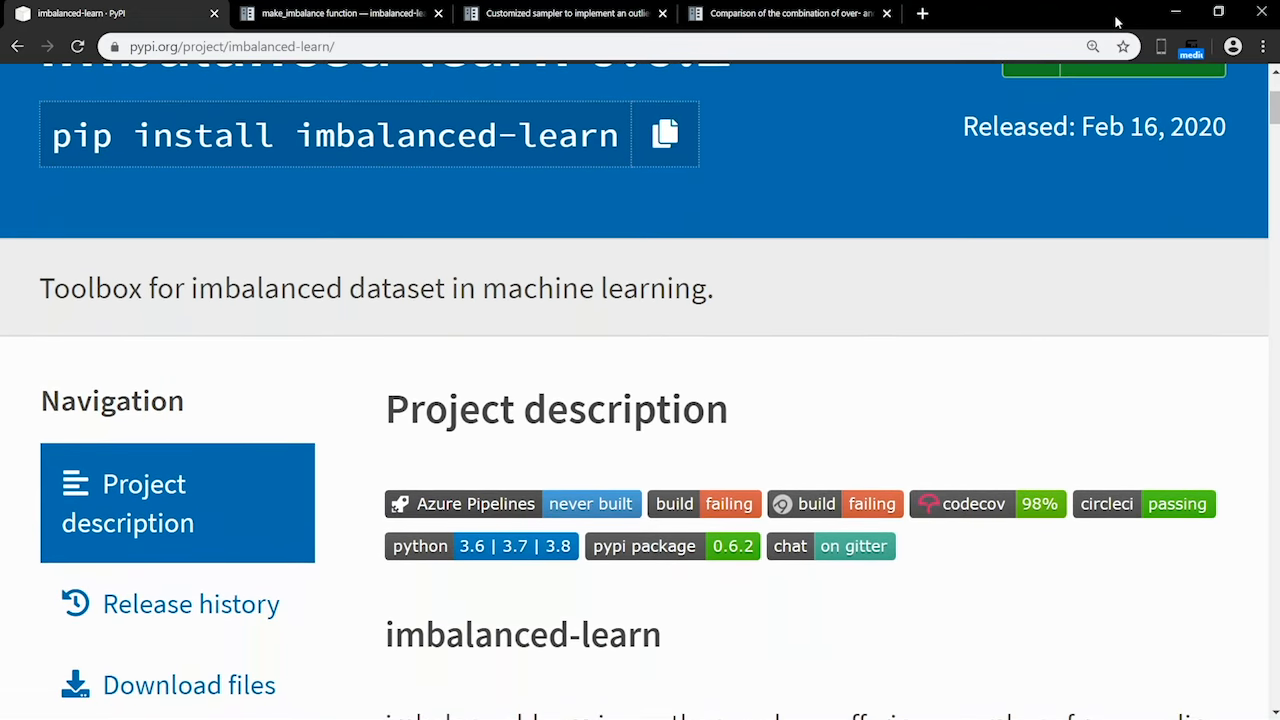
left_click(340, 13)
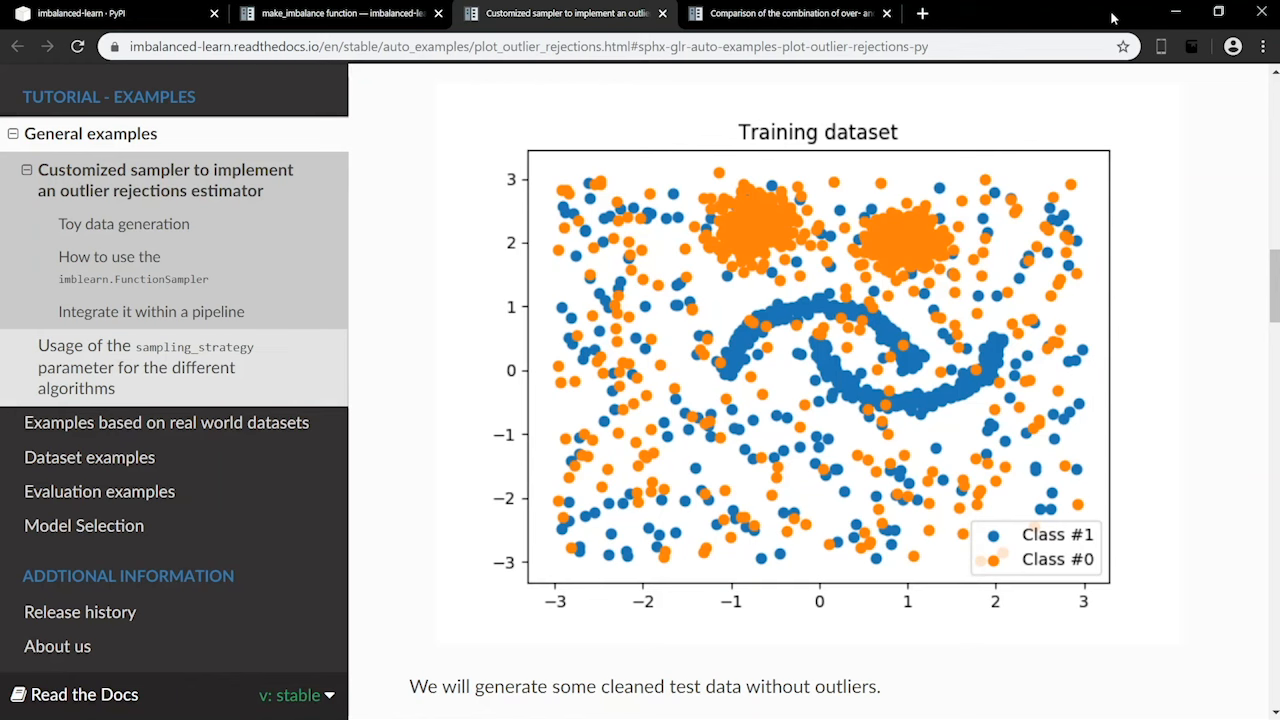
Step: Scroll through the sampler example's plots down to the training data without outliers
scroll("down", 3)
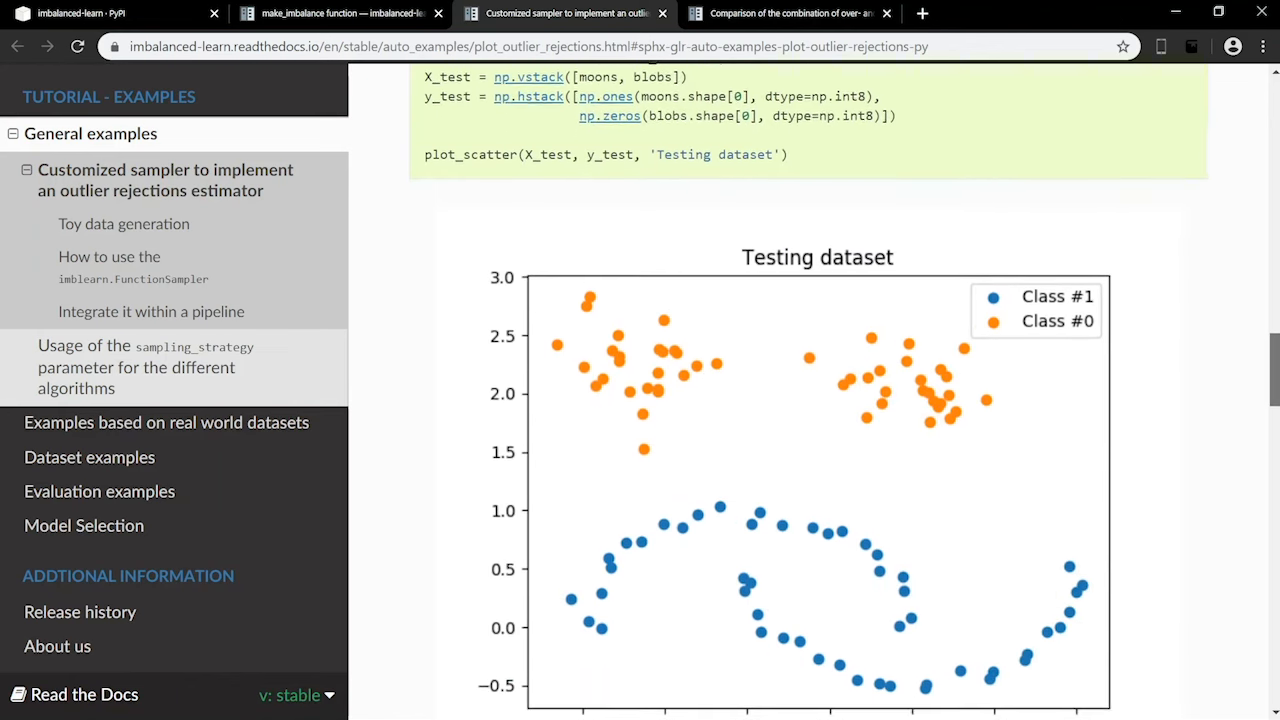
scroll("down", 3)
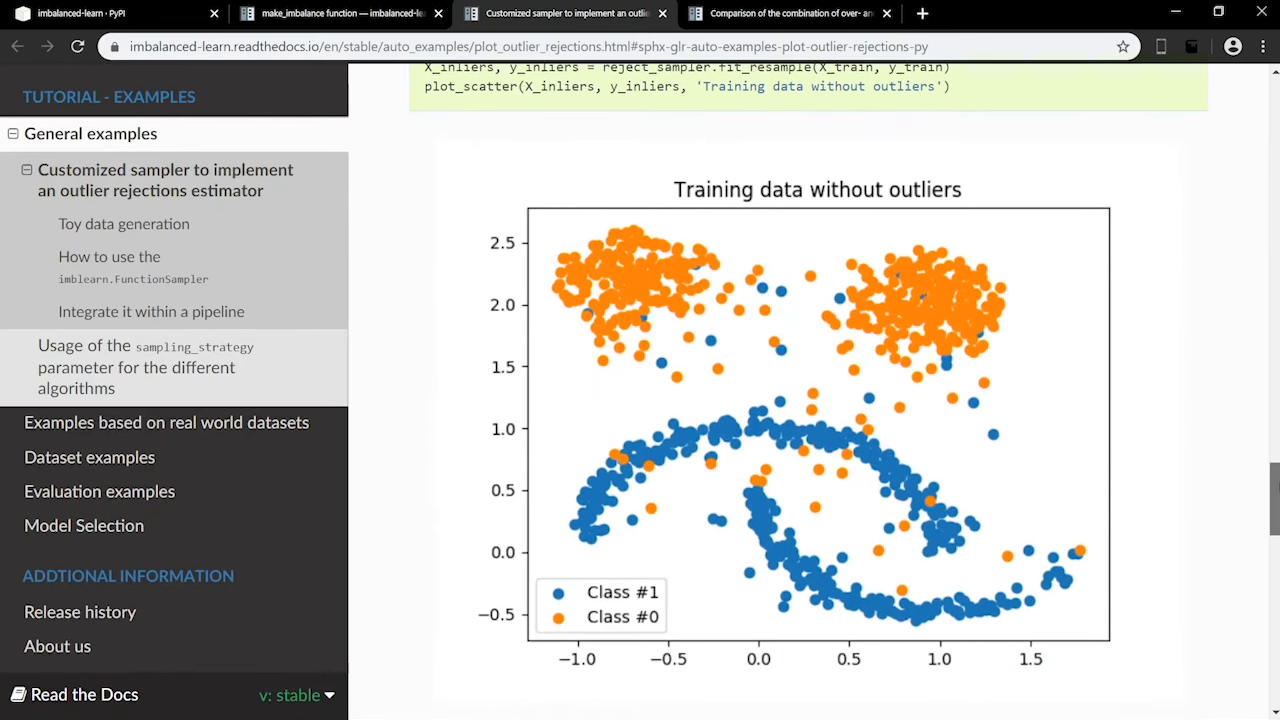
scroll("down", 3)
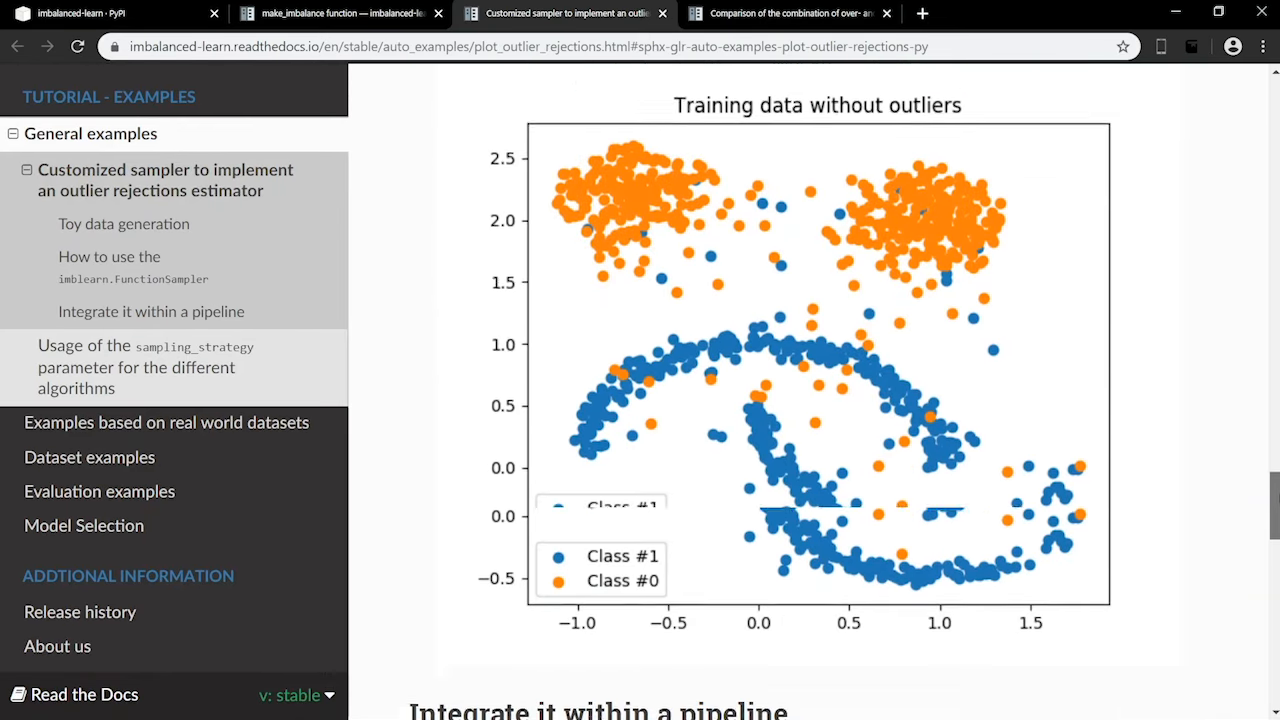
scroll("down", 3)
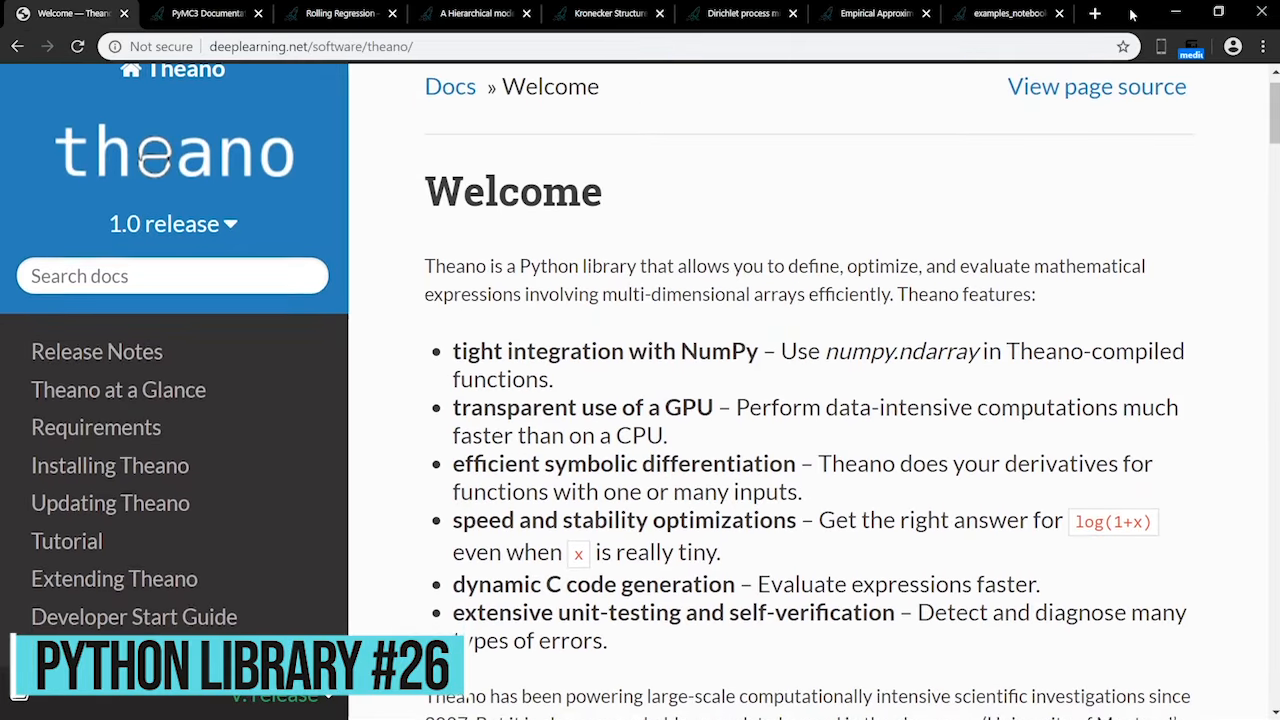
scroll("down", 3)
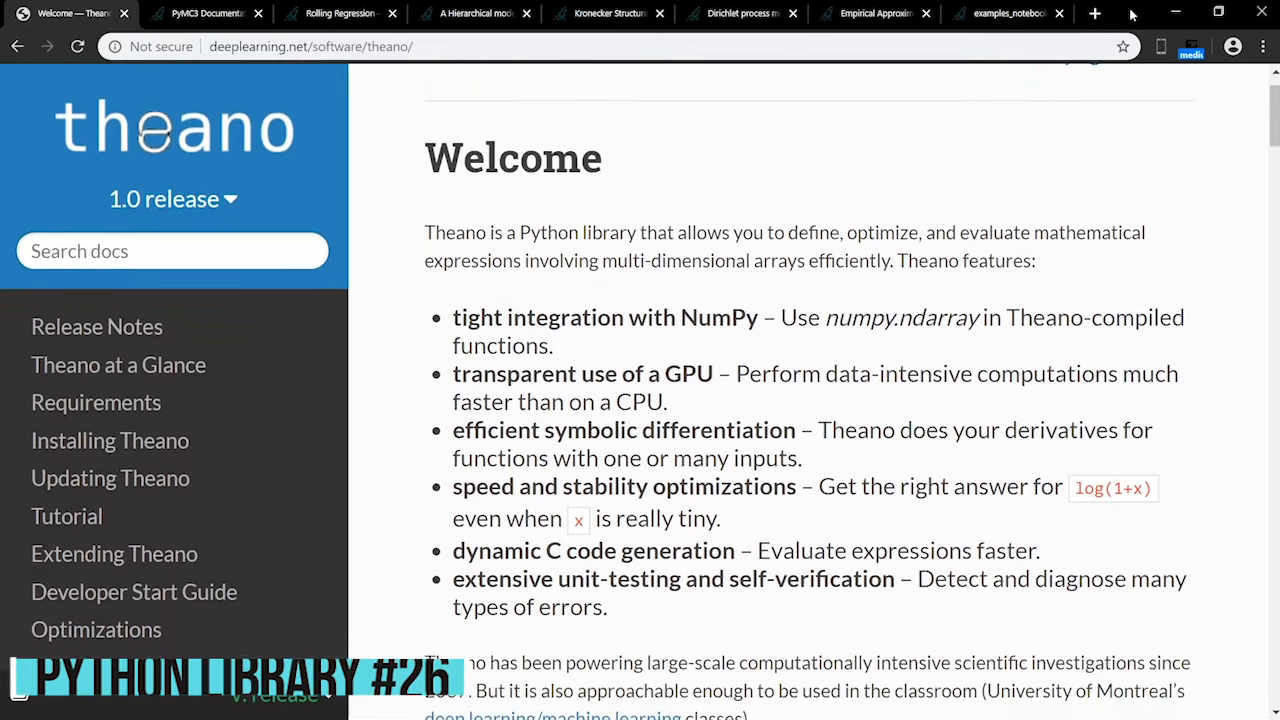
scroll("down", 3)
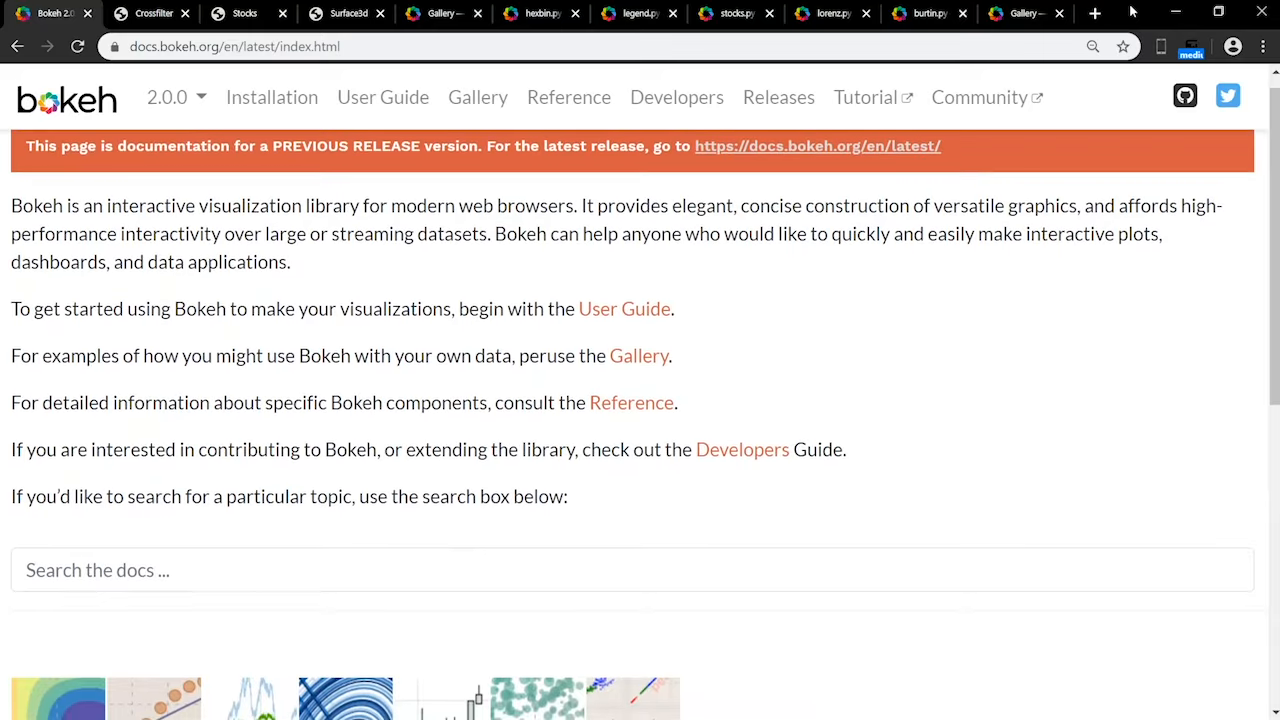
Step: Scroll Bokeh's docs home, view the Crossfilter Mpg vs Hp demo, then move to PyMC3's docs
scroll("down", 3)
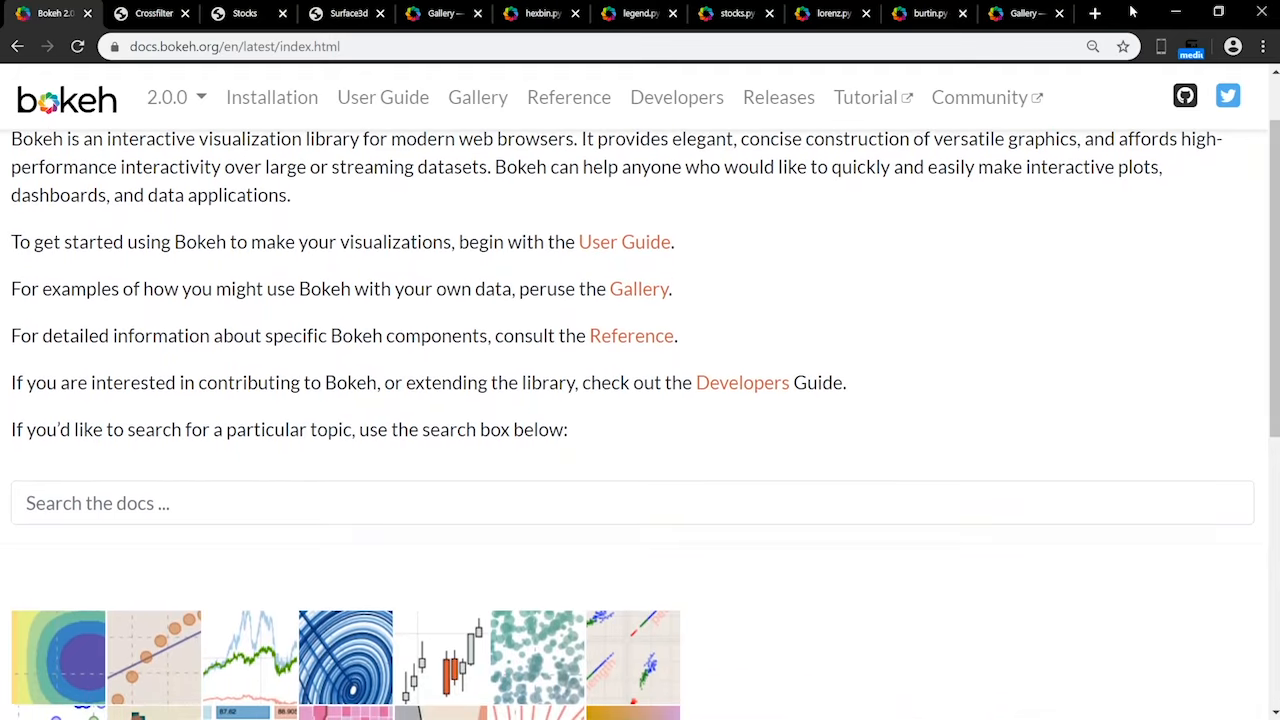
scroll("down", 3)
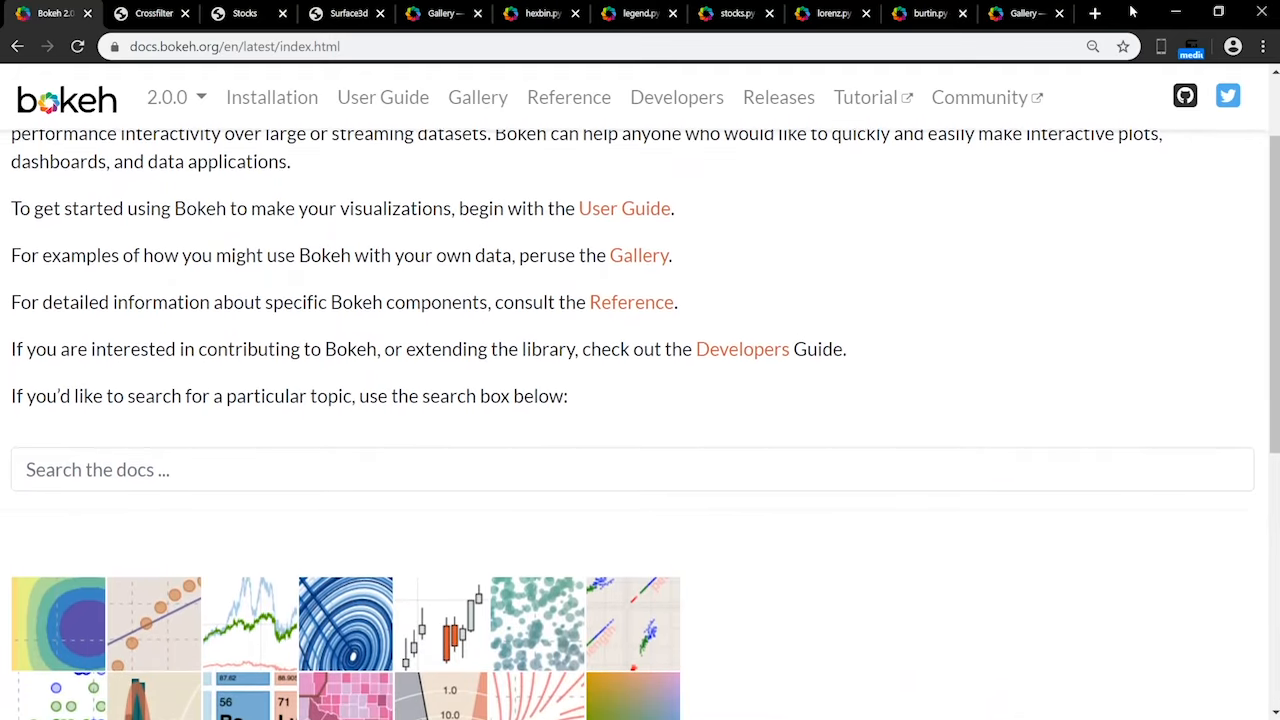
scroll("down", 3)
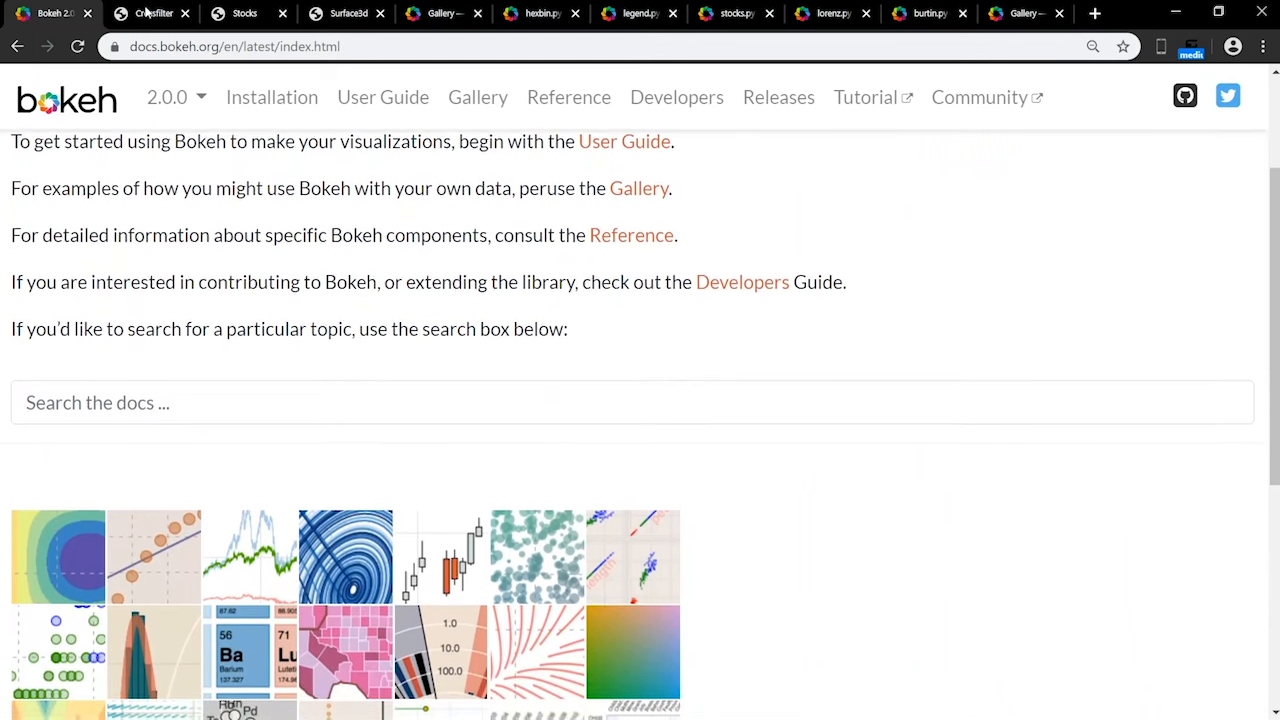
left_click(154, 13)
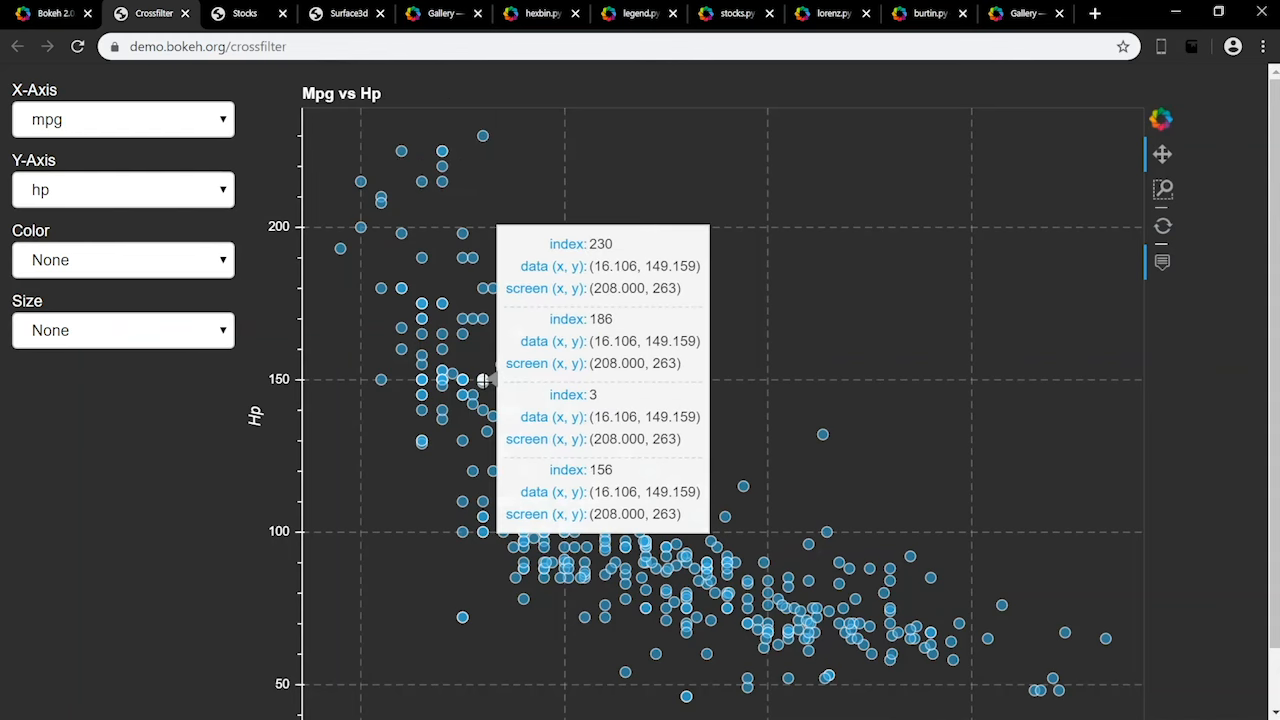
mouse_move(418, 168)
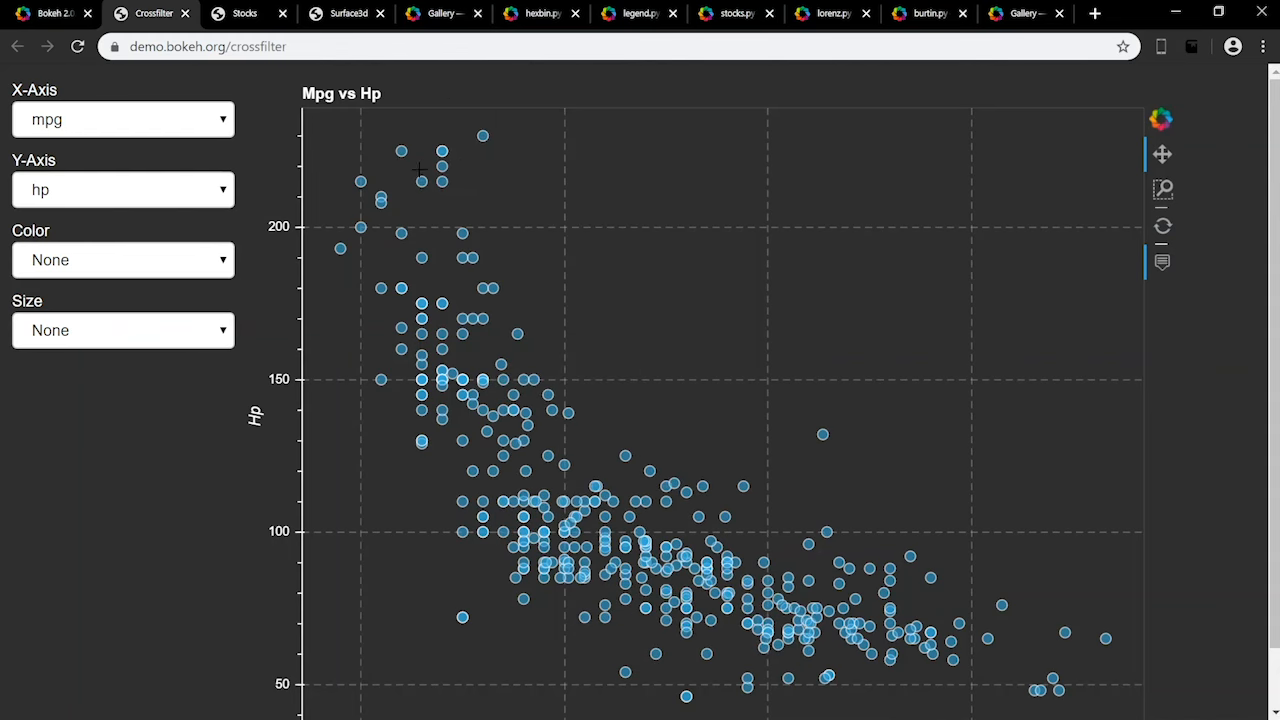
left_click(244, 13)
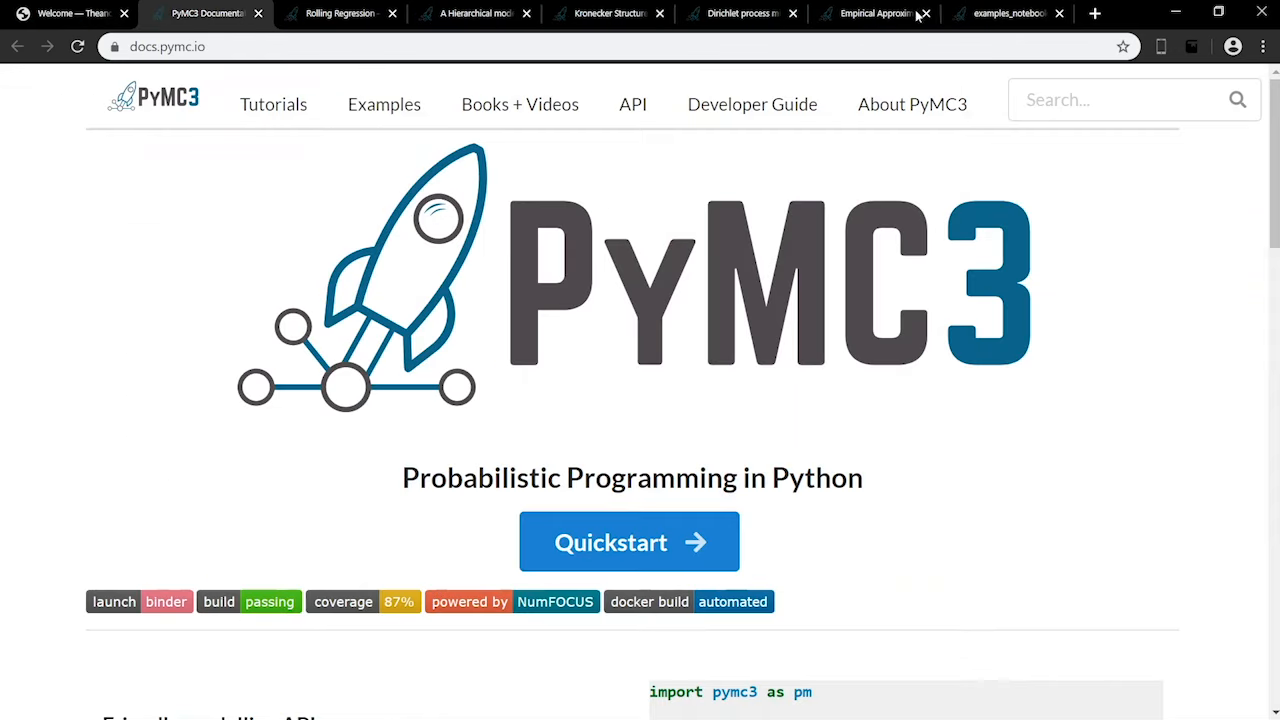
Step: Scroll PyMC3's home, view the rolling regression and hierarchical rugby notebooks, then LightGBM's README
scroll("down", 3)
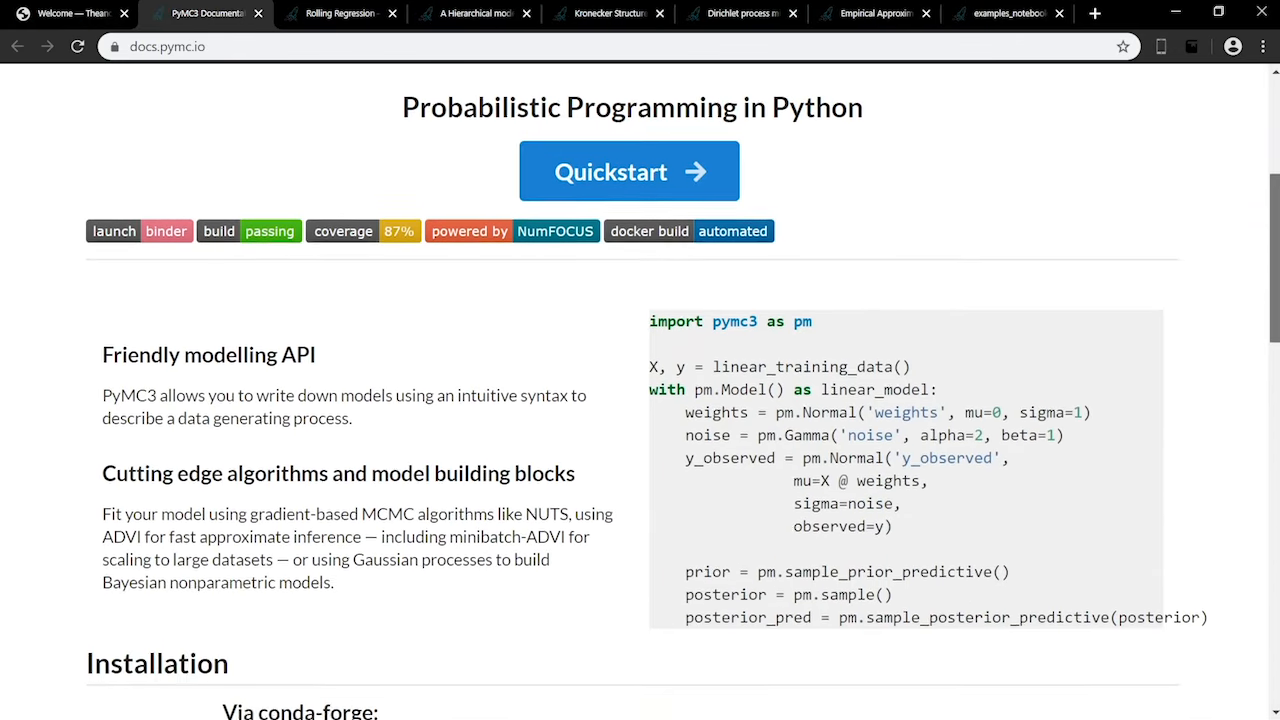
scroll("down", 3)
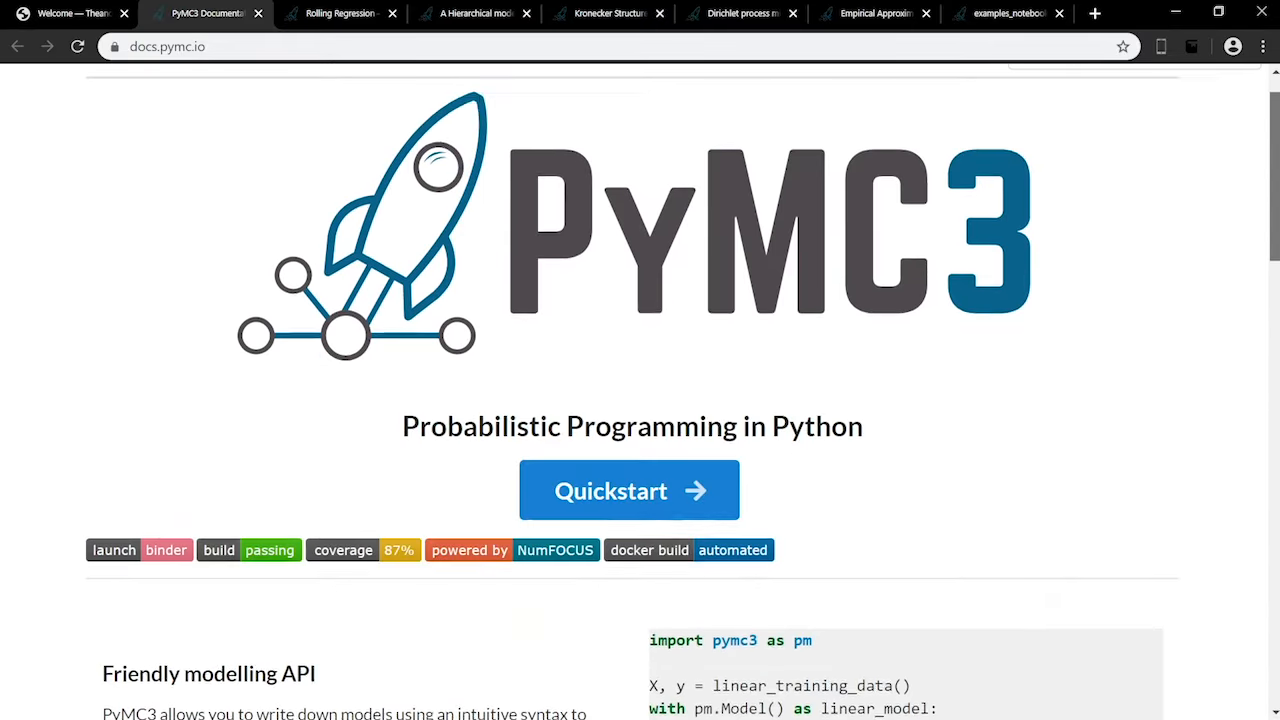
left_click(340, 13)
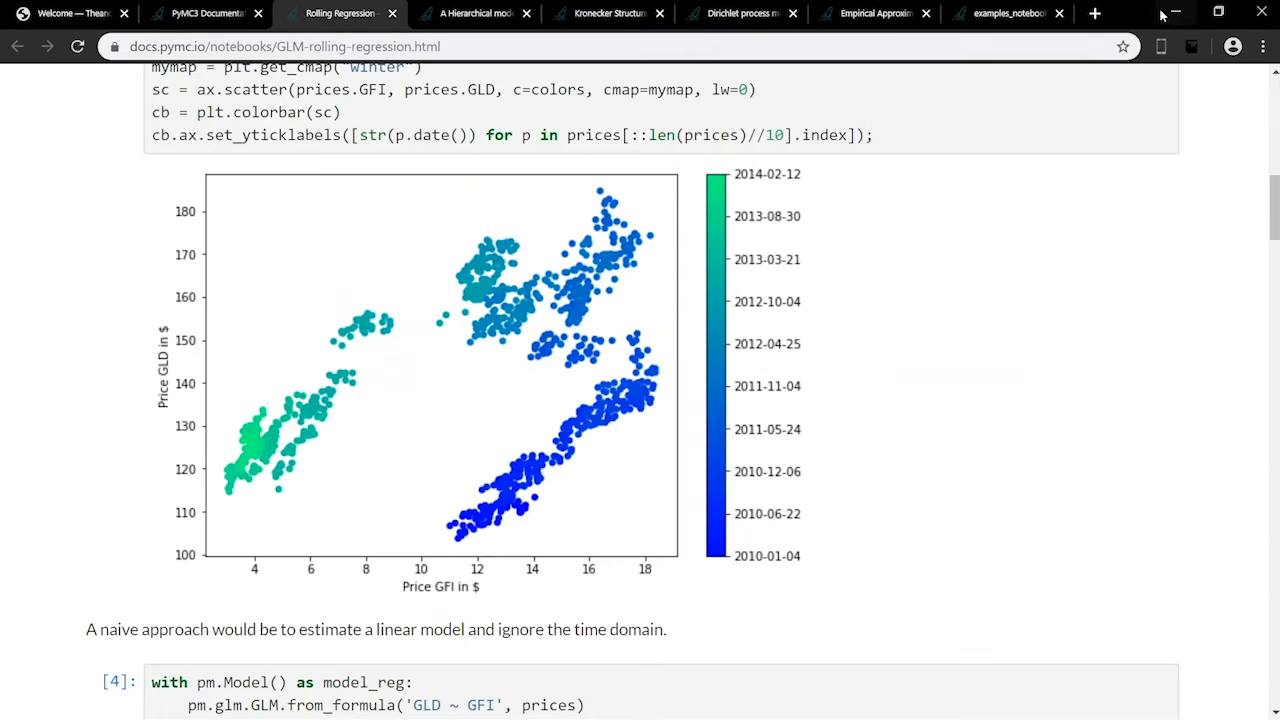
mouse_move(680, 11)
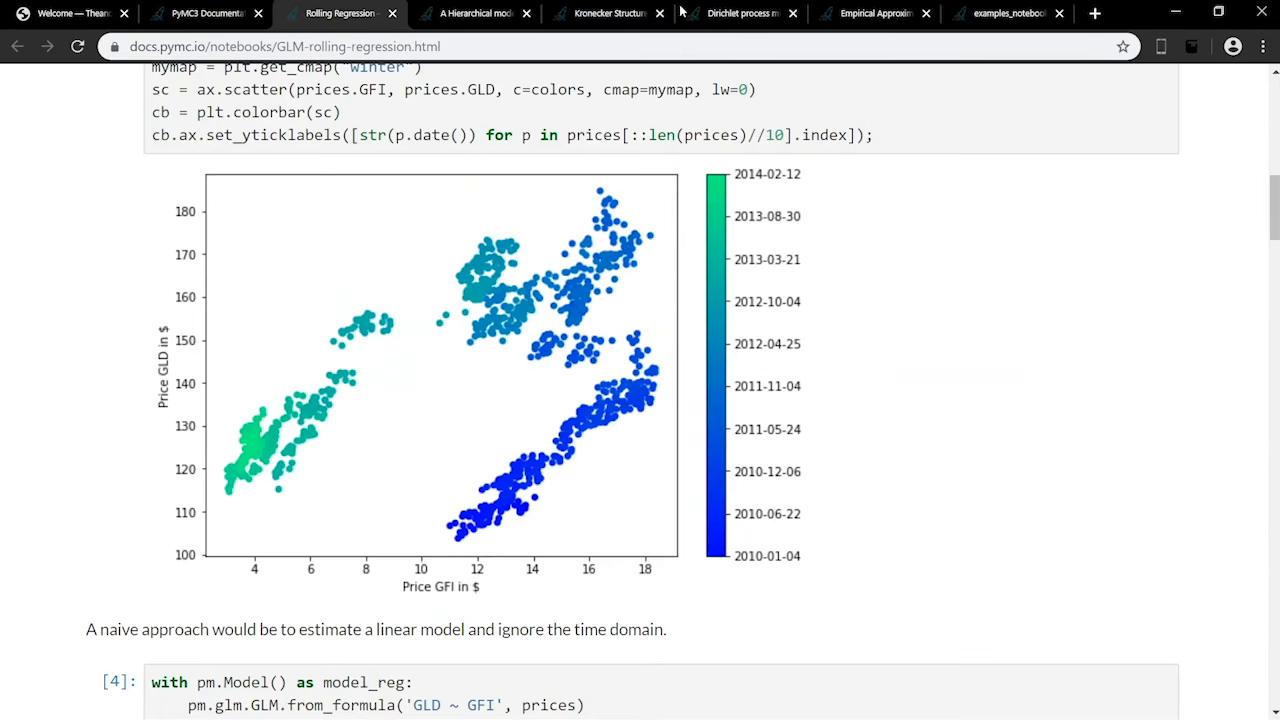
left_click(475, 13)
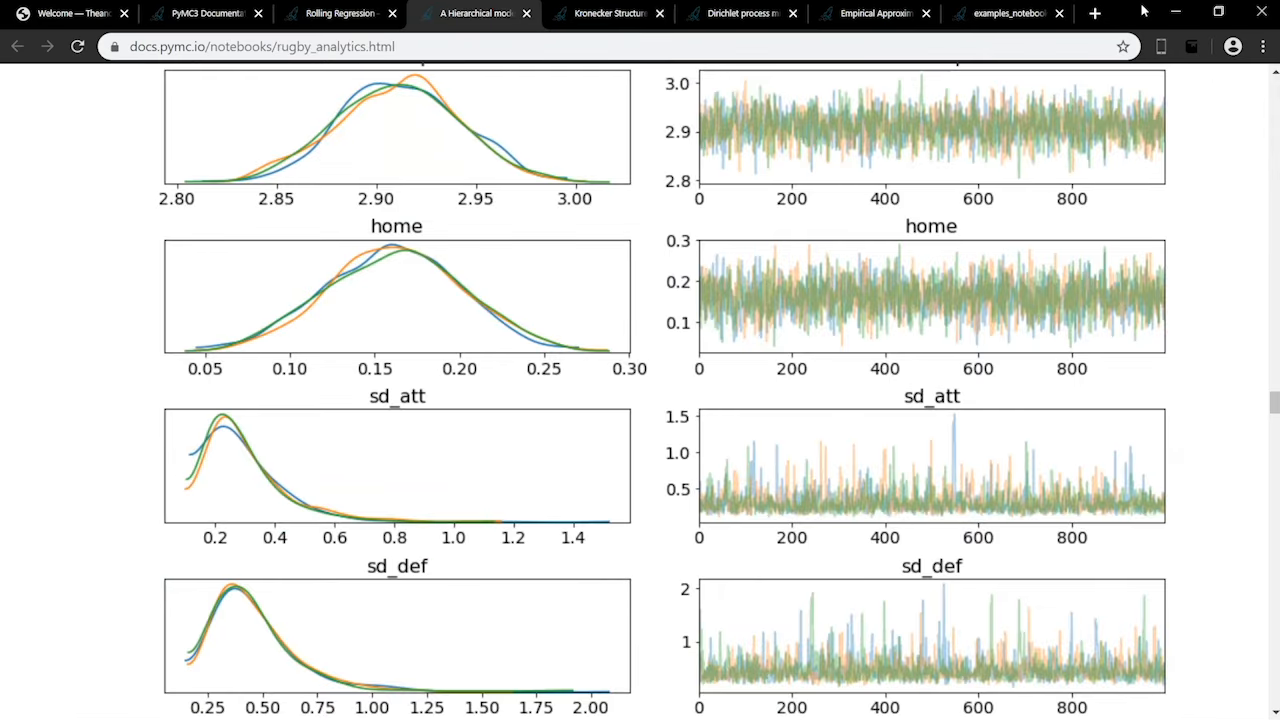
left_click(607, 13)
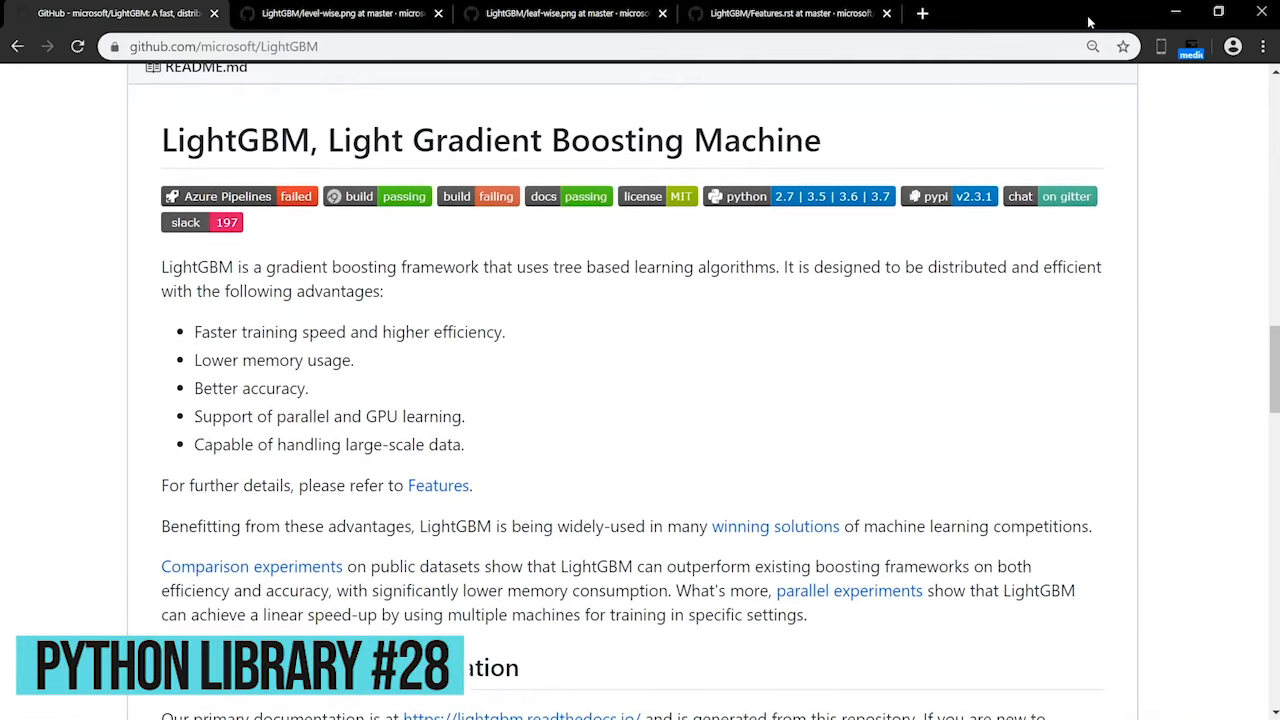
Step: Scroll LightGBM's README, view the leaf-wise tree growth diagram, then move to the eli5 PyPI page
scroll("down", 3)
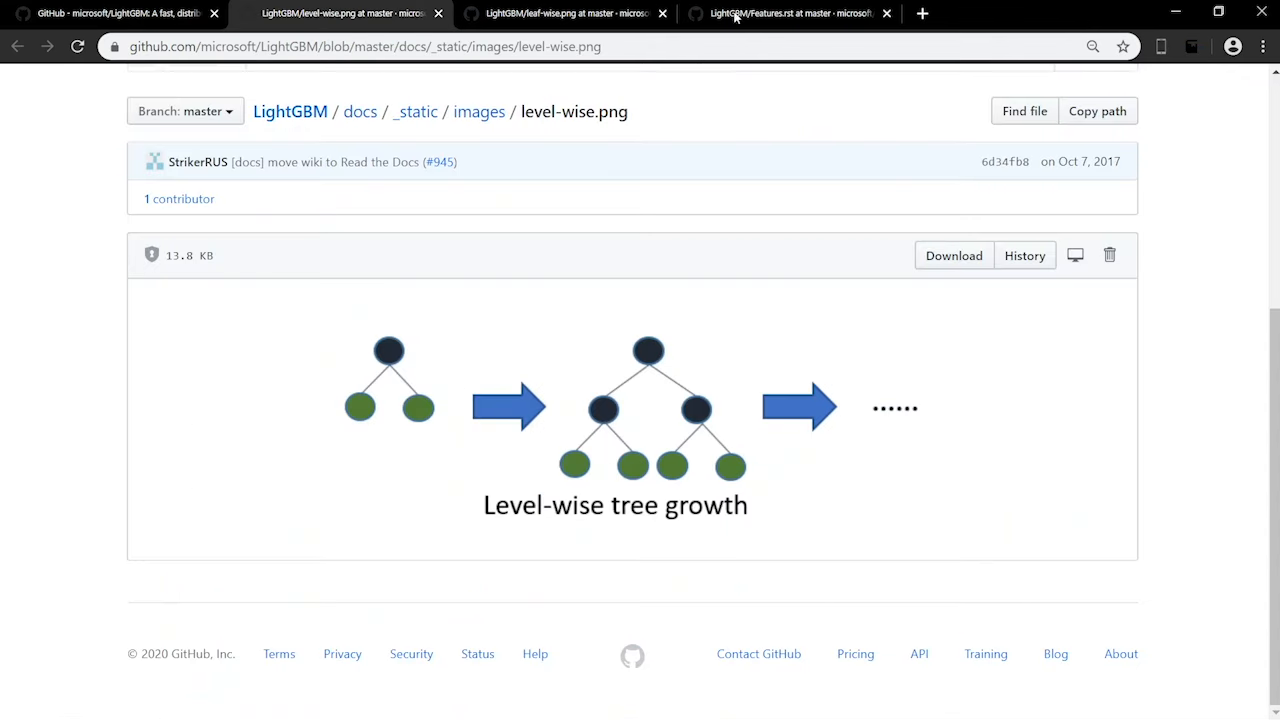
mouse_move(1087, 19)
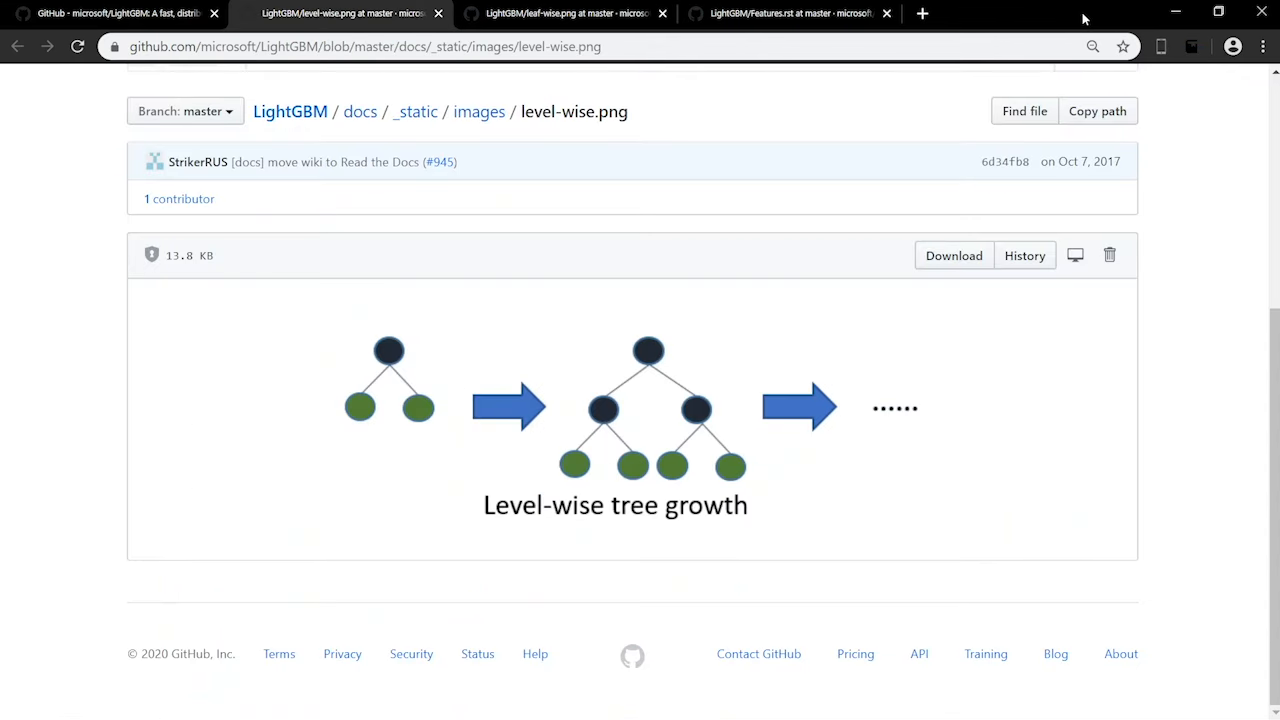
left_click(567, 13)
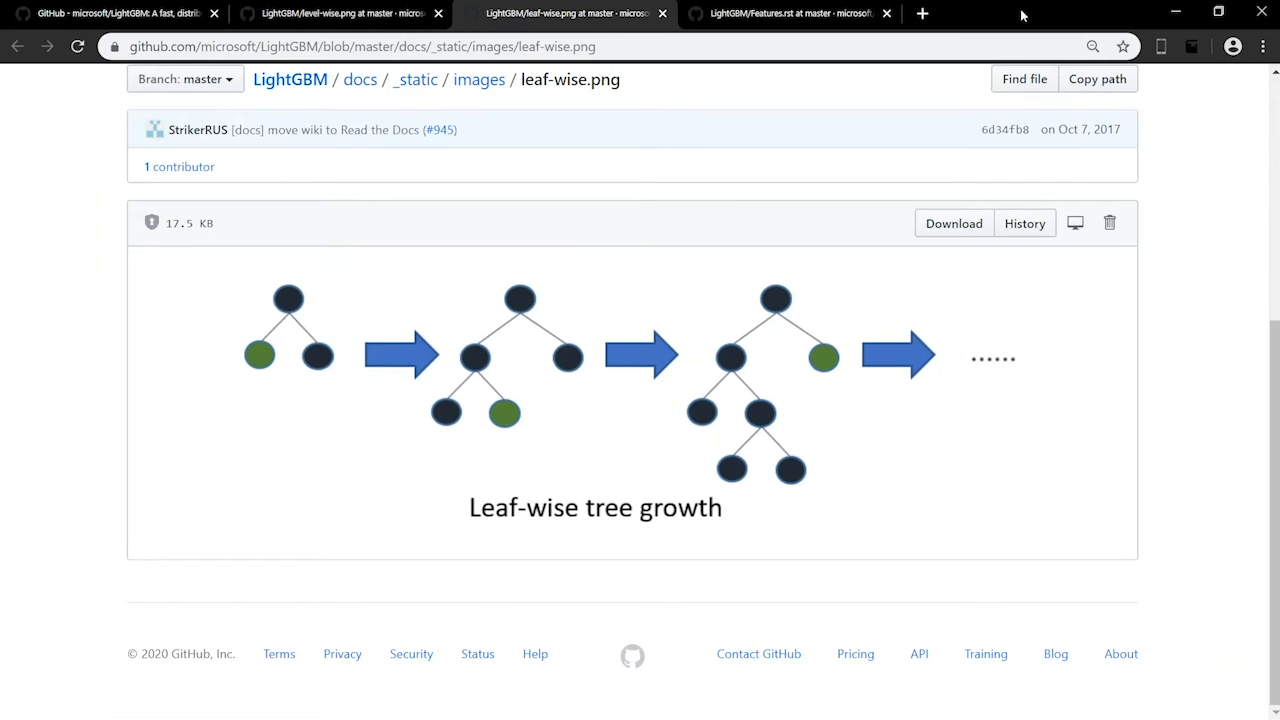
left_click(785, 13)
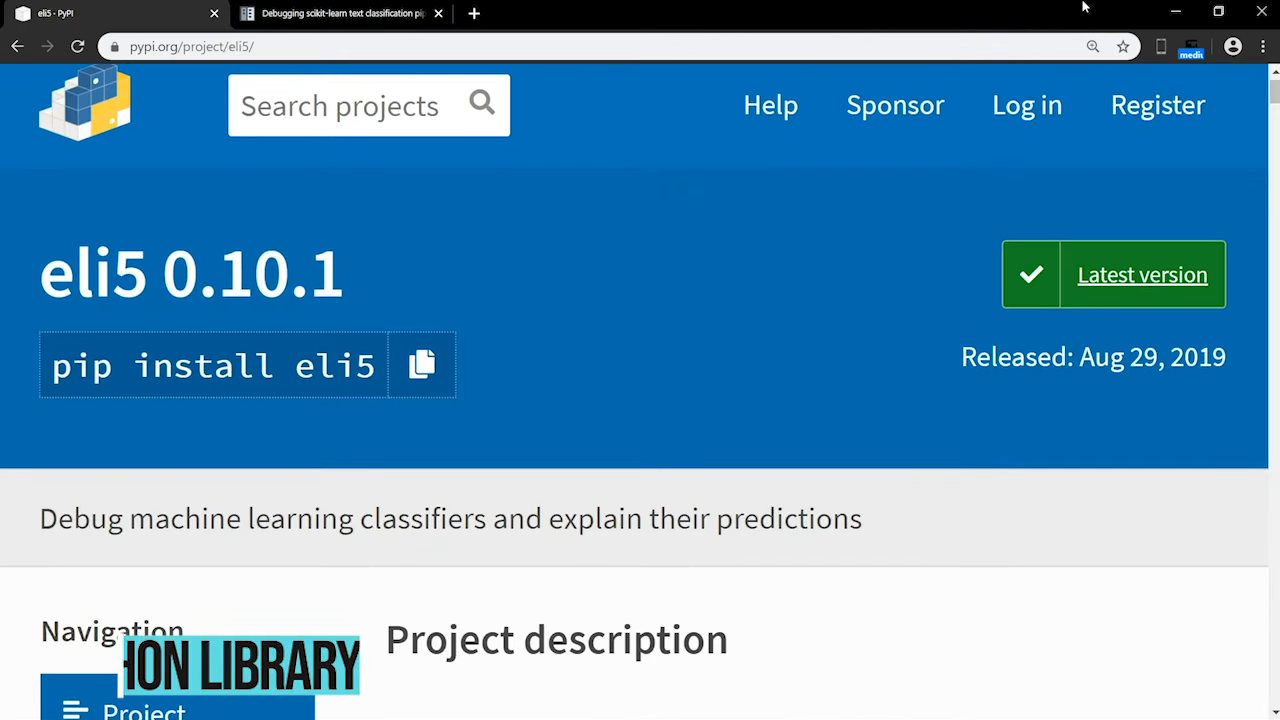
scroll("down", 3)
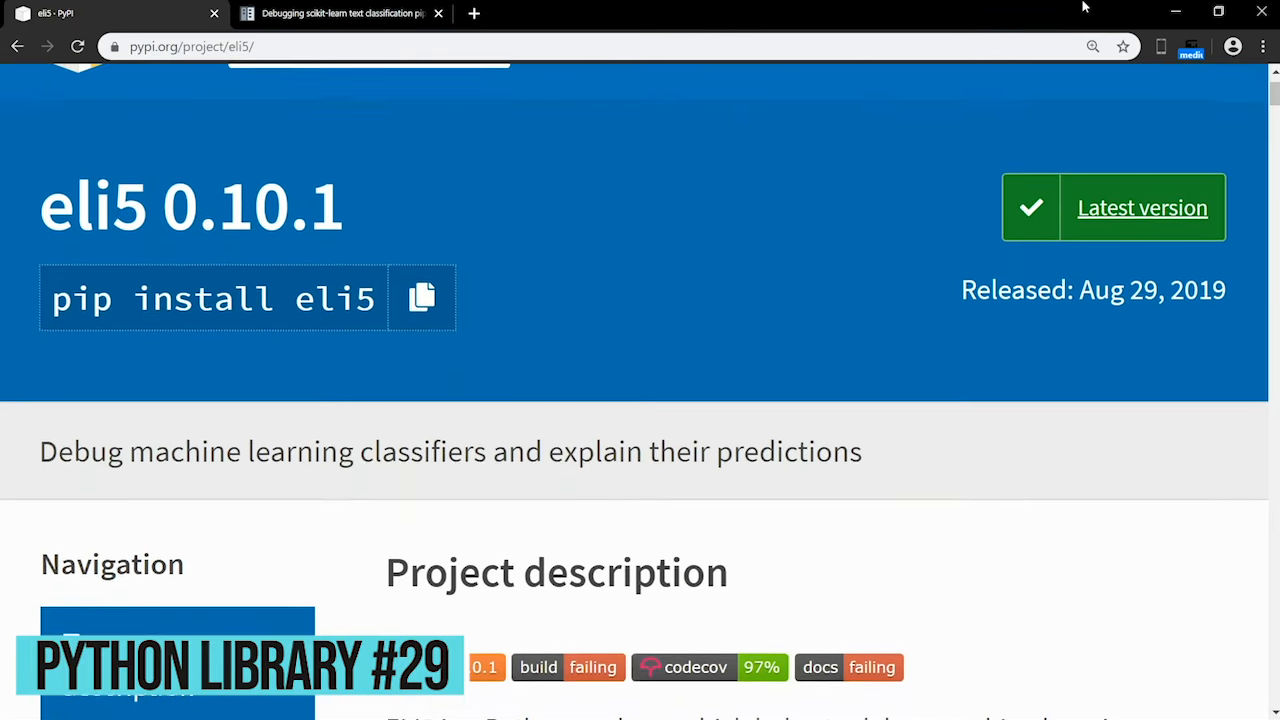
scroll("down", 3)
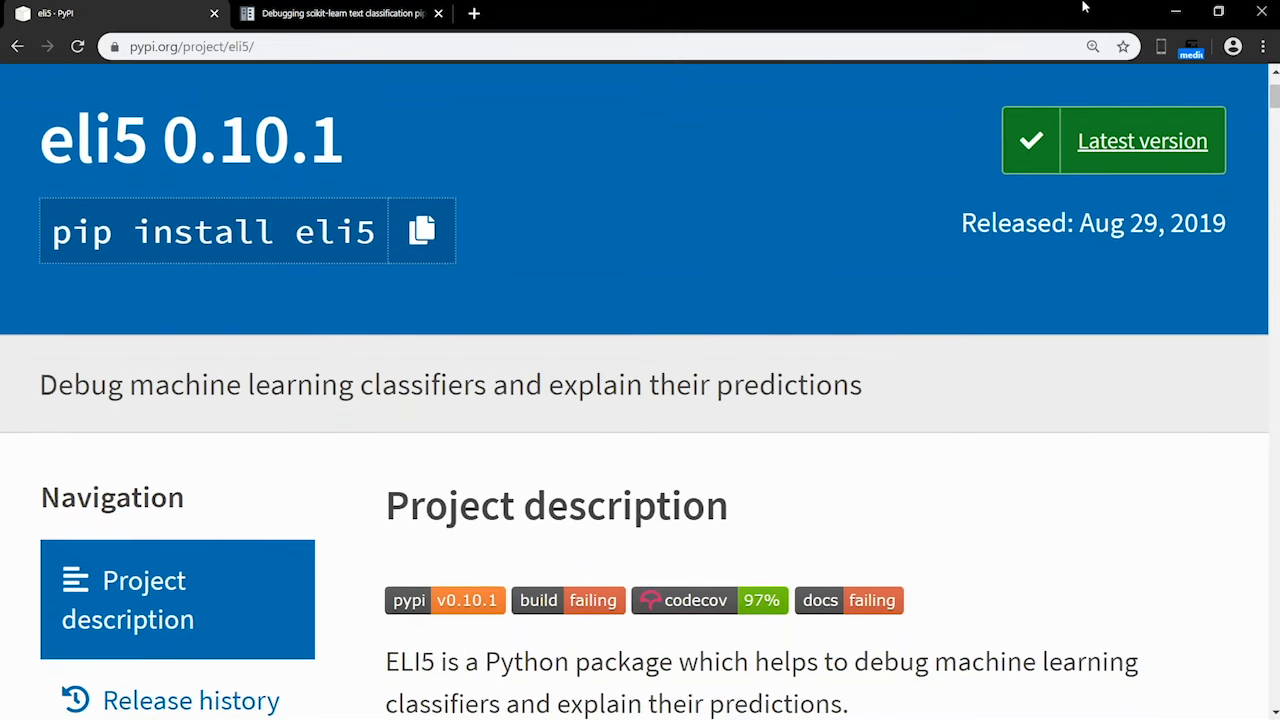
scroll("down", 3)
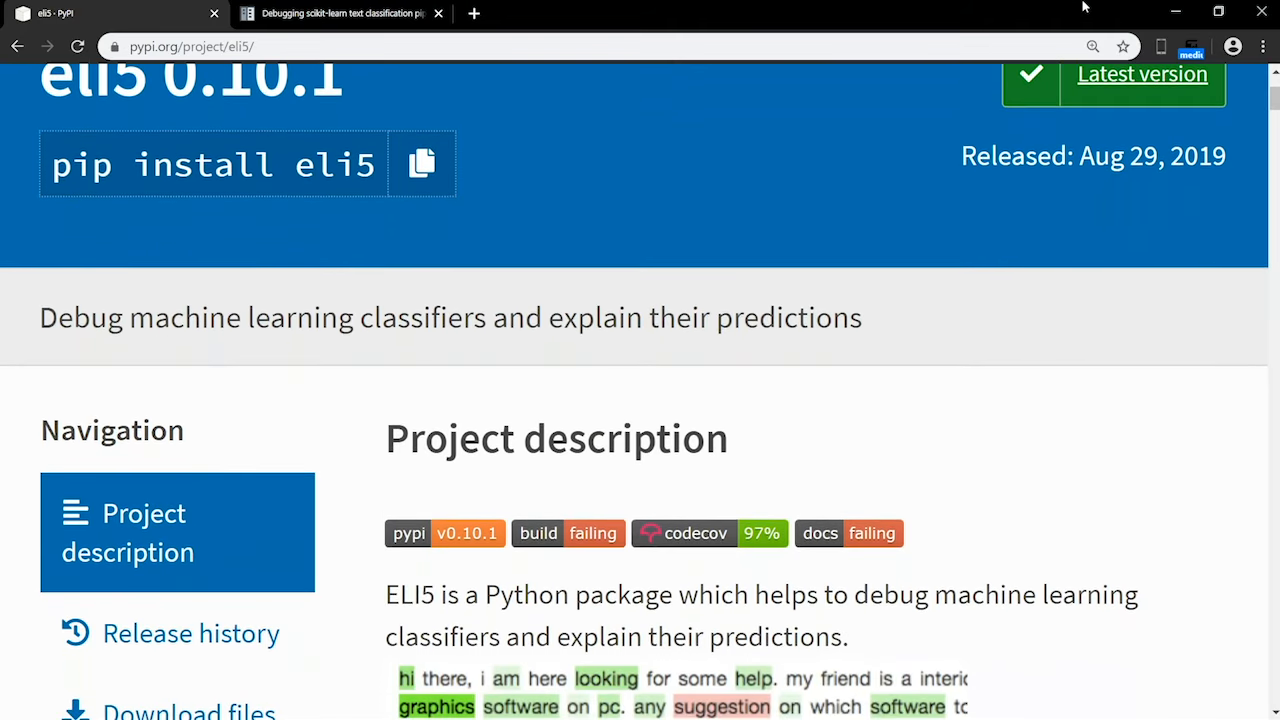
scroll("down", 3)
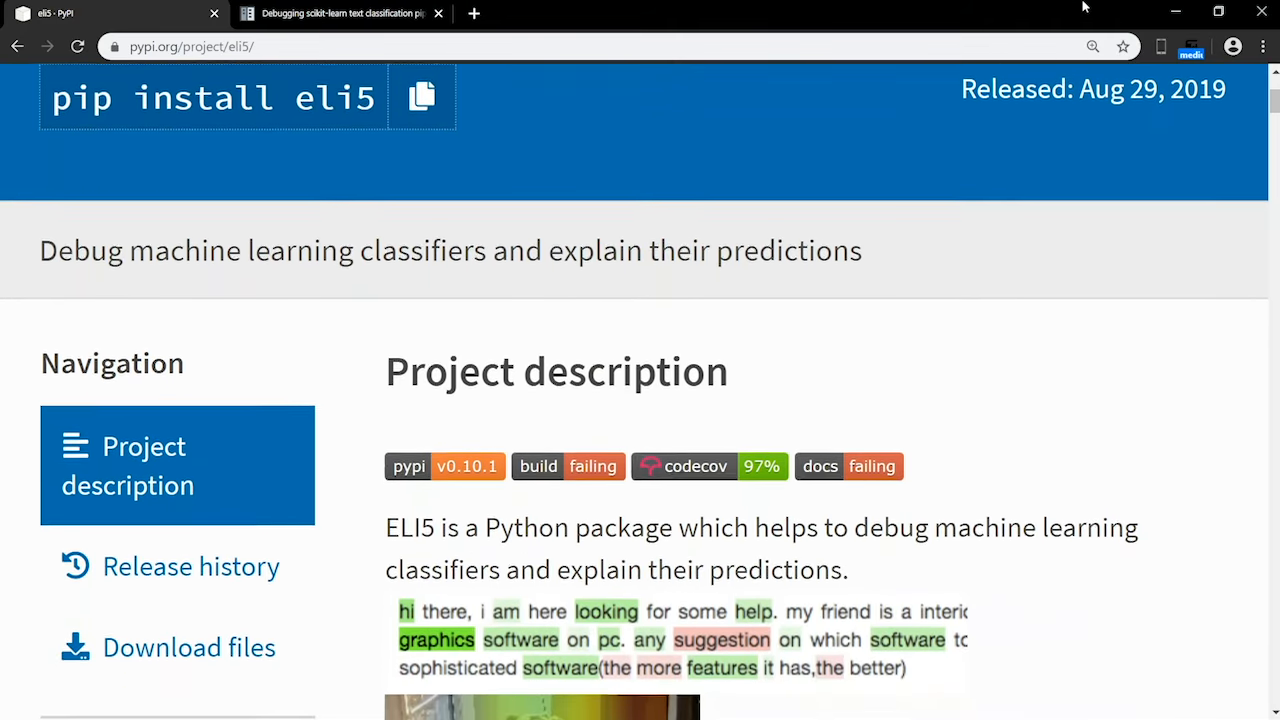
scroll("down", 3)
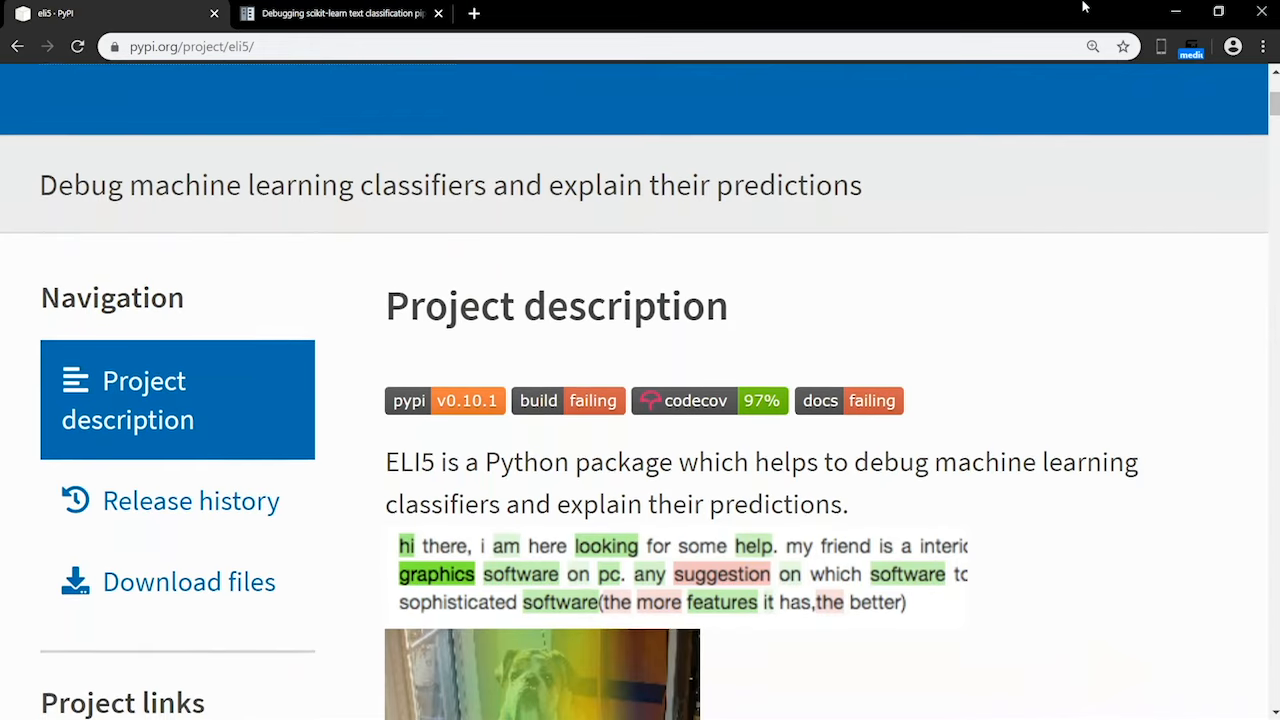
Step: Switch to the eli5 text classification tutorial and highlight the print_report(pipe) line
left_click(340, 13)
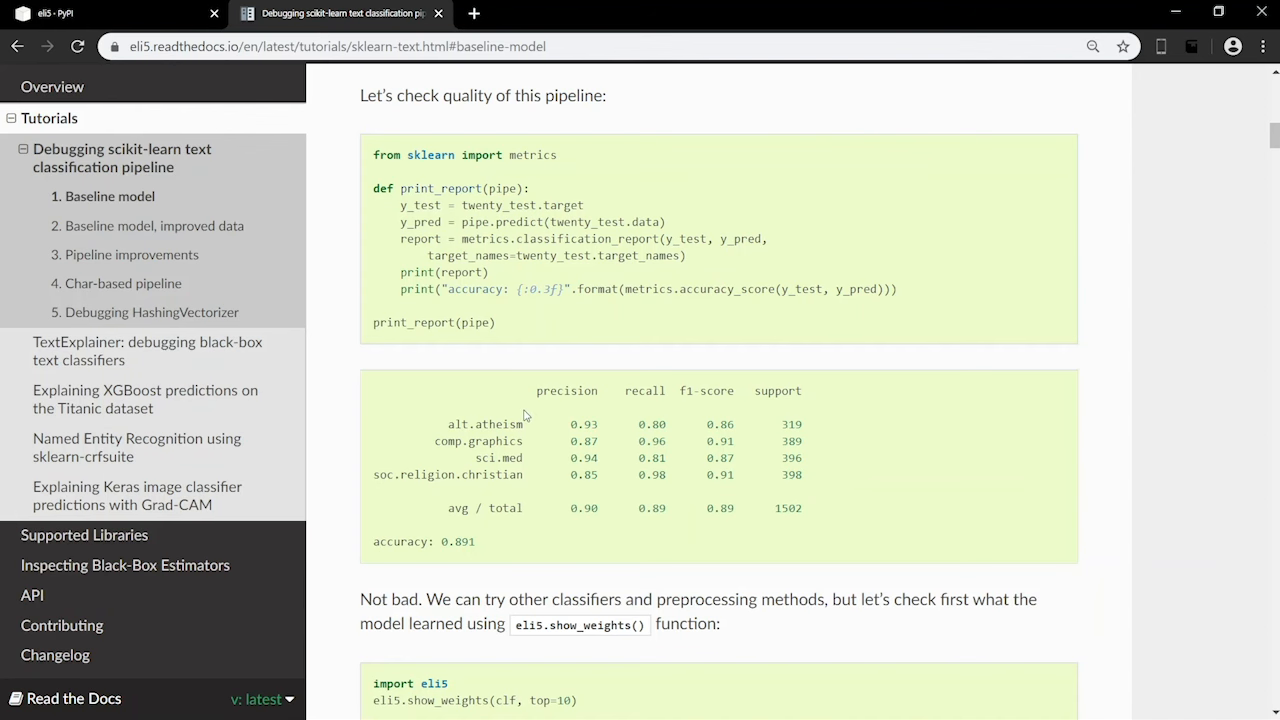
double_click(433, 322)
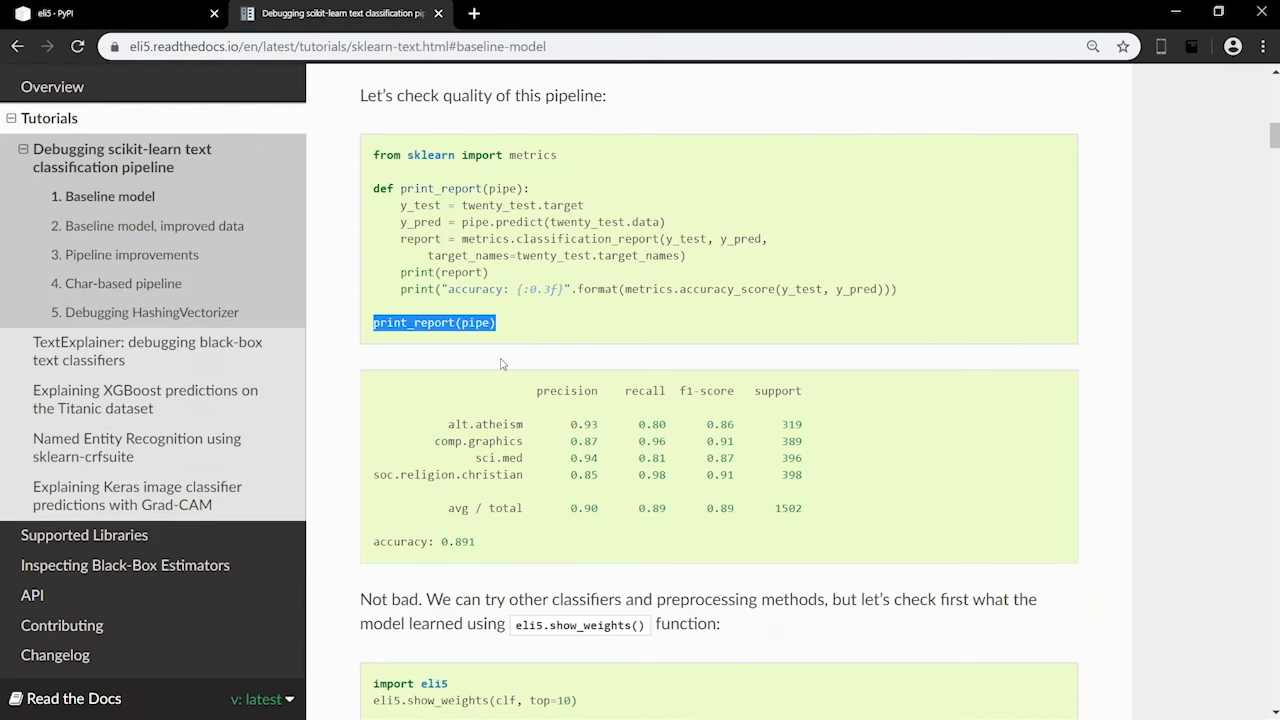
left_click(648, 546)
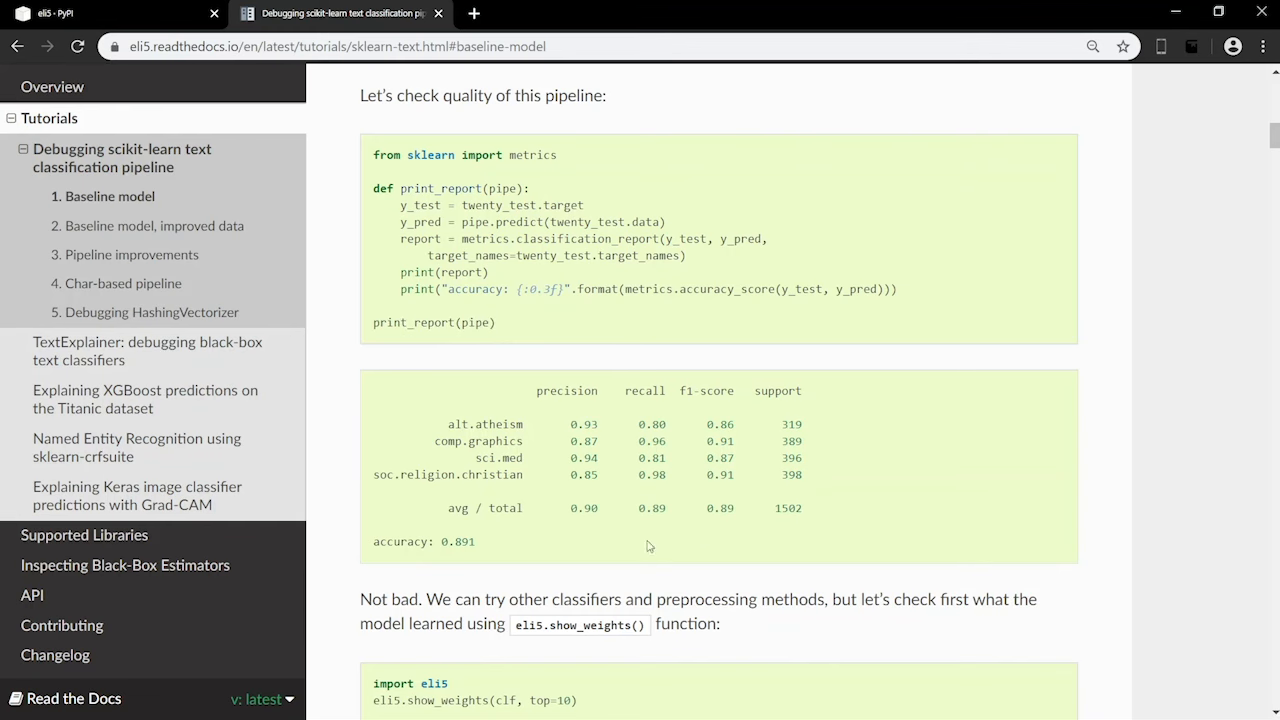
Step: Read through the show_weights feature-weight tables, then move on to the Keras docs tab
scroll("down", 3)
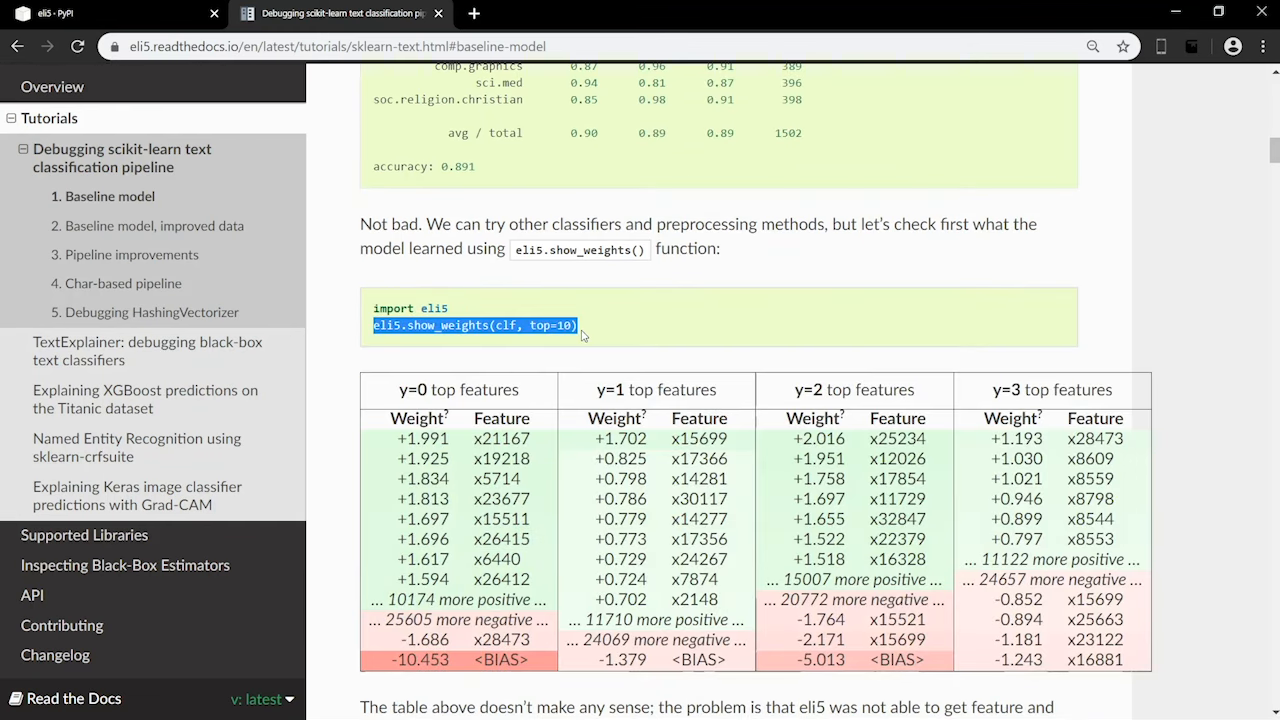
scroll("down", 3)
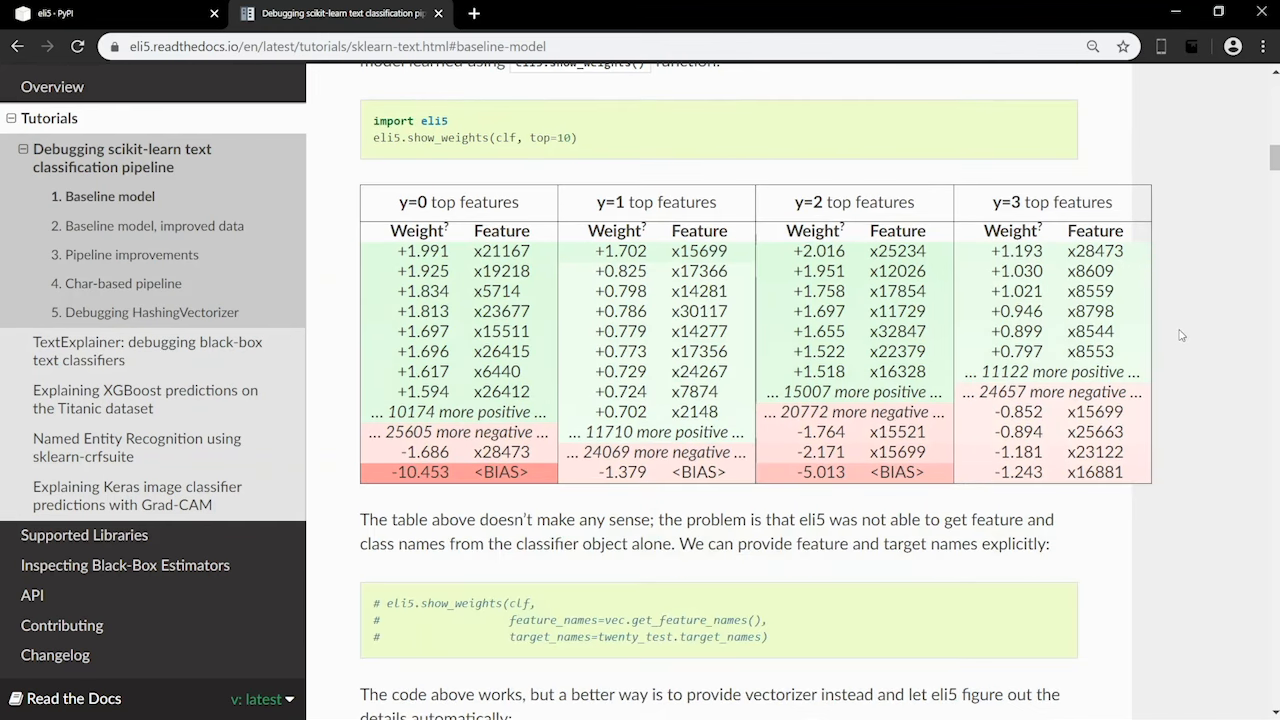
scroll("down", 3)
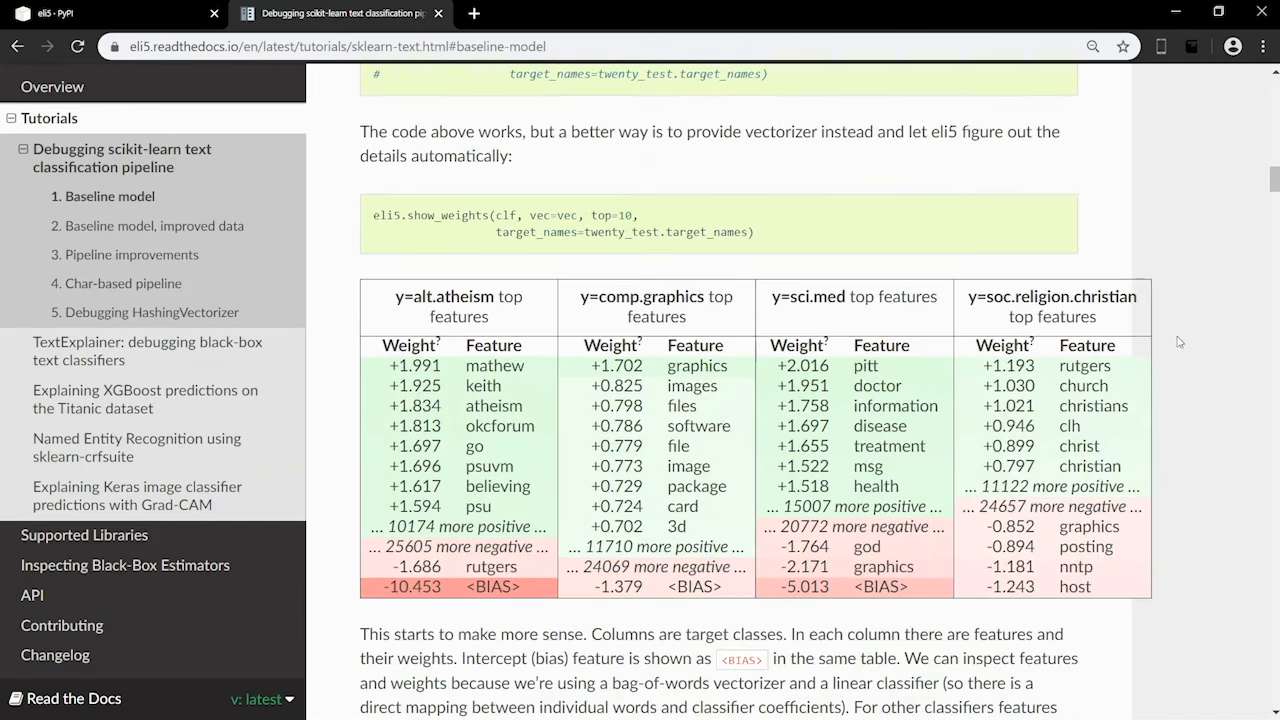
left_click(75, 13)
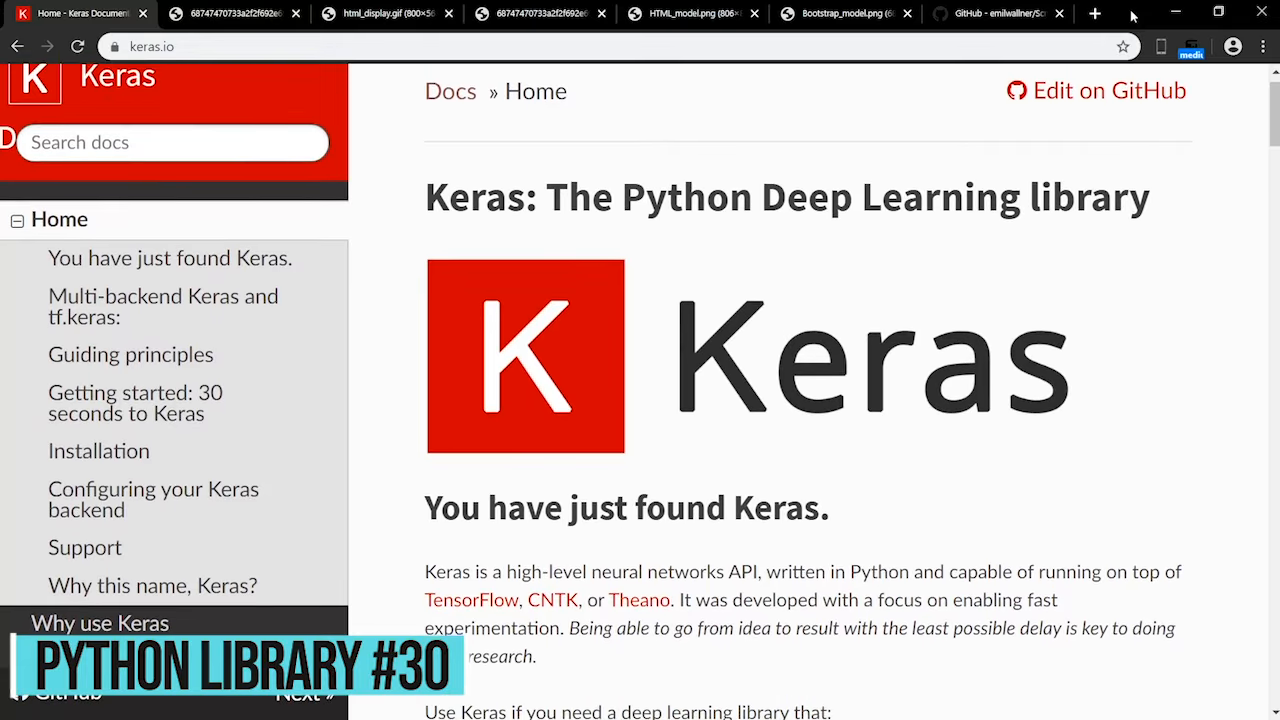
Step: Browse the Keras homepage, then view the Screenshot-to-code html_display.gif demo
scroll("down", 3)
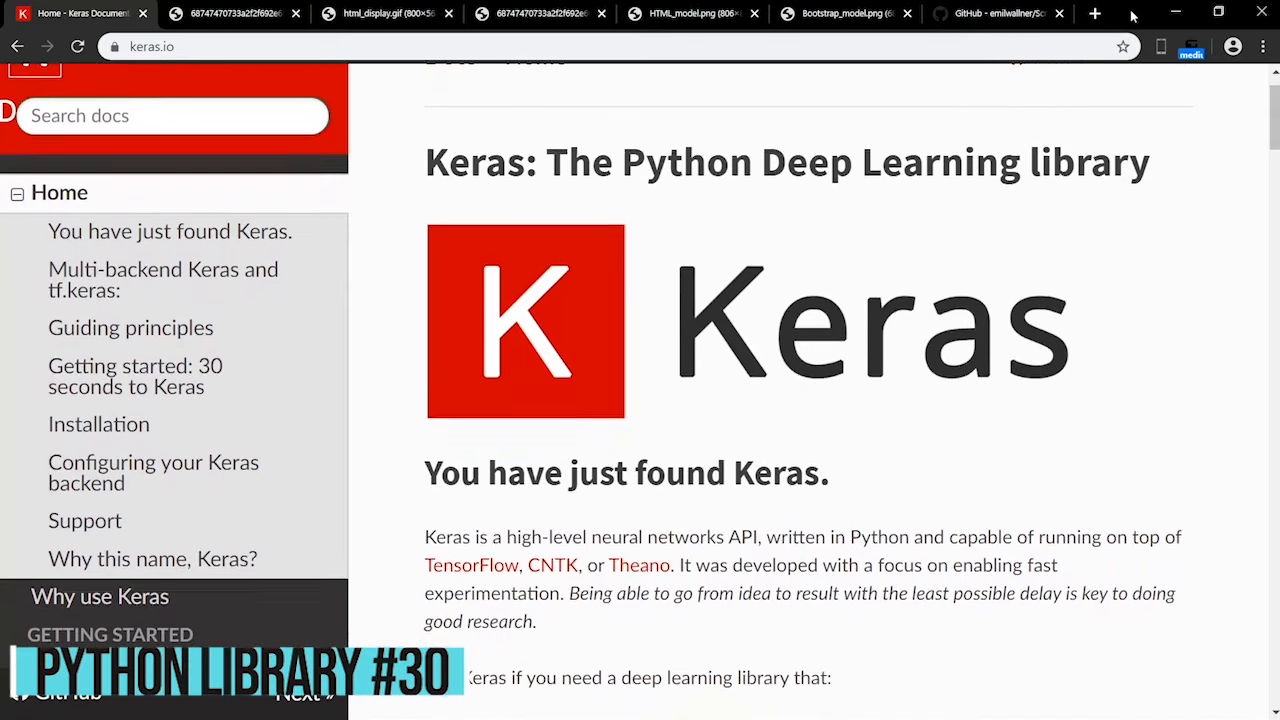
scroll("down", 3)
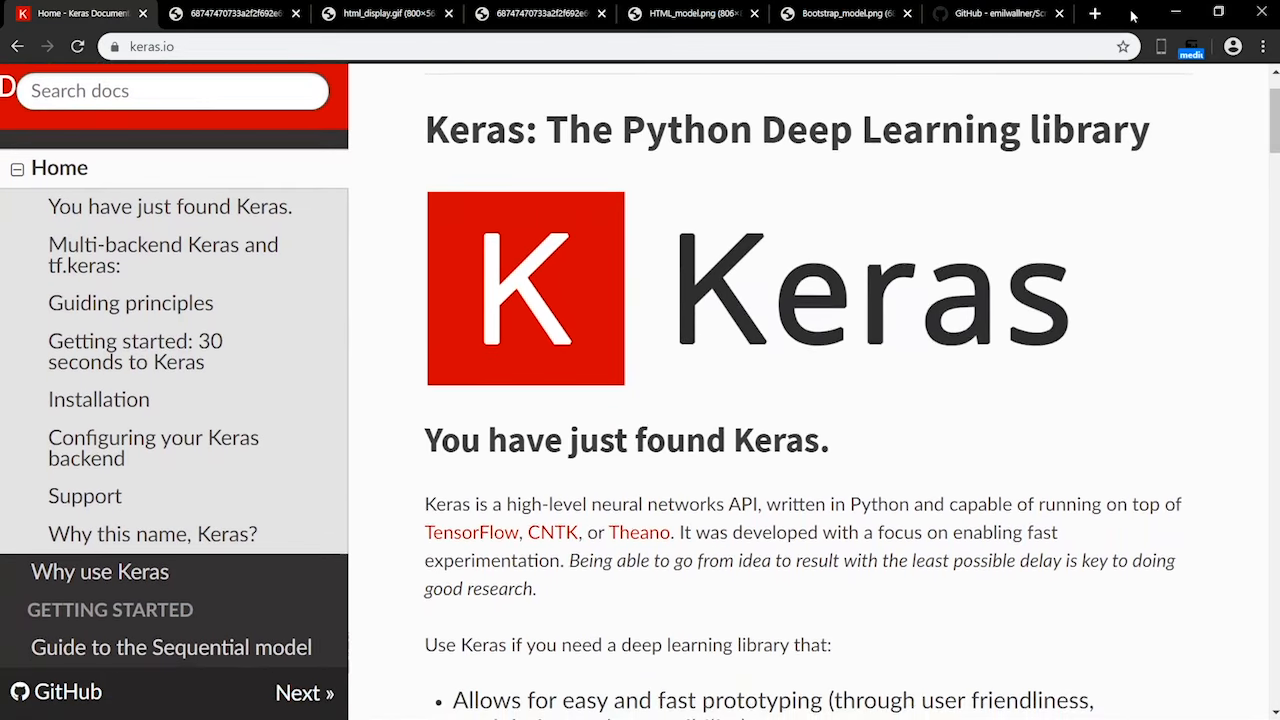
left_click(385, 13)
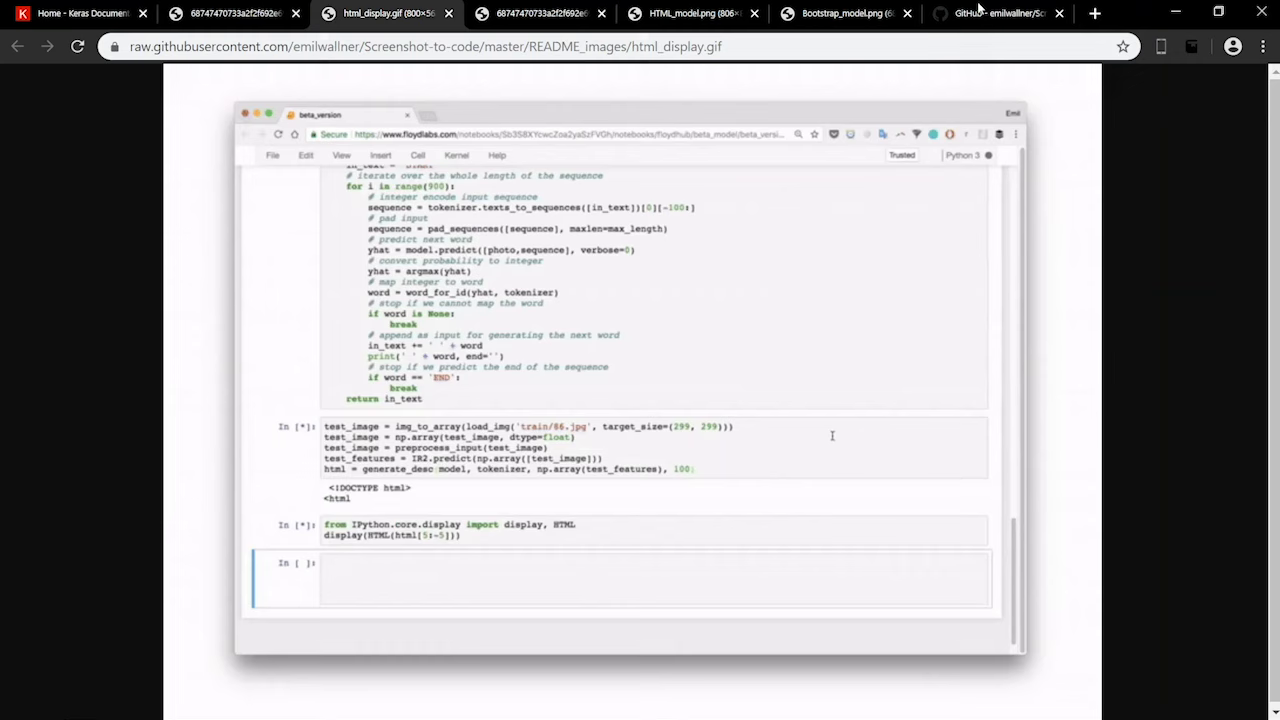
scroll("down", 3)
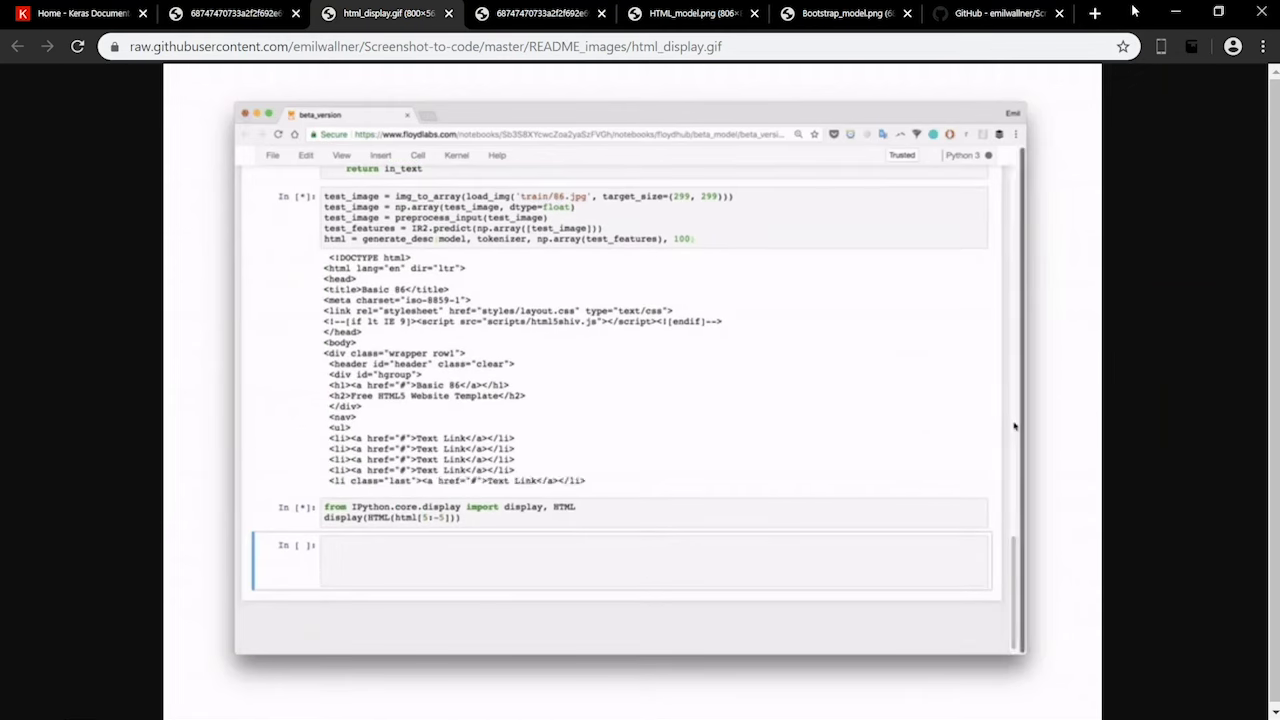
Step: View the HTML_model.png architecture diagram, then bring up the Screenshot-to-code GitHub README
left_click(690, 13)
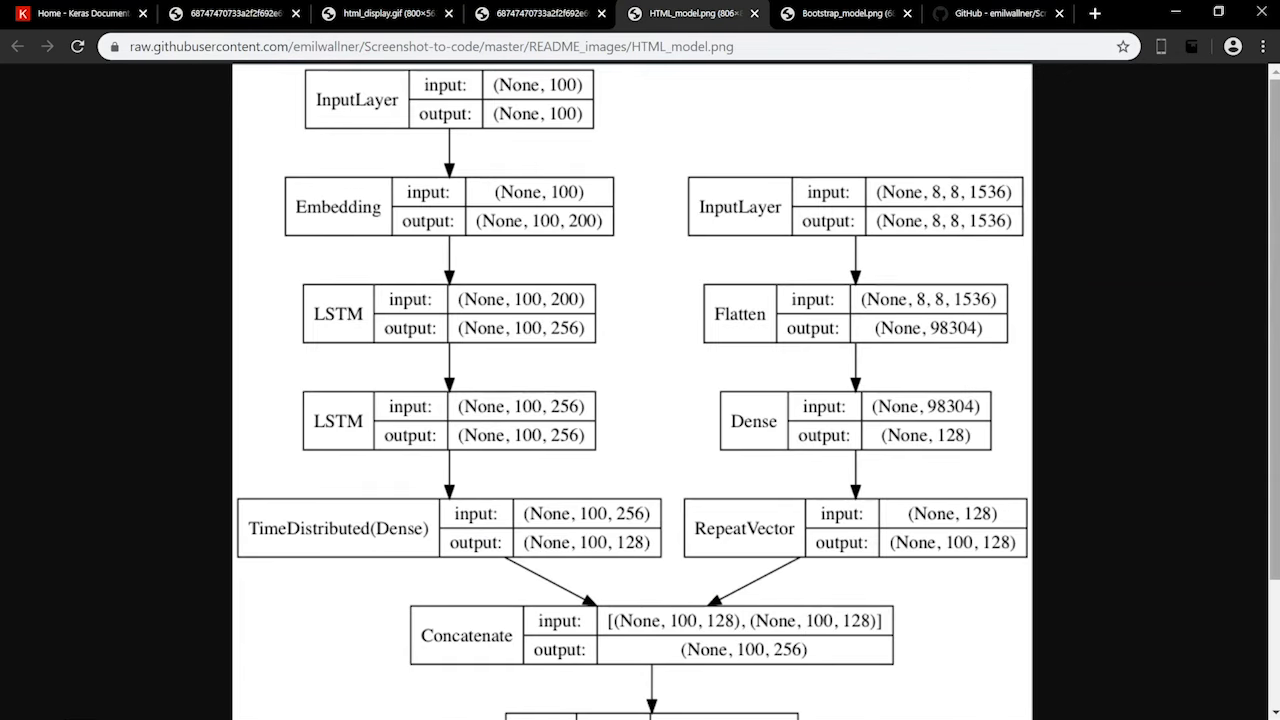
scroll("down", 3)
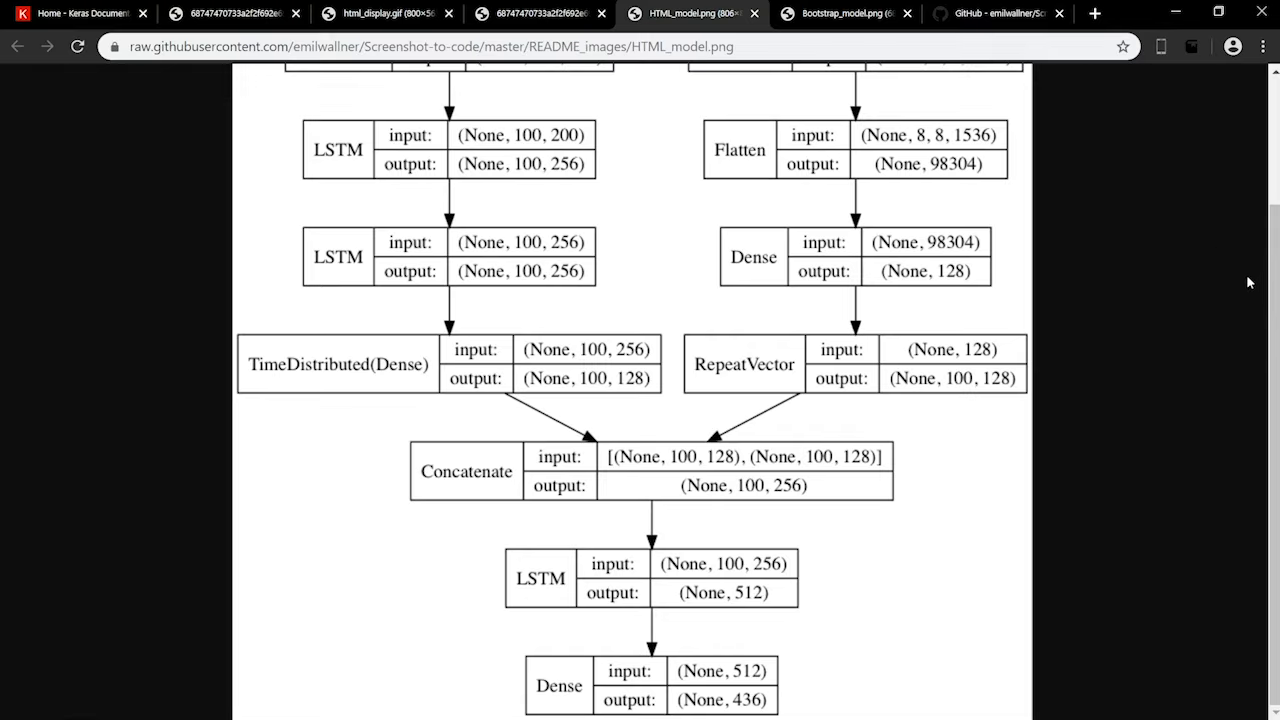
left_click(997, 13)
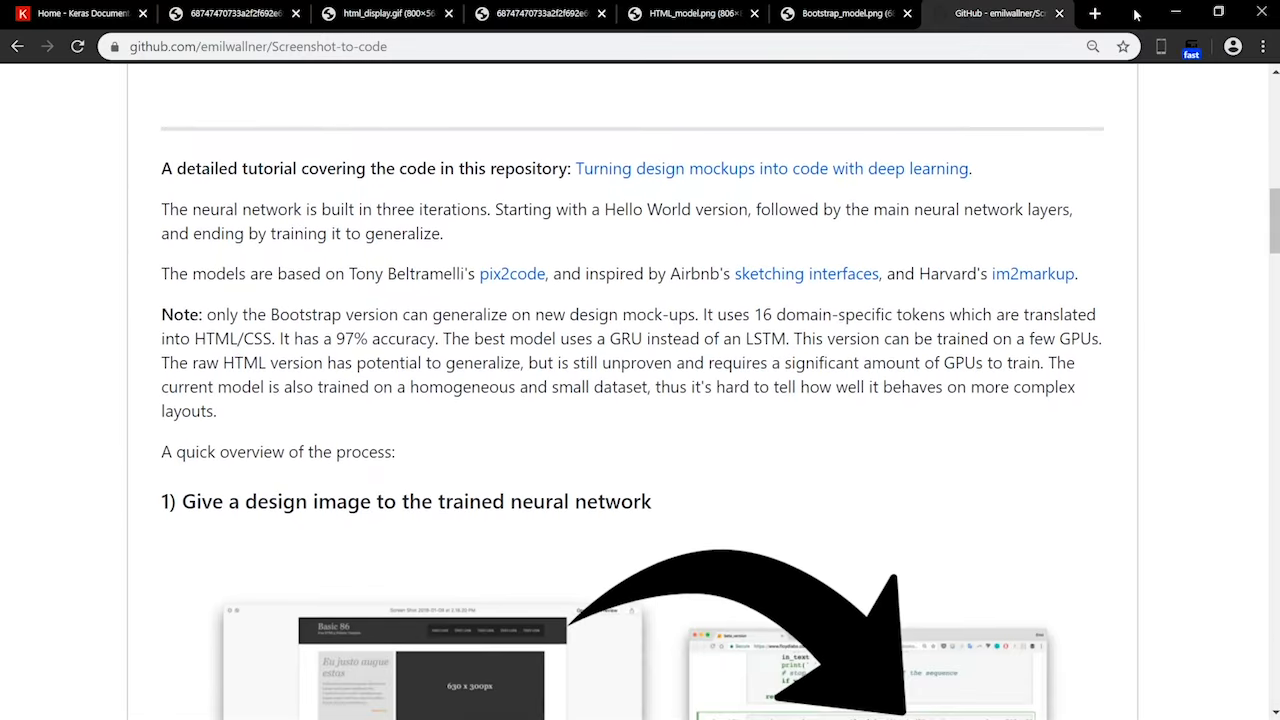
scroll("down", 3)
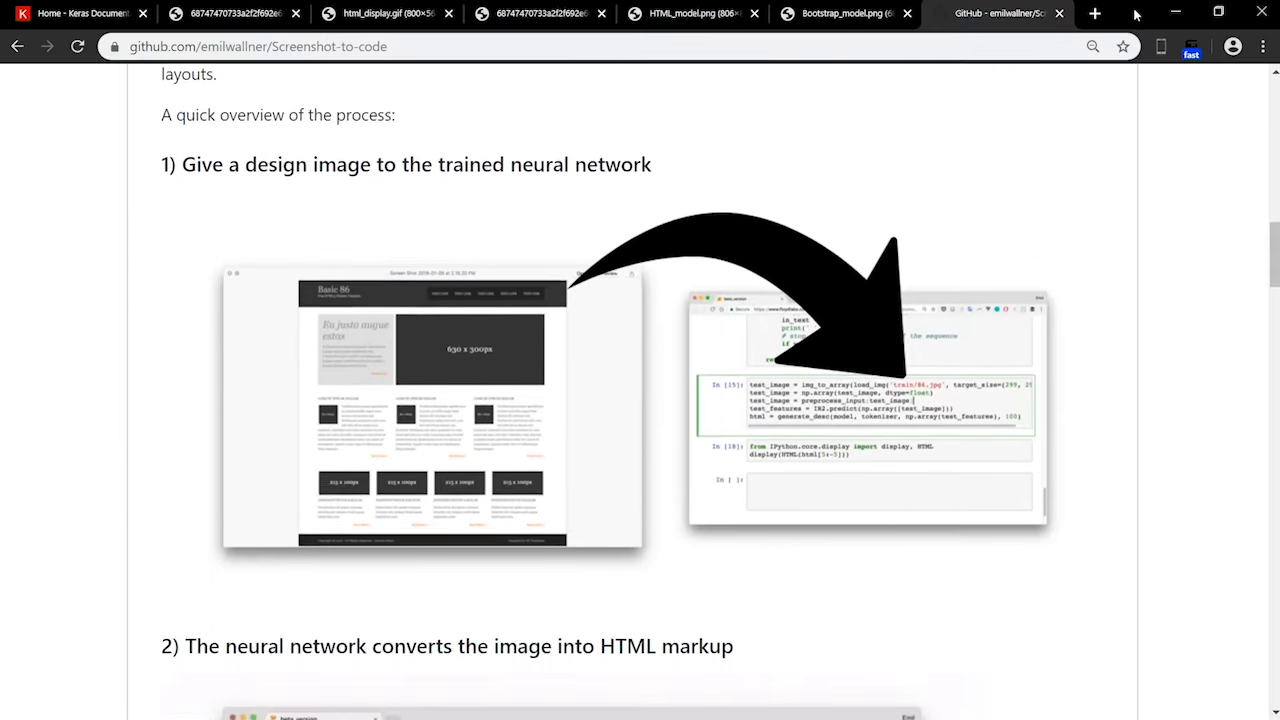
scroll("down", 3)
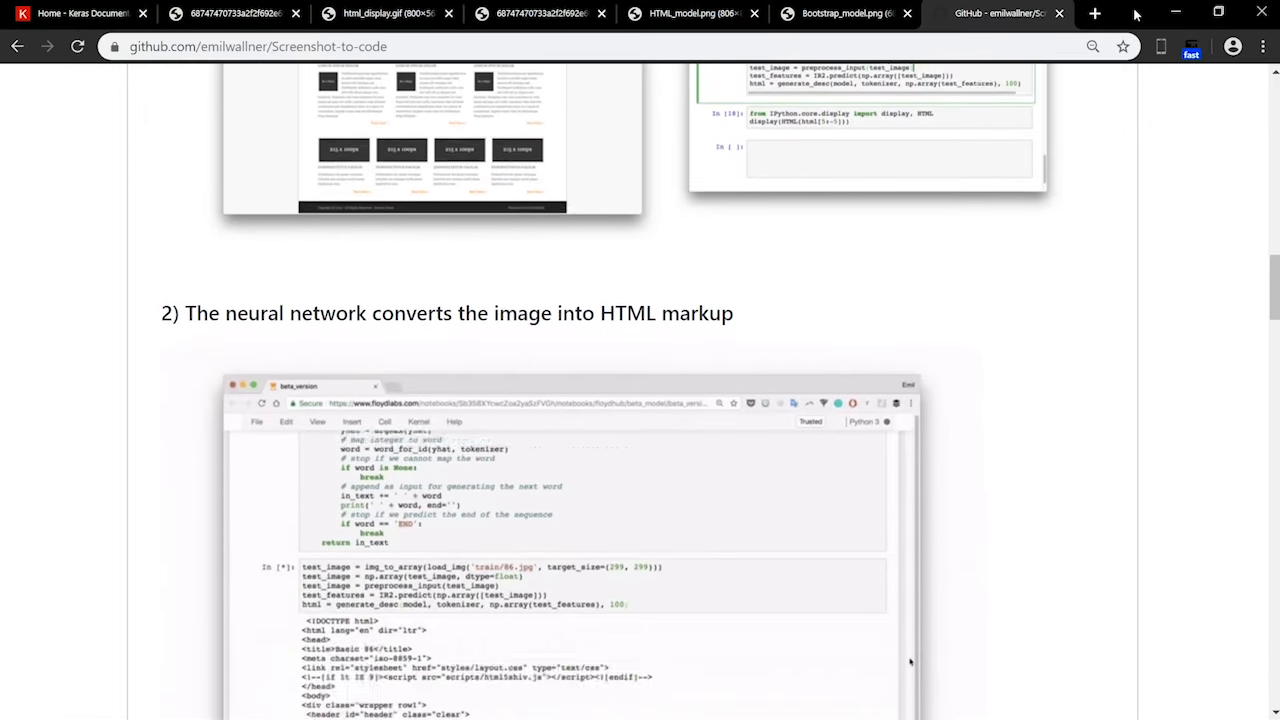
scroll("down", 3)
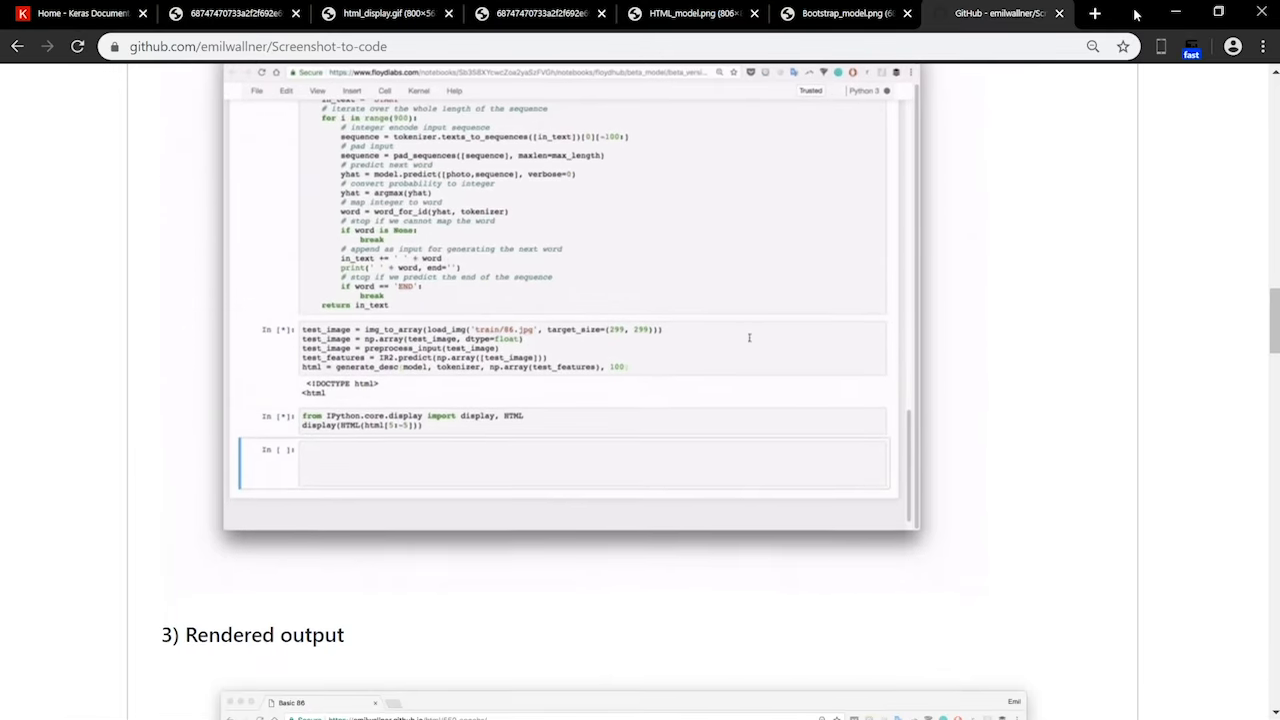
scroll("down", 3)
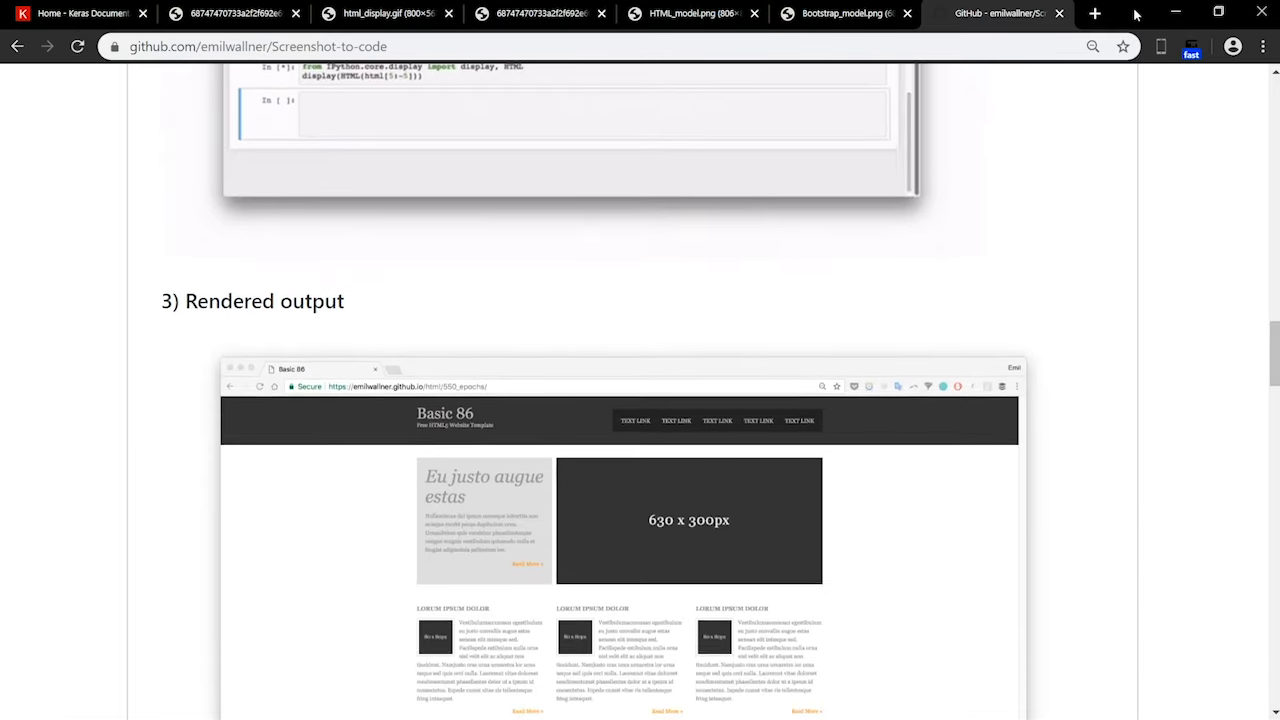
scroll("down", 3)
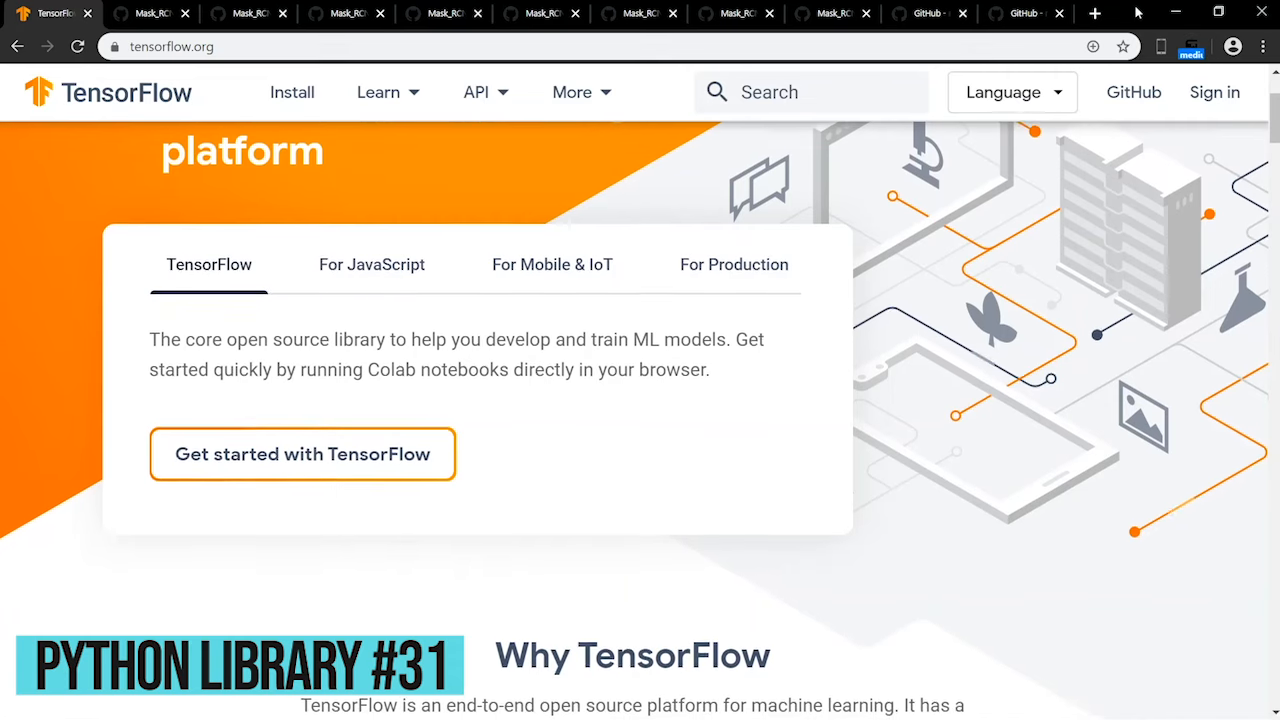
Step: Browse tensorflow.org, then view the Mask R-CNN detection activations and airplane example images
scroll("down", 3)
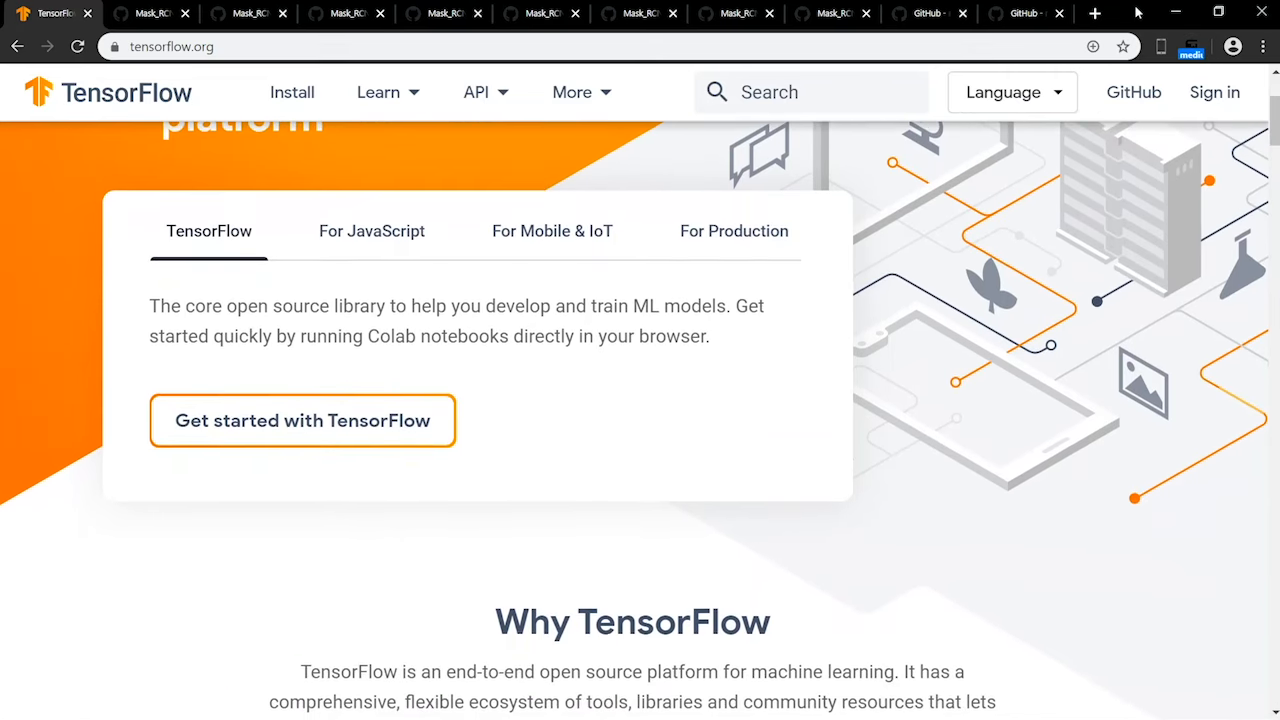
scroll("down", 3)
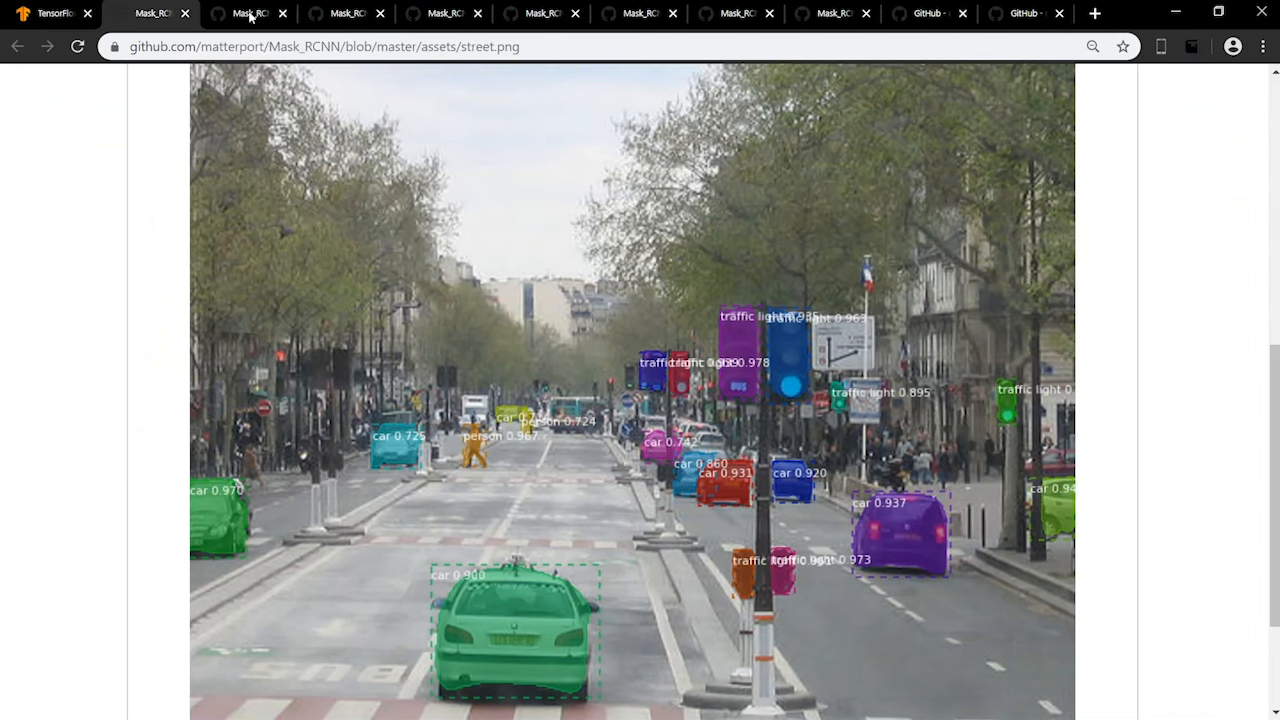
left_click(347, 13)
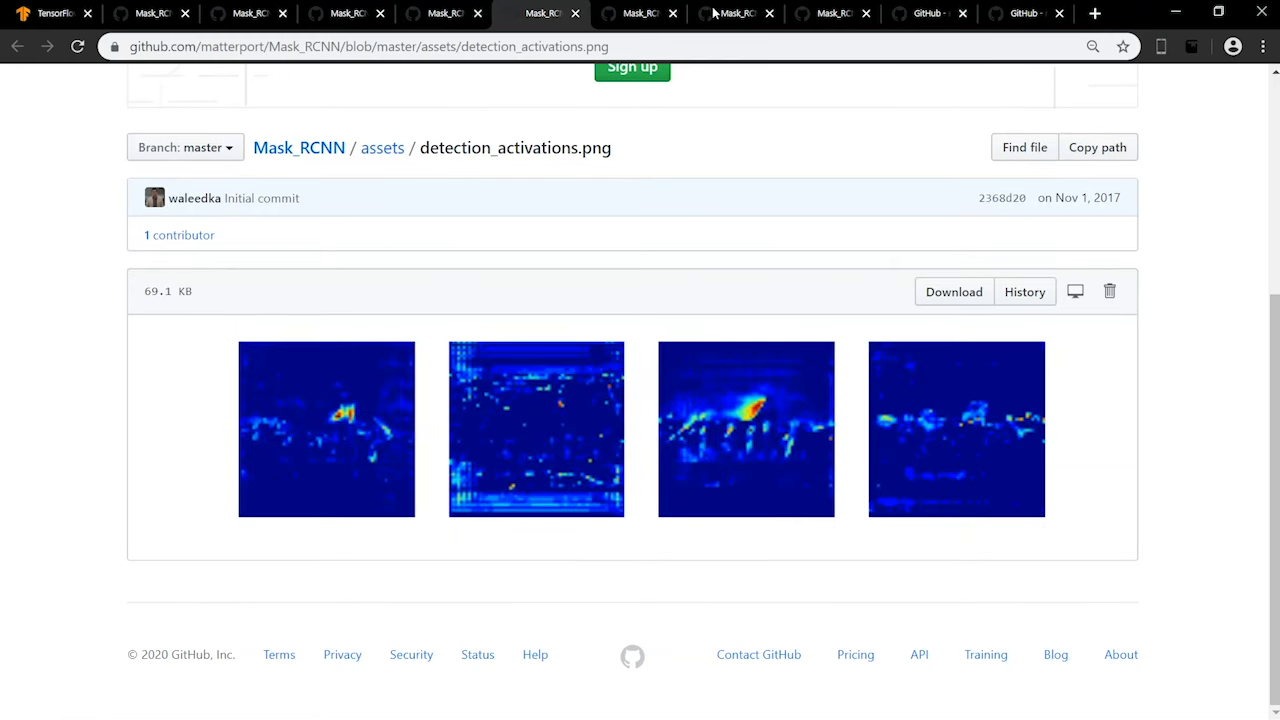
left_click(640, 13)
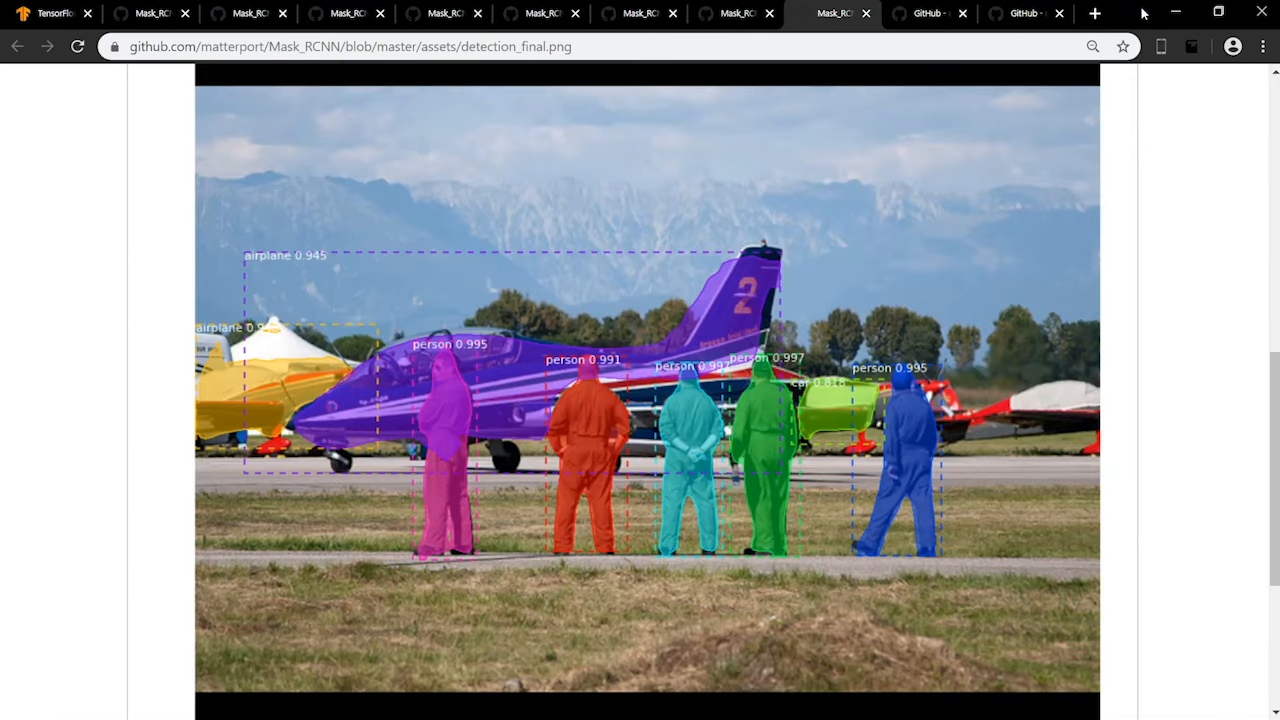
Step: Bring up the Mask R-CNN GitHub README and read its opening section
left_click(16, 46)
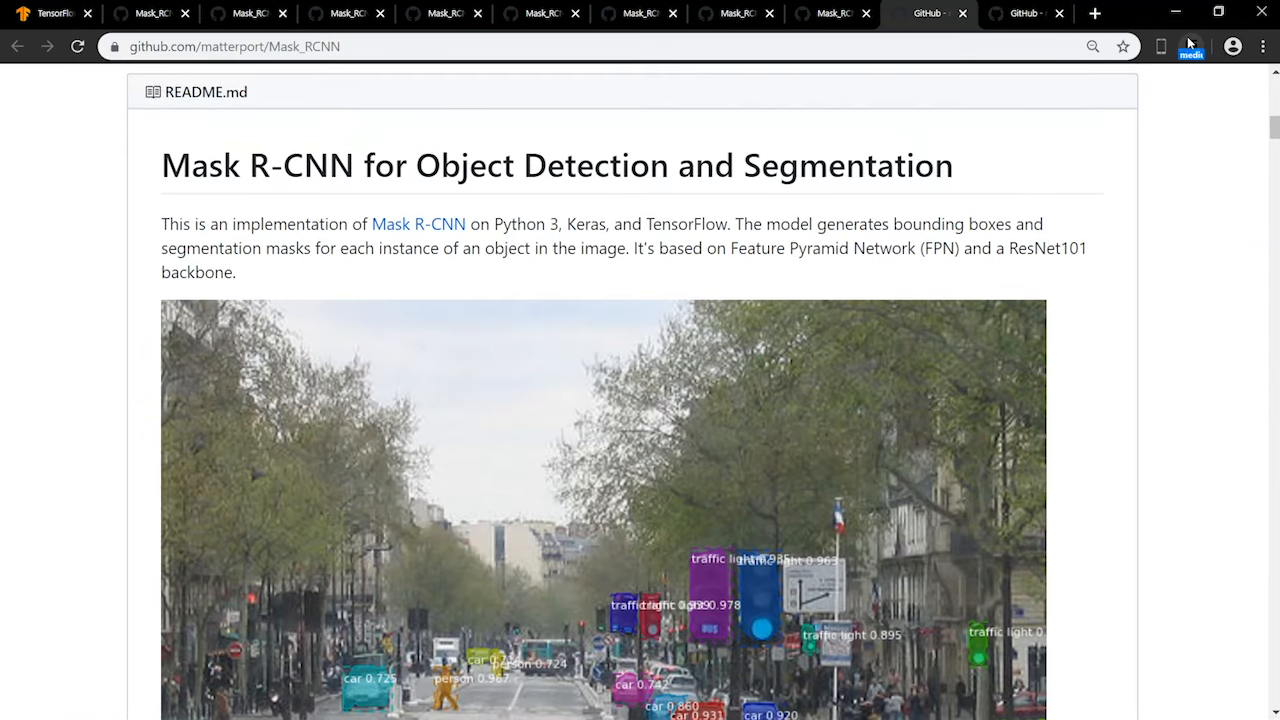
scroll("down", 3)
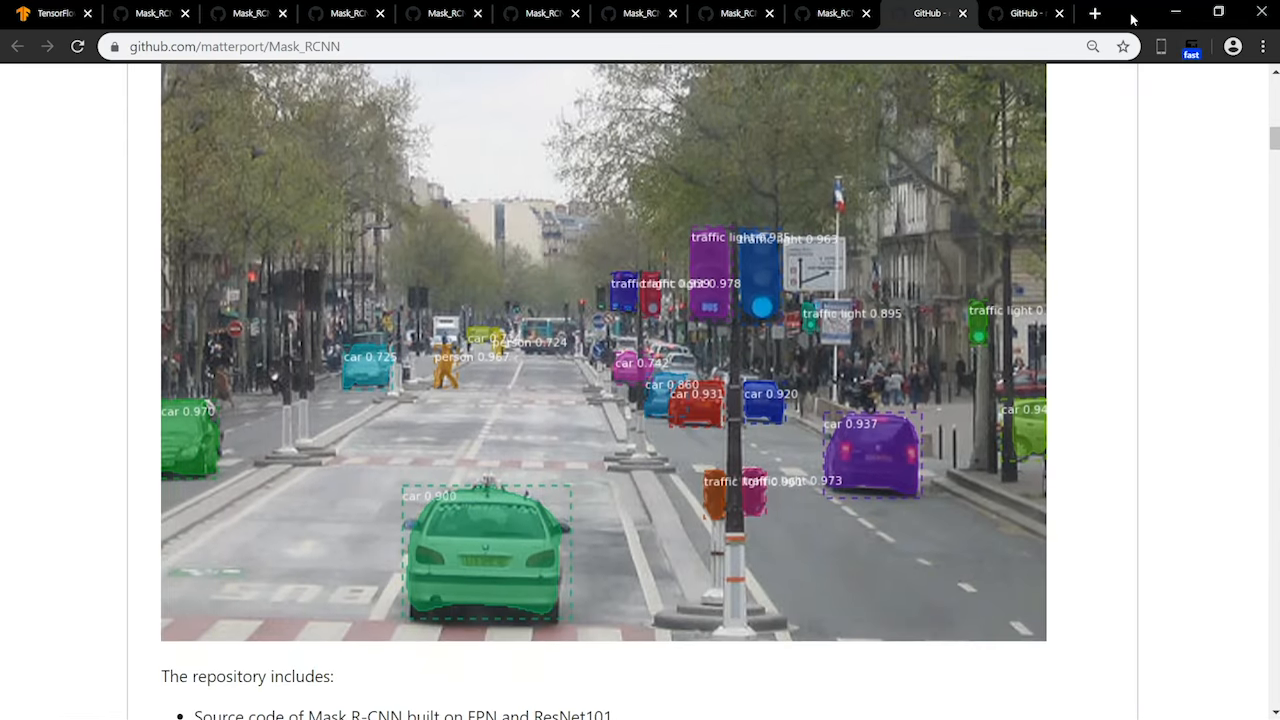
Step: Browse down the PyTorch homepage through its features and install selector
left_click(50, 13)
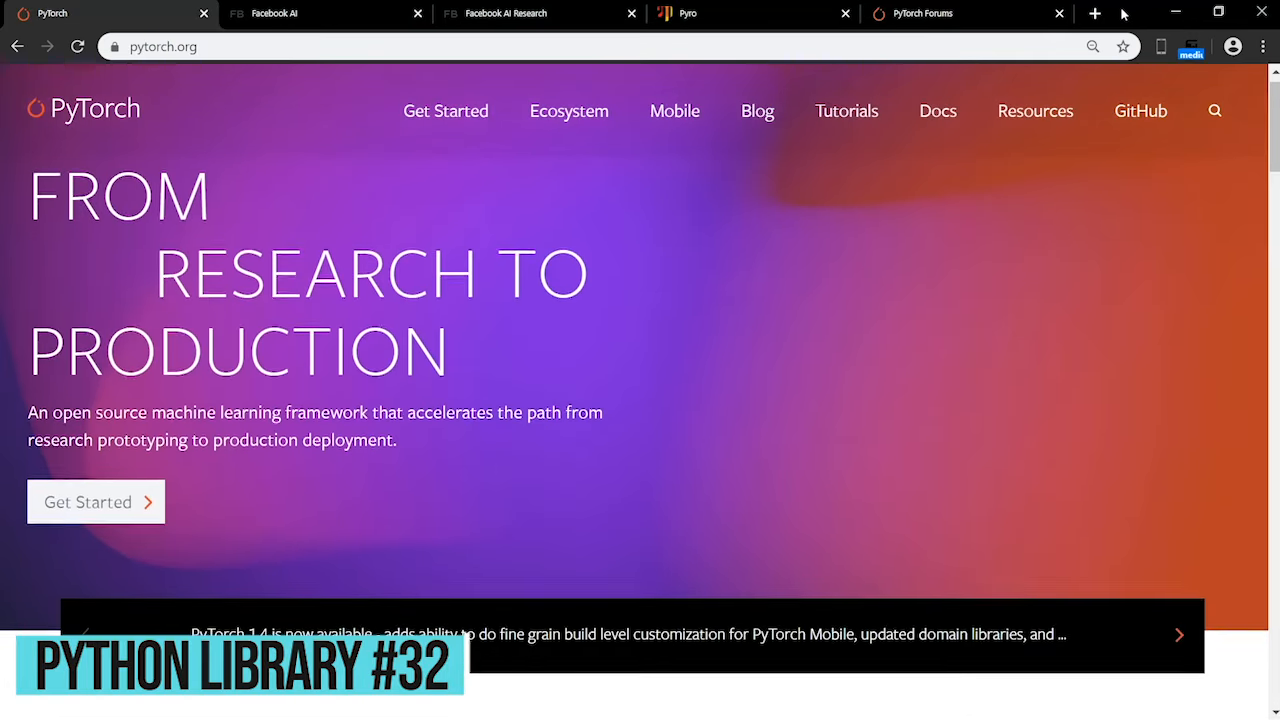
scroll("down", 3)
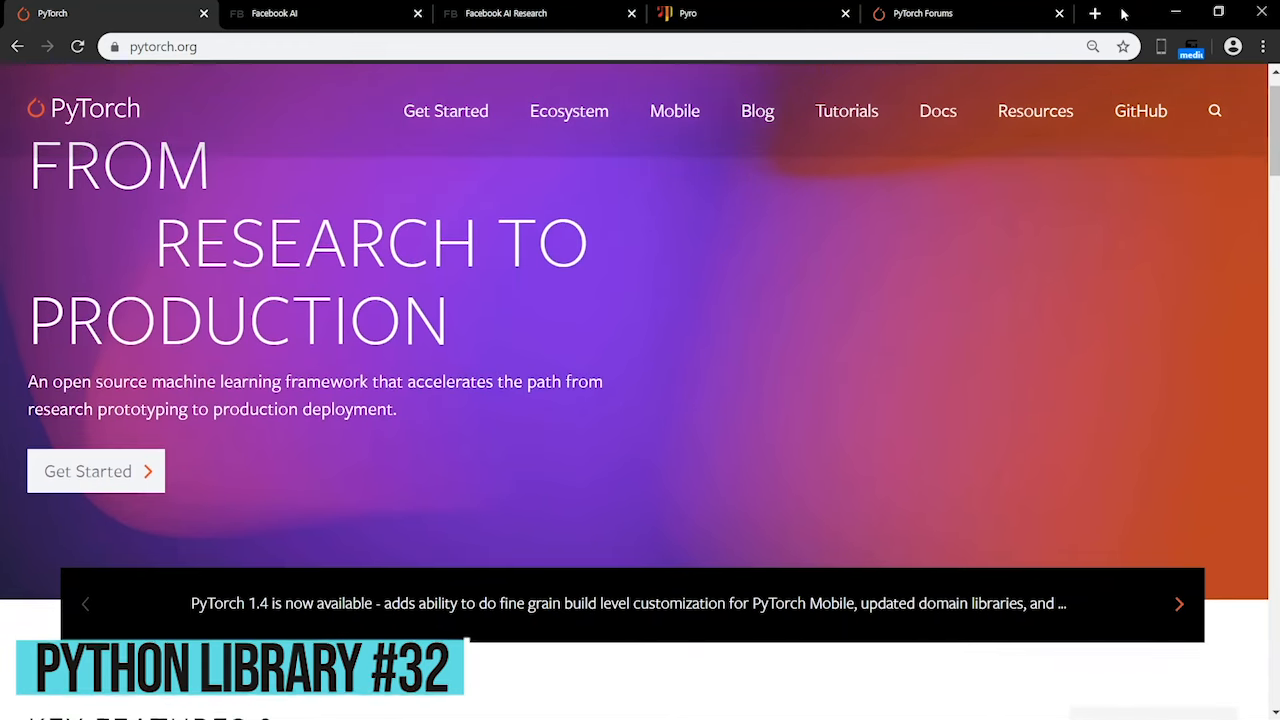
scroll("down", 3)
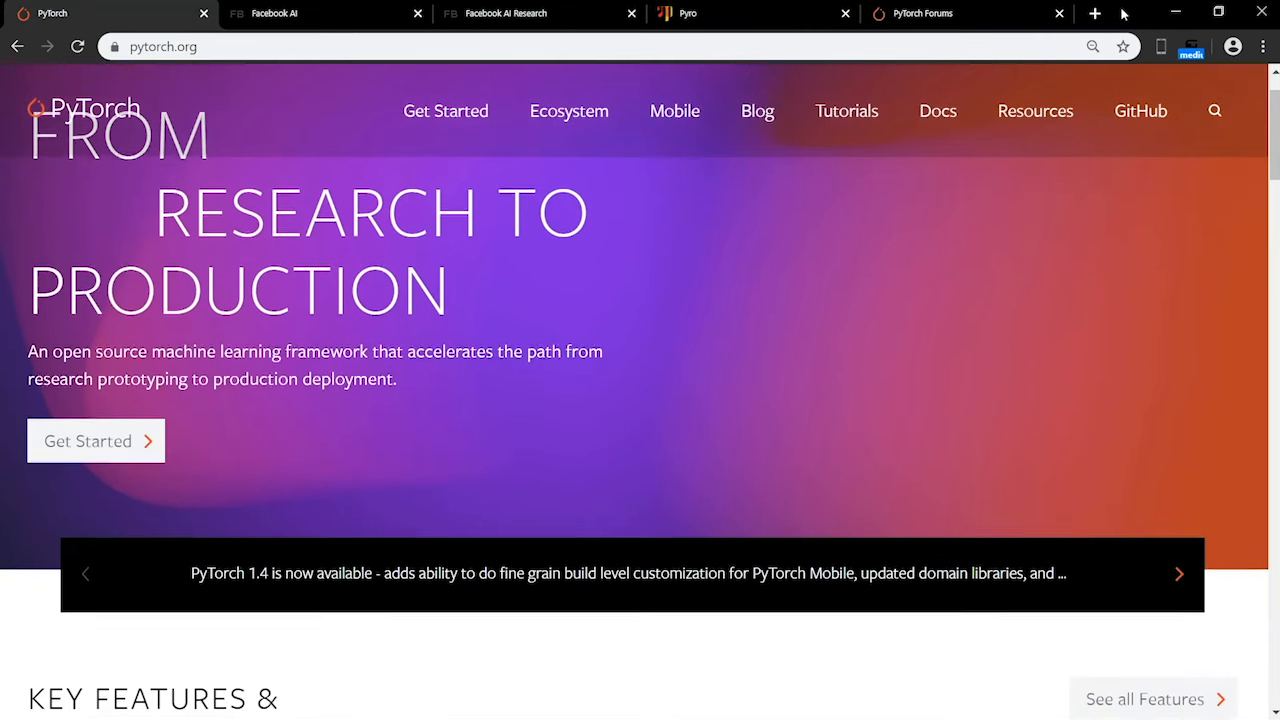
scroll("down", 3)
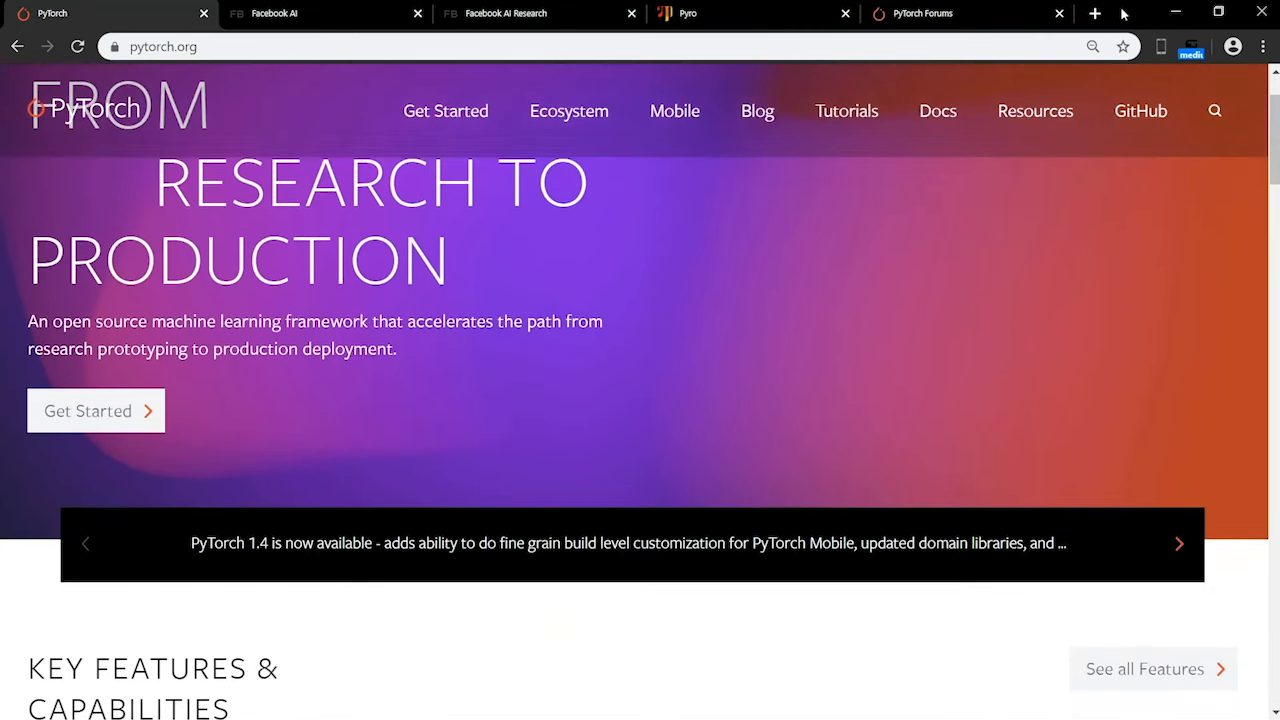
scroll("down", 3)
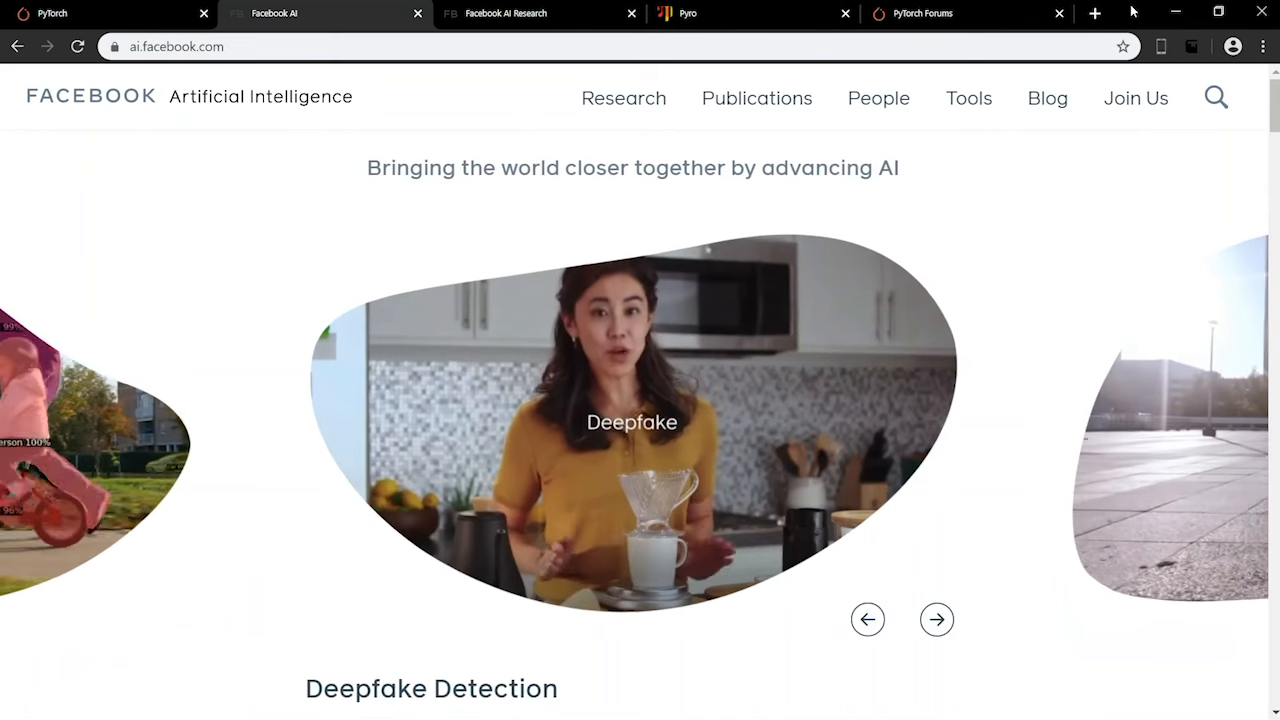
Step: Advance the Facebook AI research carousel, view the Pyro homepage, then move to the Twisted tab
left_click(936, 618)
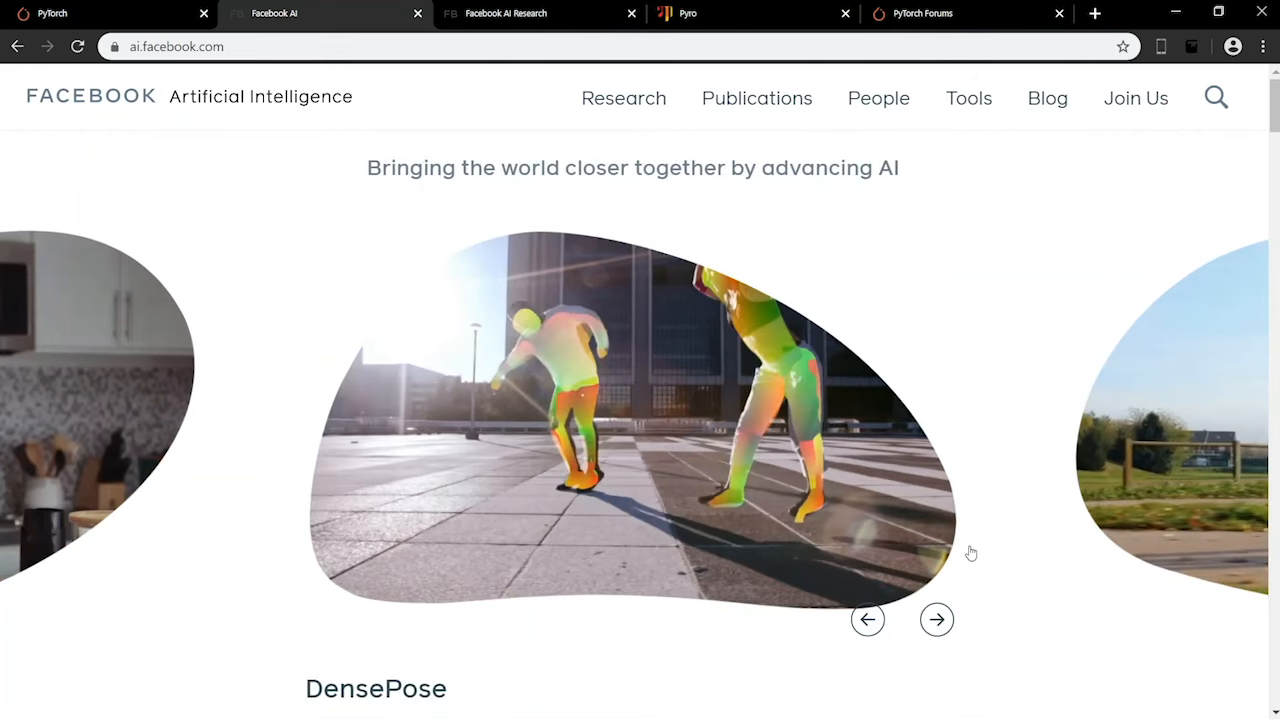
left_click(687, 13)
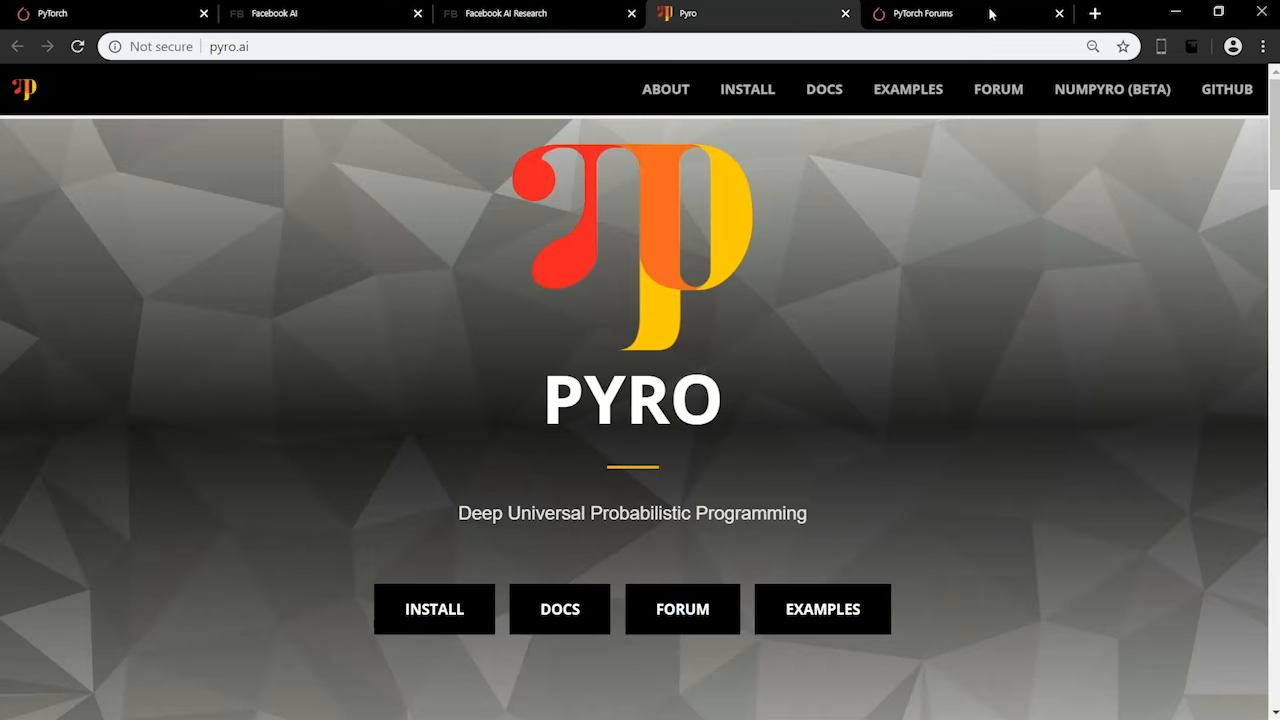
left_click(920, 13)
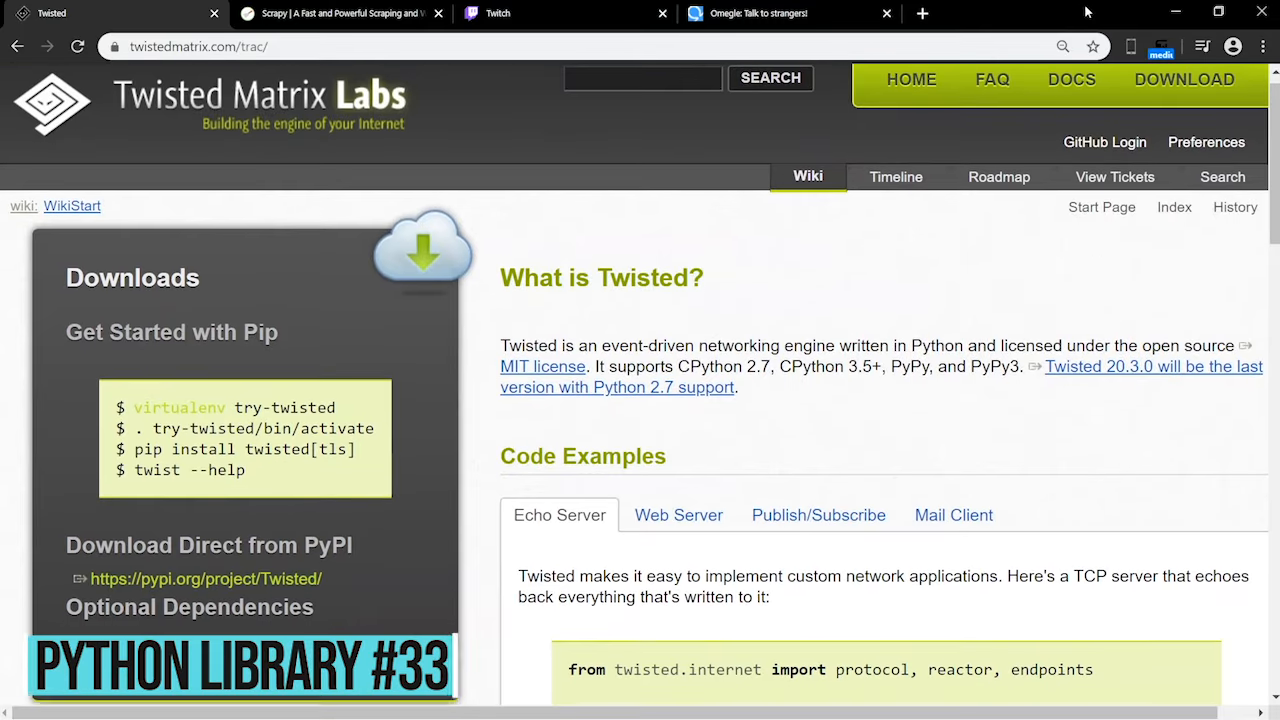
Step: Read down the Twisted Matrix Labs wiki page, then move to the IPython homepage tab
scroll("down", 3)
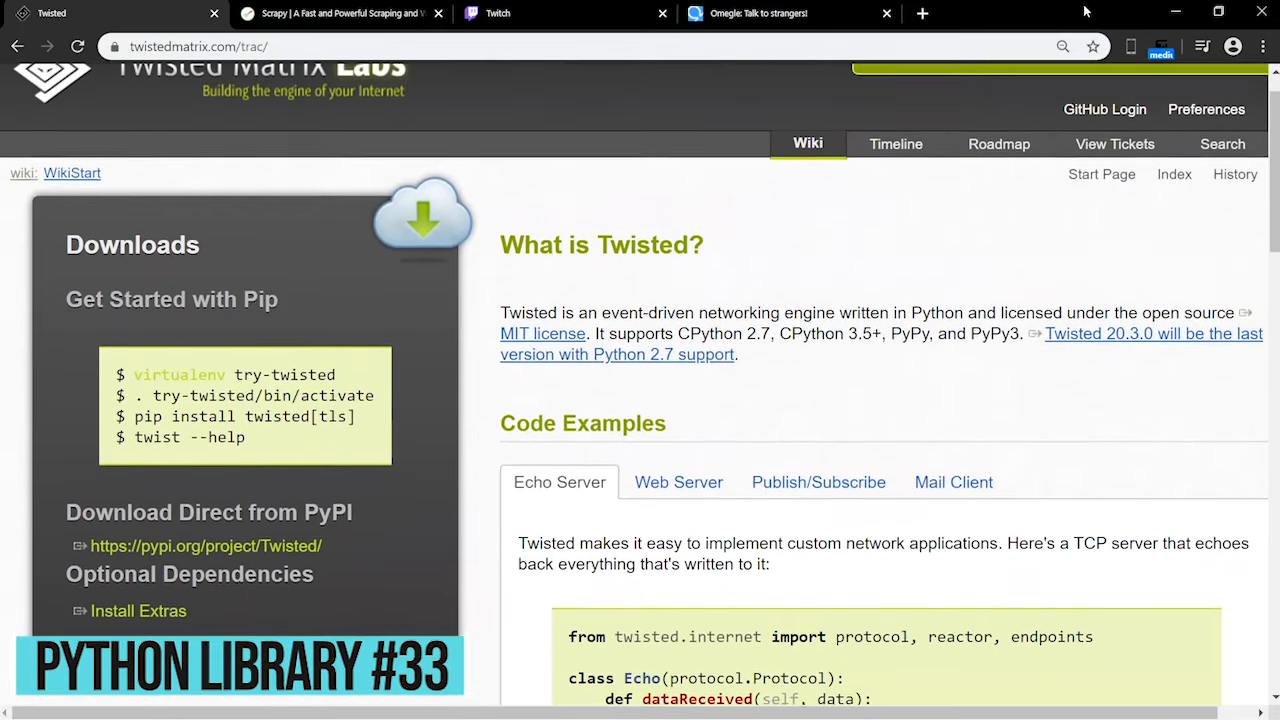
scroll("down", 3)
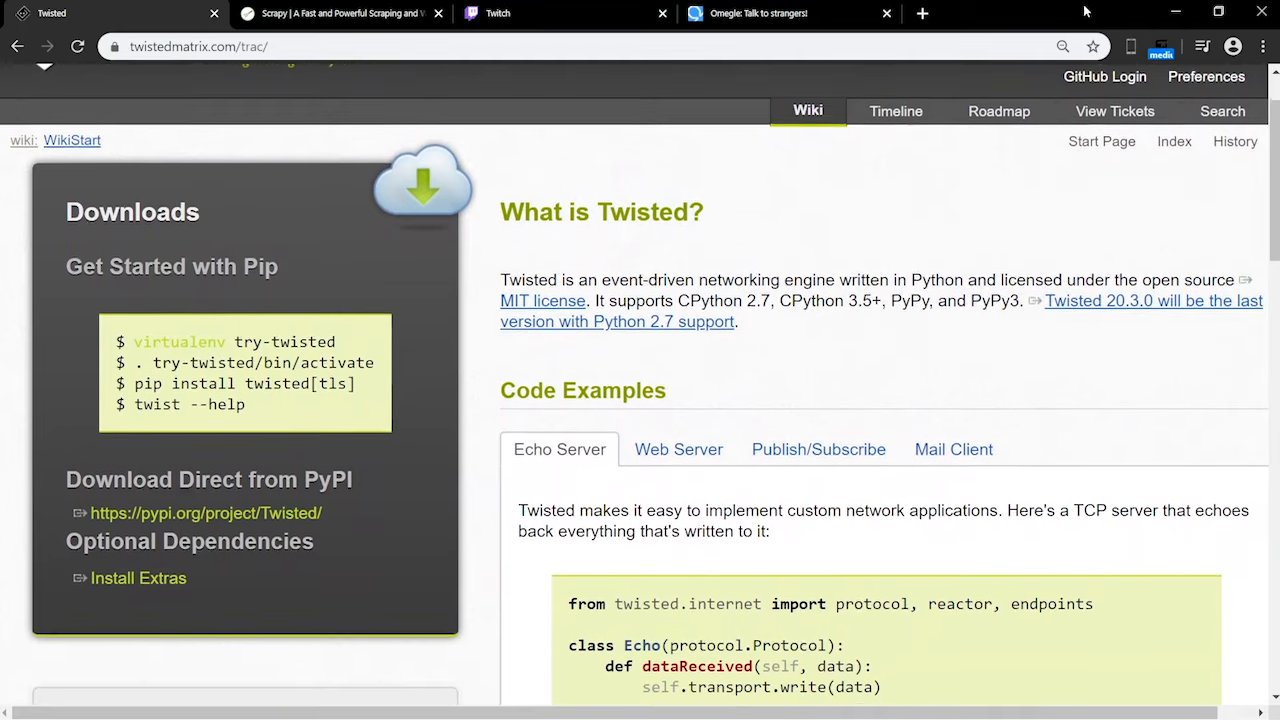
left_click(340, 13)
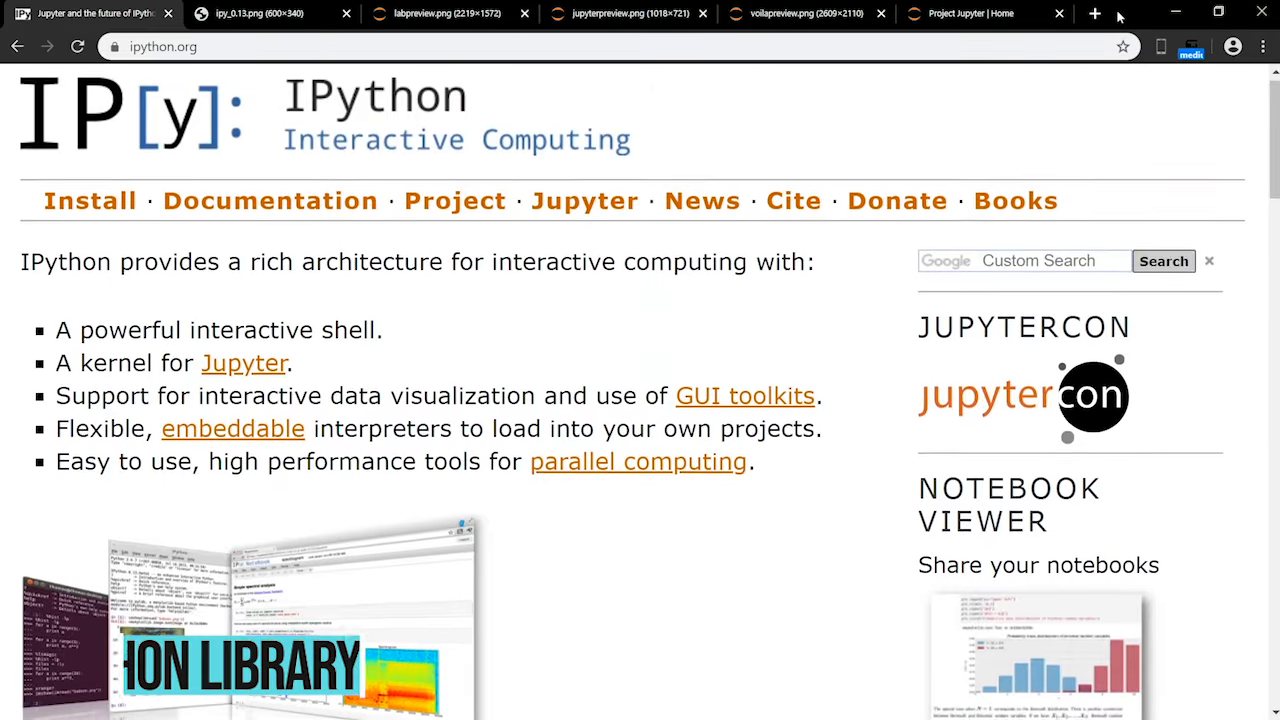
Step: Browse ipython.org, then view the JupyterLab and Jupyter notebook preview screenshots
scroll("down", 3)
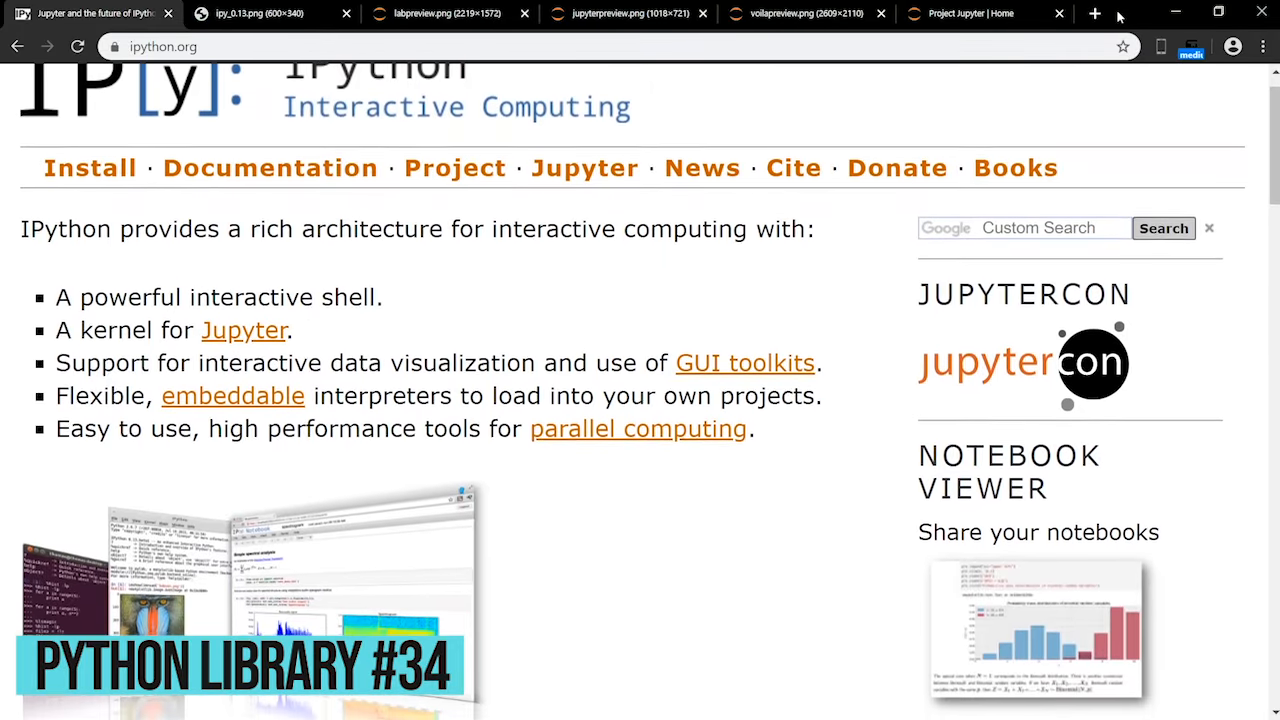
scroll("down", 3)
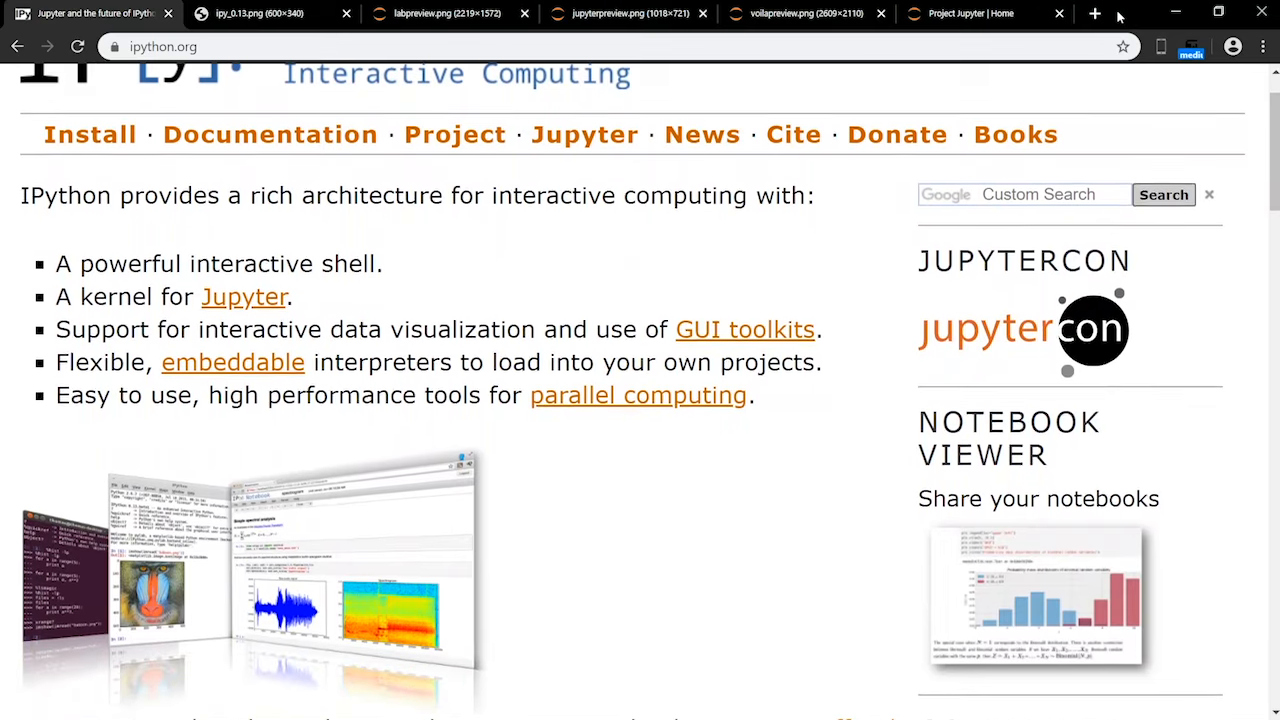
left_click(440, 13)
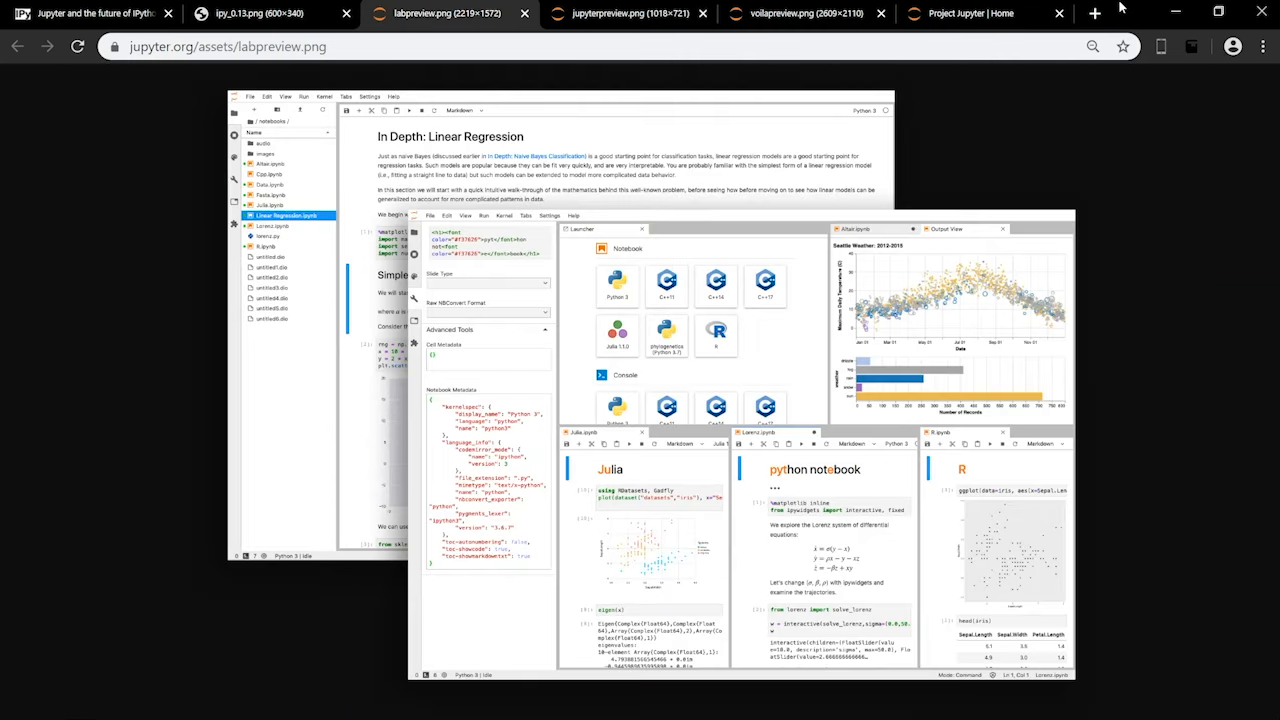
left_click(628, 13)
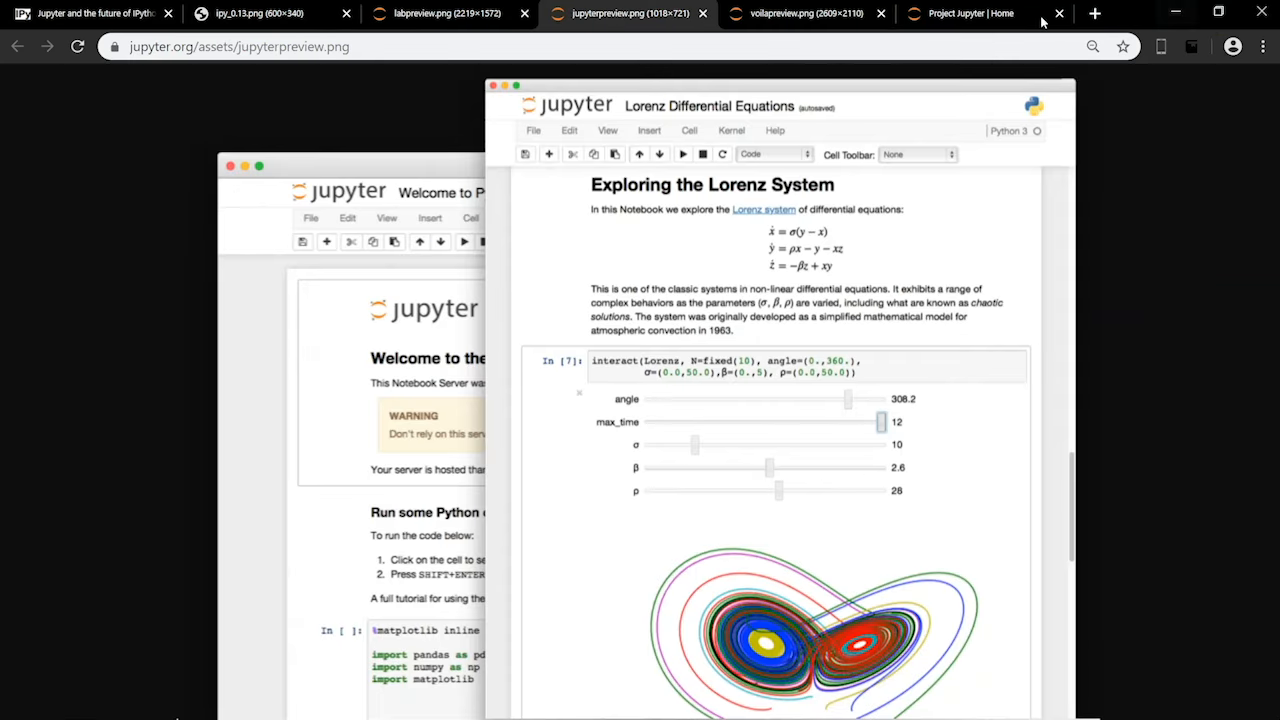
Step: Bring up the Project Jupyter homepage and read through its overview
left_click(960, 13)
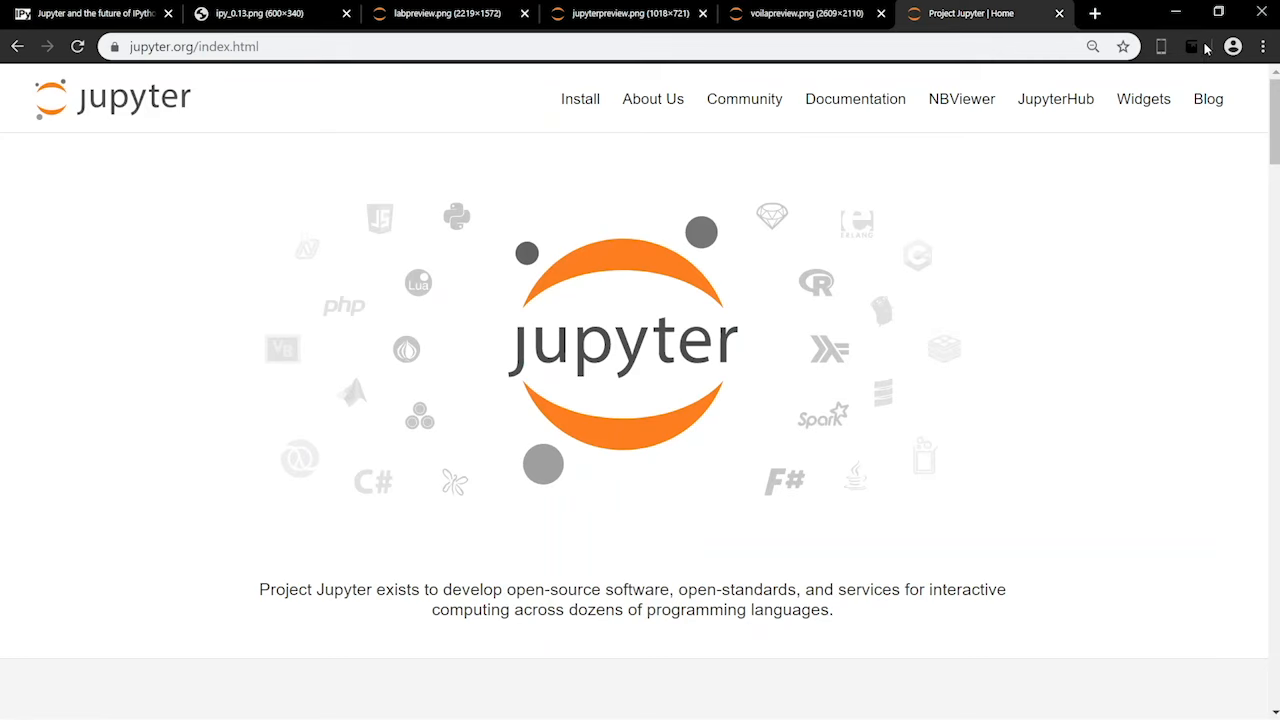
scroll("down", 3)
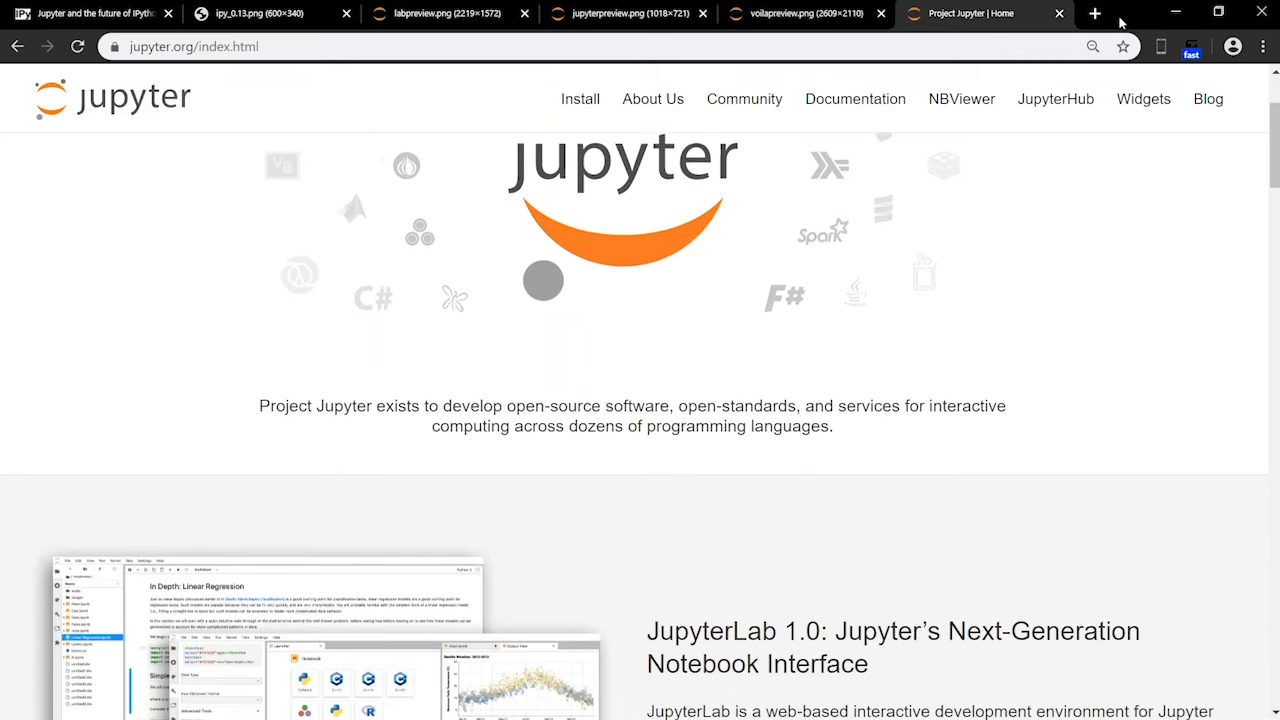
scroll("down", 3)
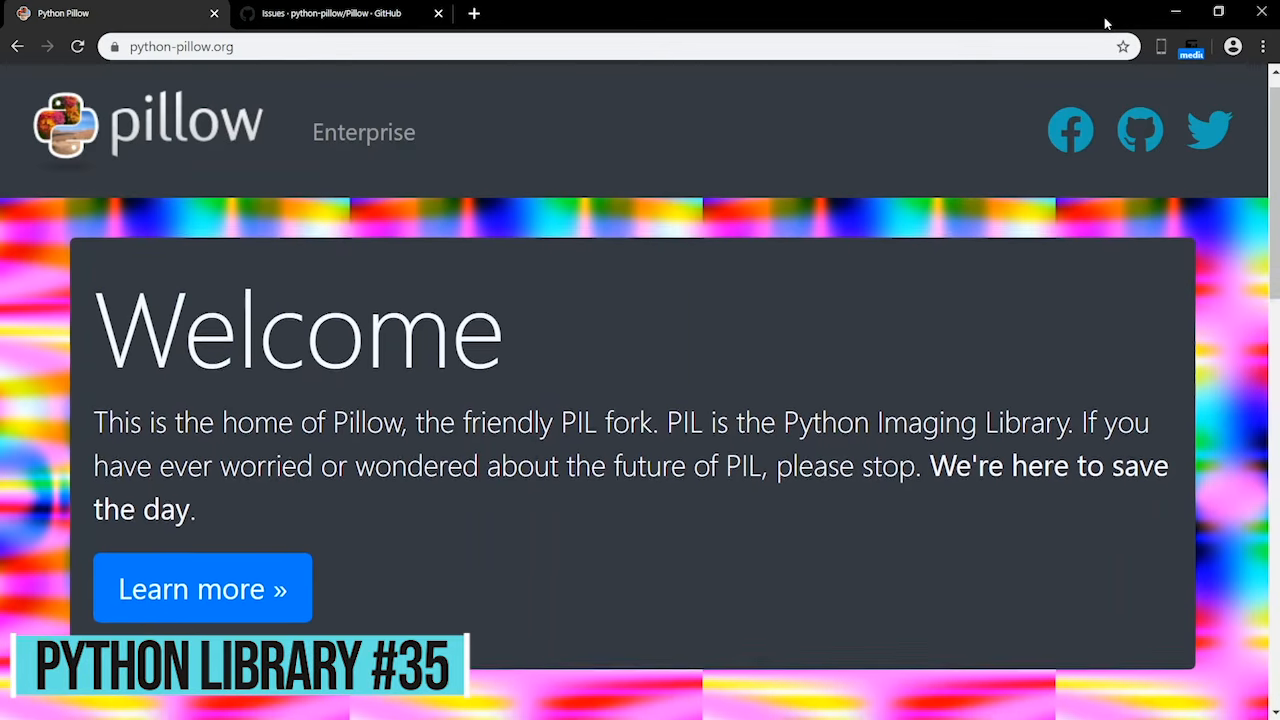
Step: Complete pillow.py with jpg_blurred.save("png_blurred.png", ) to save the blurred image
scroll("down", 3)
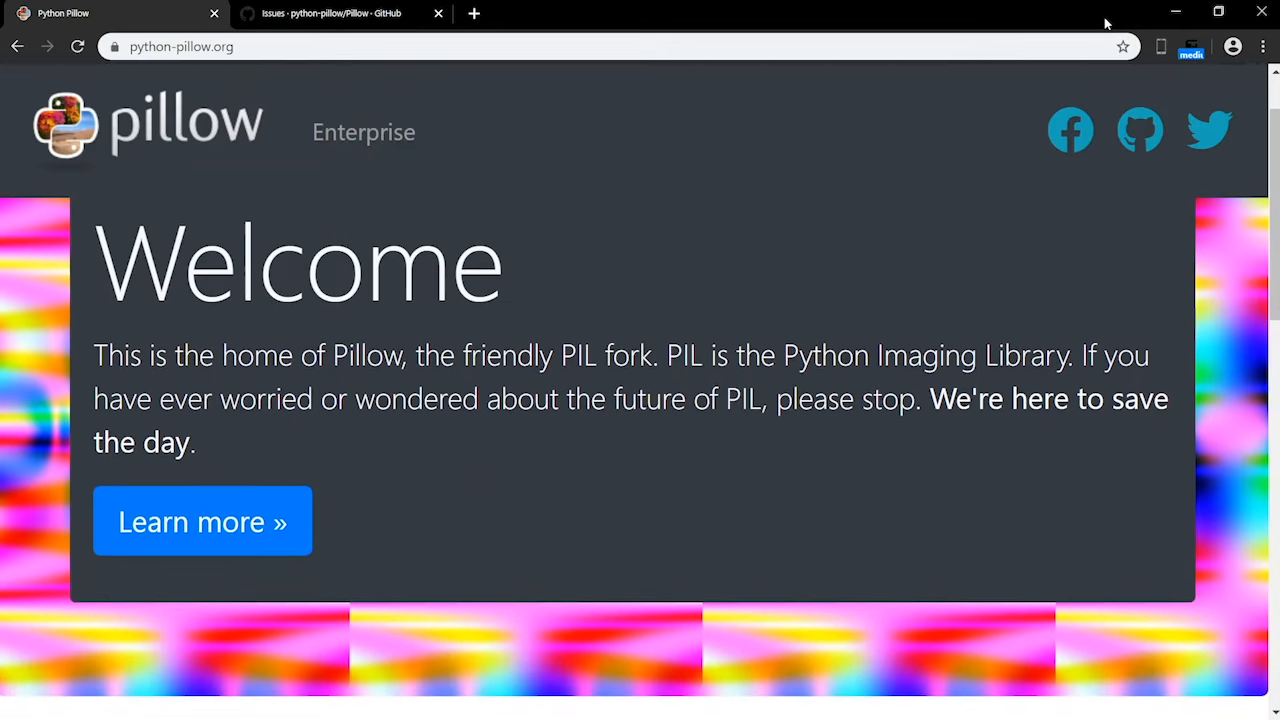
scroll("down", 3)
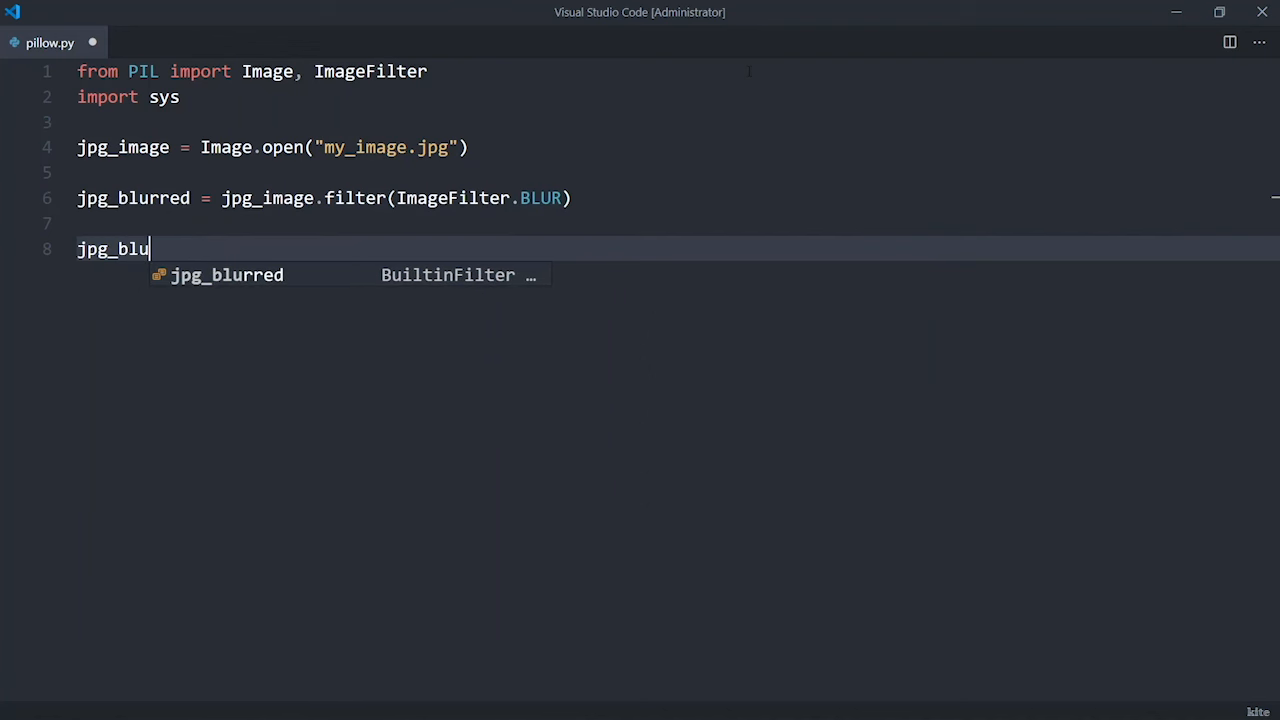
type("rred.save(")
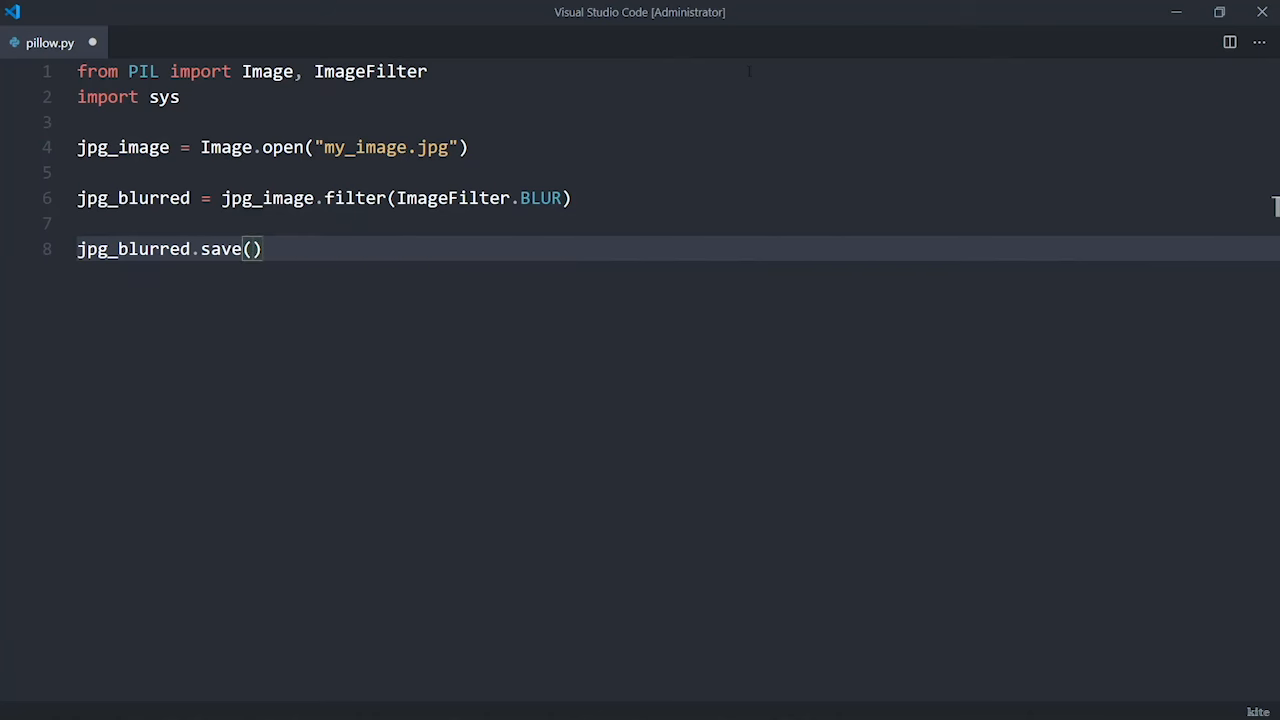
type("\"png_")
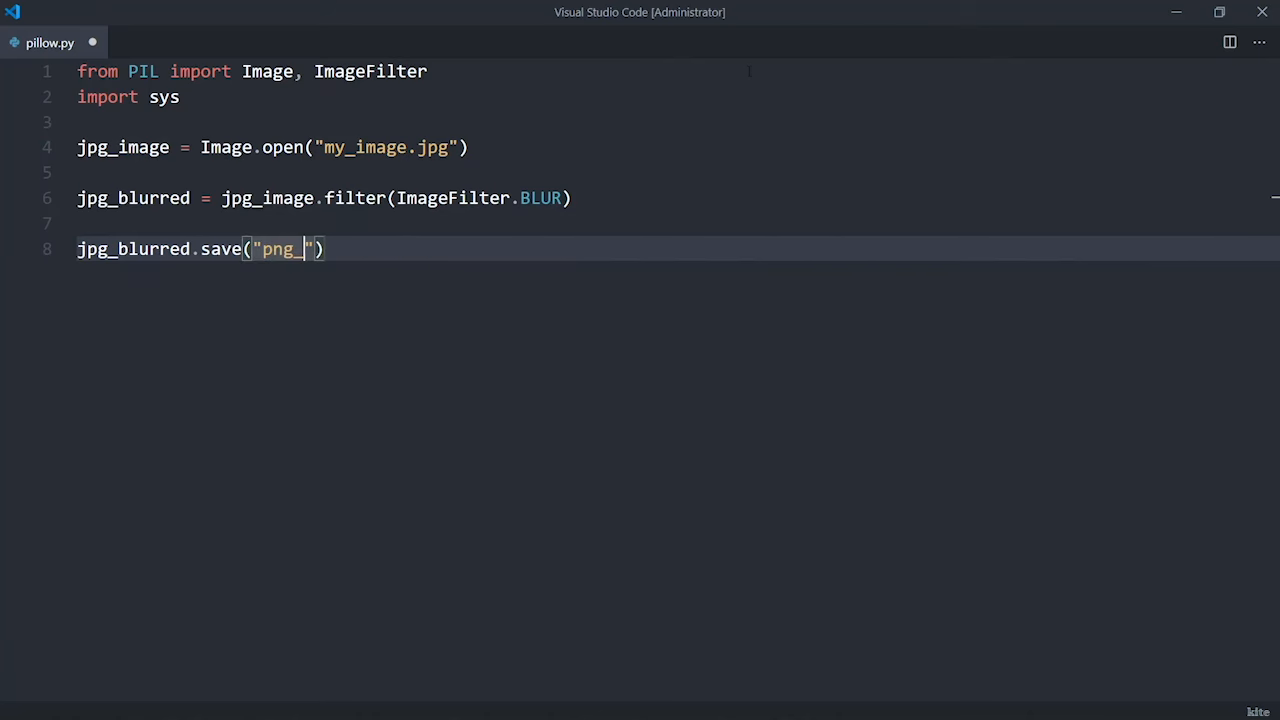
type("blurred.")
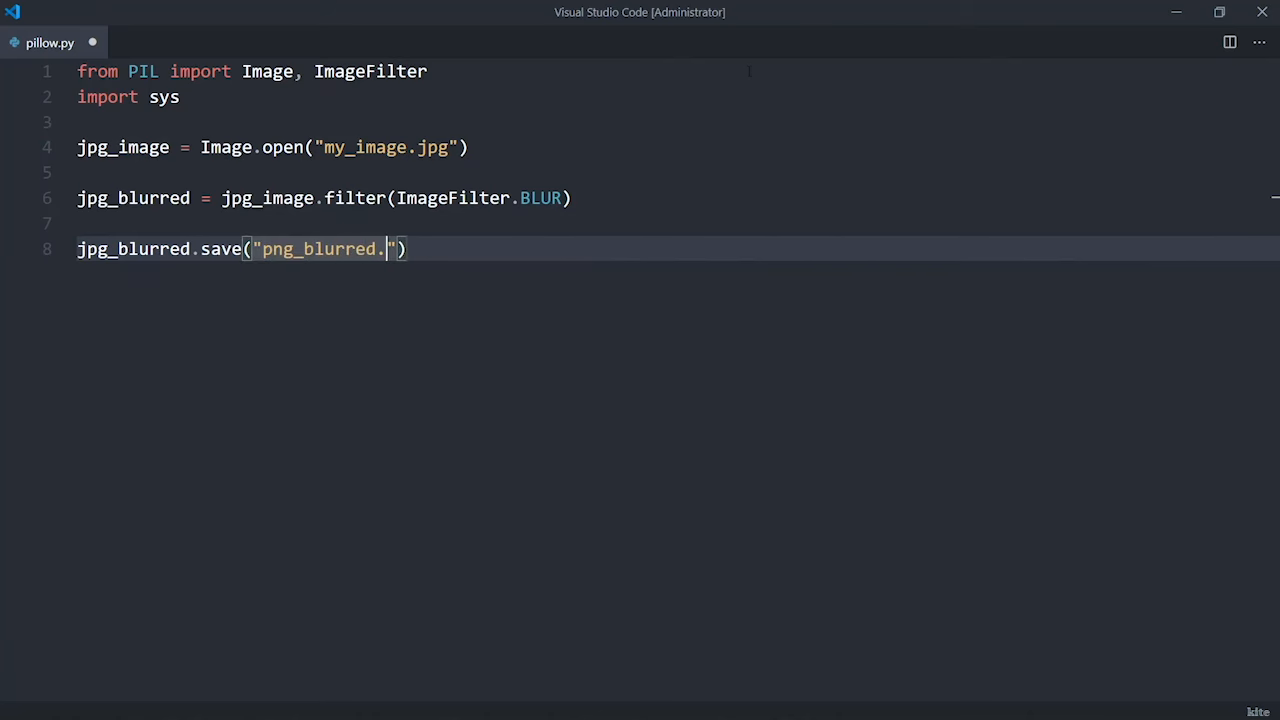
type("png\",")
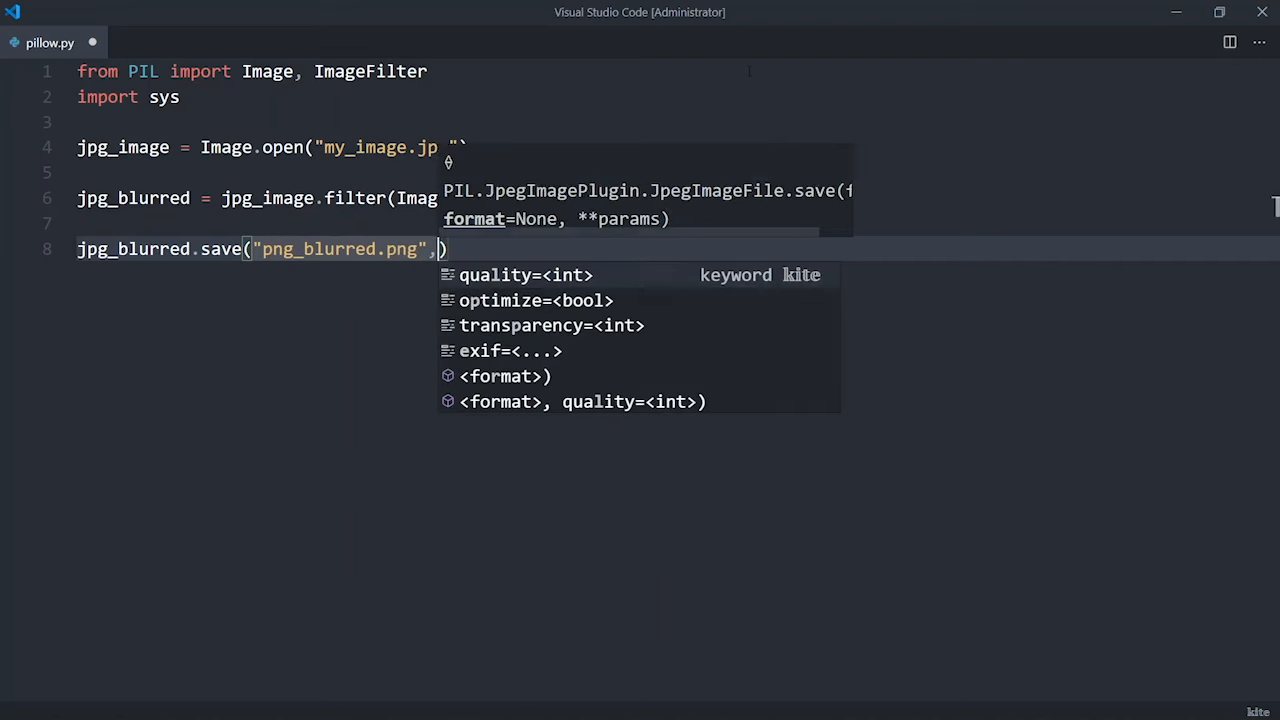
type("\"\"")
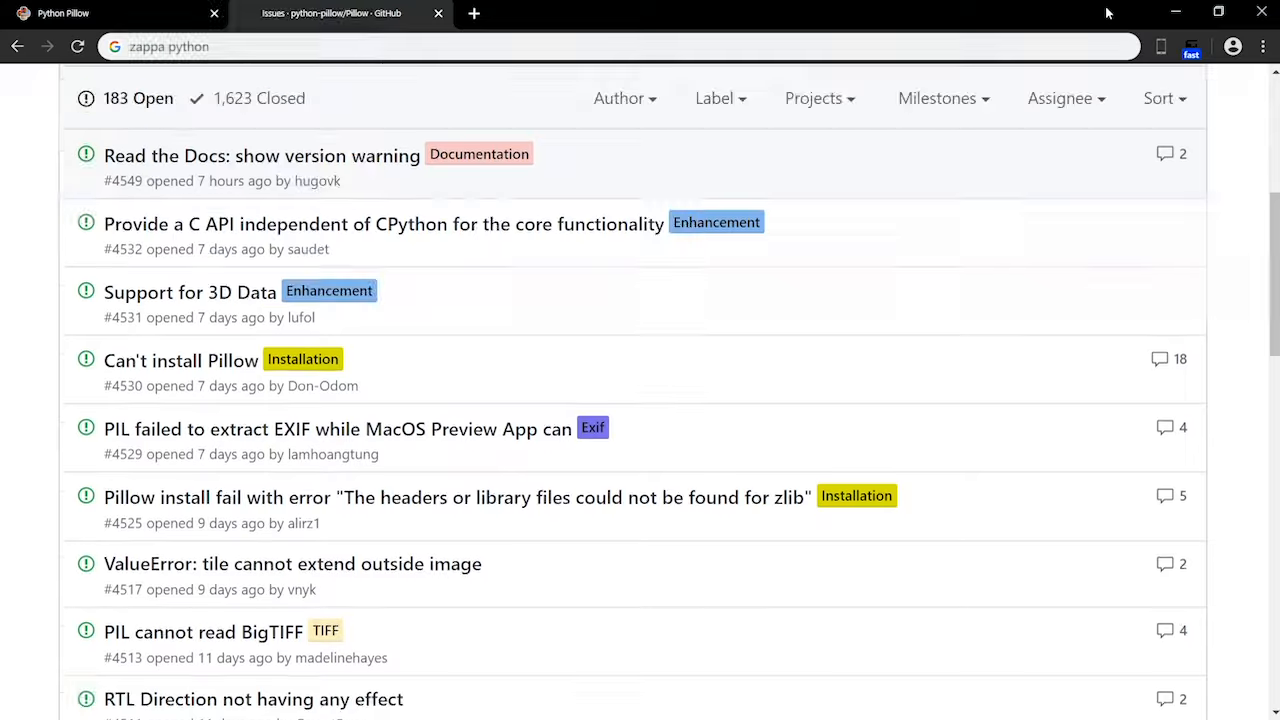
Step: Look over Pillow's open GitHub issues list
scroll("down", 3)
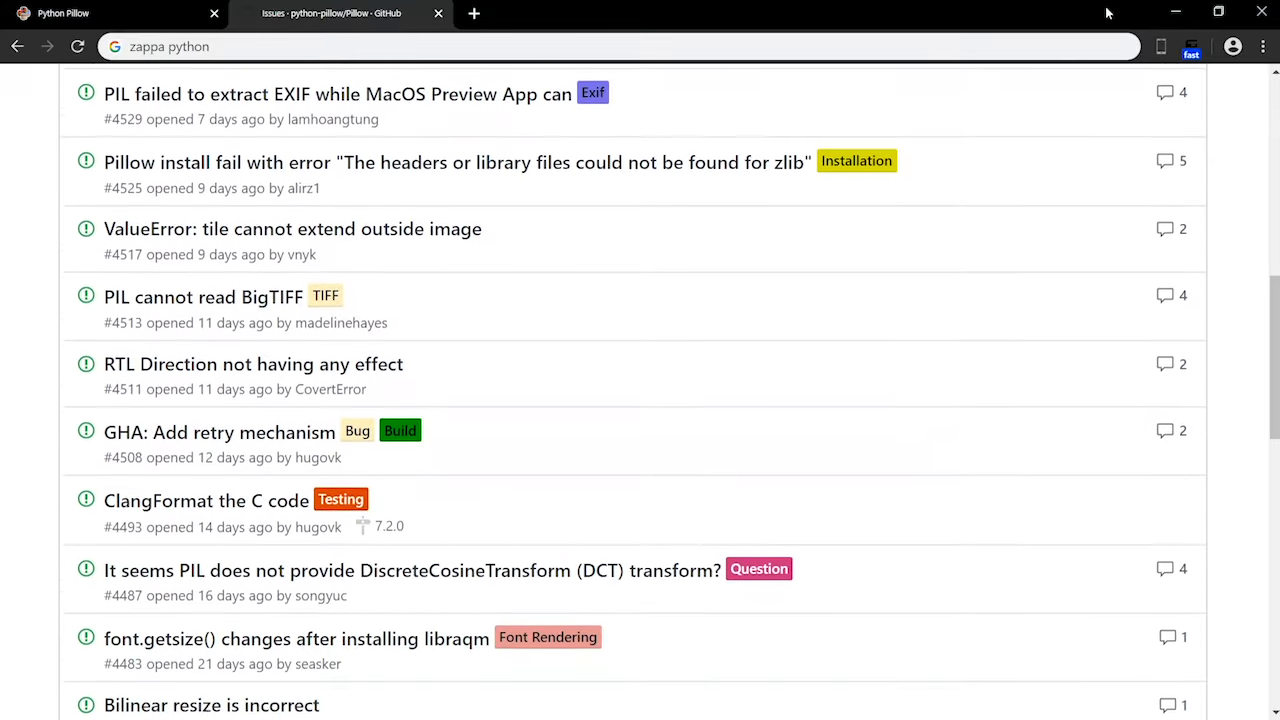
scroll("down", 3)
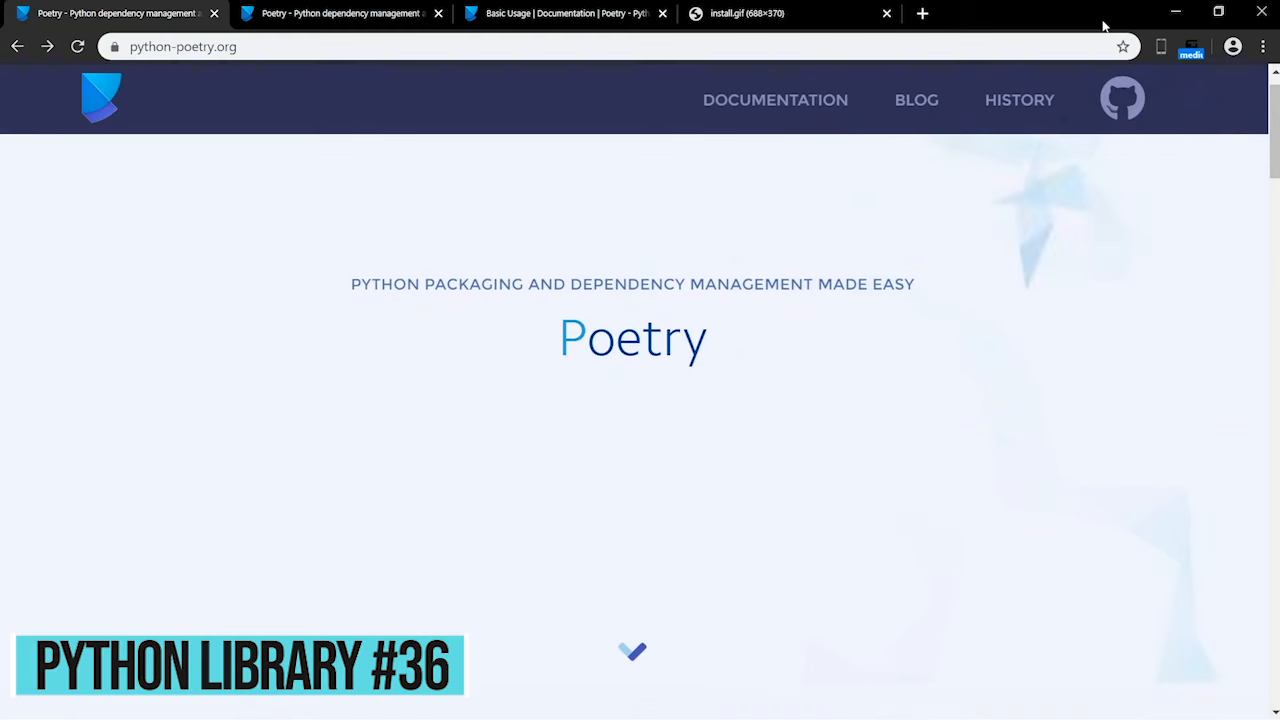
Step: Browse the Poetry homepage demo, then bring up the Basic Usage docs at the pyproject.toml example
scroll("down", 3)
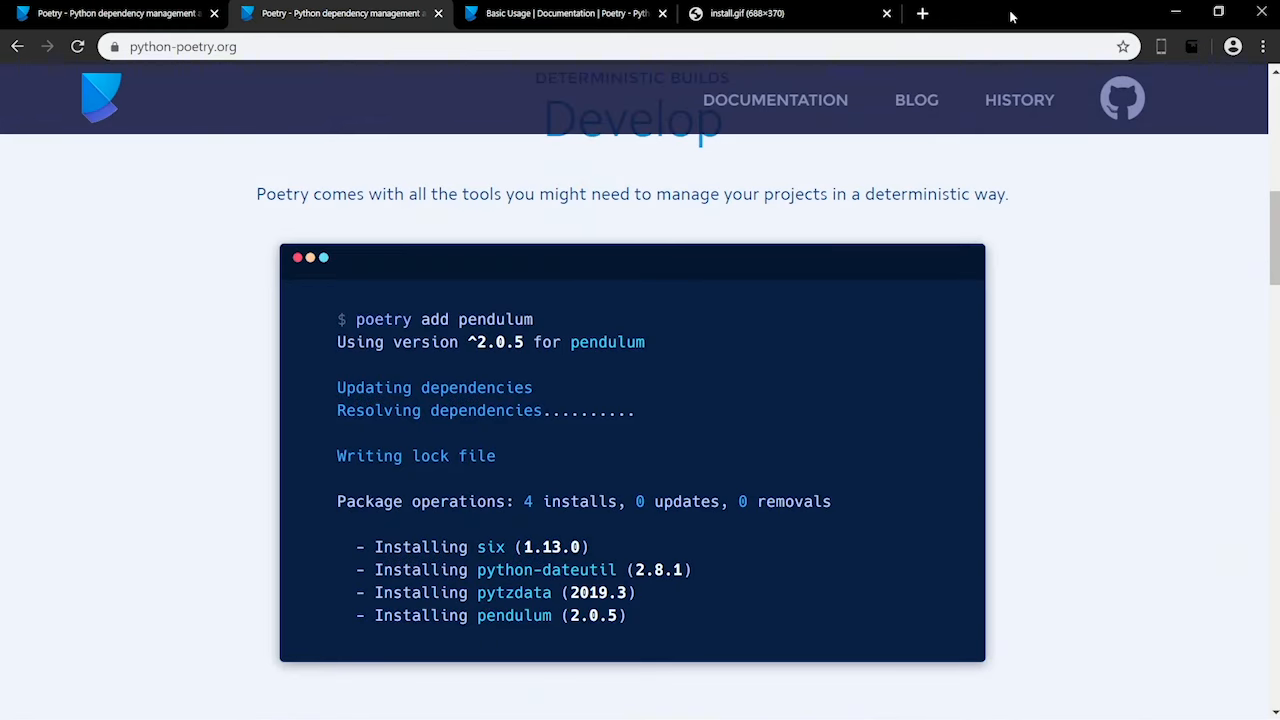
left_click(565, 13)
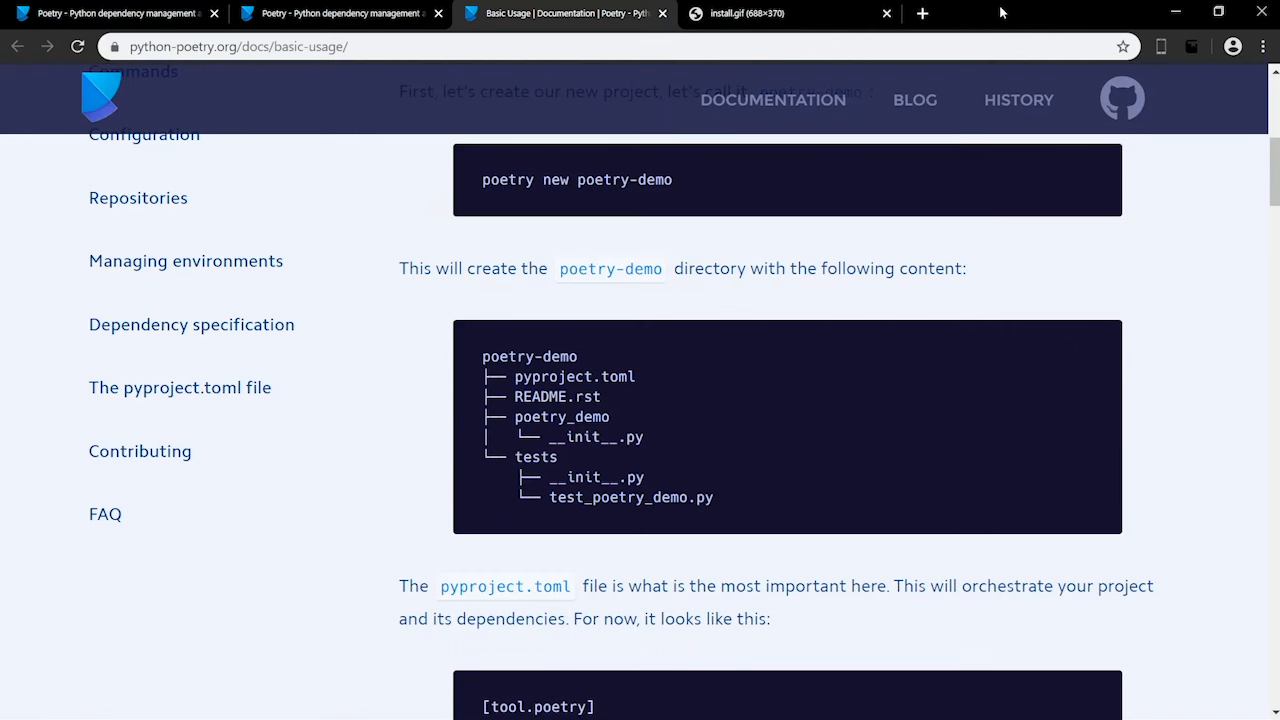
scroll("down", 3)
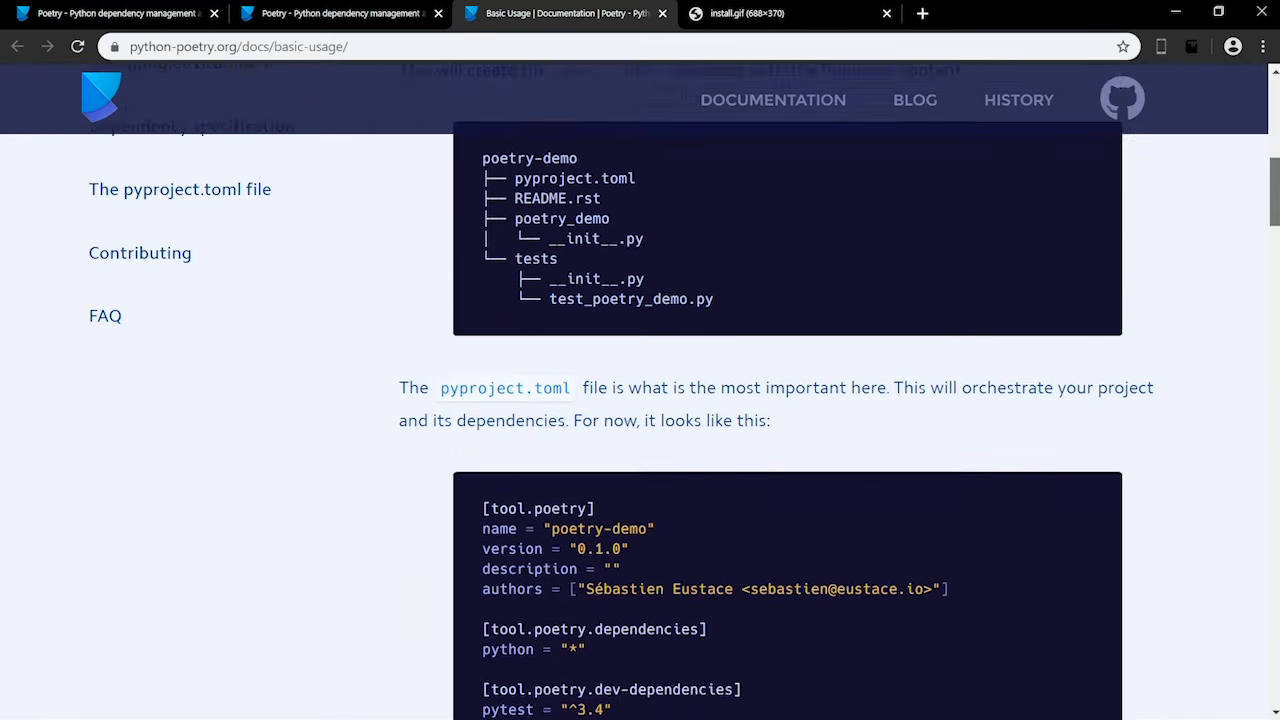
Step: Read on to 'Specifying dependencies', then move to the Pywin32 GitHub tab
scroll("down", 3)
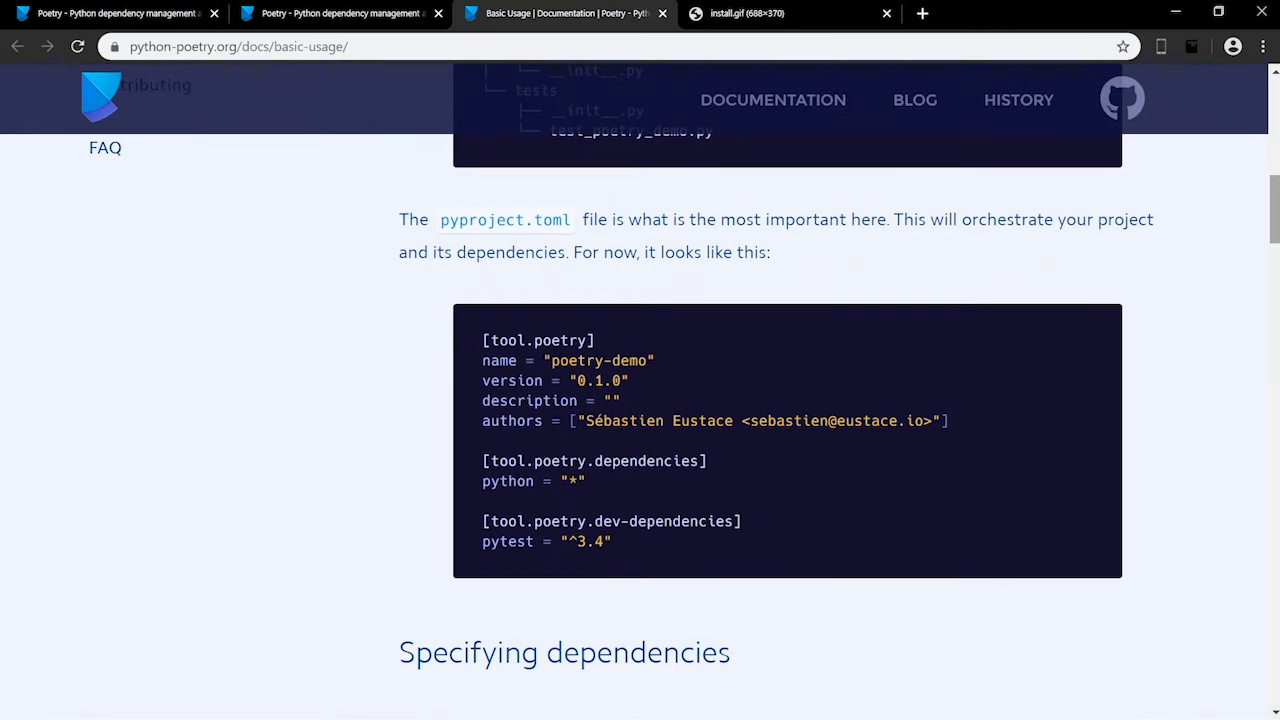
scroll("down", 3)
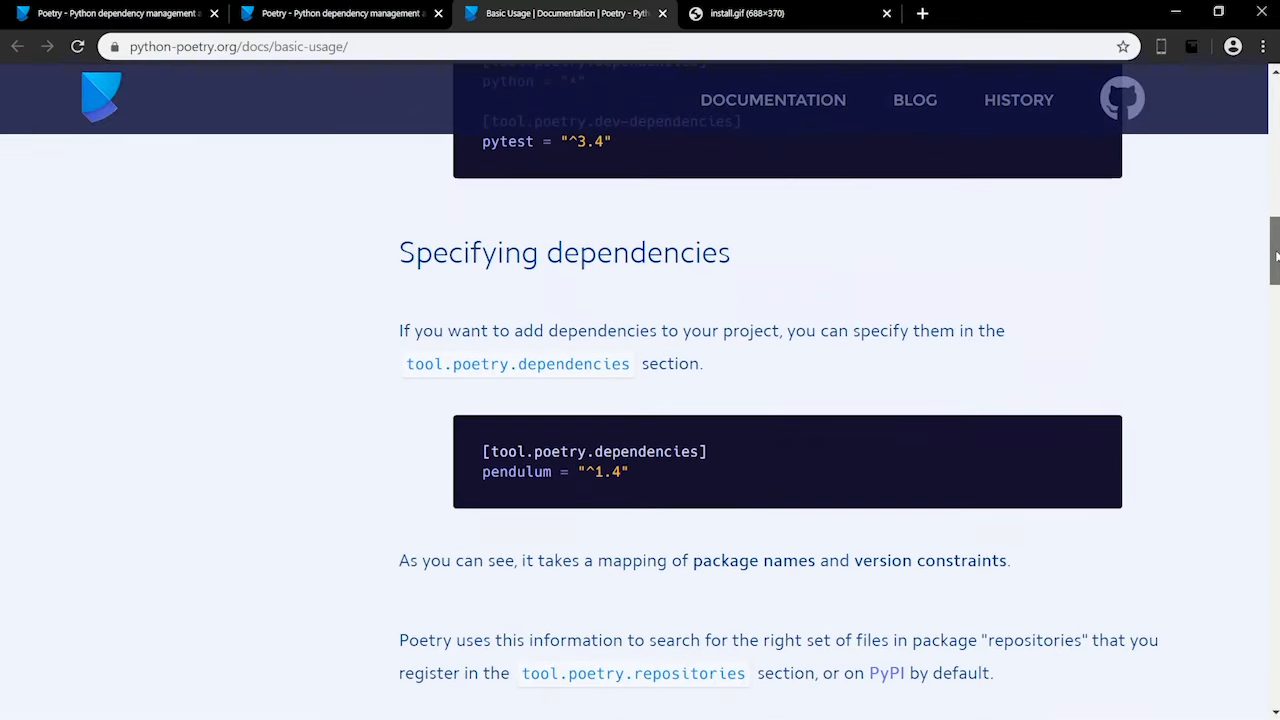
left_click(780, 13)
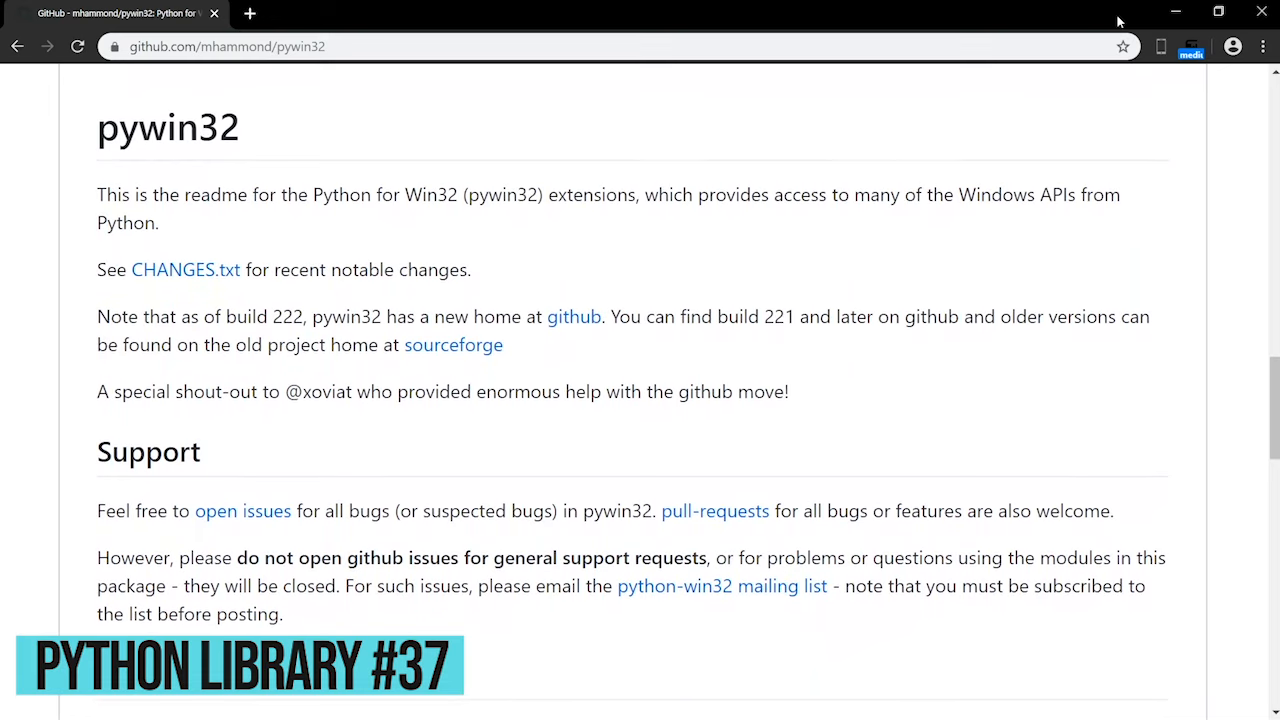
Step: Write new_mail.Attachments.Add(Source=str(attachment)) on line 11 of pywin32.py
scroll("down", 3)
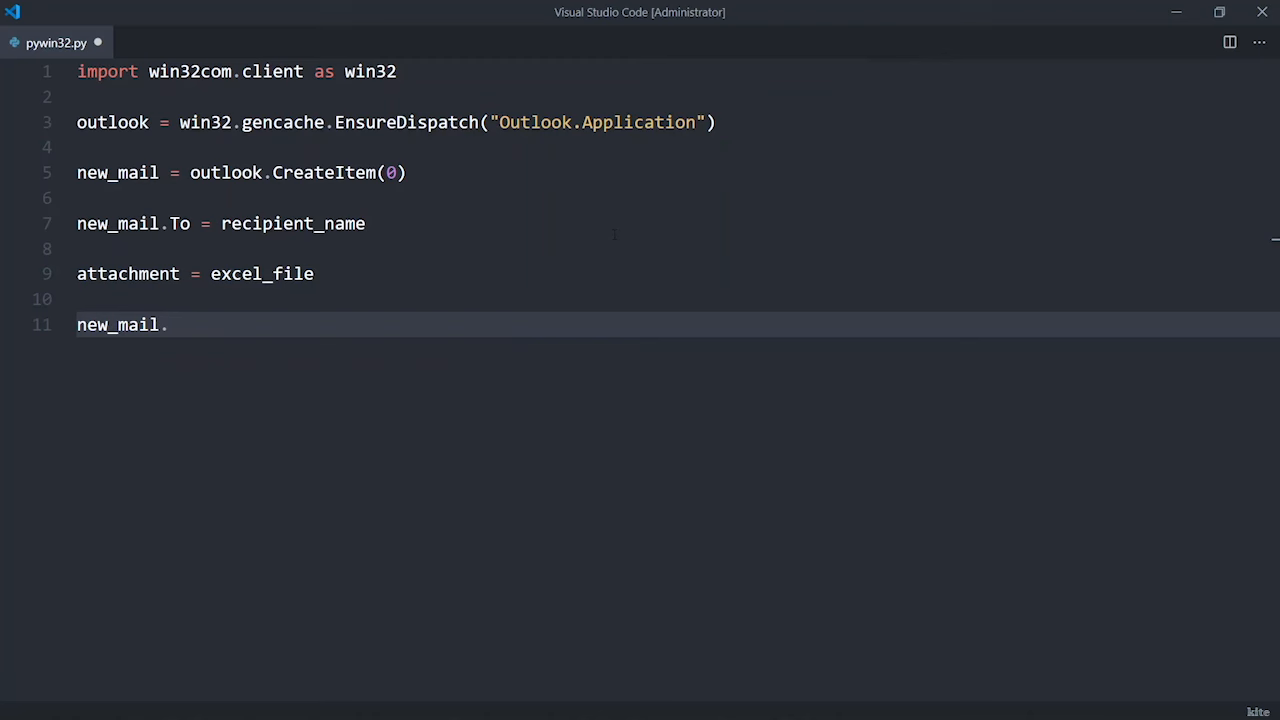
type("Attachm")
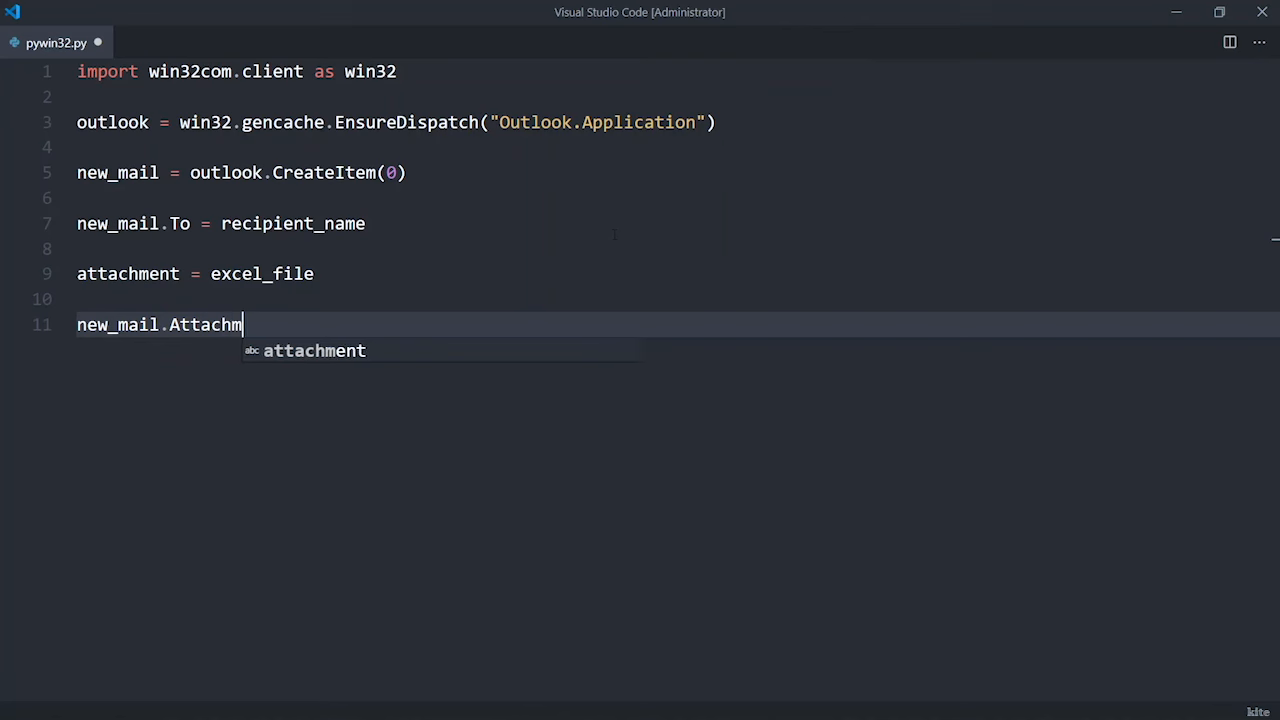
type("ents.")
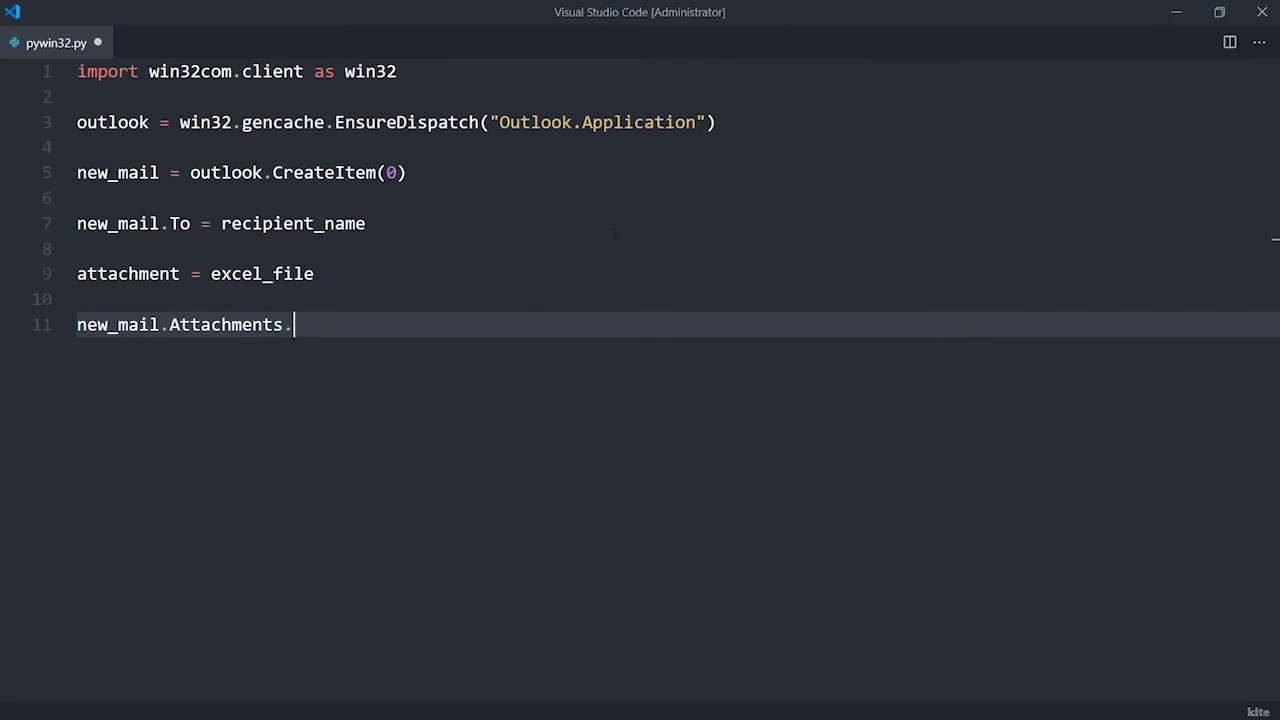
type("Add()")
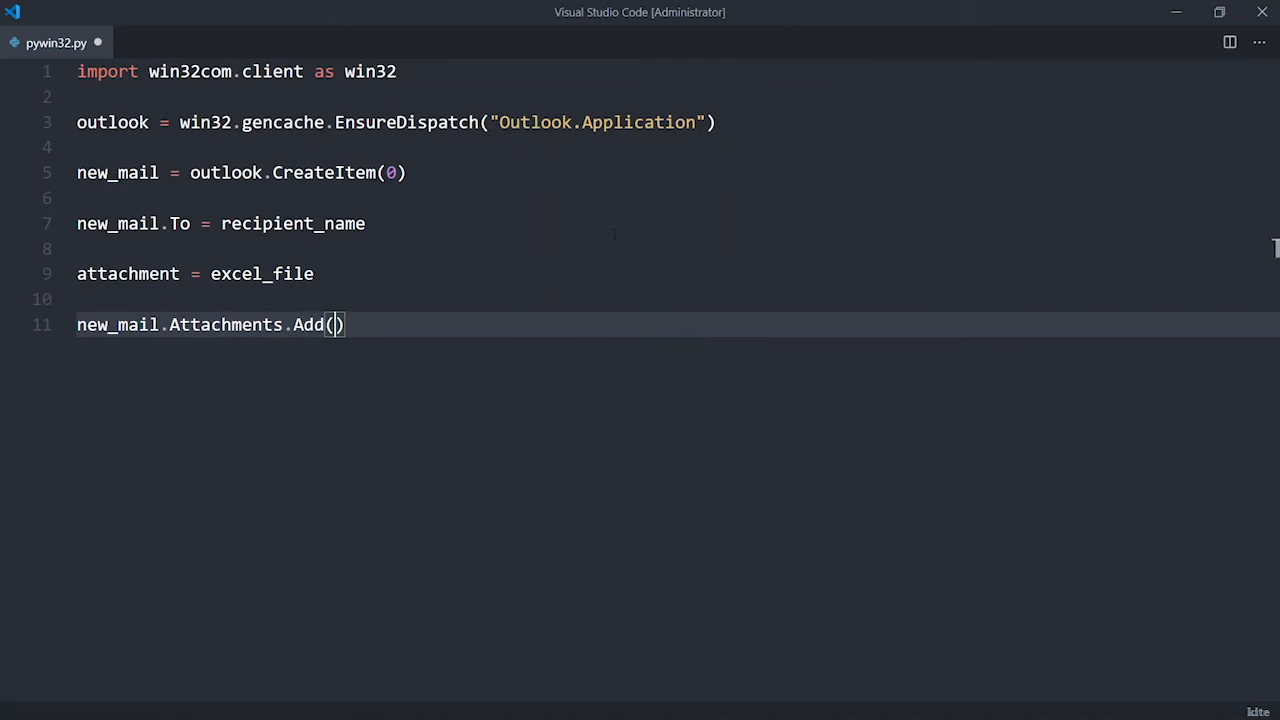
type("Source")
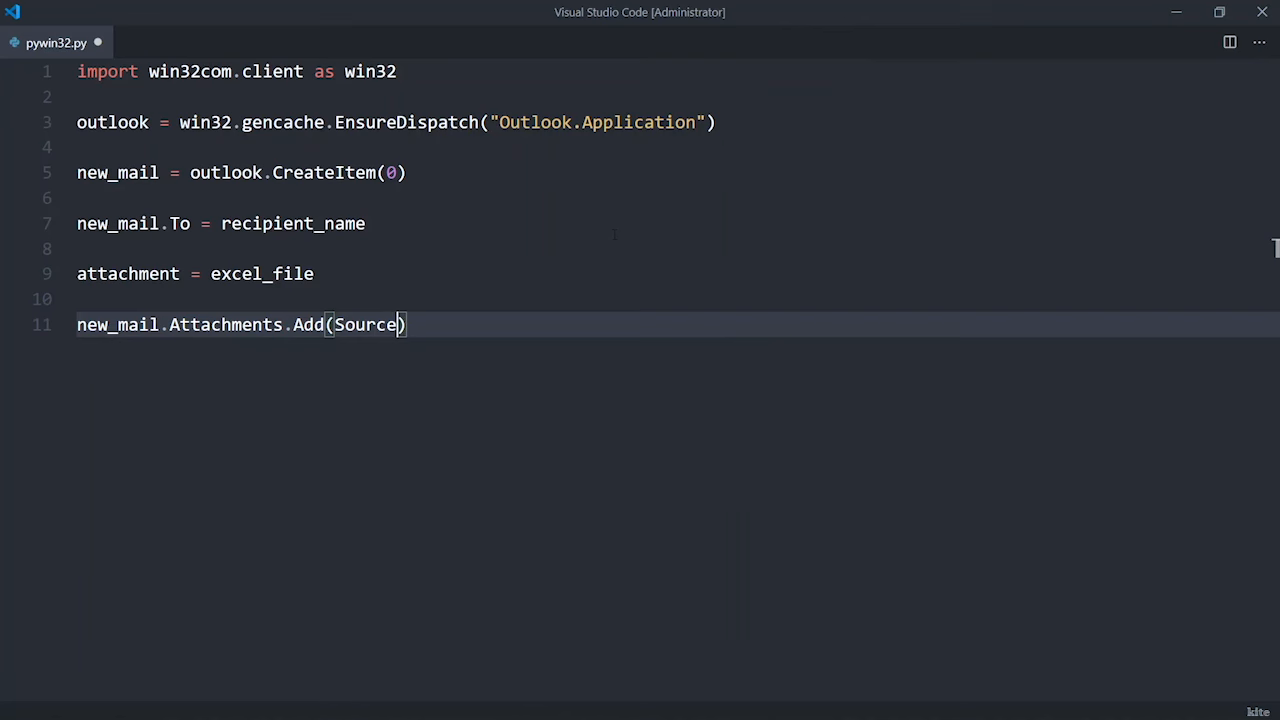
type("=str(")
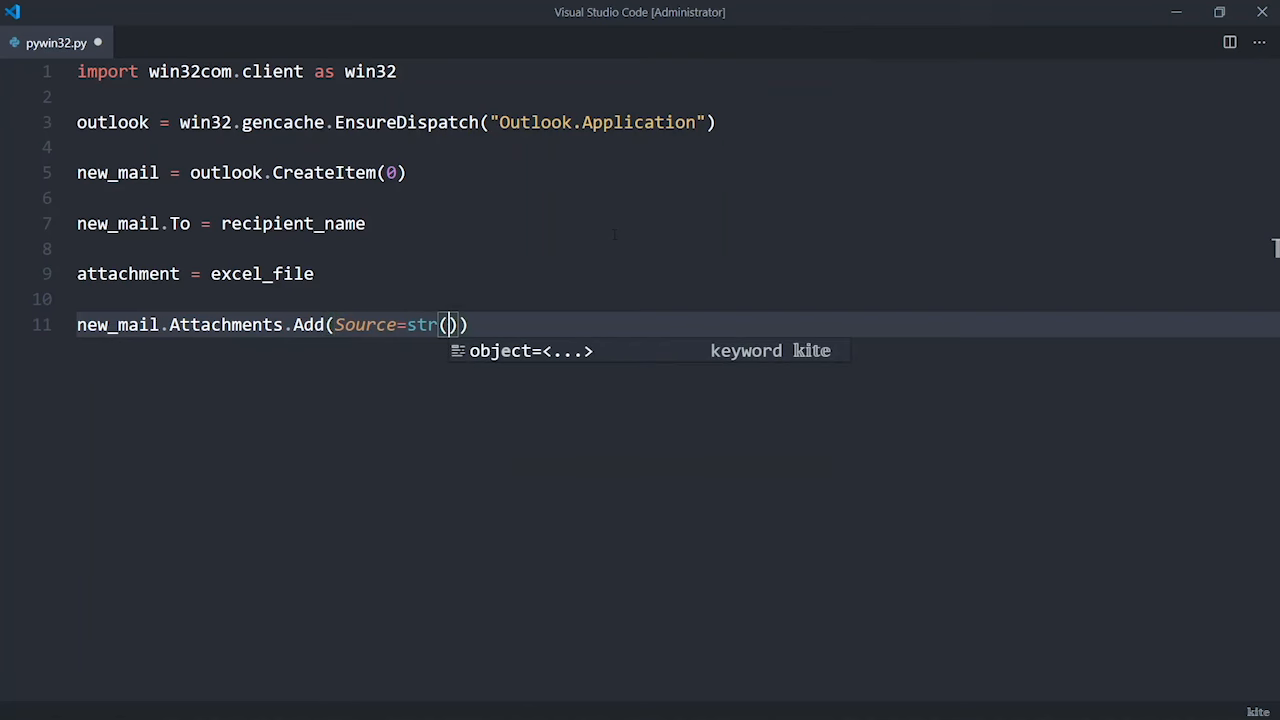
type("attachment")
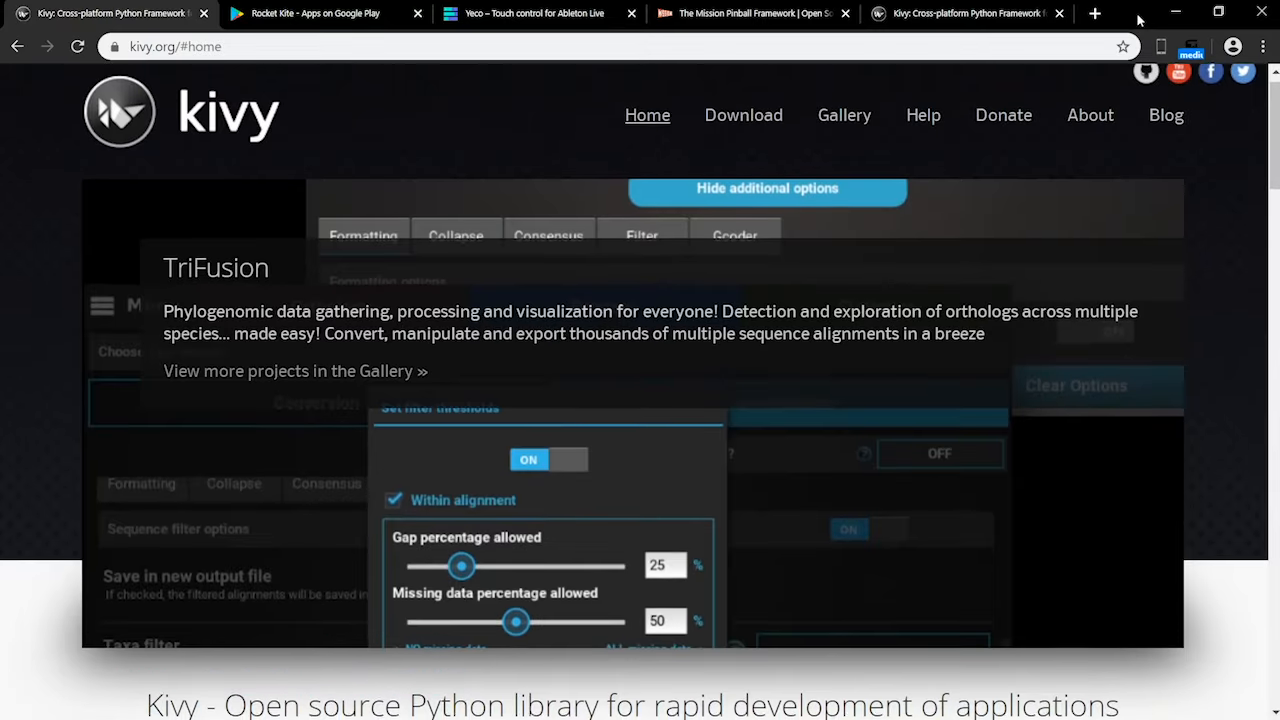
Step: Browse the Kivy homepage, then view the Rocket Kite app listing and its next screenshots
scroll("down", 3)
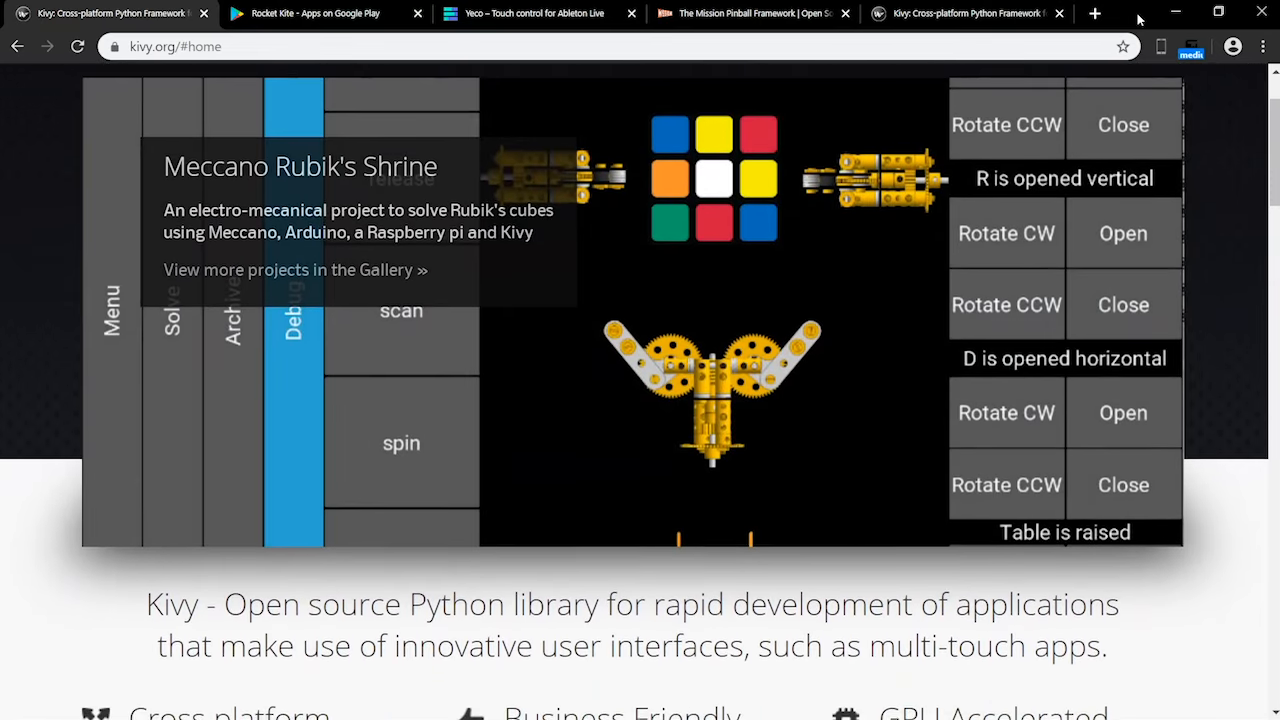
left_click(315, 13)
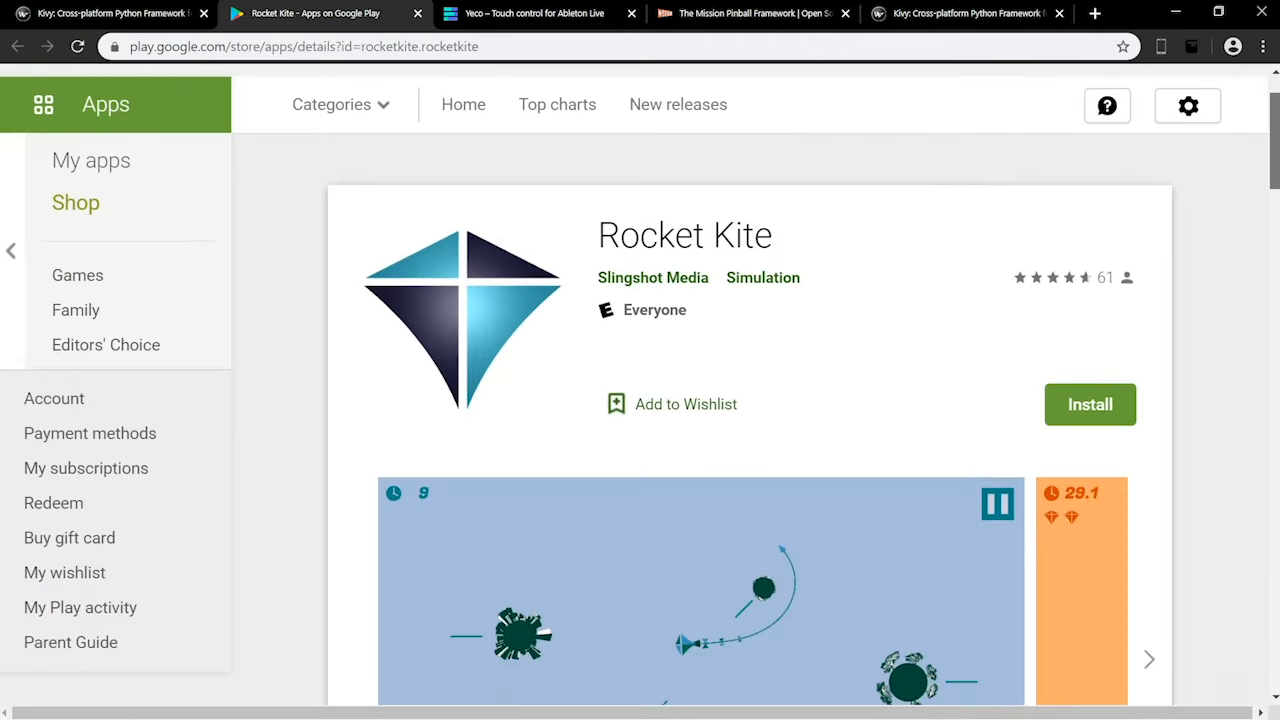
scroll("down", 3)
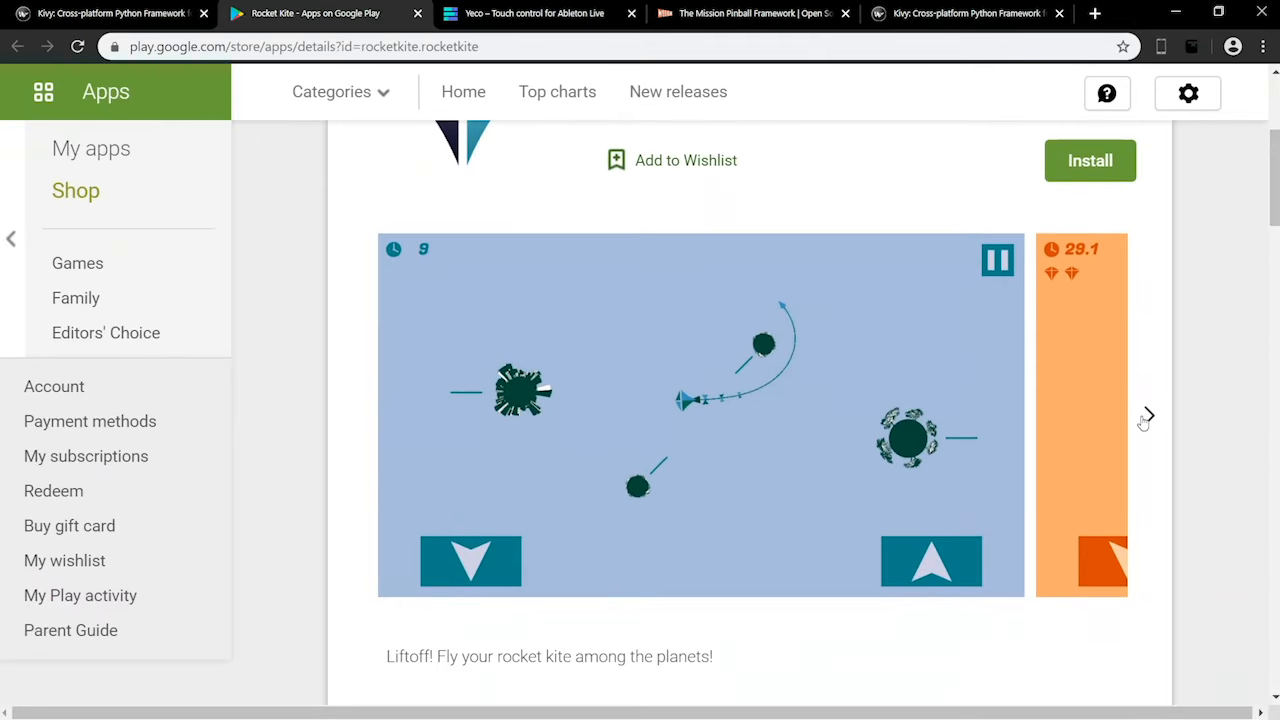
left_click(1146, 415)
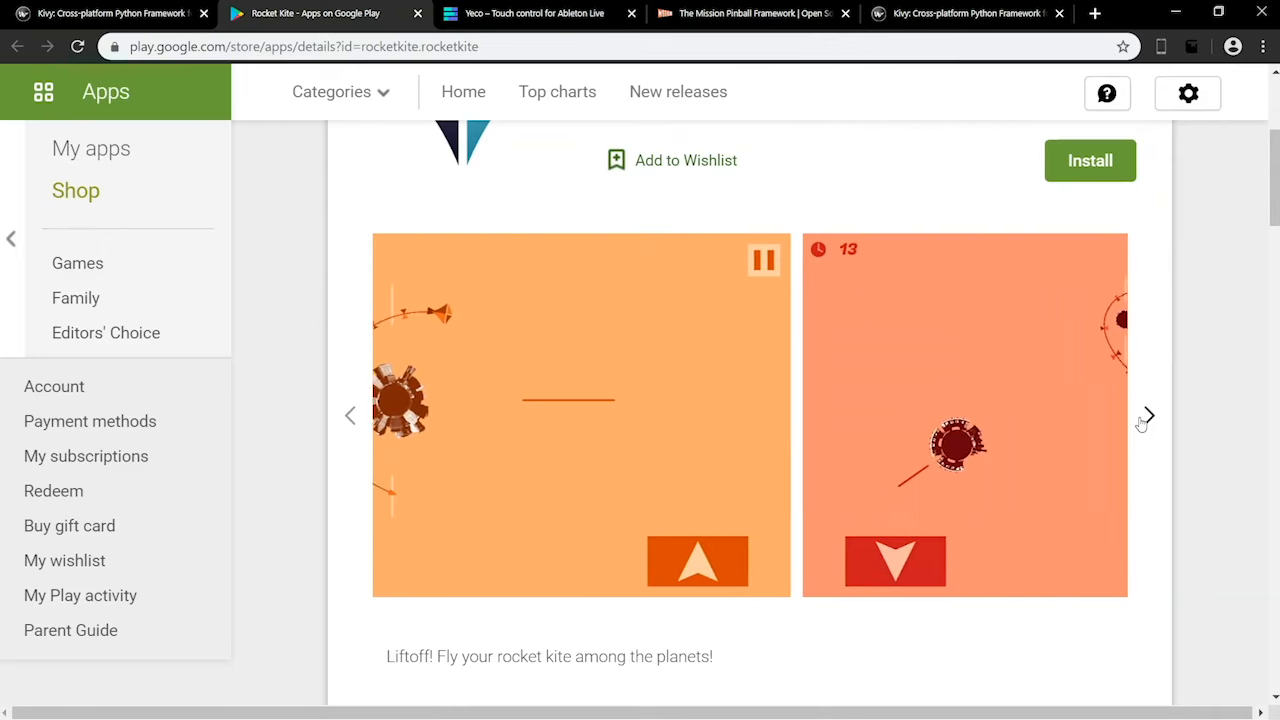
Step: Look over the Yeco website, then The Mission Pinball Framework homepage
left_click(535, 13)
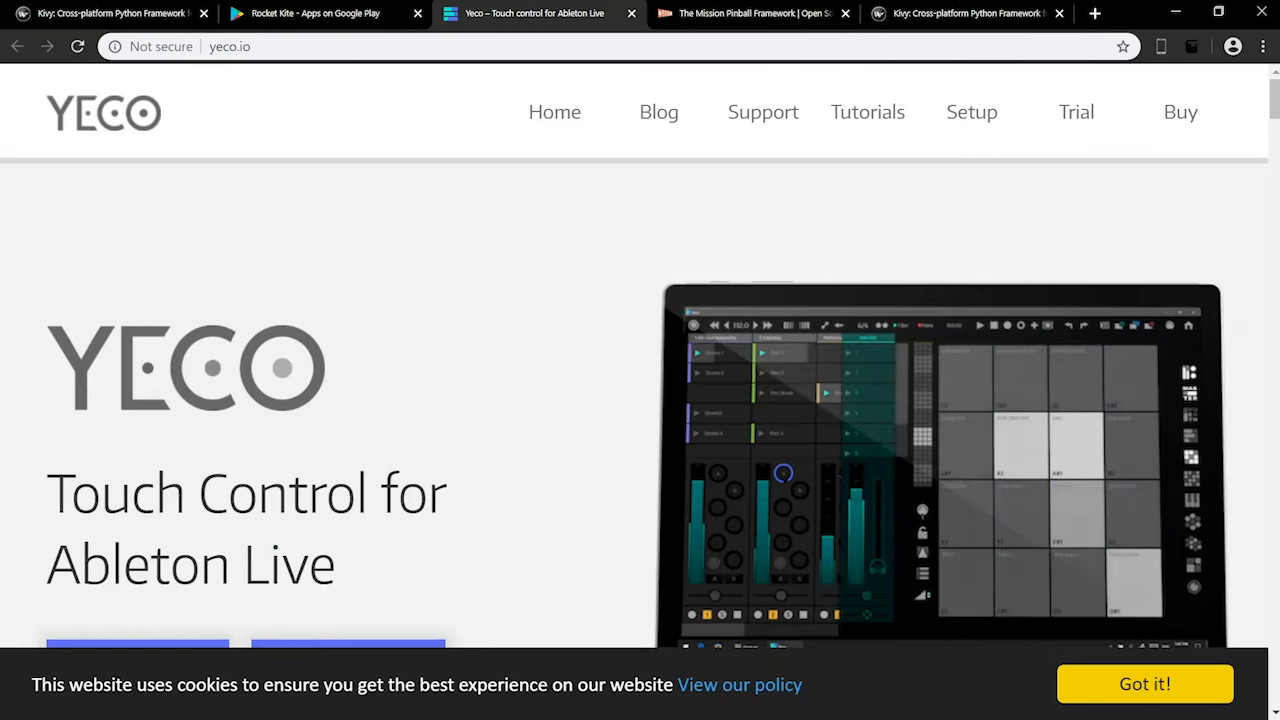
scroll("down", 3)
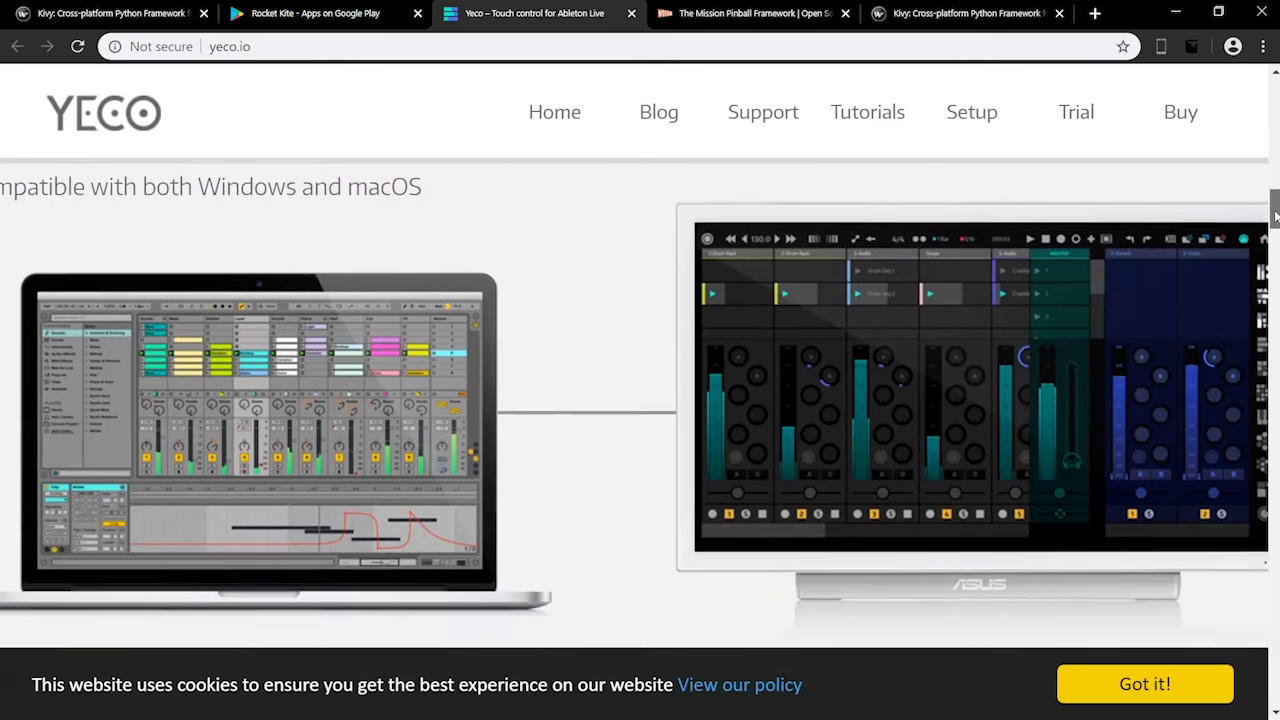
left_click(750, 13)
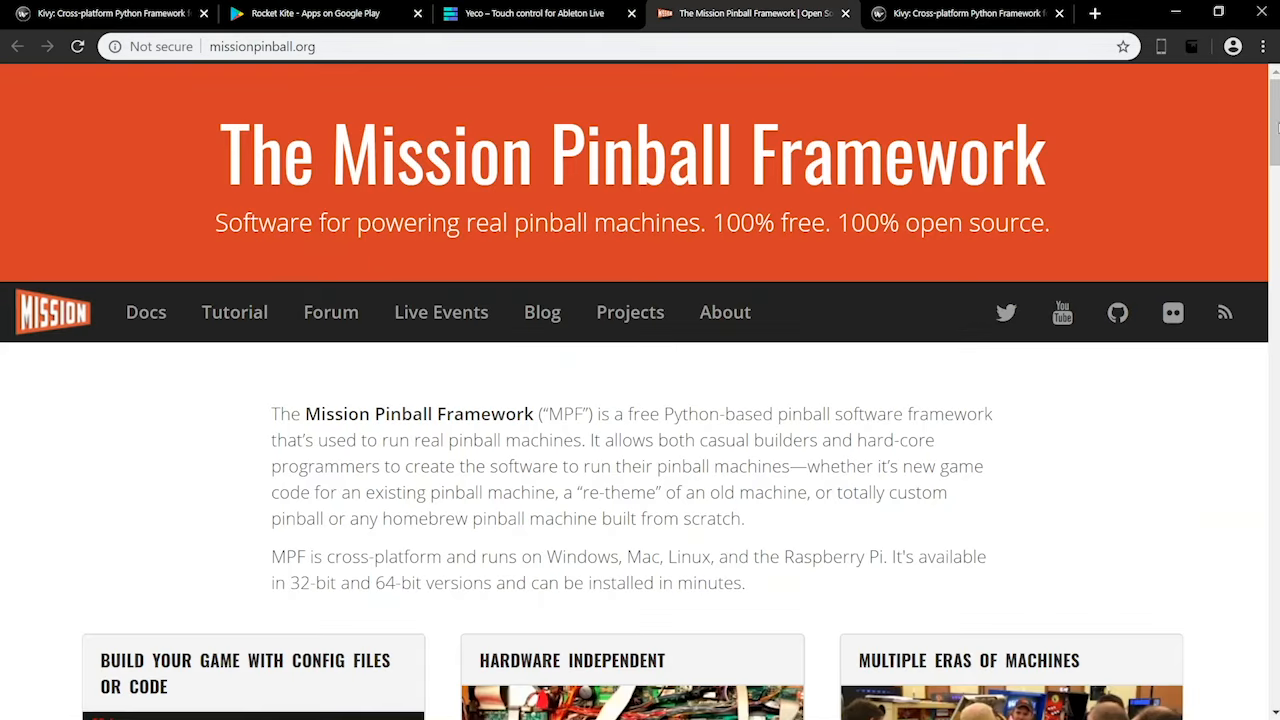
scroll("down", 3)
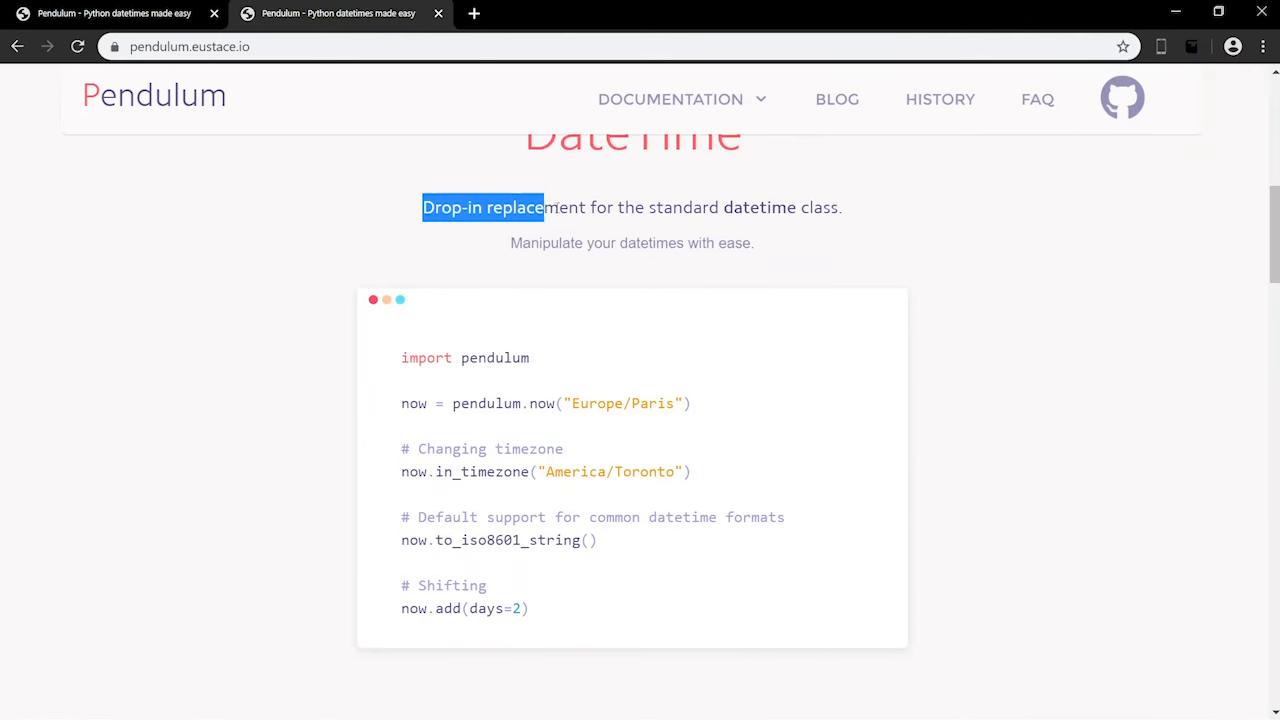
Step: Scroll to Pendulum's Period section and highlight its description sentence while reading
left_click(1074, 222)
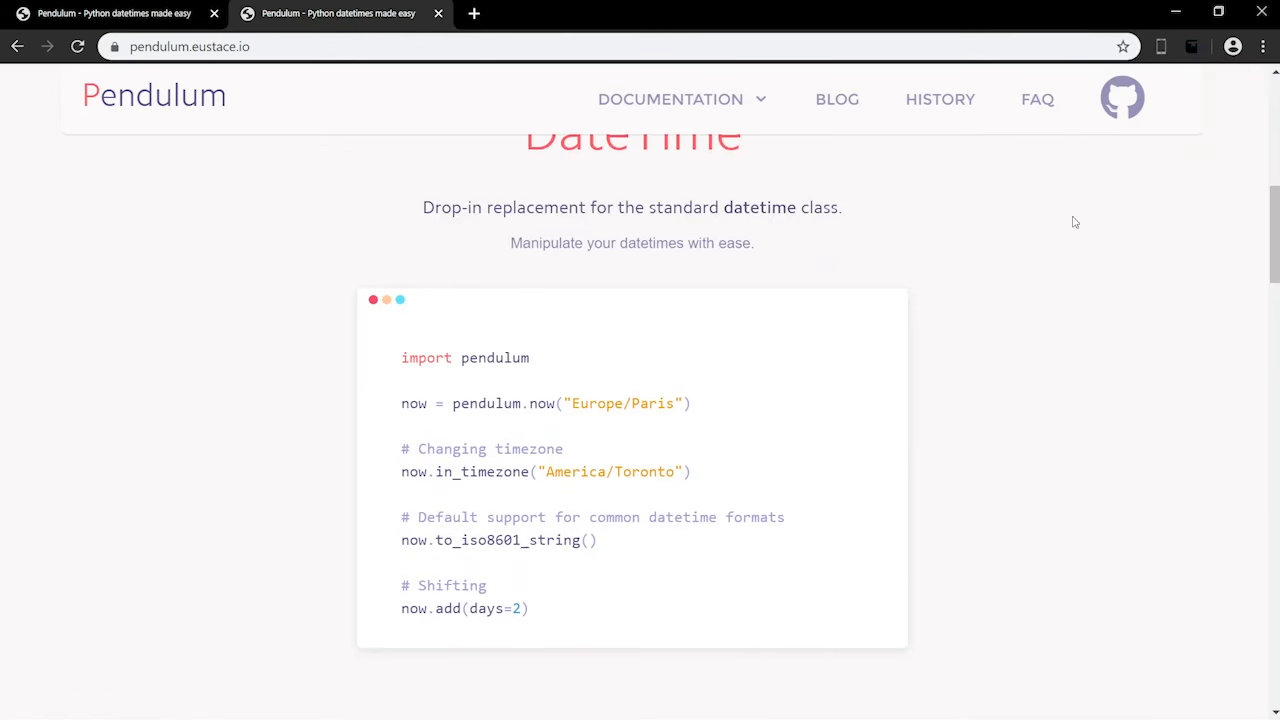
scroll("down", 3)
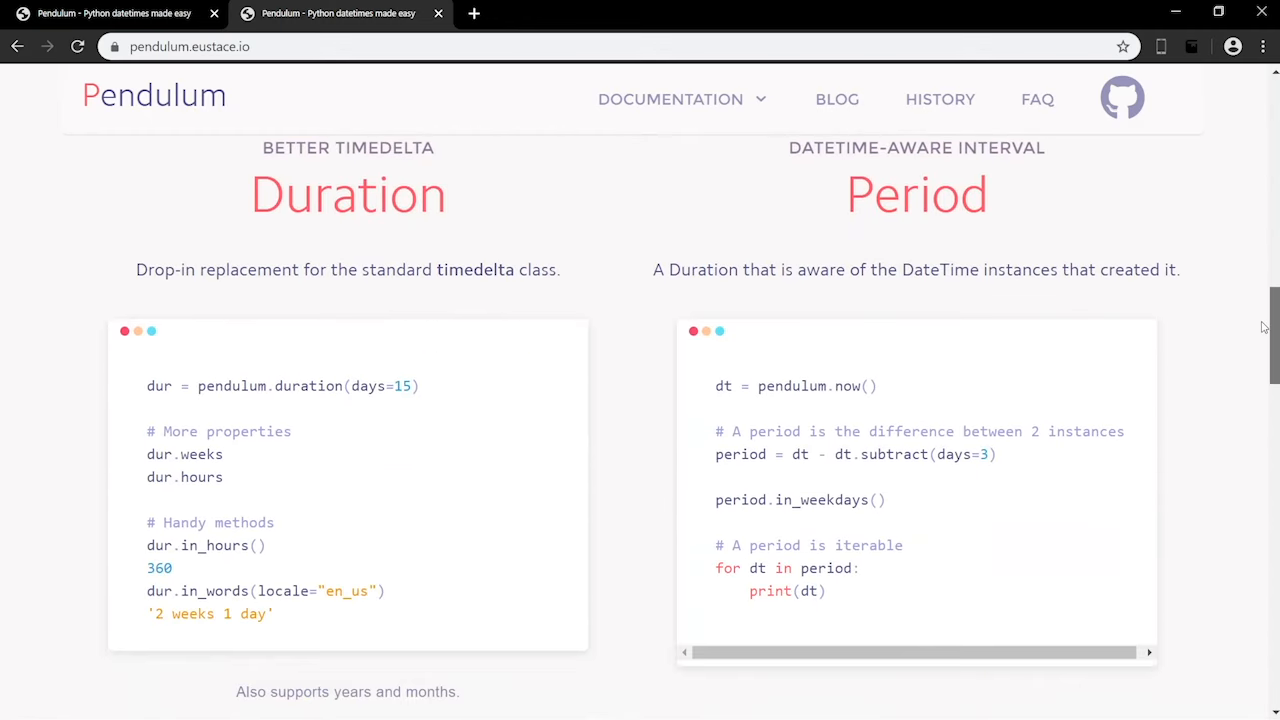
left_click_drag(135, 269, 485, 269)
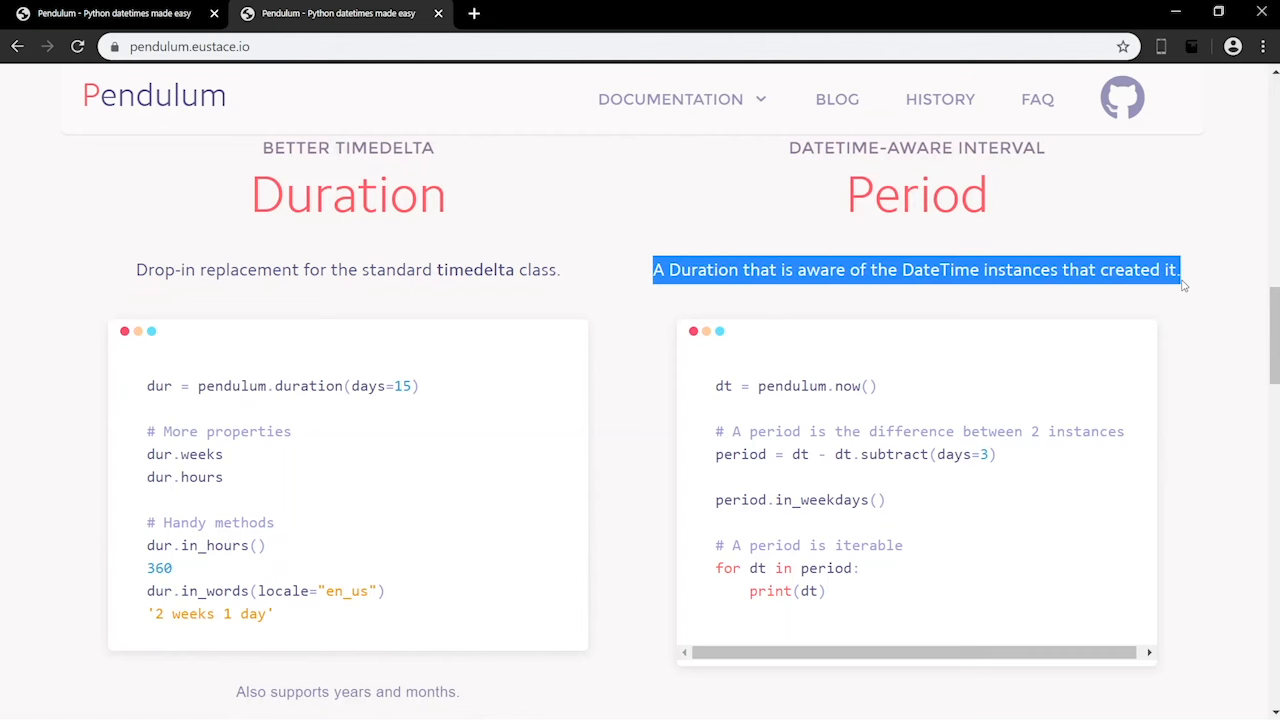
left_click(1193, 305)
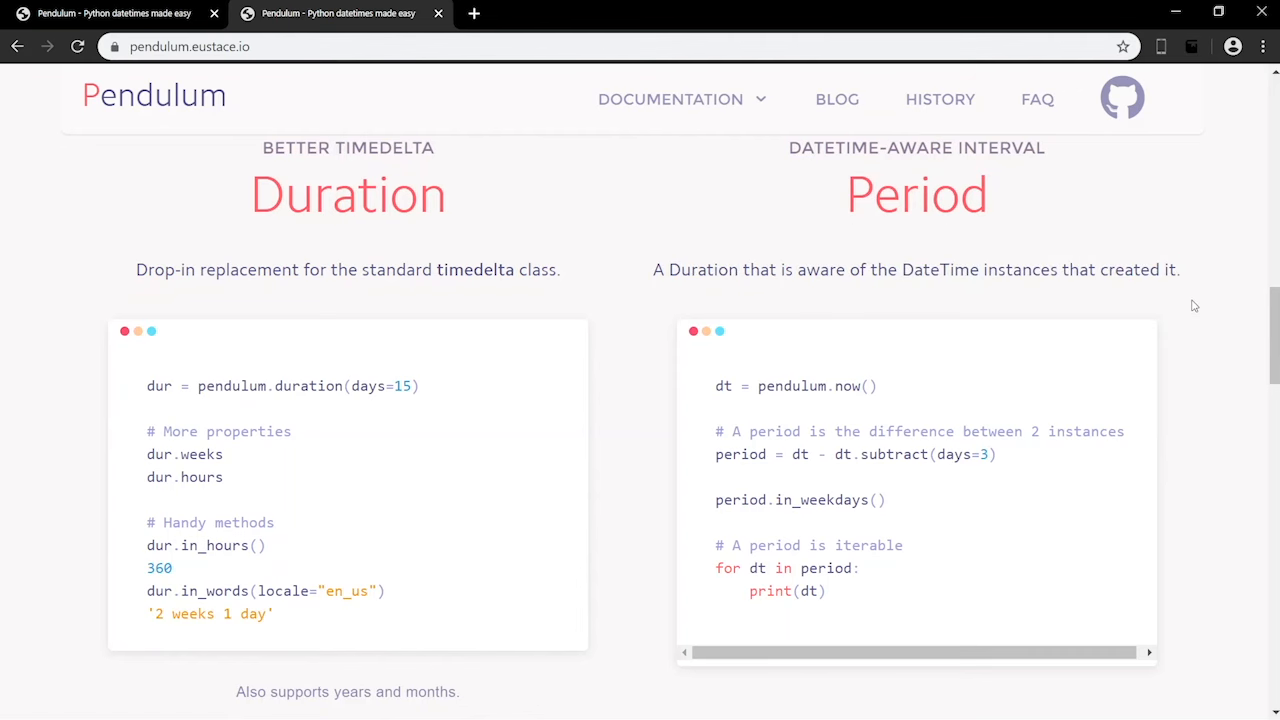
Step: Scroll to the Timezones section and highlight the automatic transition switching note
scroll("down", 3)
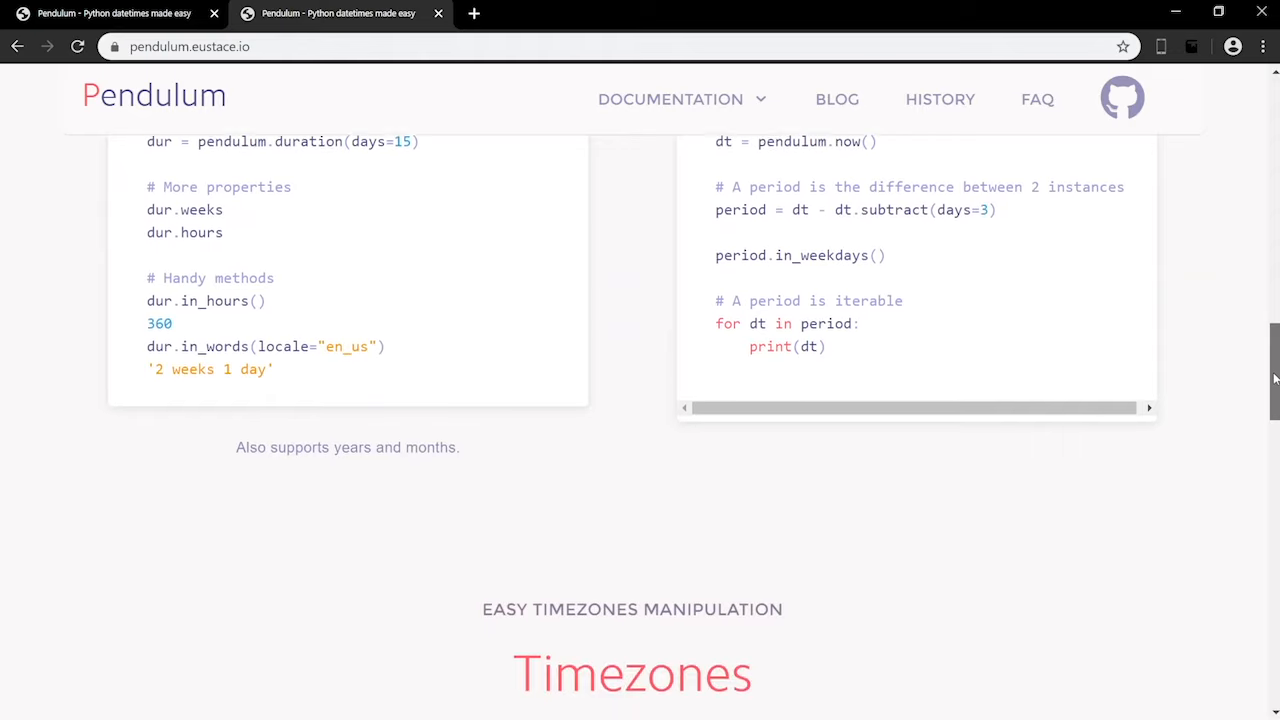
scroll("down", 3)
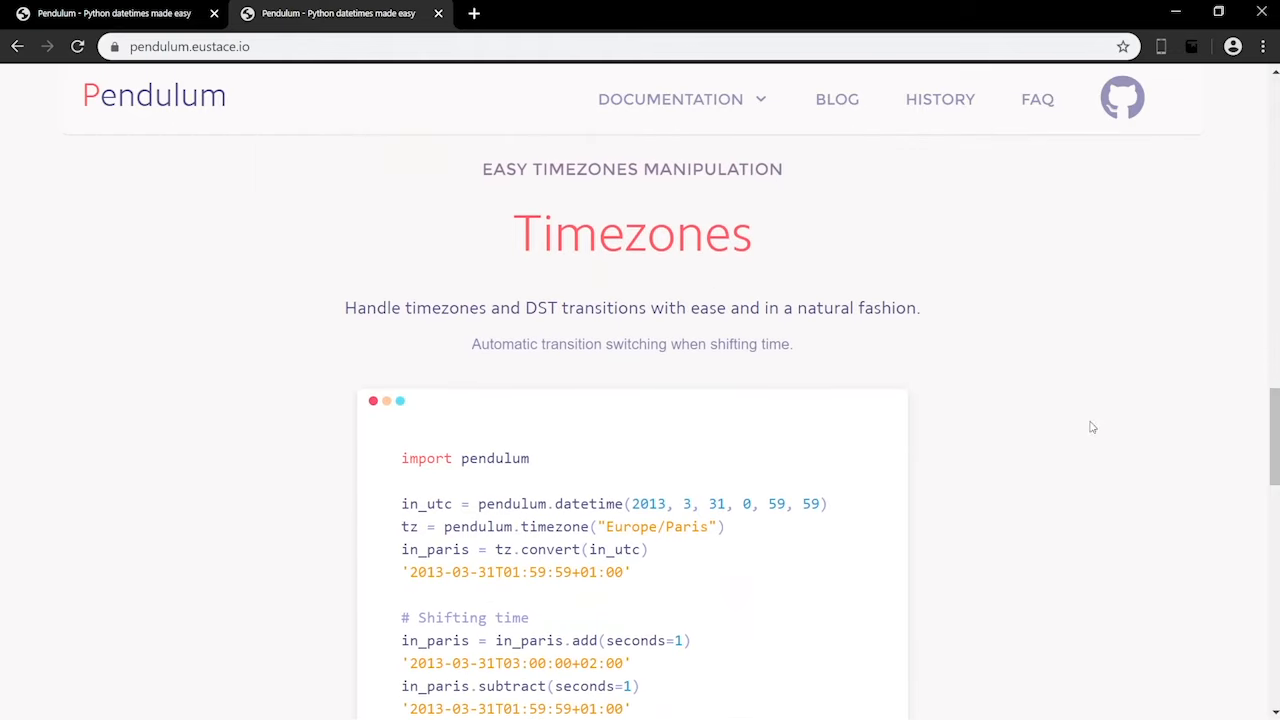
left_click_drag(344, 308, 825, 308)
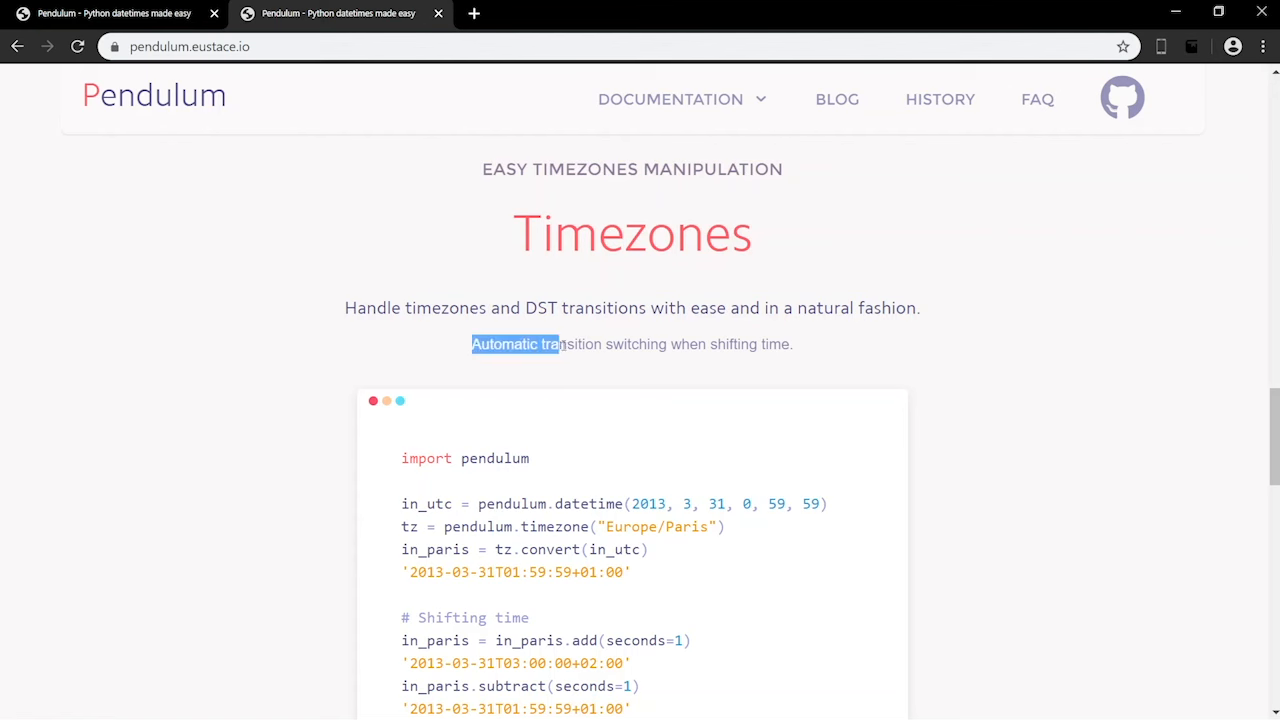
left_click_drag(563, 344, 794, 344)
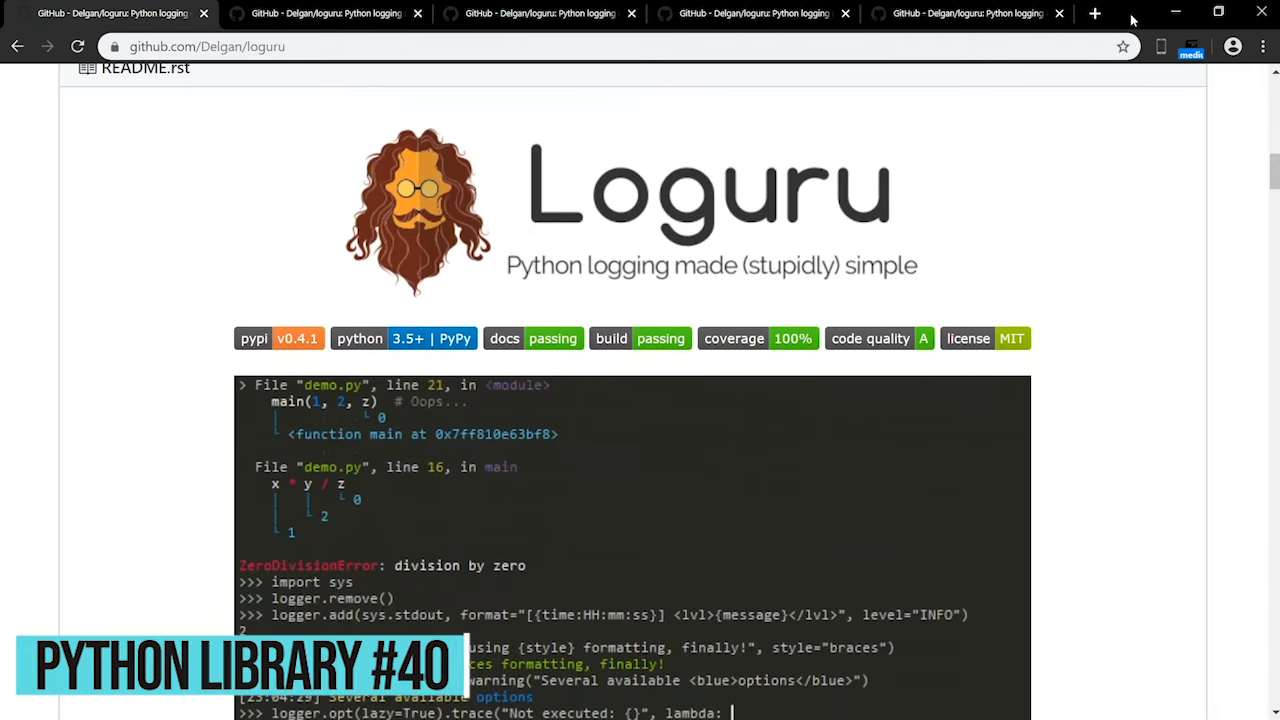
Step: Scroll the Loguru README to 'Pretty logging with colors' and highlight the colorized logger.add code line
scroll("down", 3)
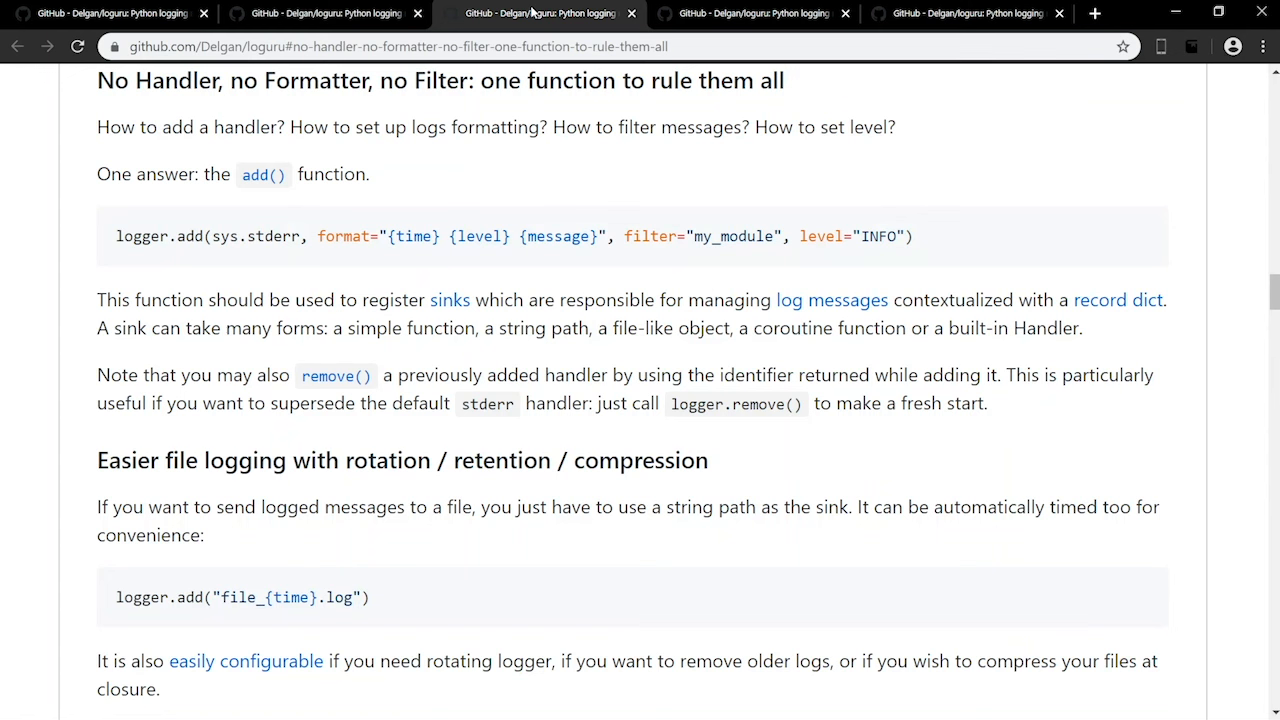
left_click_drag(97, 173, 370, 173)
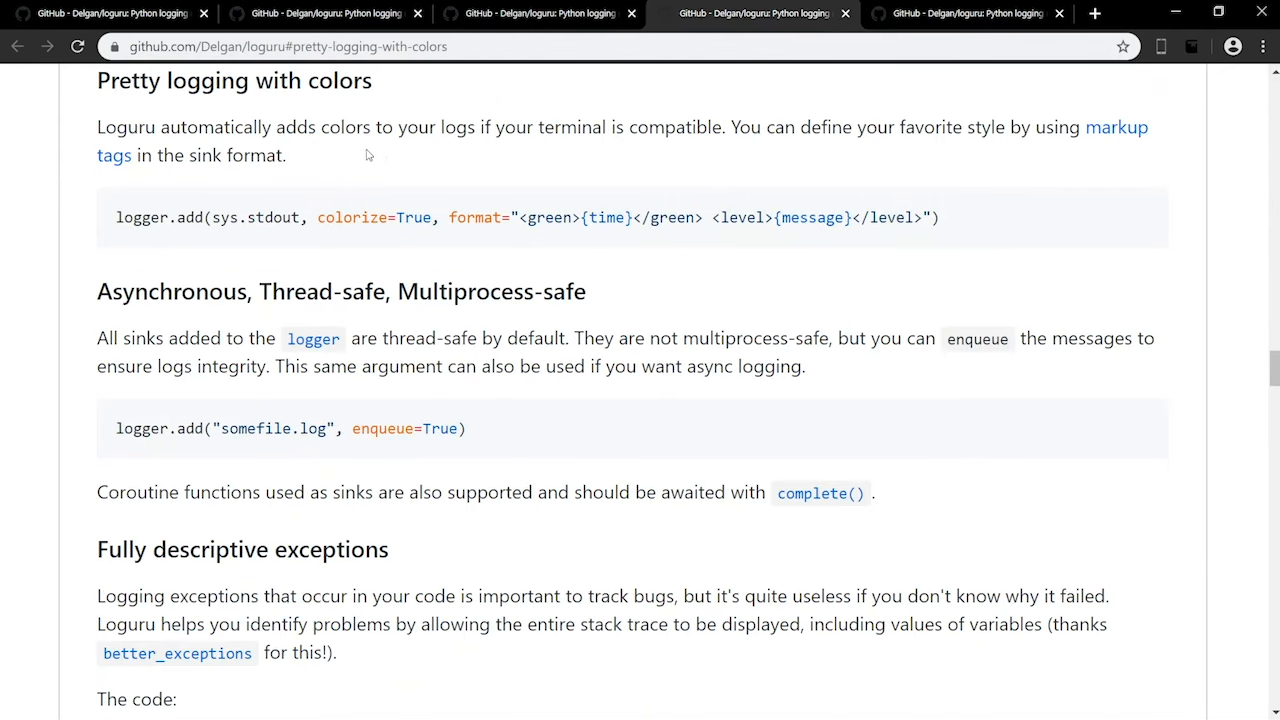
left_click_drag(115, 218, 650, 218)
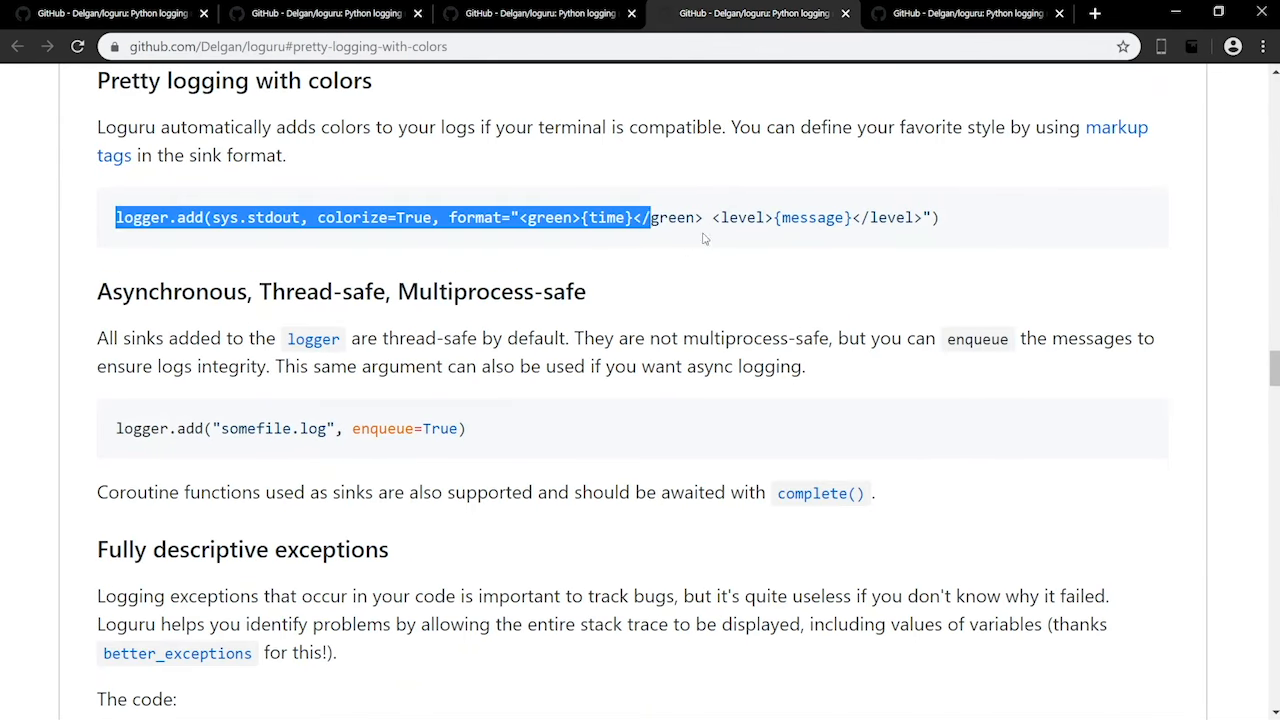